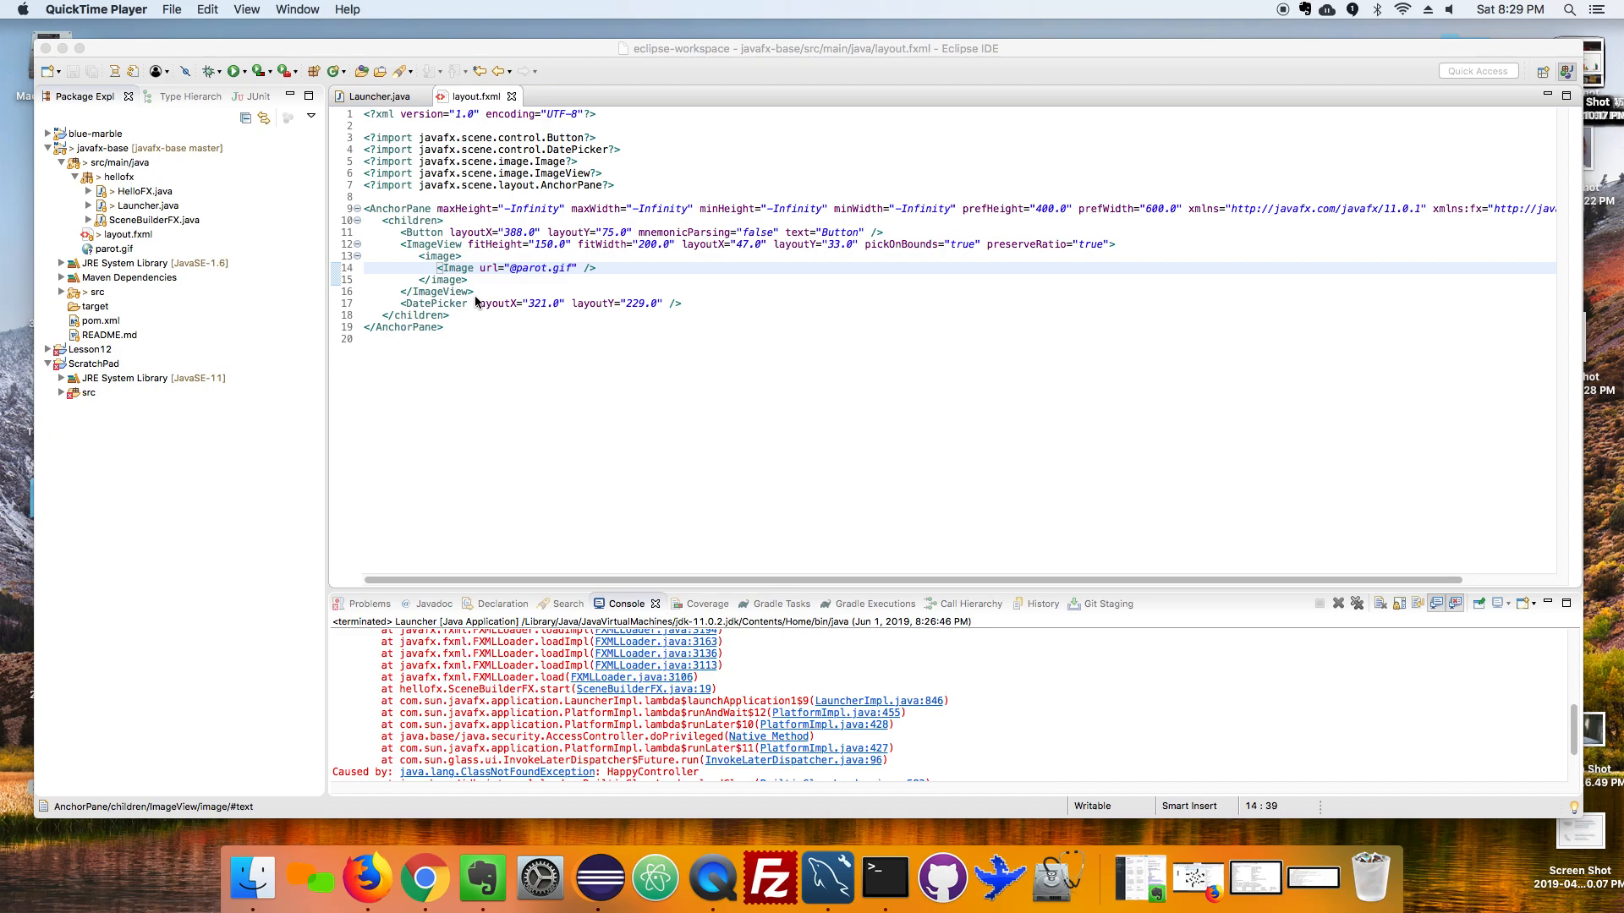
mouse_move(479, 300)
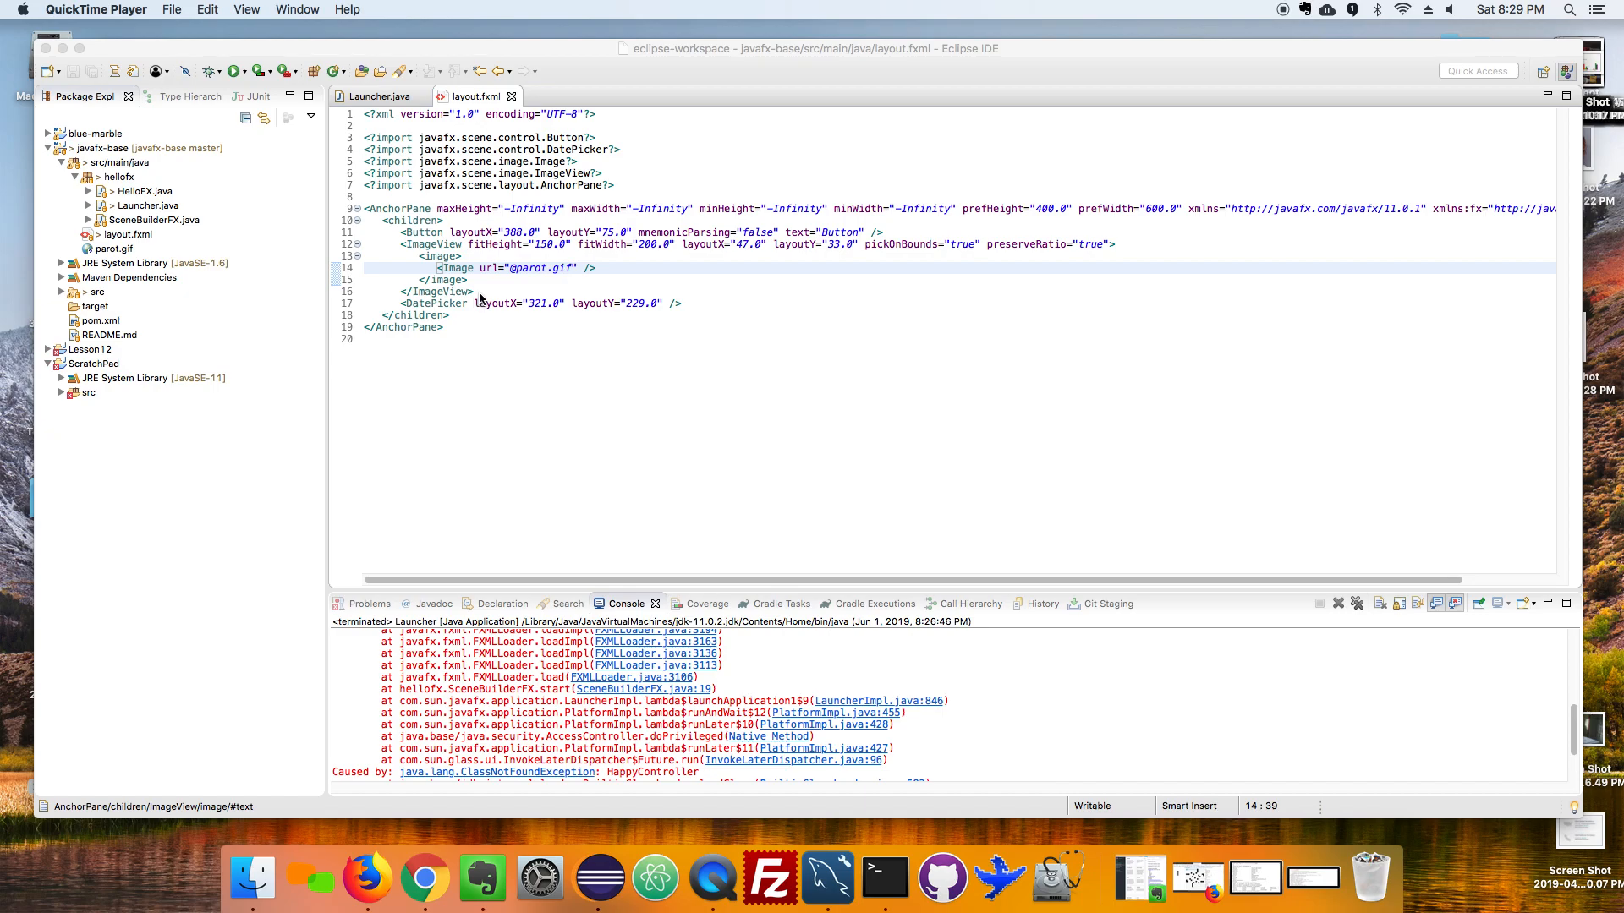
mouse_move(492, 293)
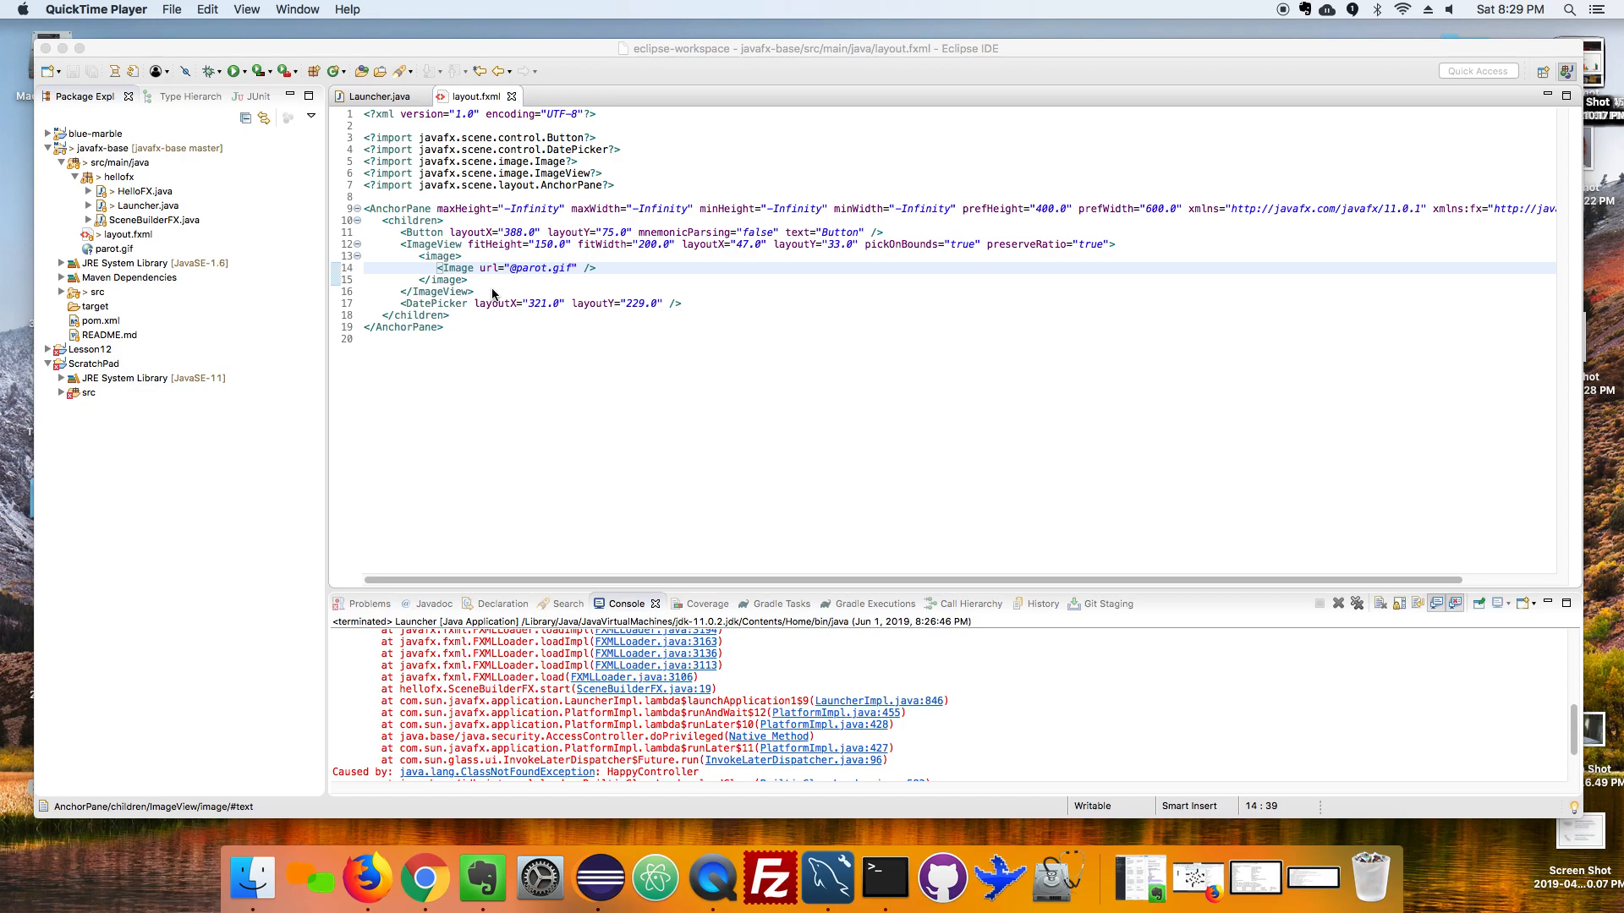
mouse_move(501, 239)
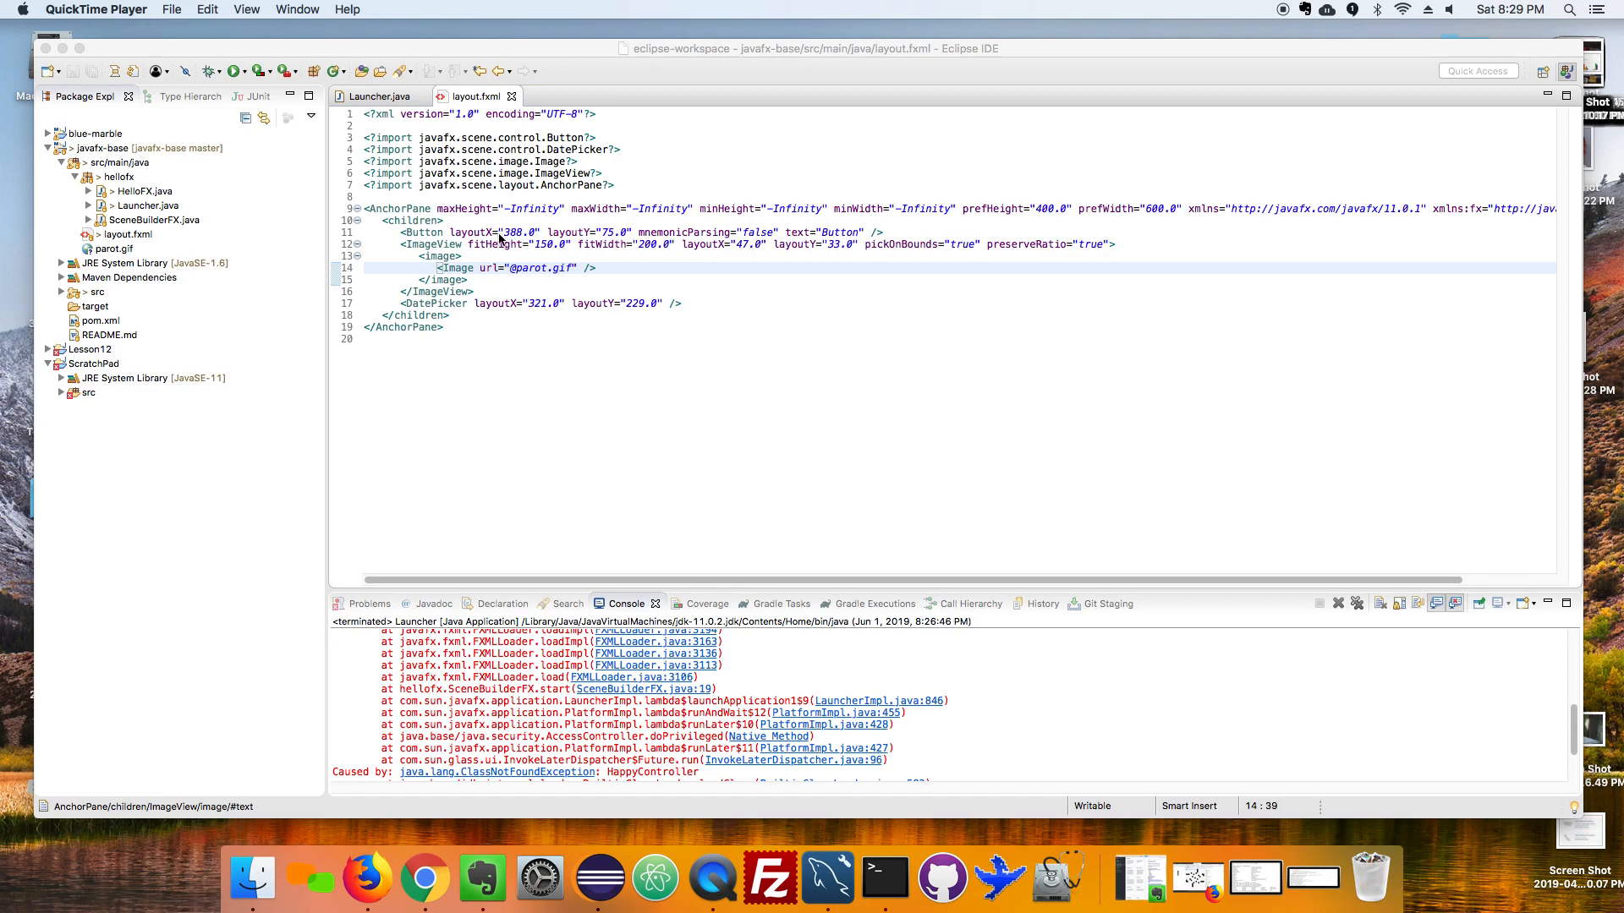
Switch to the Launcher.java source and select layout.fxml in the Package Explorer.
left_click(149, 205)
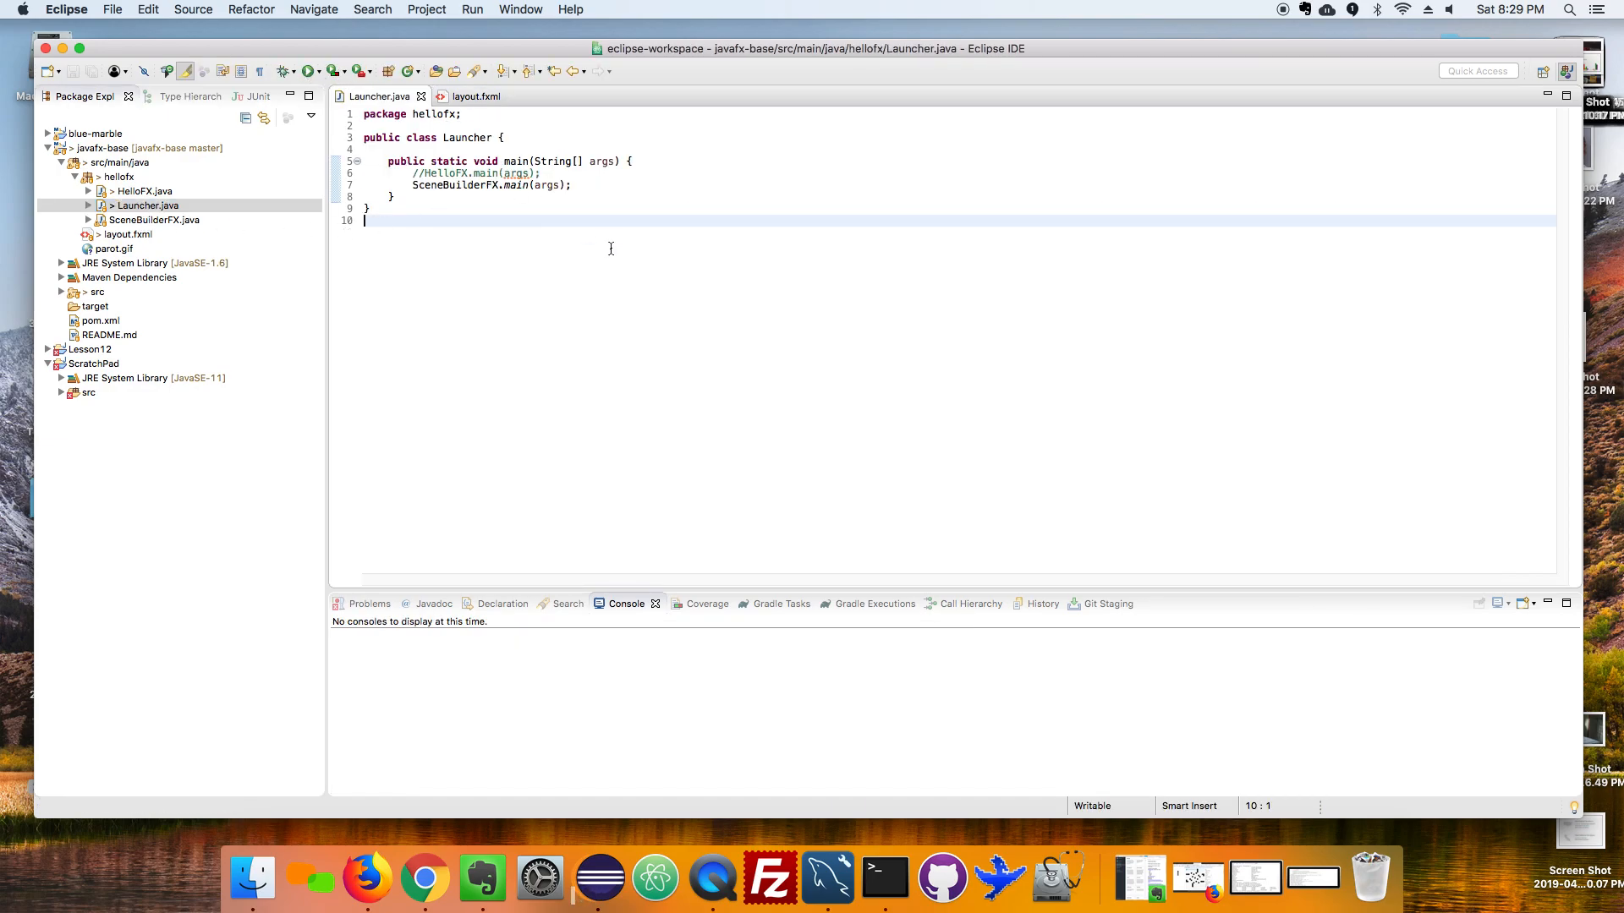
left_click(303, 71)
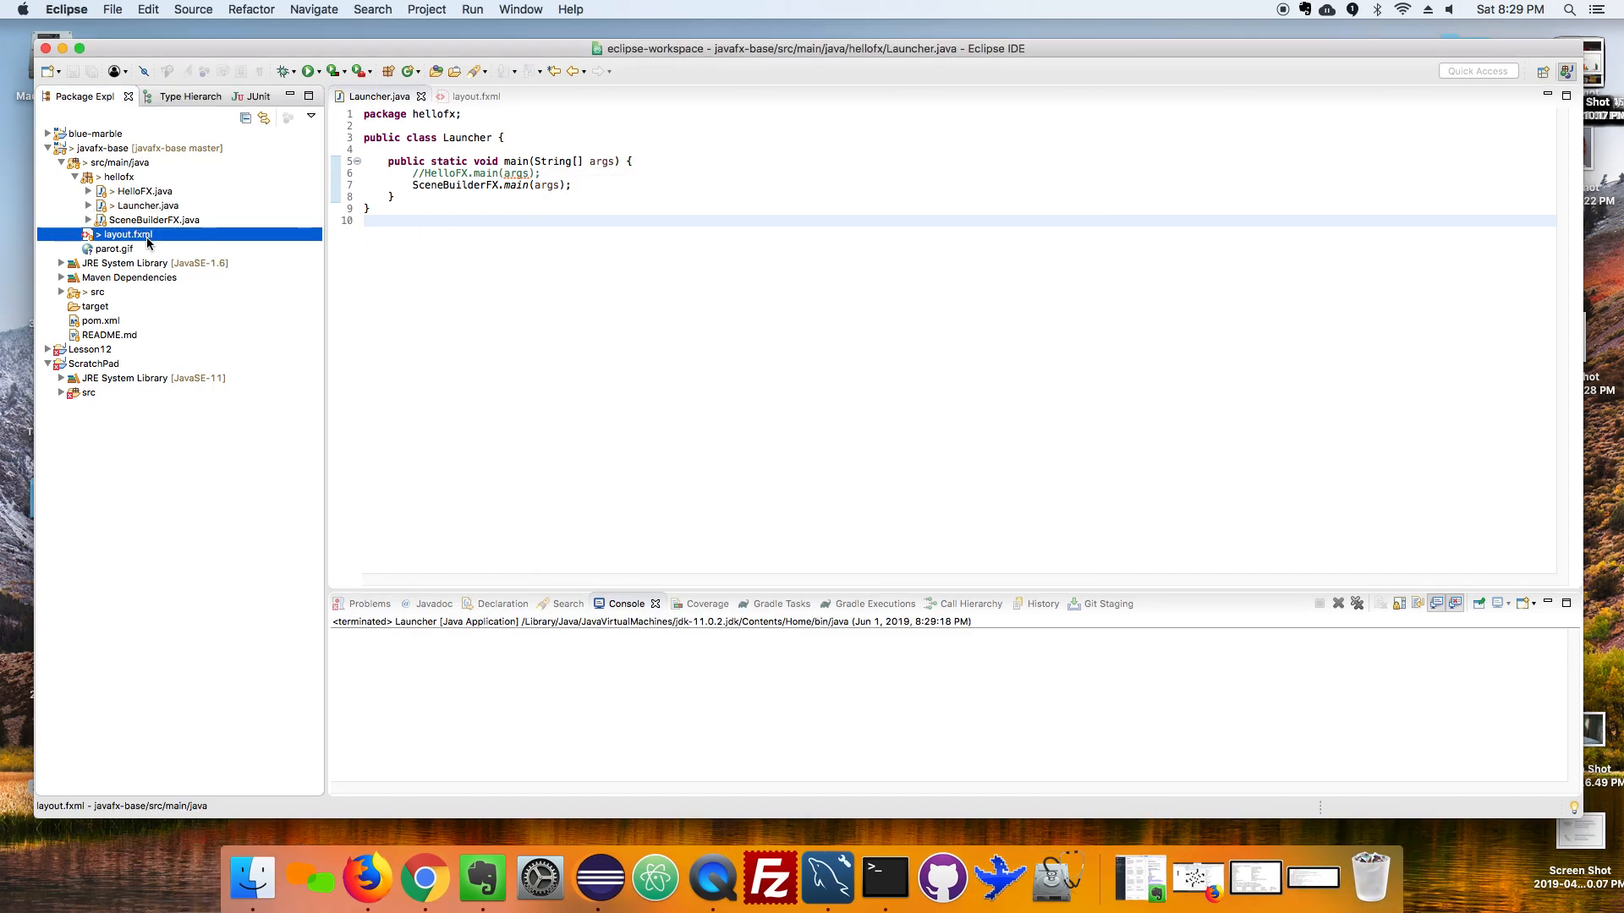
Open layout.fxml with SceneBuilder, add a TextField from the Library, and delete the DatePicker.
right_click(123, 233)
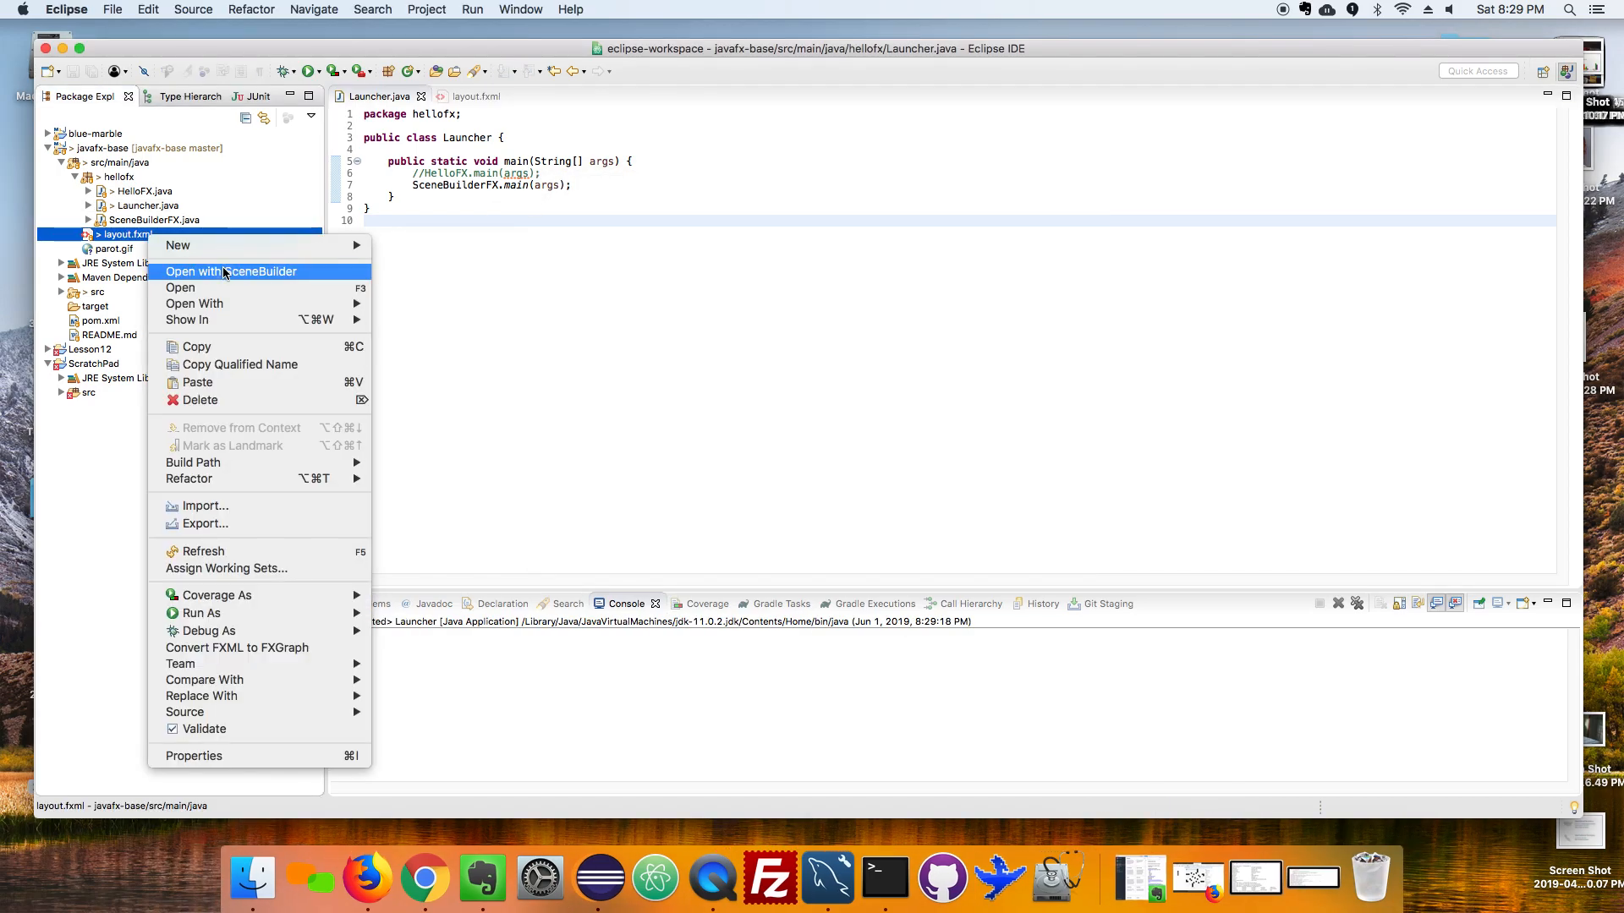
left_click(230, 271)
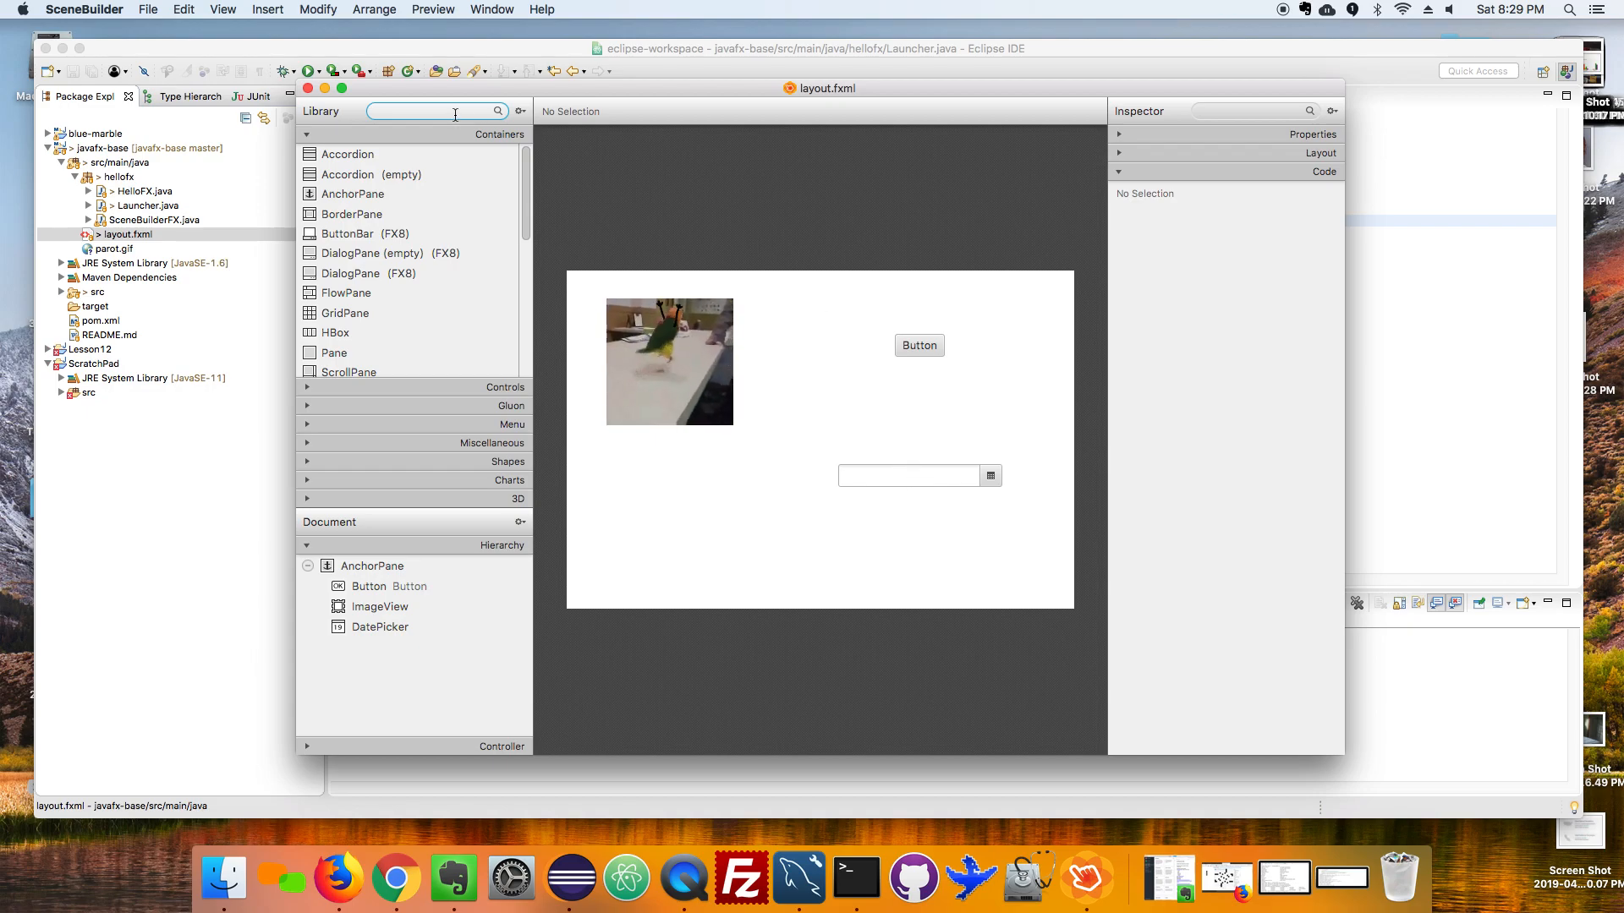
type("text")
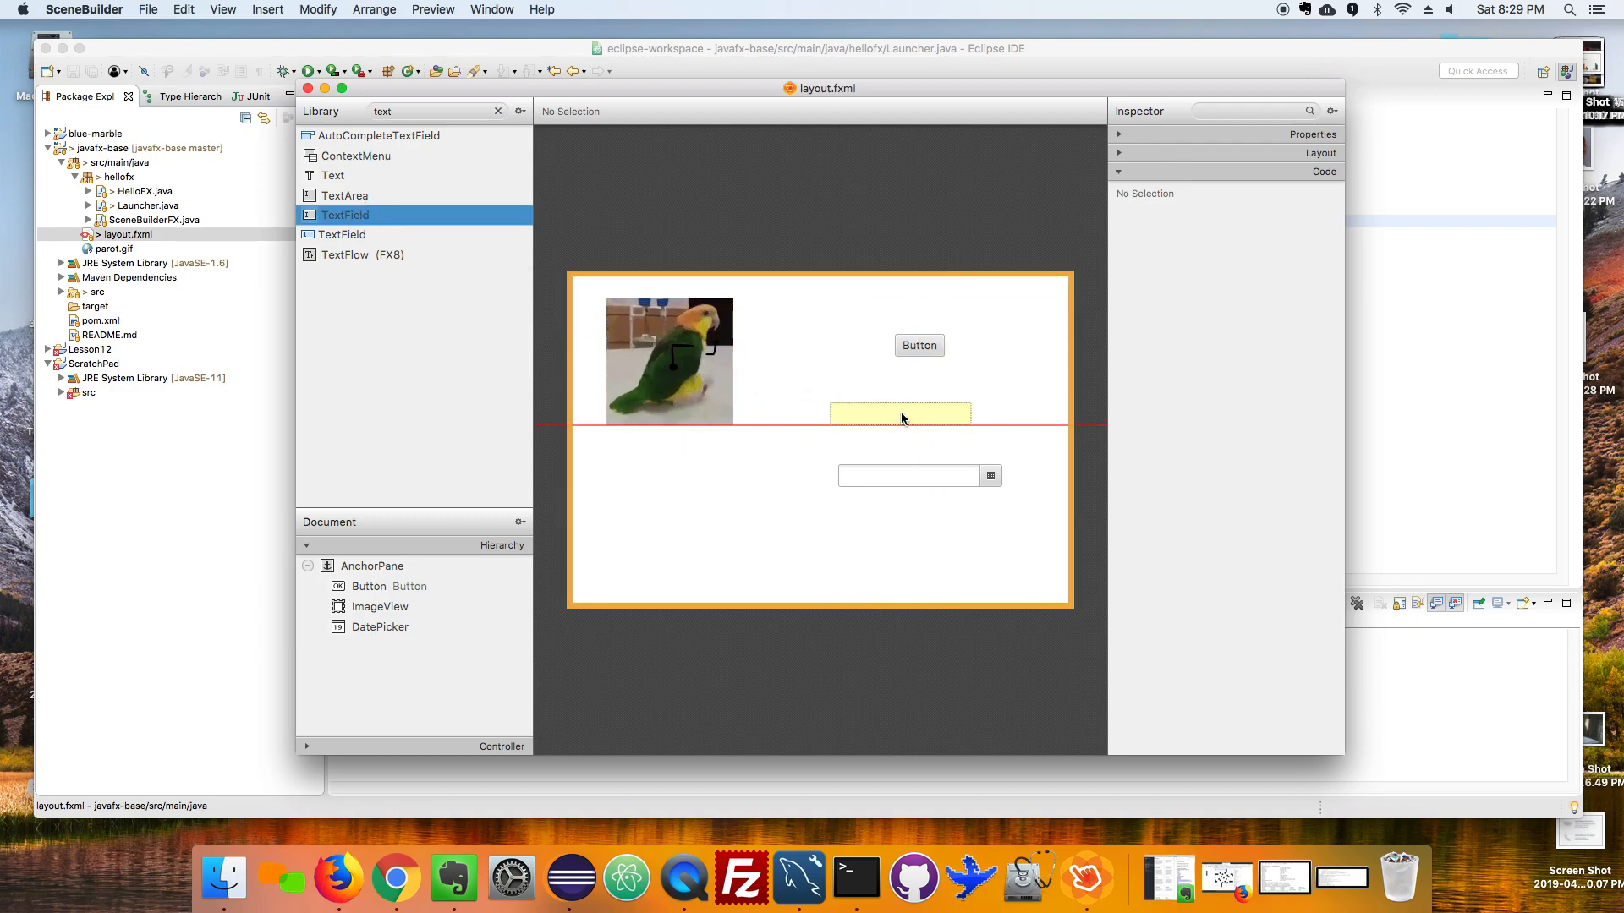
left_click(899, 415)
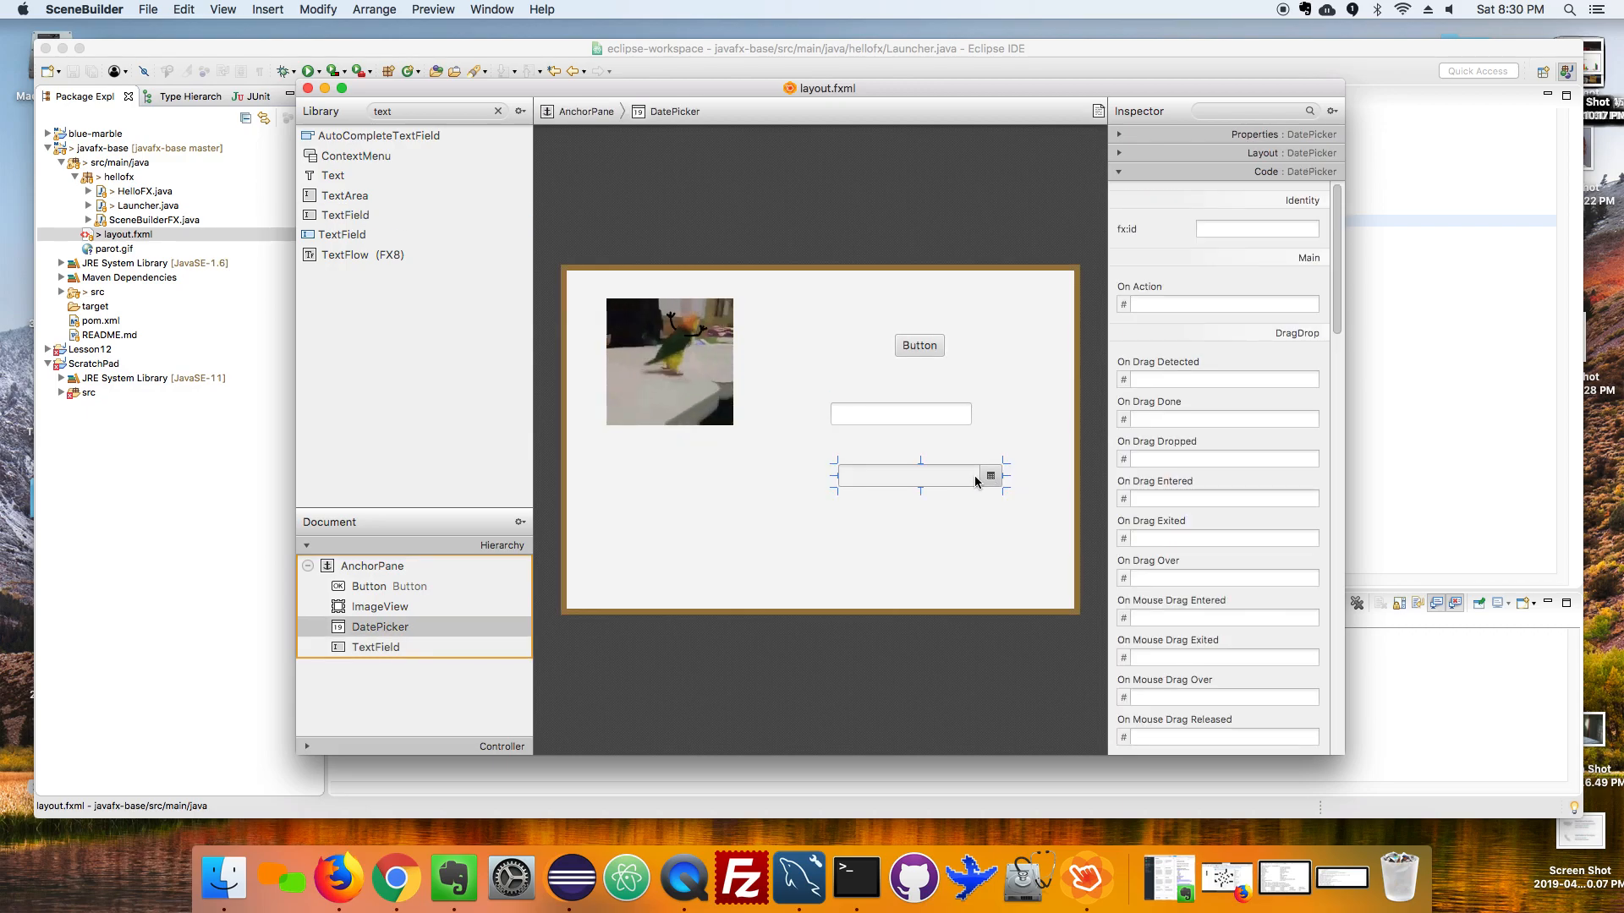
key("Delete")
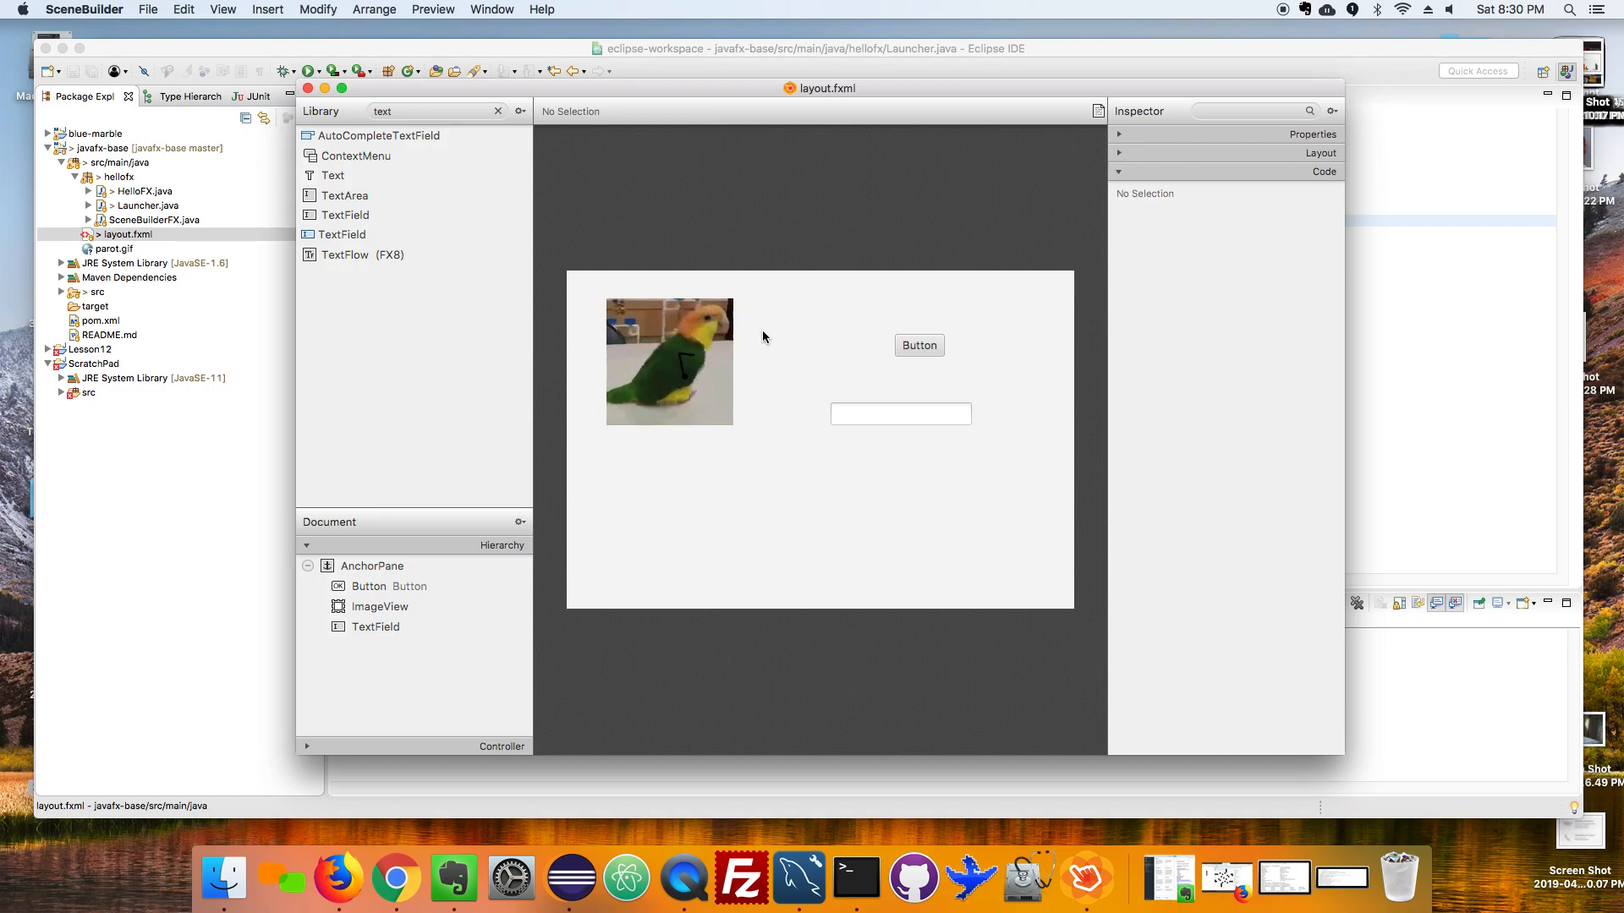
Set the document's Controller class to HappyController in the Controller panel.
left_click(880, 484)
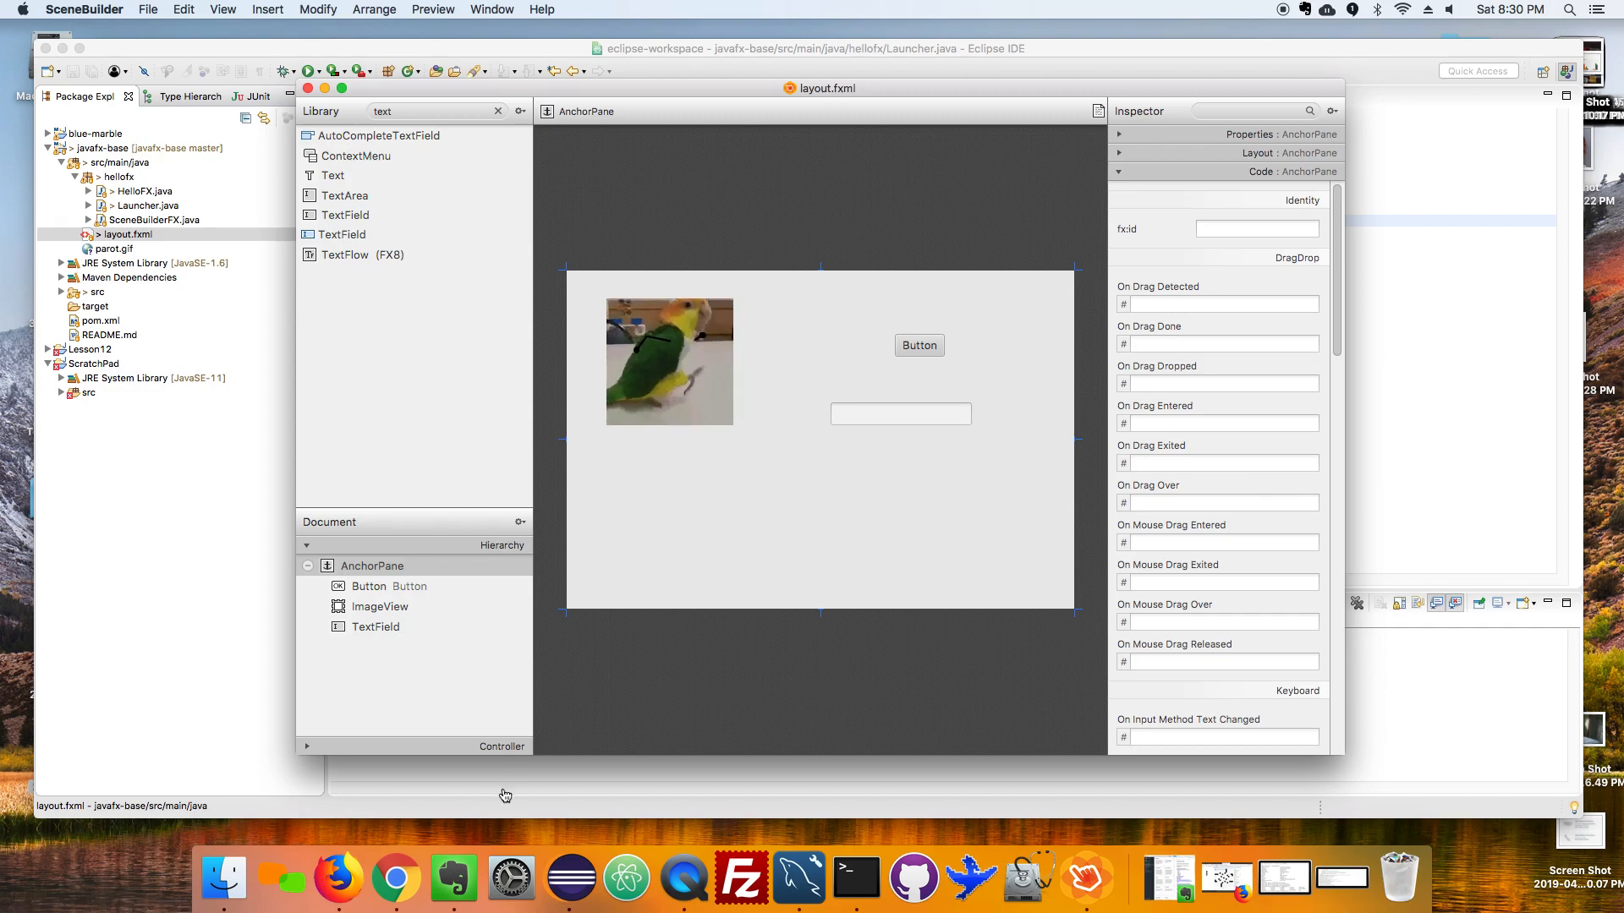
left_click(306, 563)
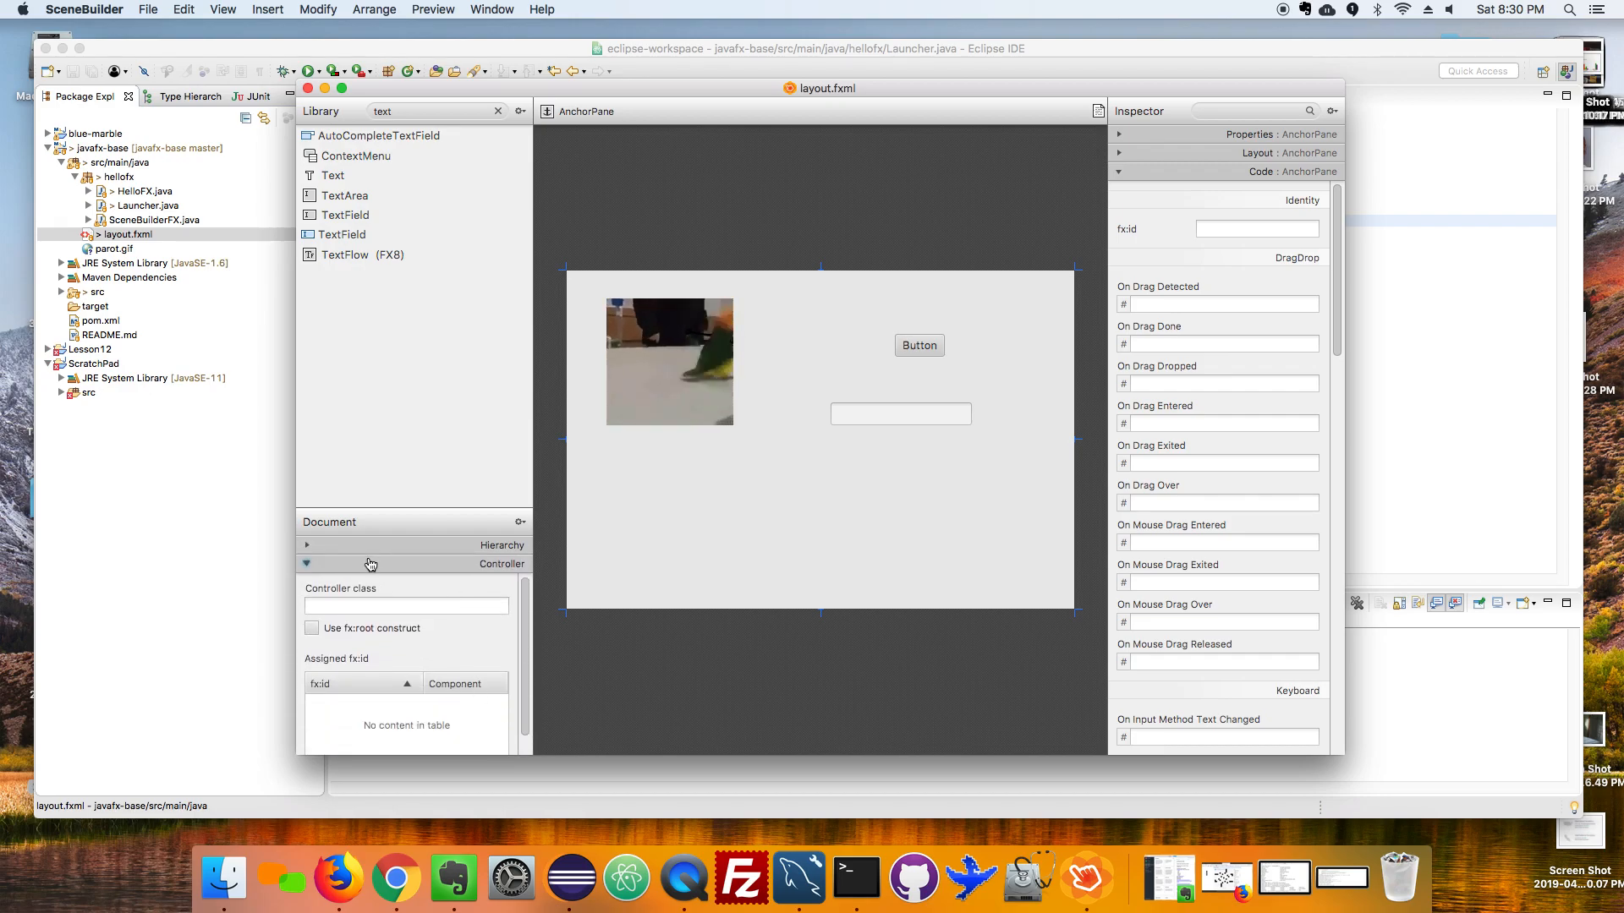
left_click(405, 606)
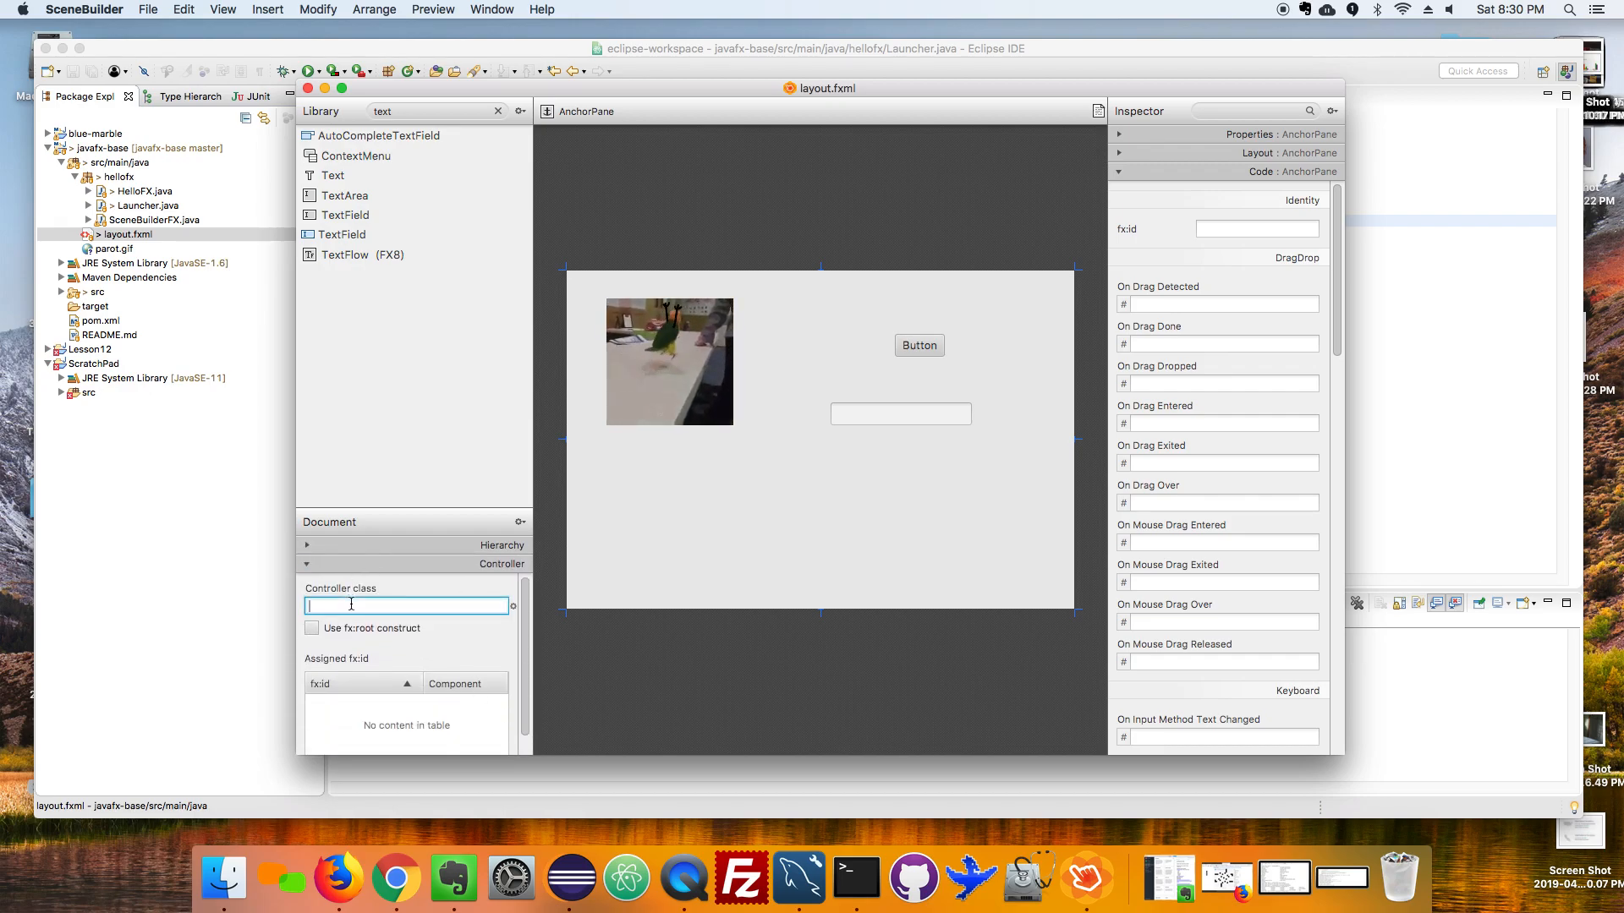
type("HappyController")
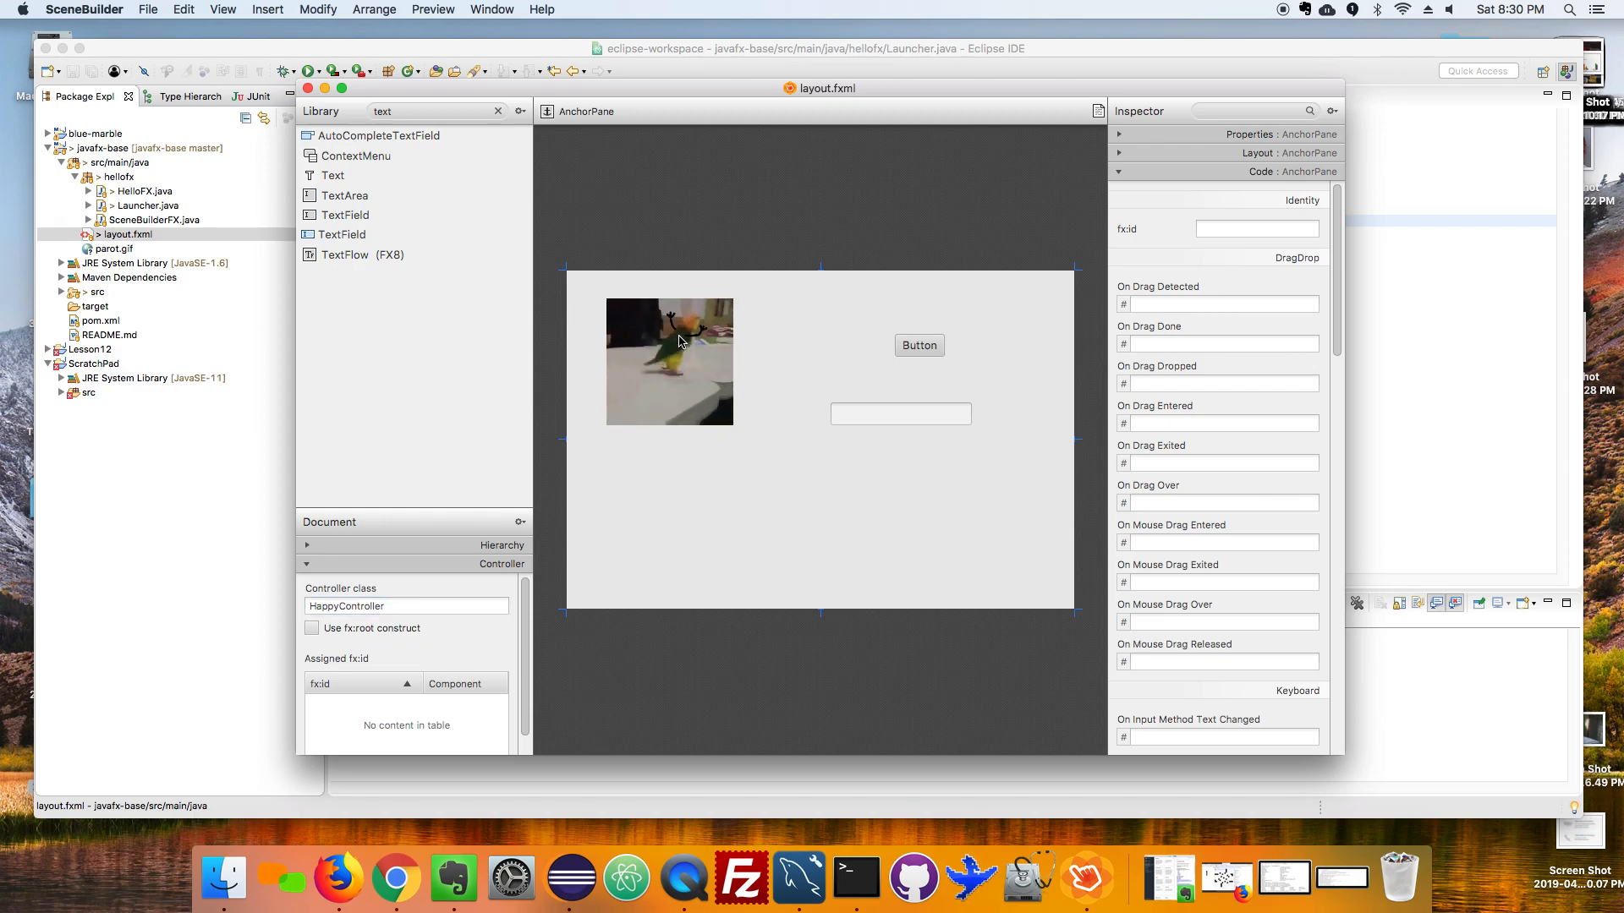
Move the parrot ImageView to Layout X 37.
left_click(668, 362)
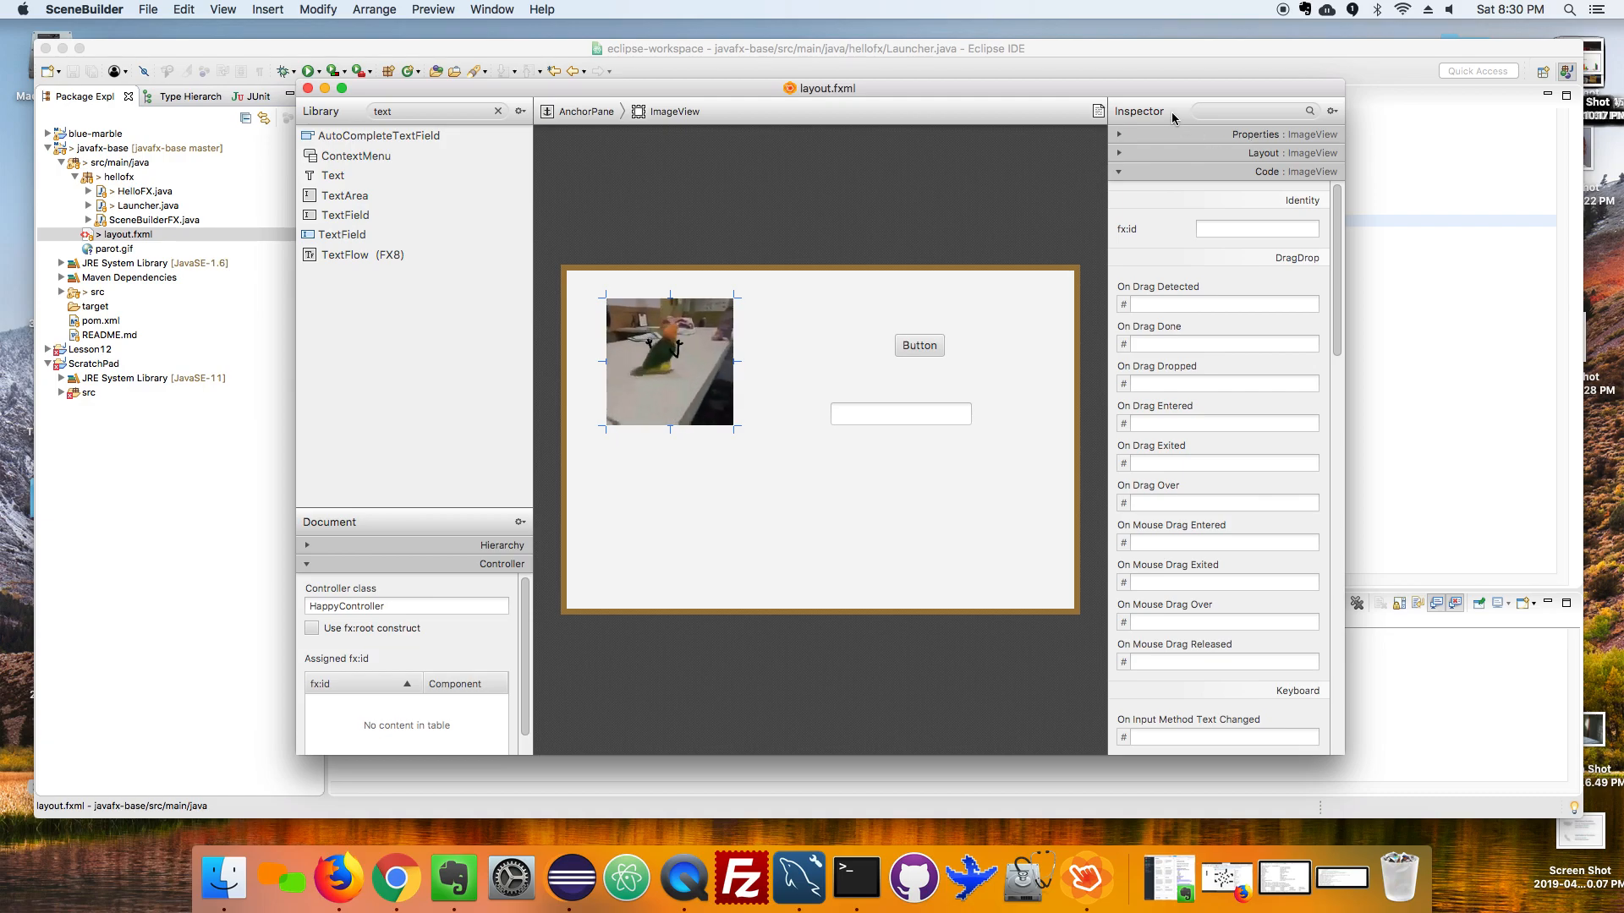
left_click(1253, 134)
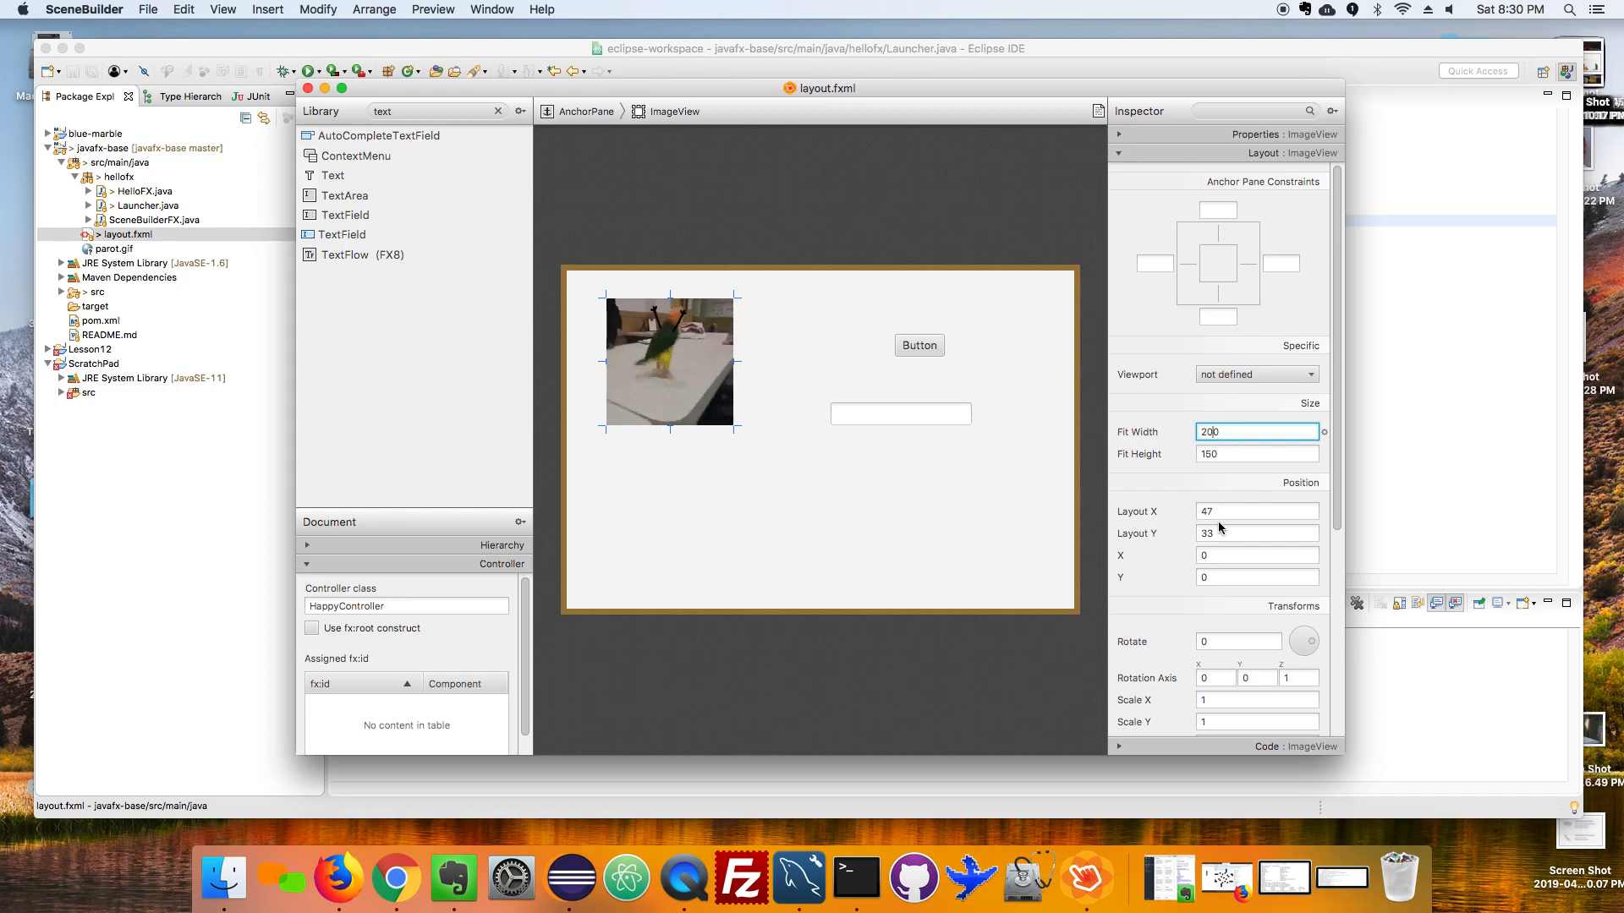
left_click(1255, 511)
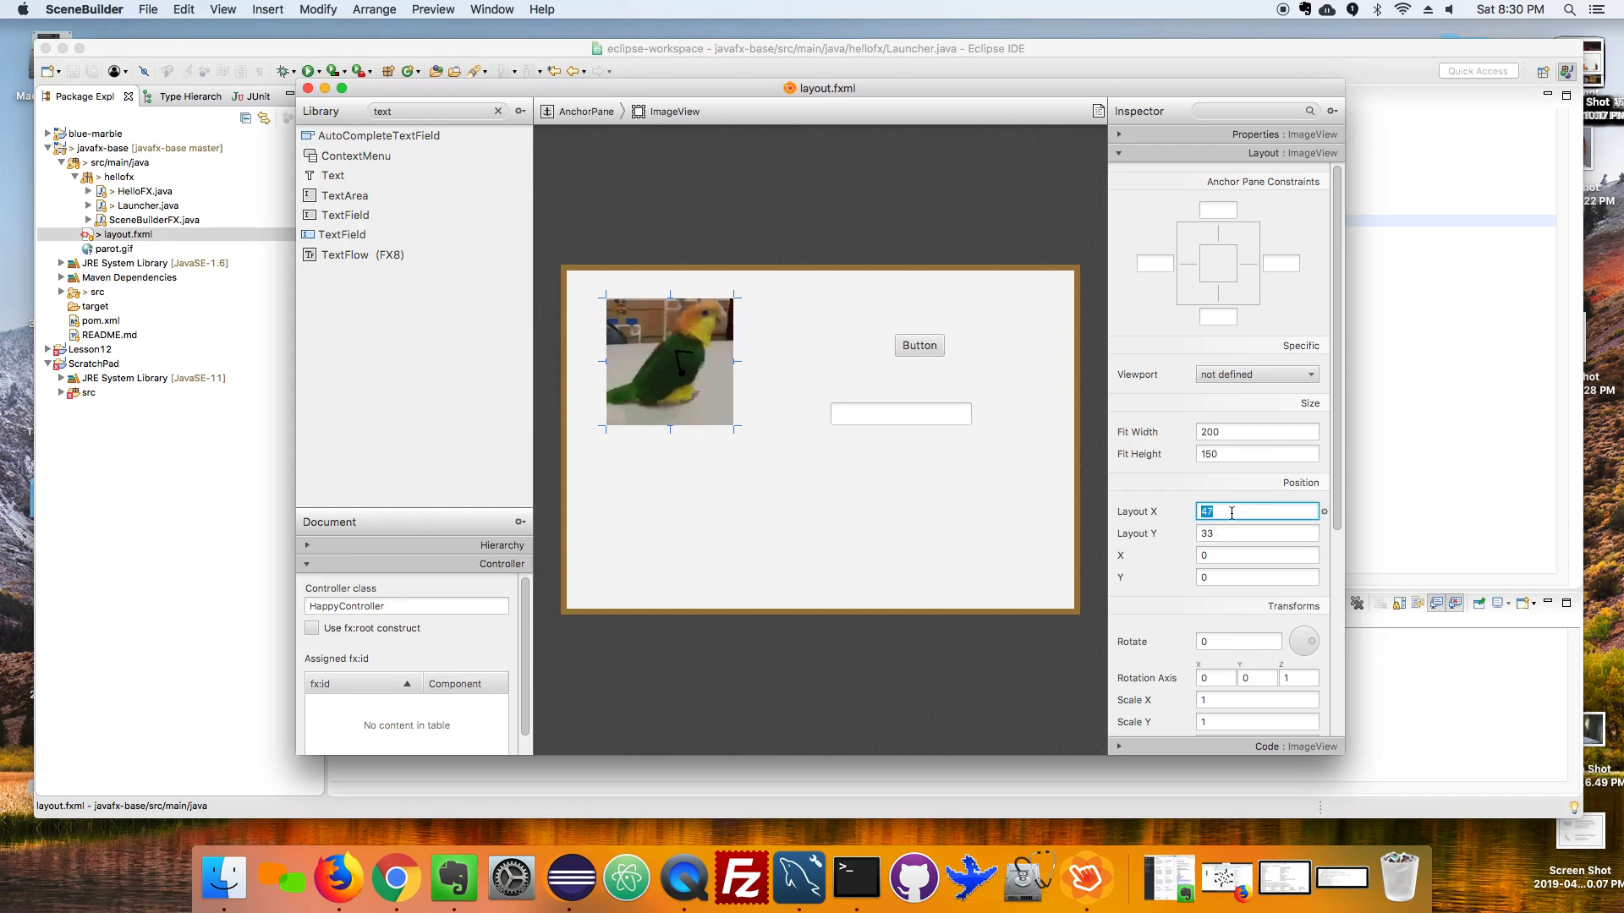
type("37")
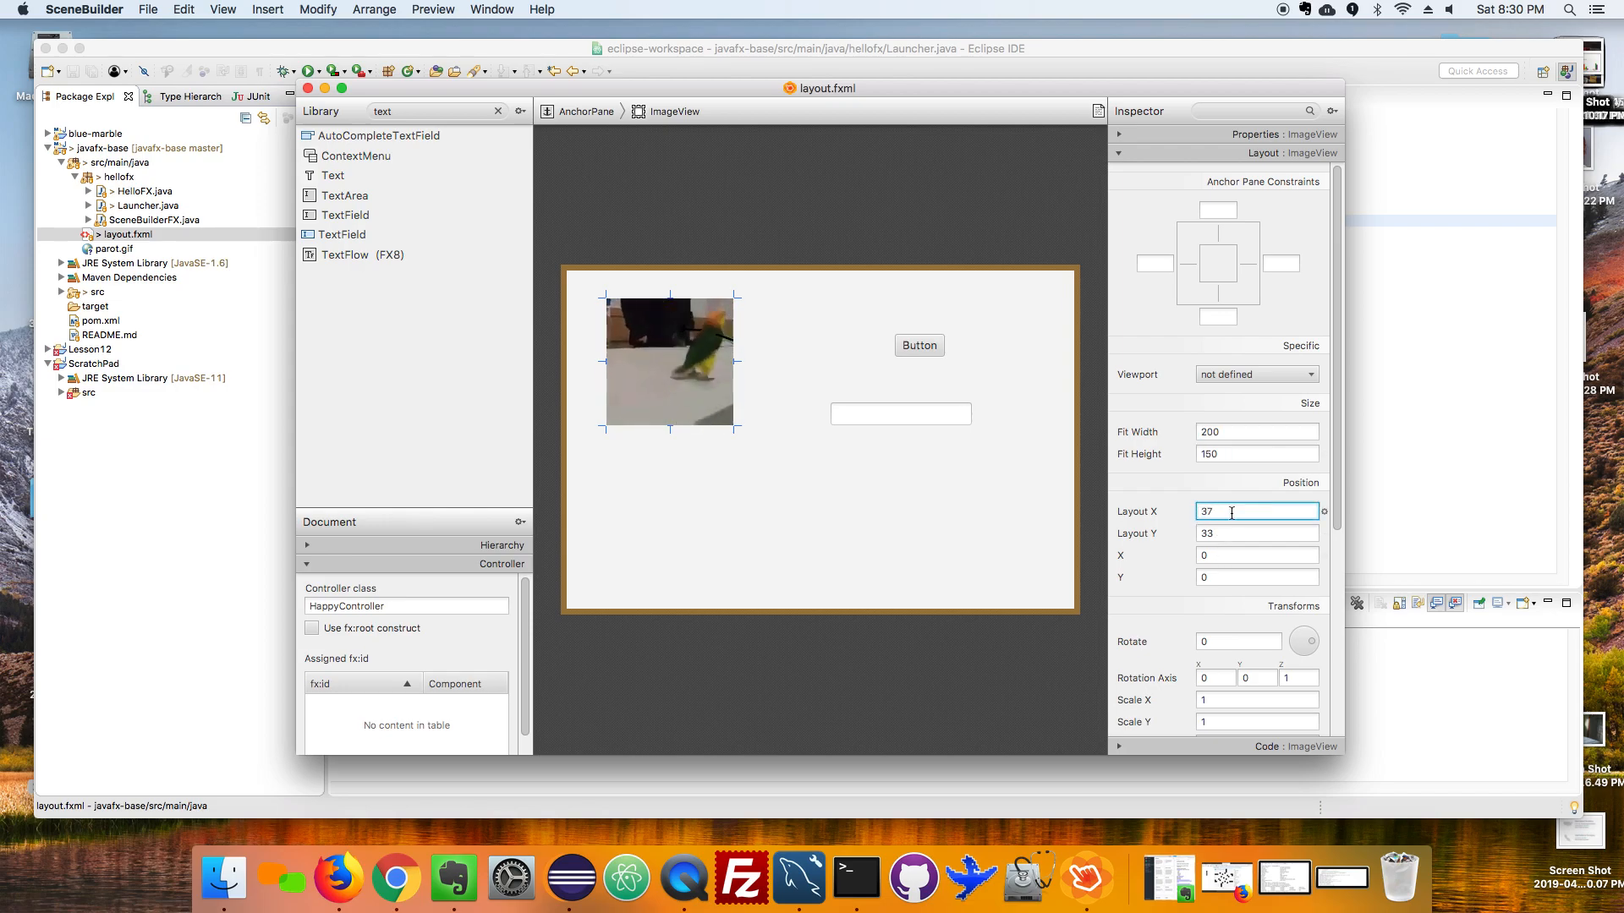
Assign fx:ids image, button and box to the ImageView, Button and TextField.
left_click(1257, 510)
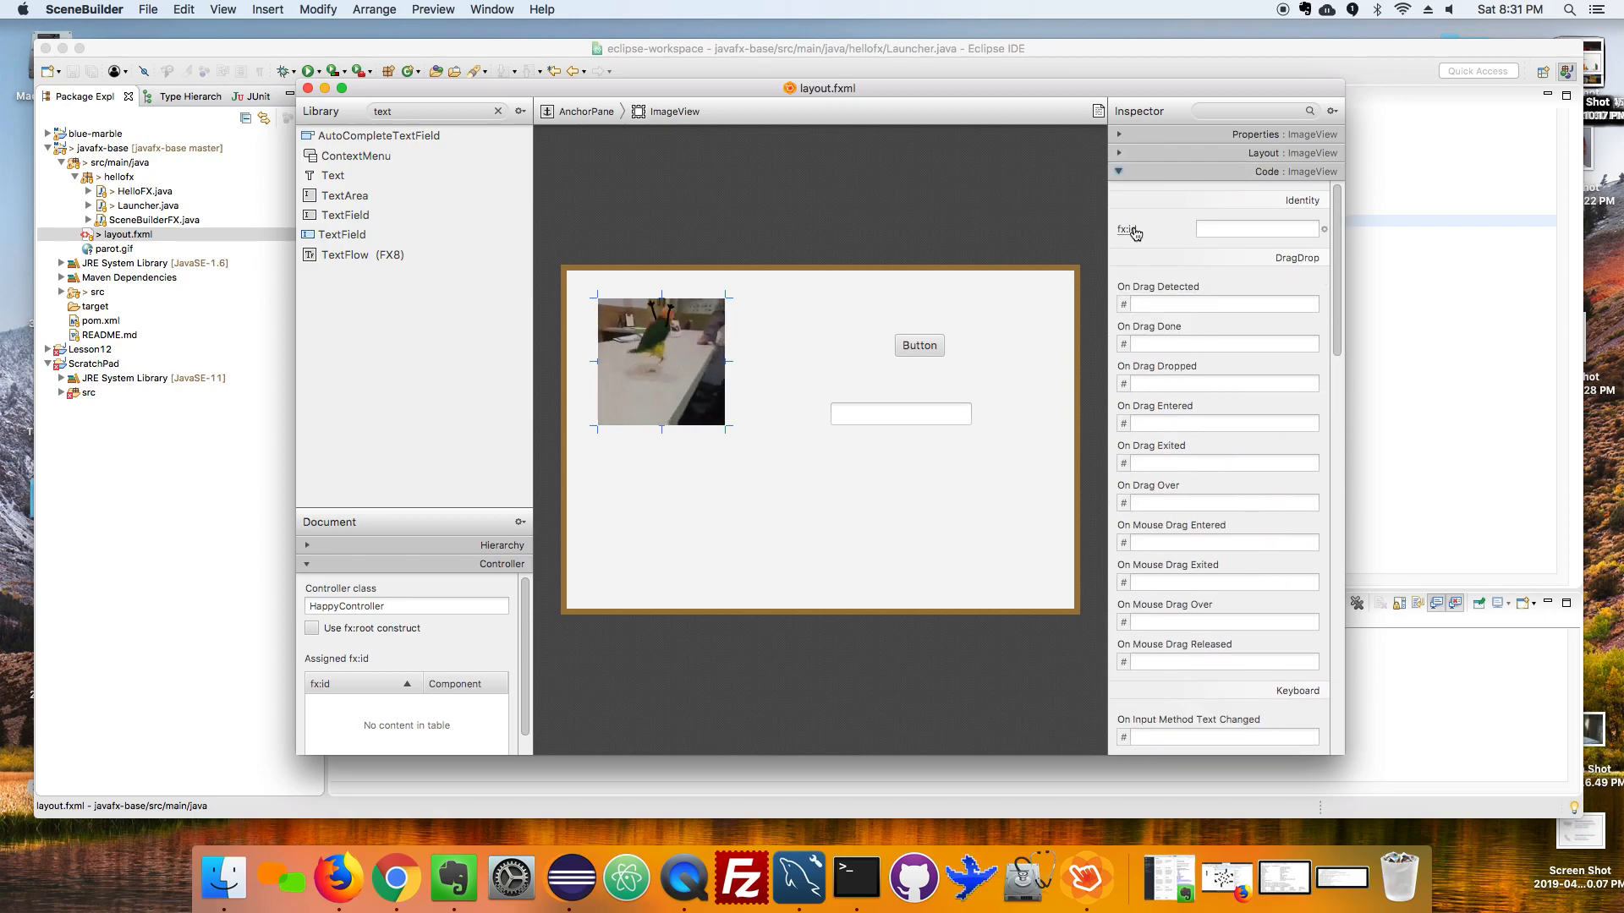
left_click(1257, 229)
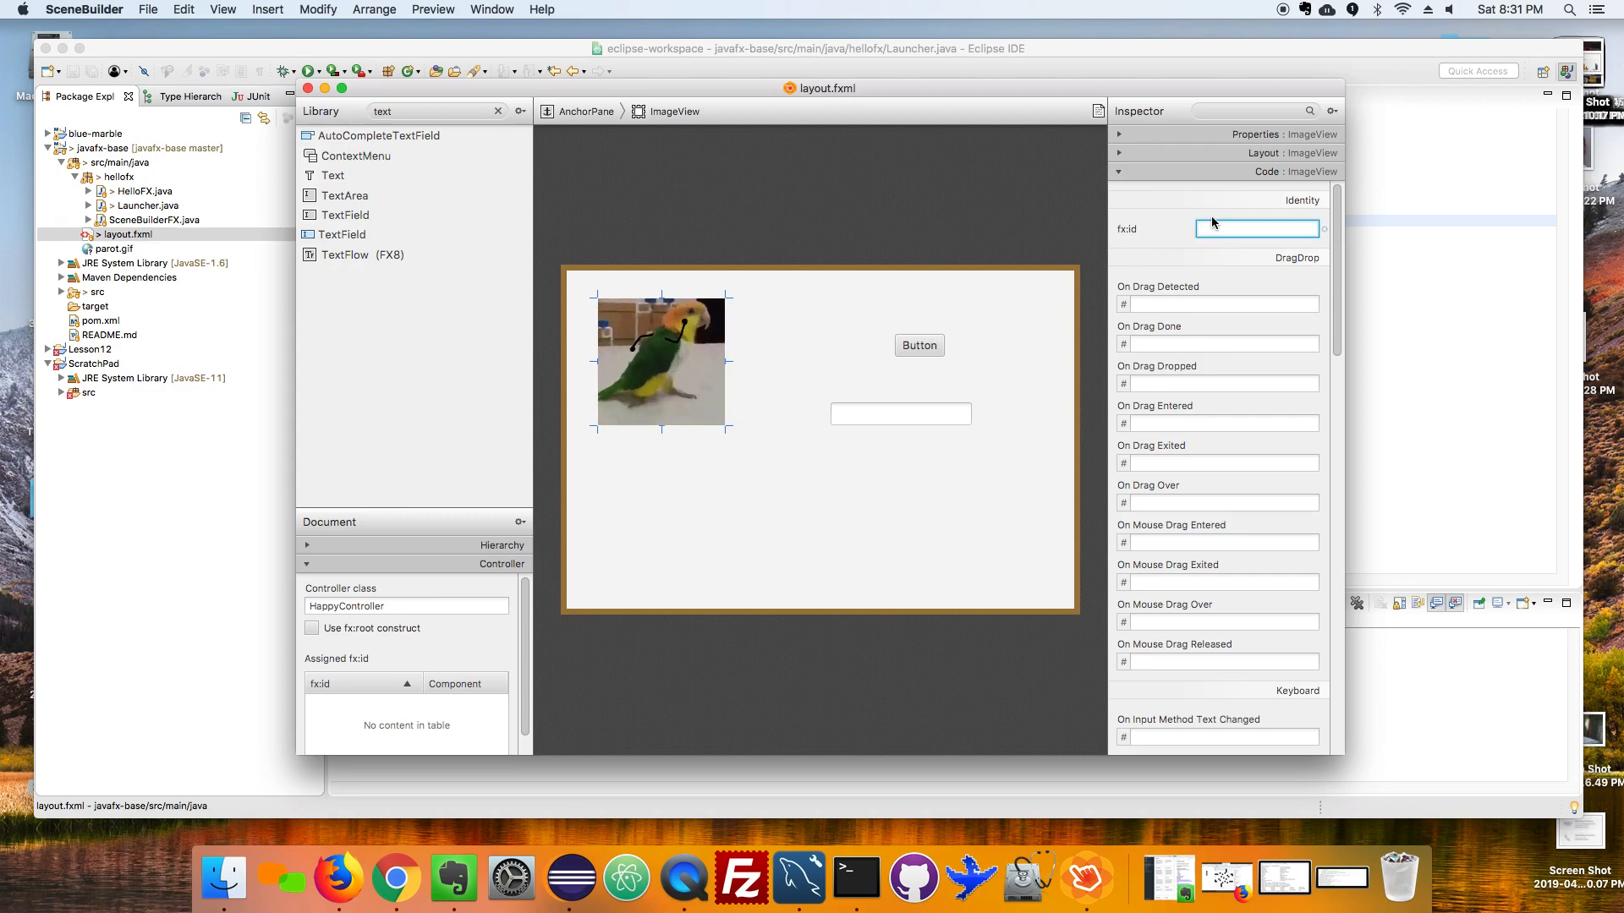
type("image")
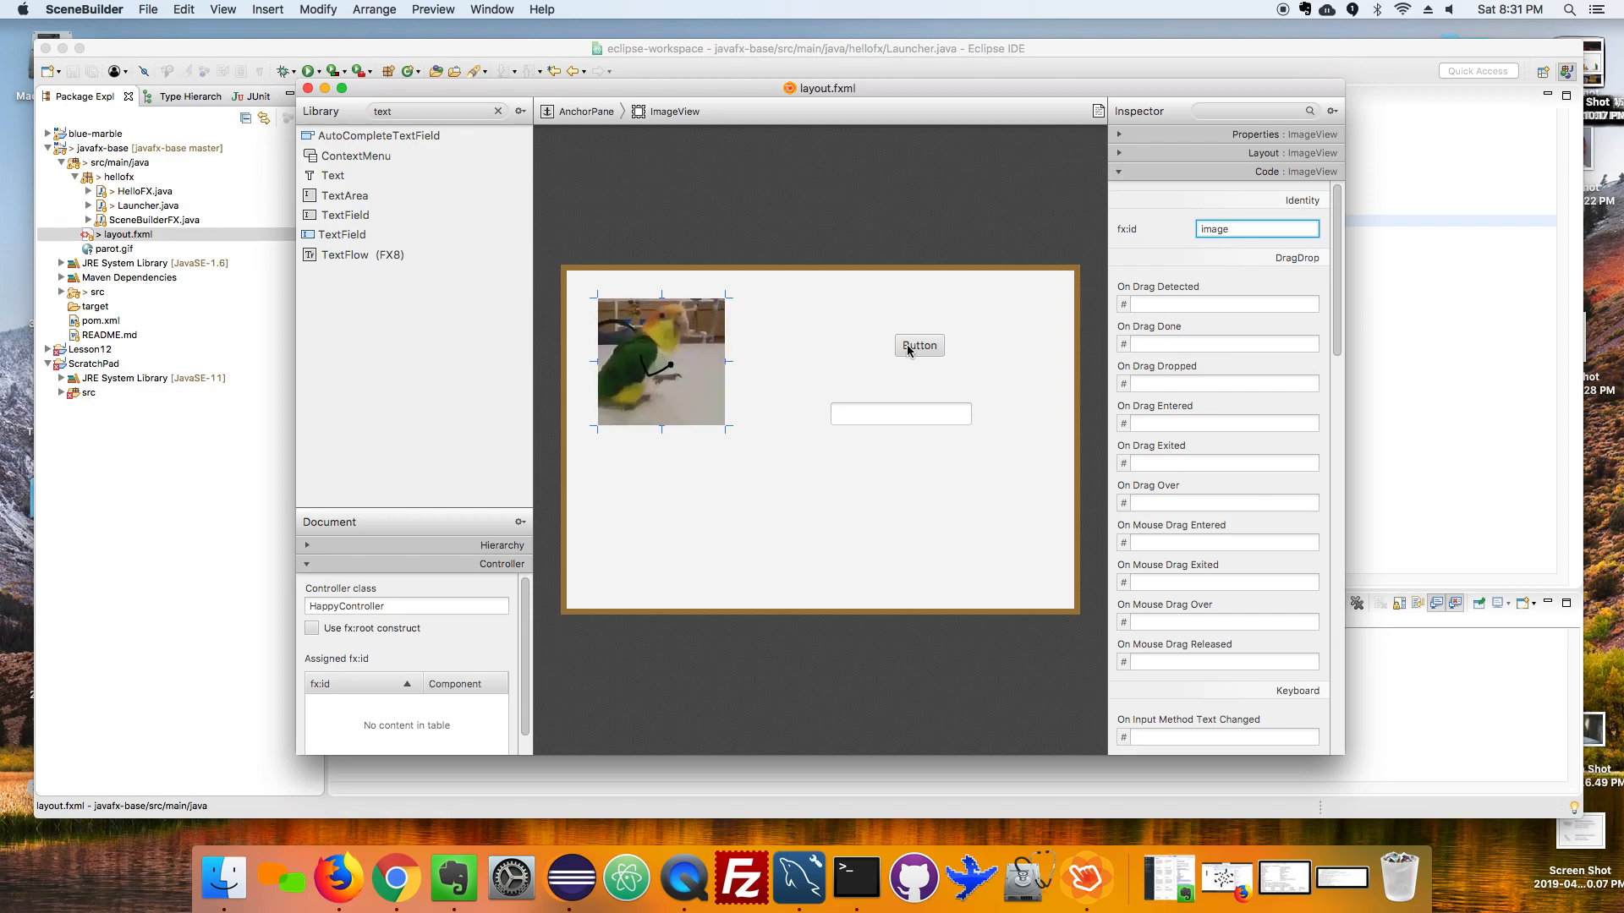
left_click(916, 345)
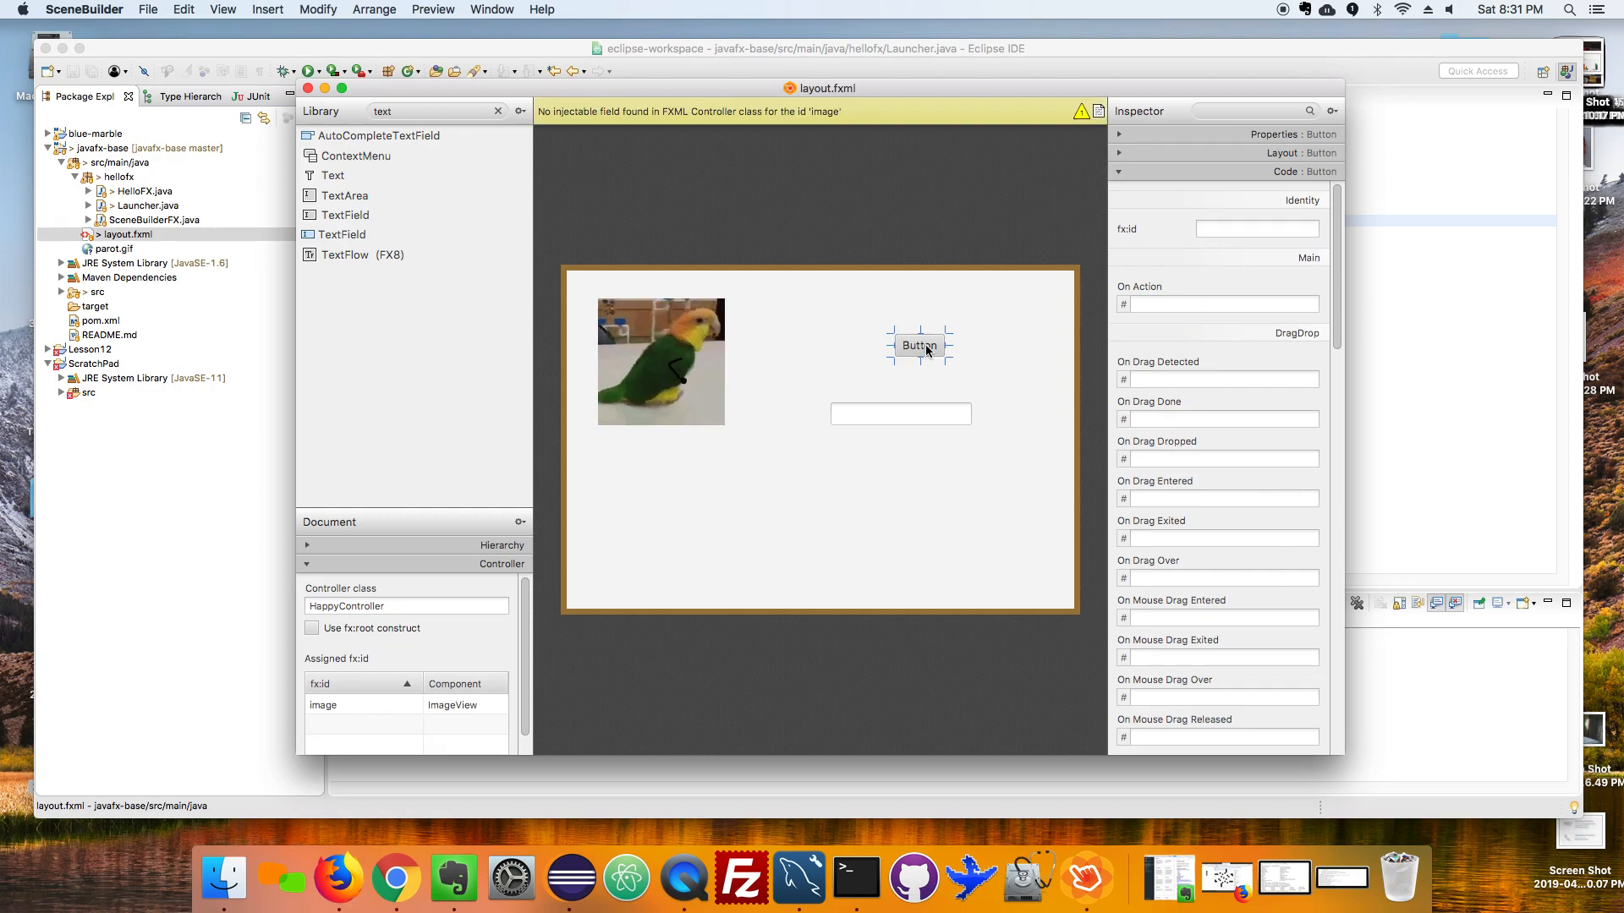
type("button")
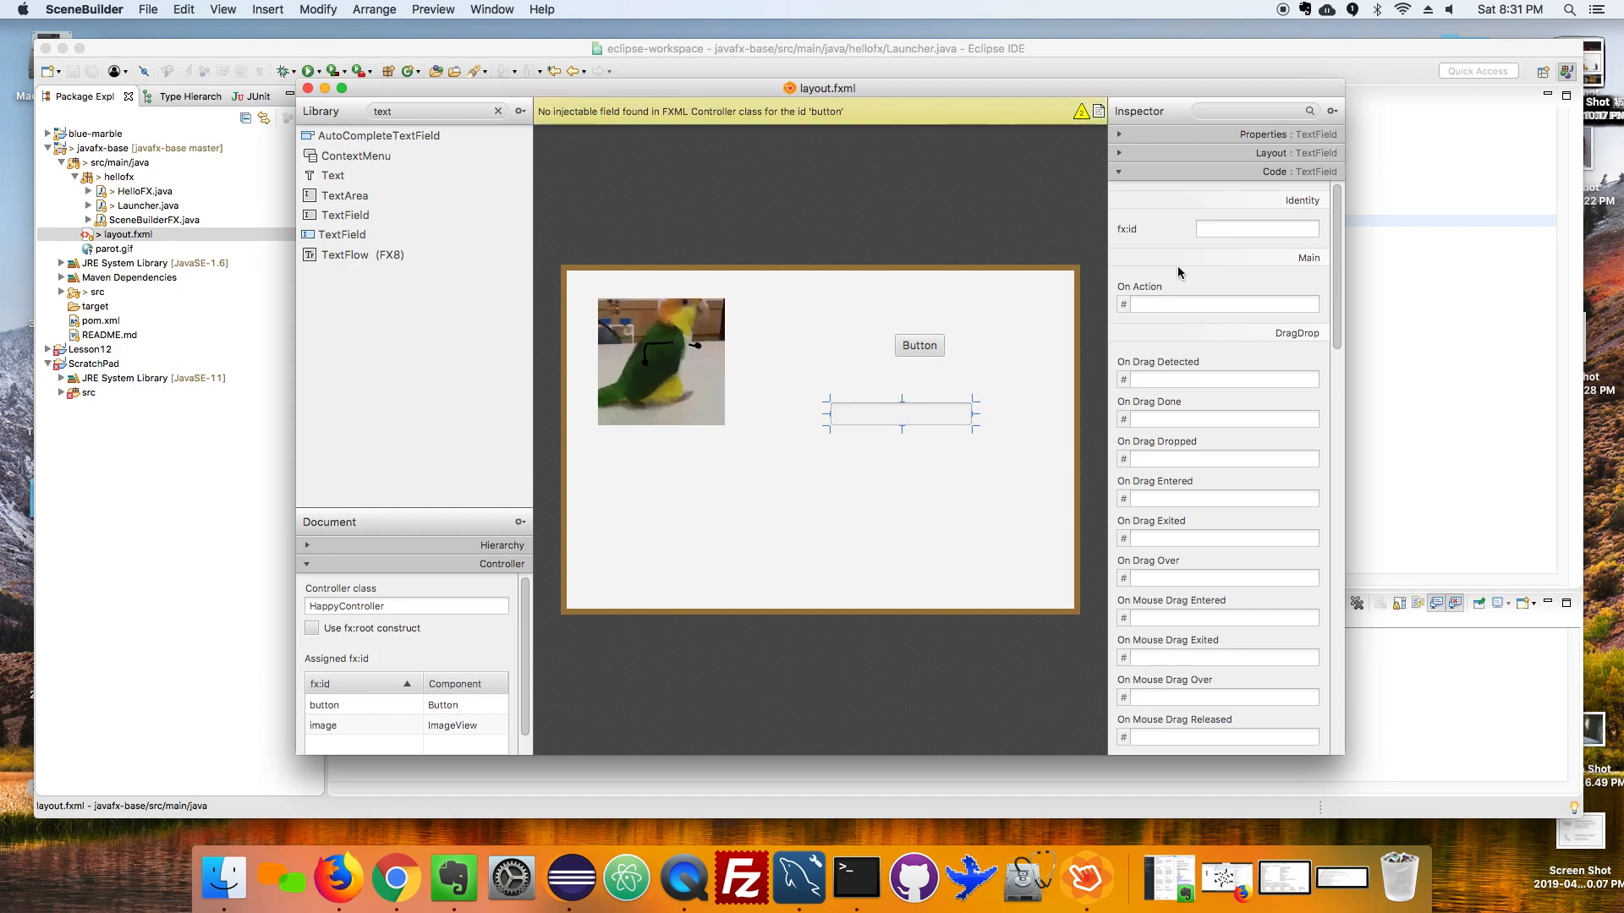
type("box")
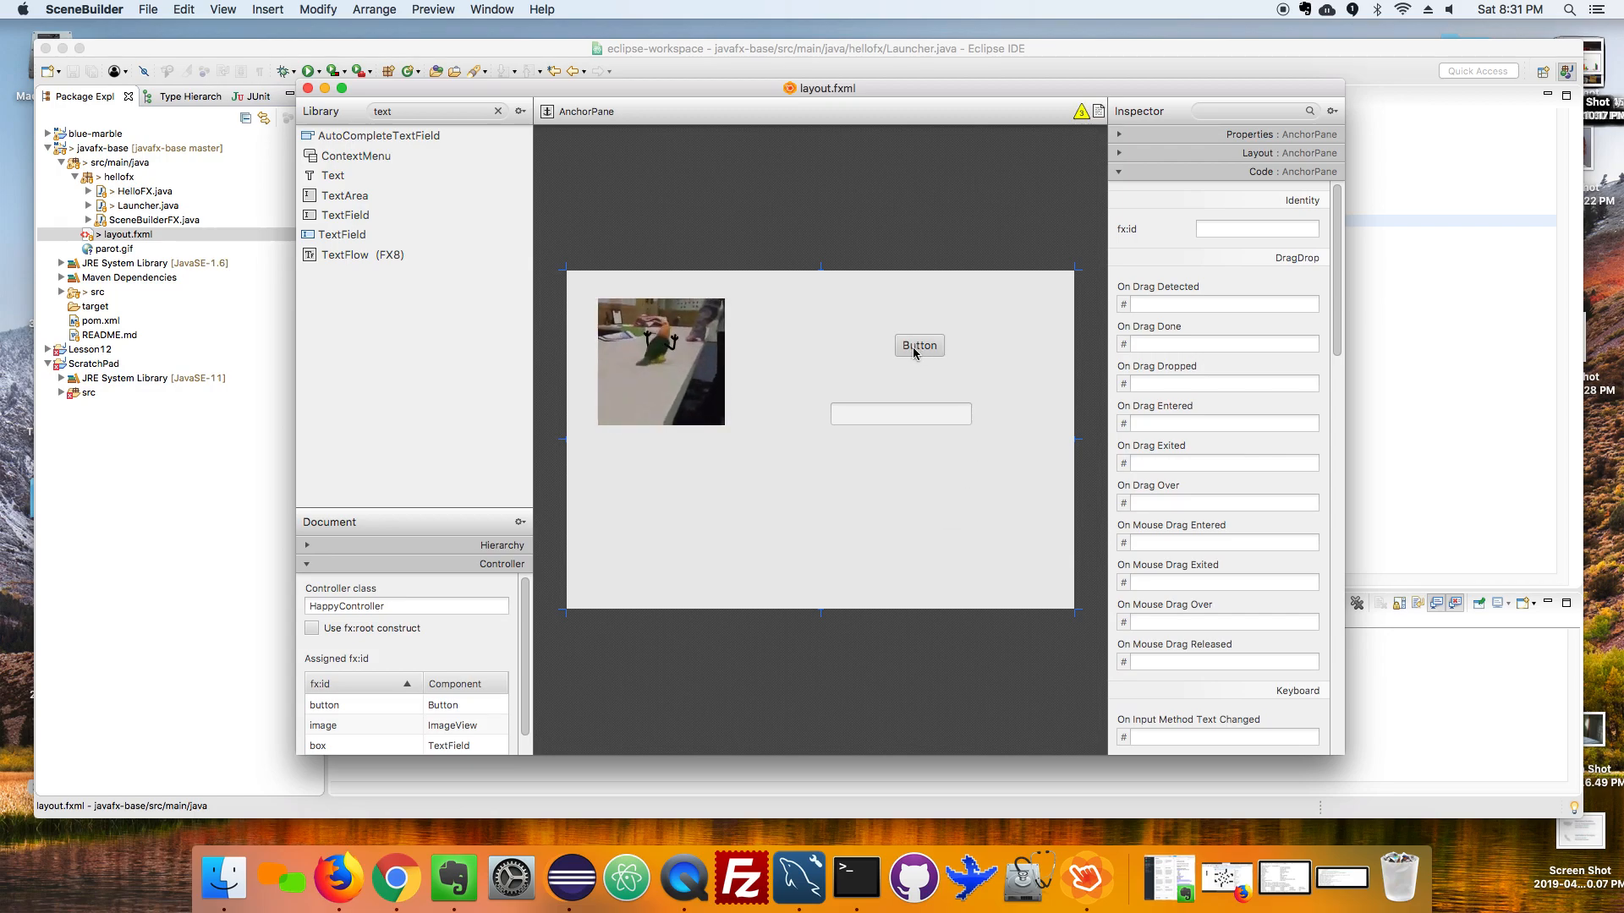
Set the Button's On Action handler to buttonPressed.
left_click(919, 345)
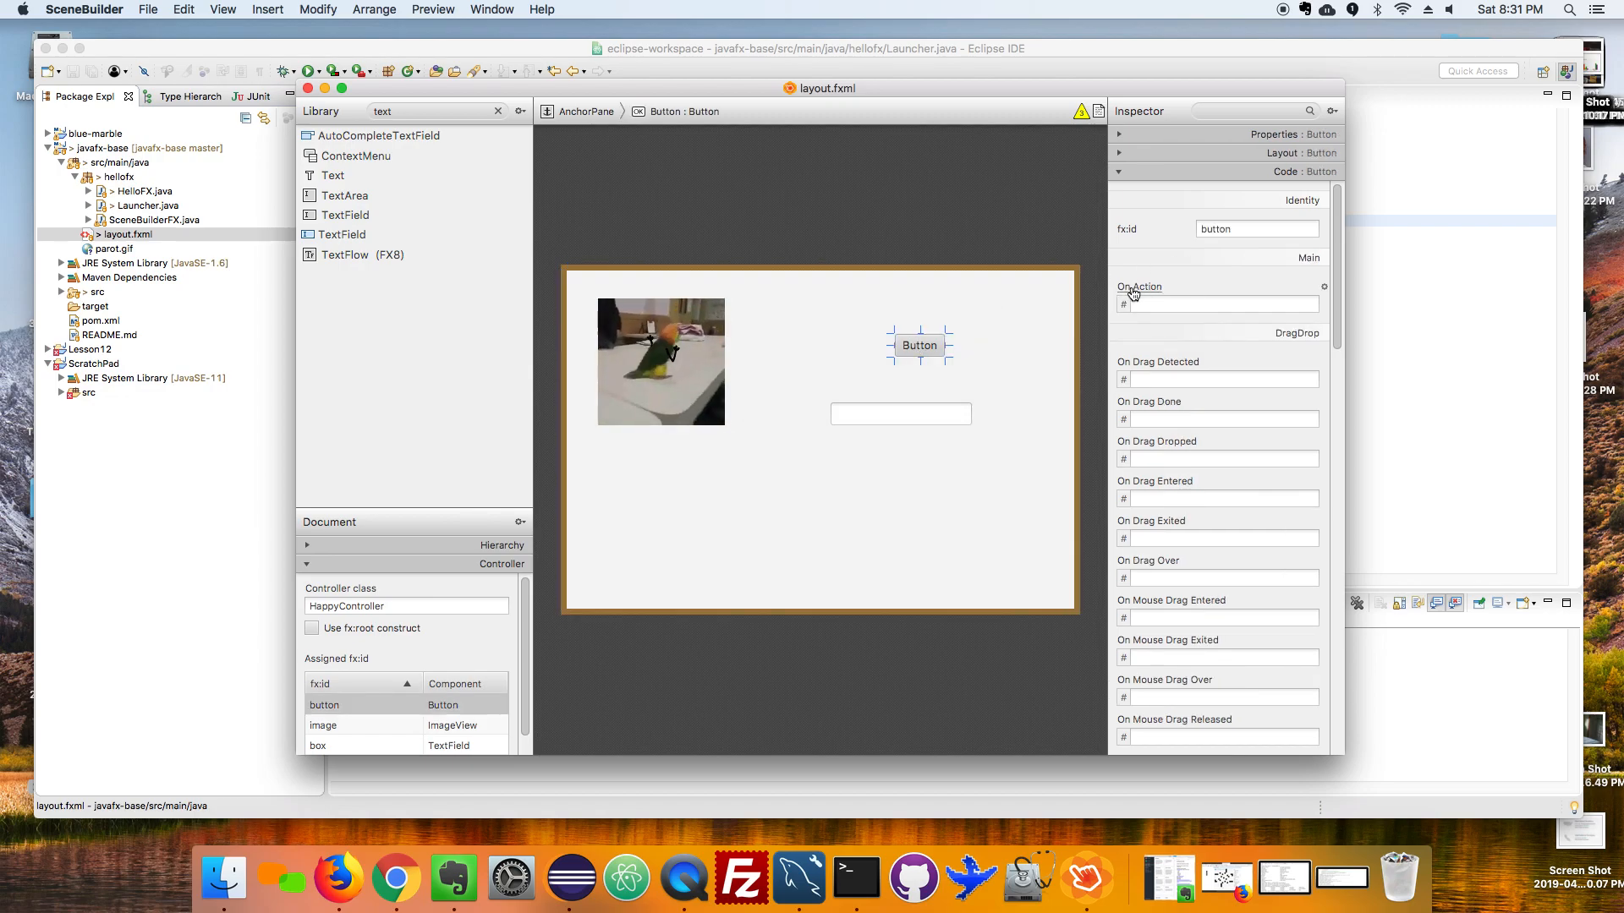
left_click(1222, 303)
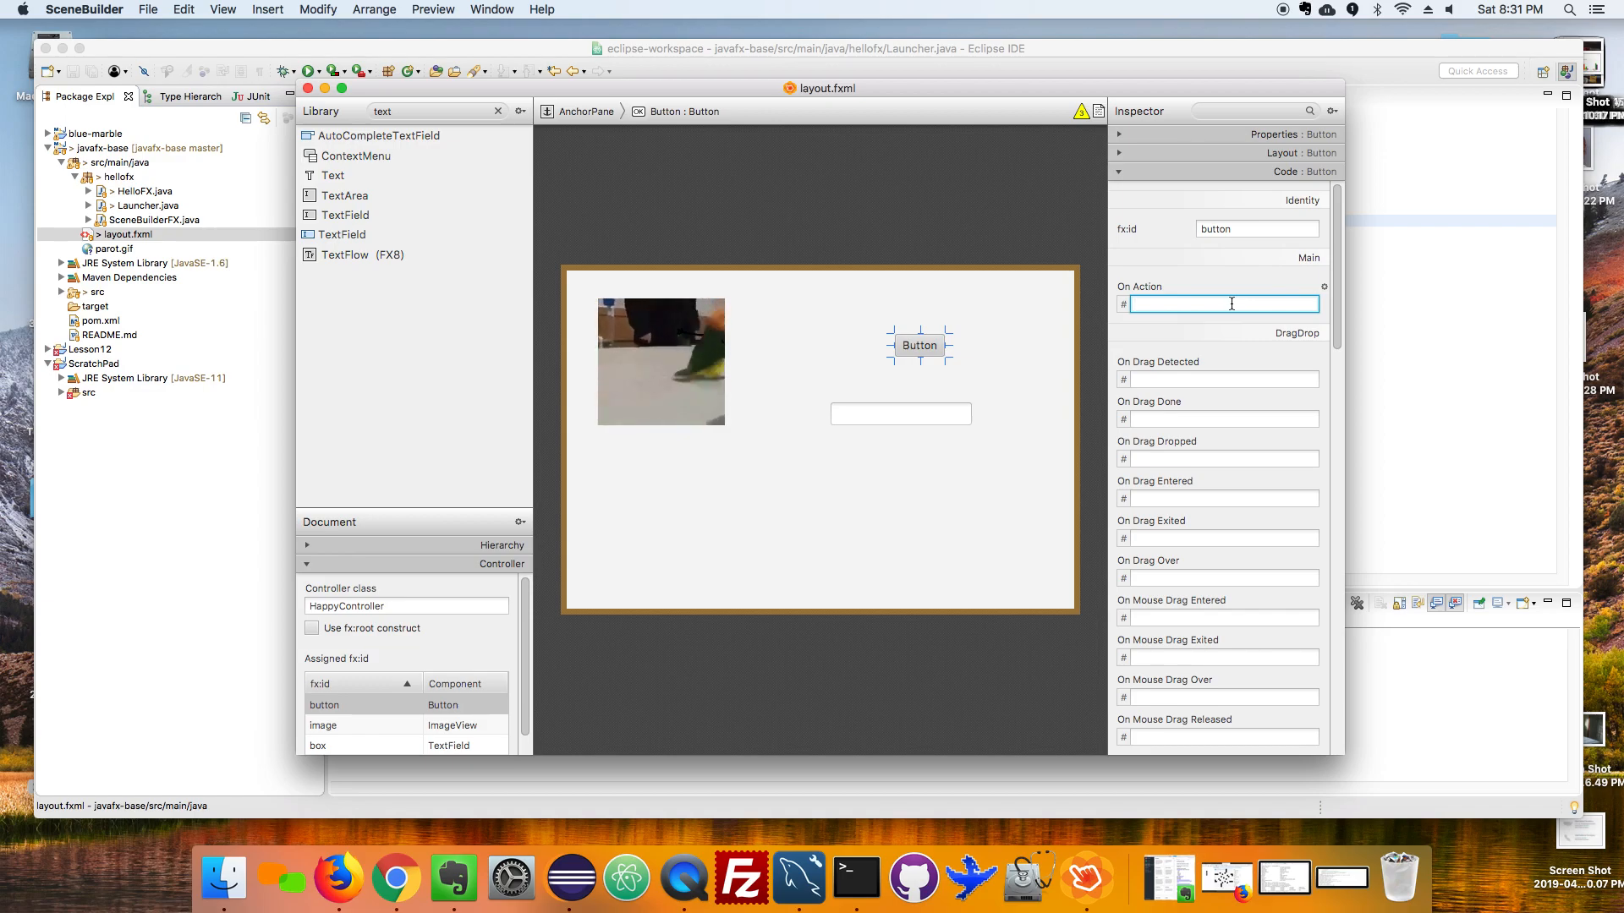
type("bu")
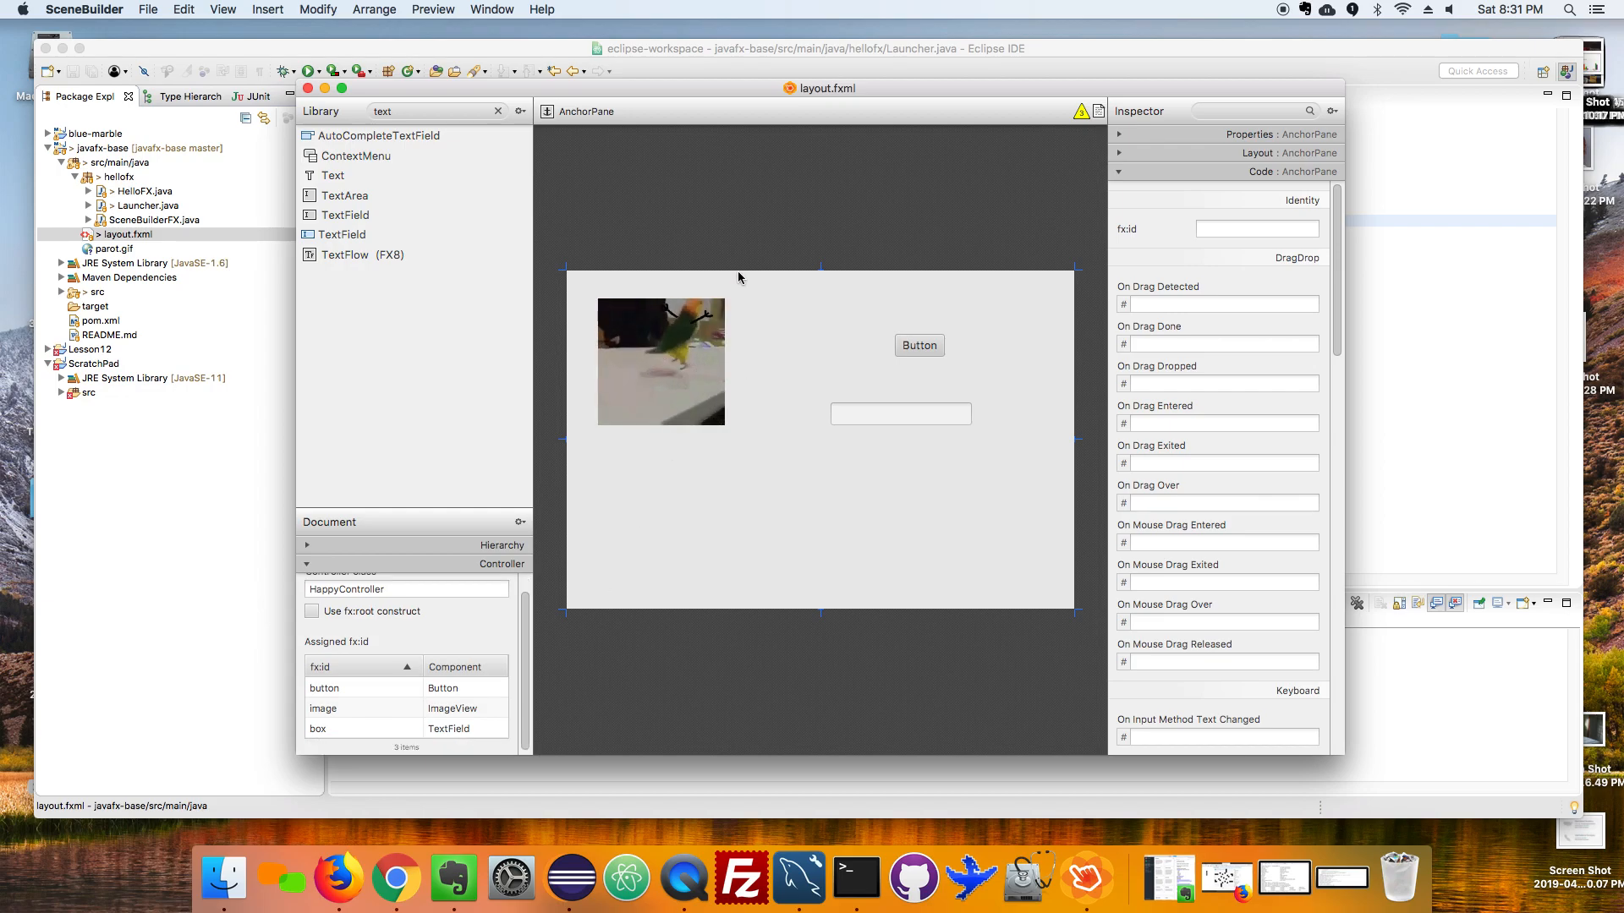
Show the sample controller skeleton for HappyController from the View menu.
left_click(221, 10)
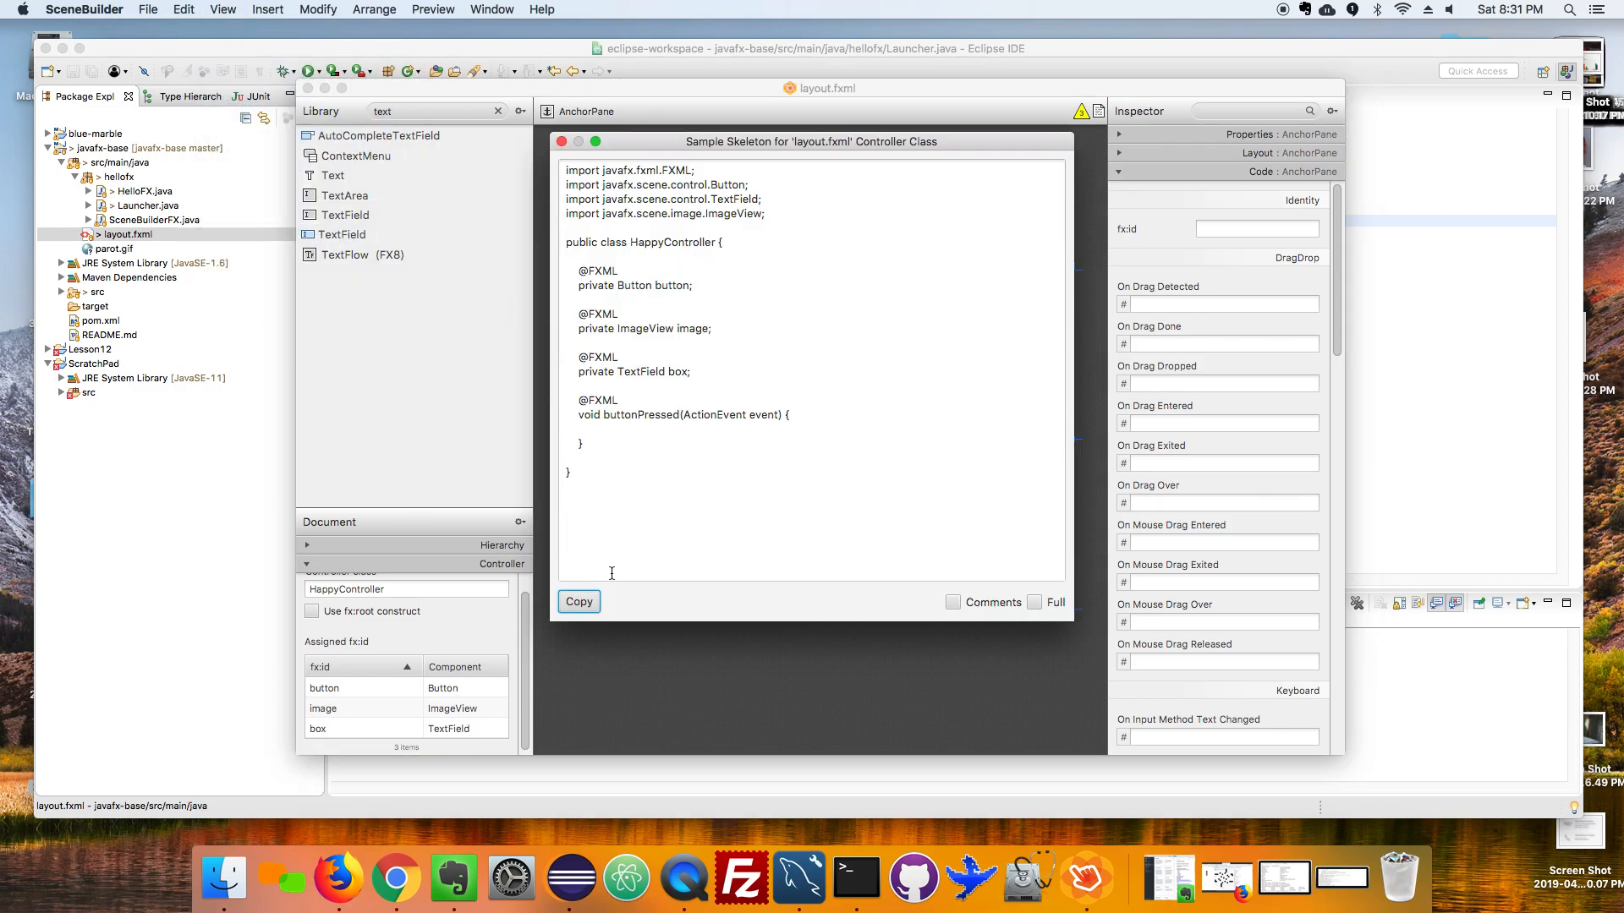
mouse_move(714, 366)
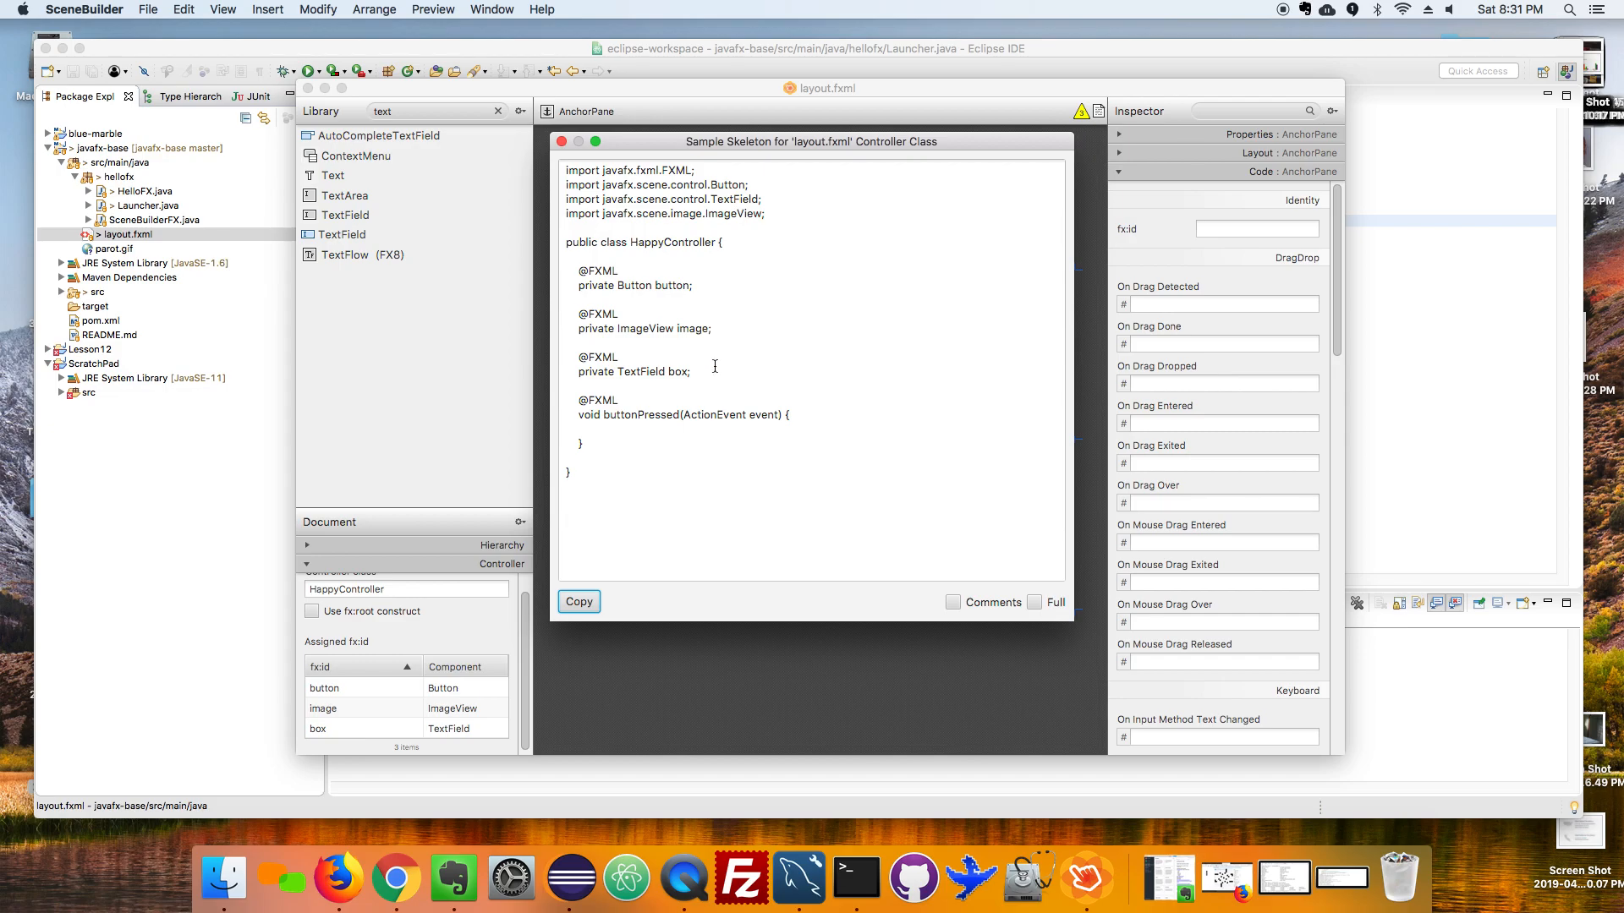
mouse_move(829, 152)
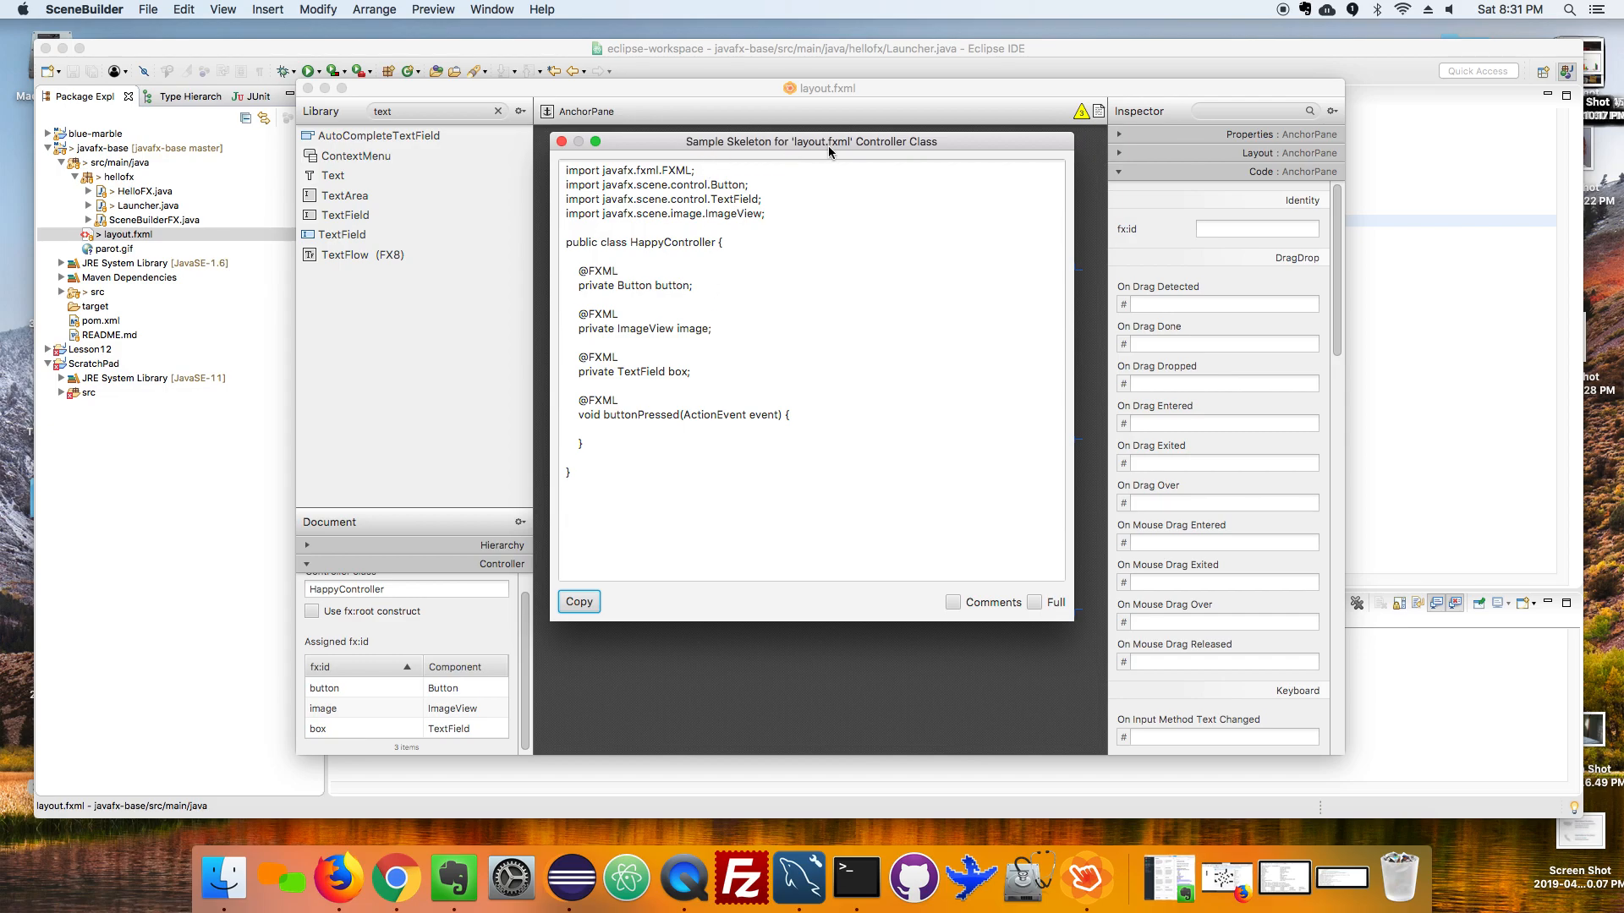
mouse_move(638, 259)
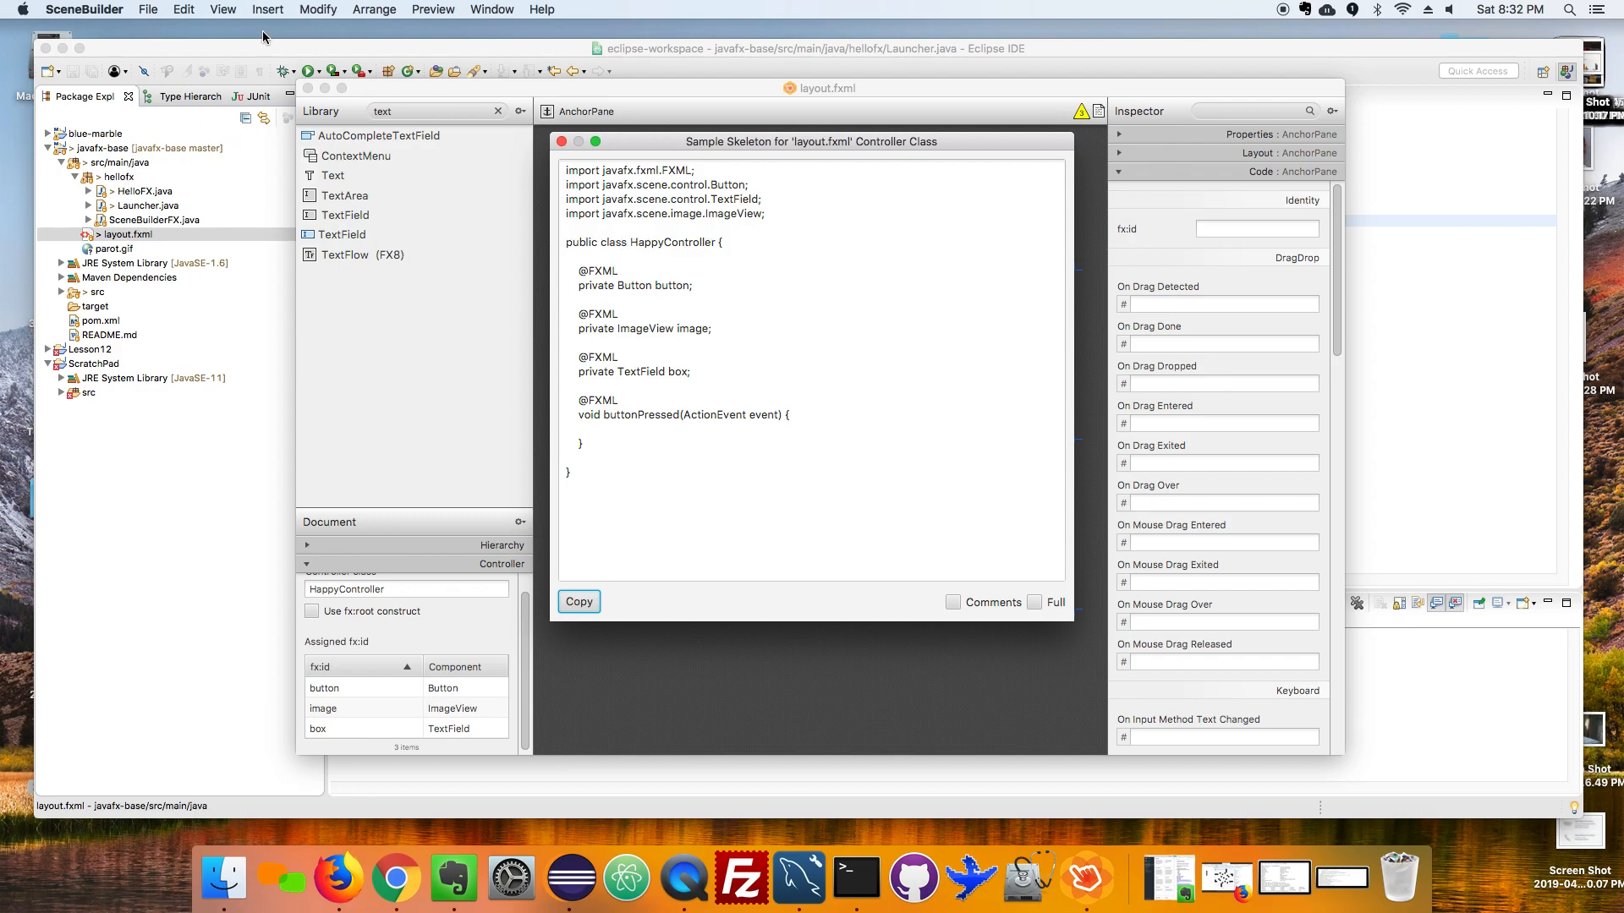
Create class HappyController in the hellofx package and paste in the skeleton code.
right_click(113, 176)
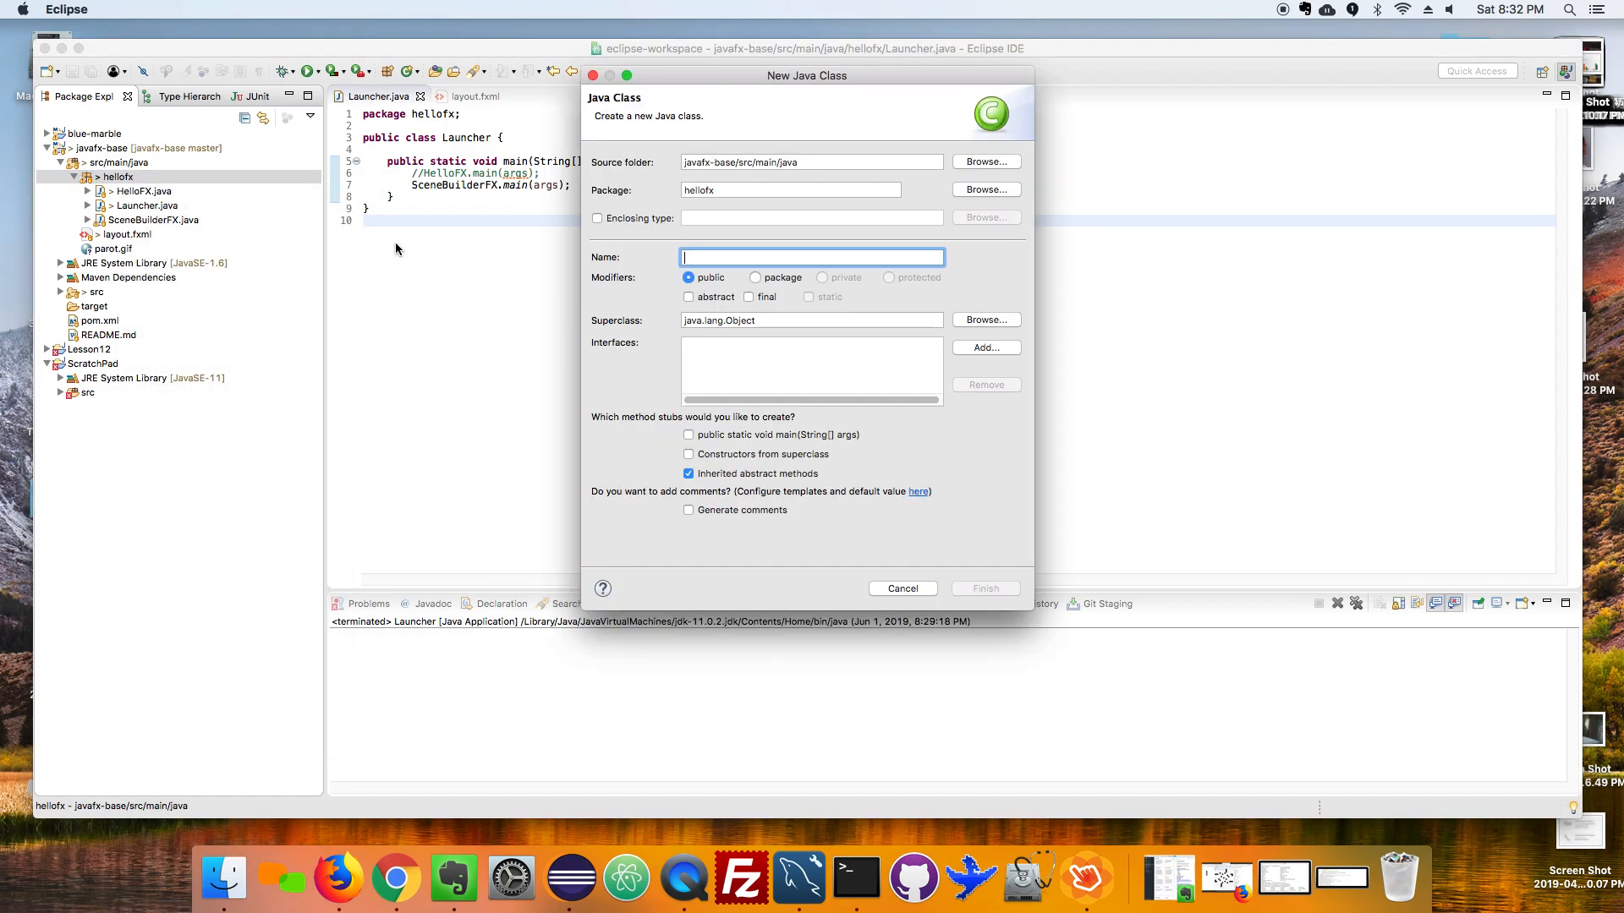
type("HappyCon")
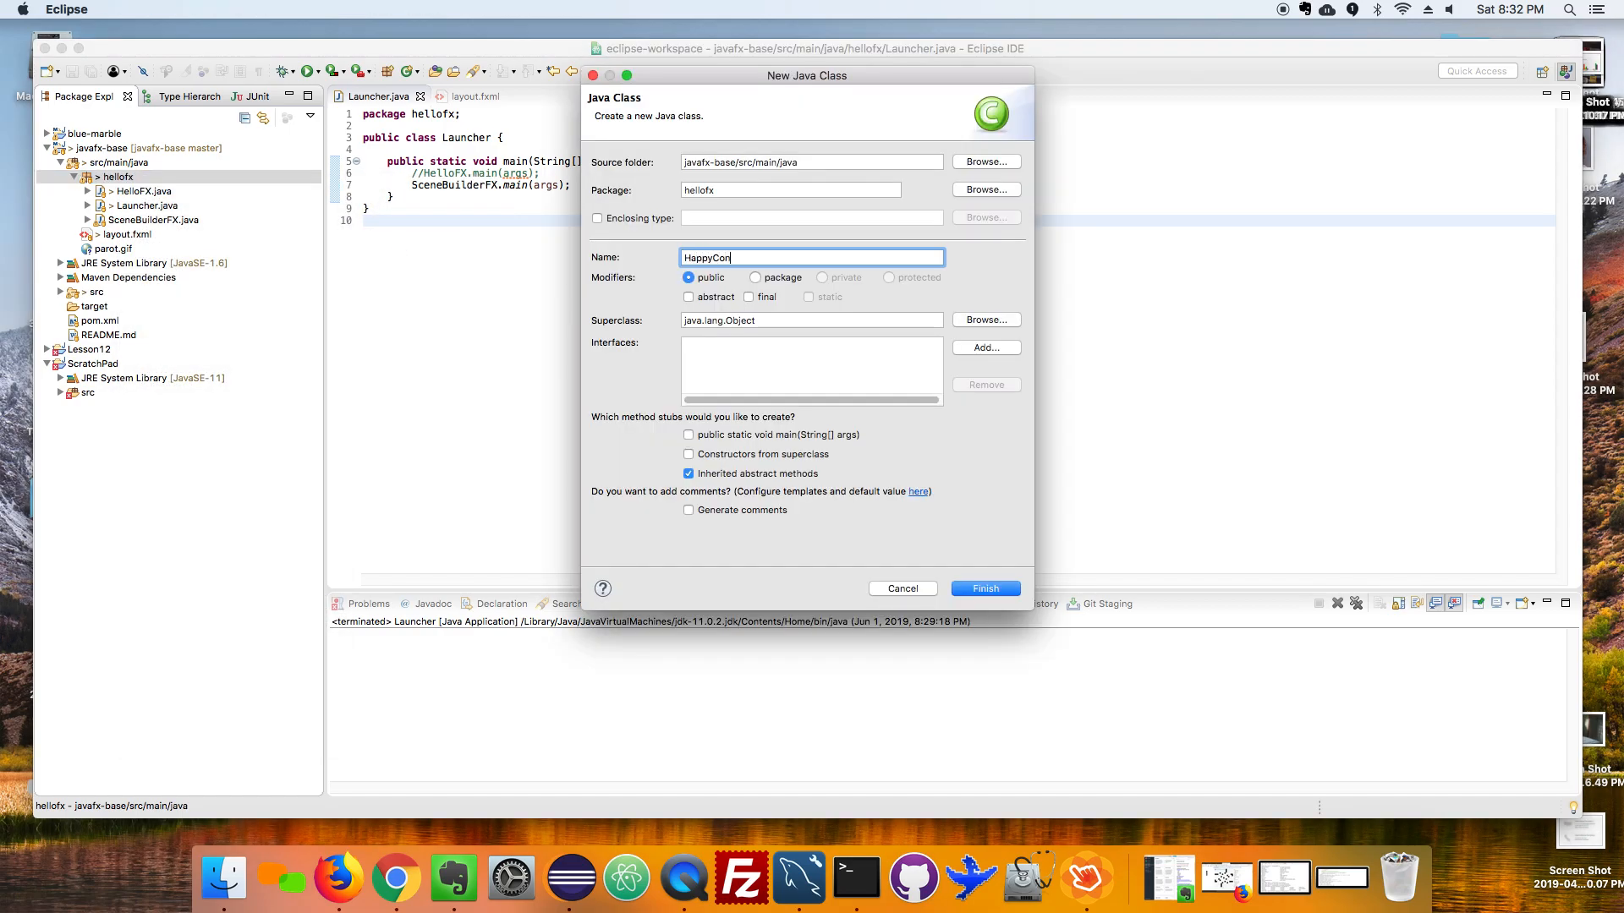
left_click(983, 589)
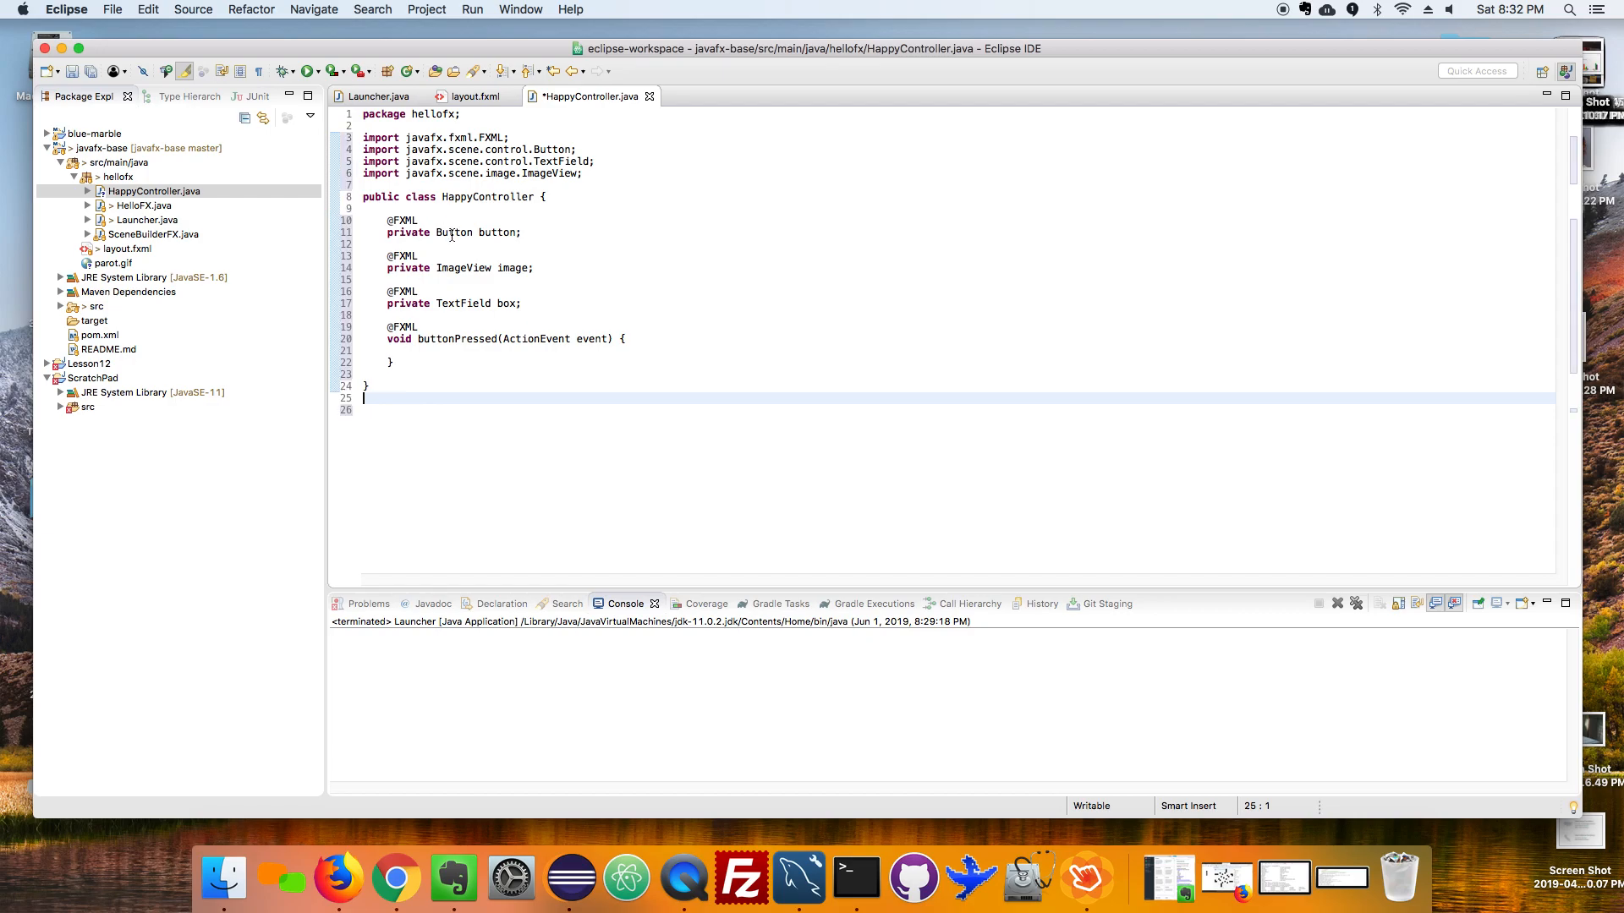
double_click(453, 232)
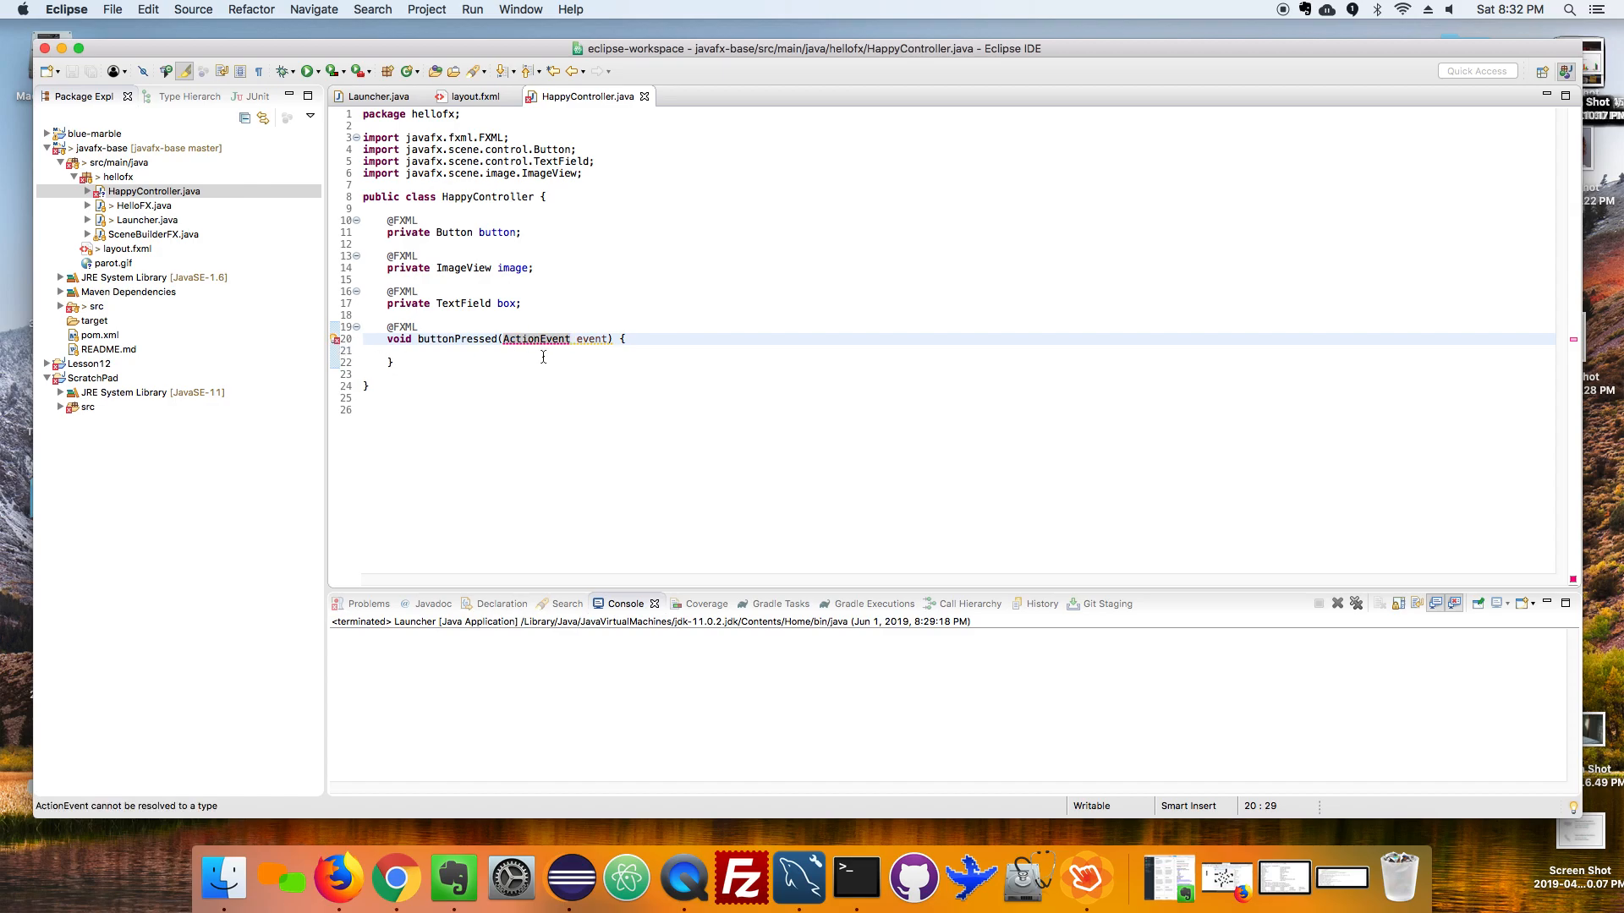
mouse_move(546, 345)
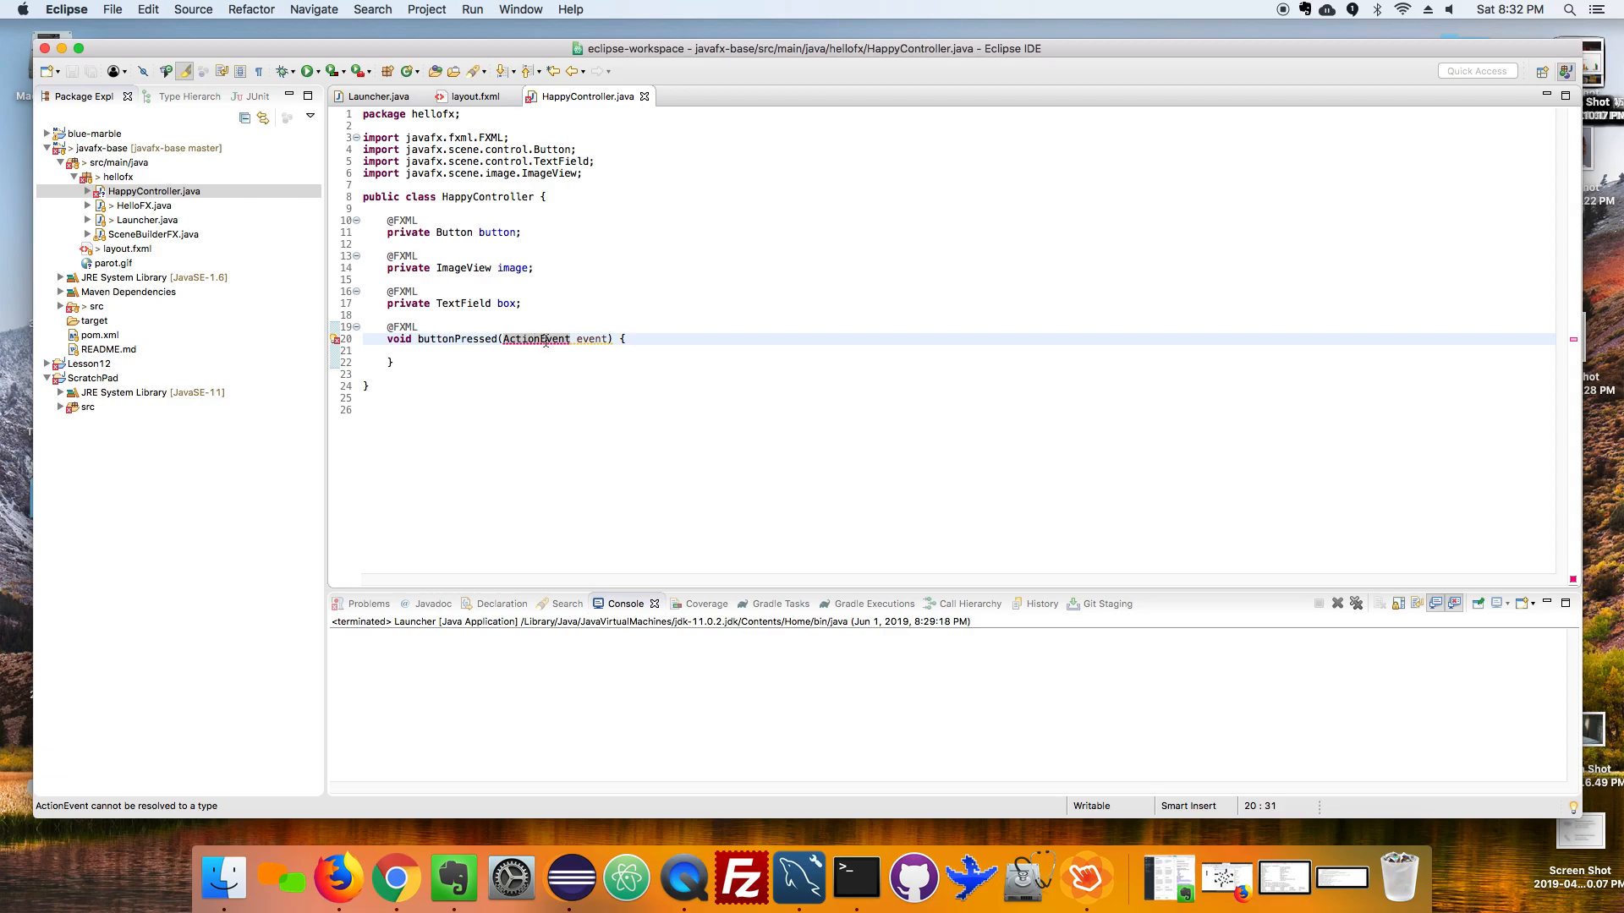
Quick-fix the unresolved ActionEvent by importing javafx.event.ActionEvent.
key("cmd+1")
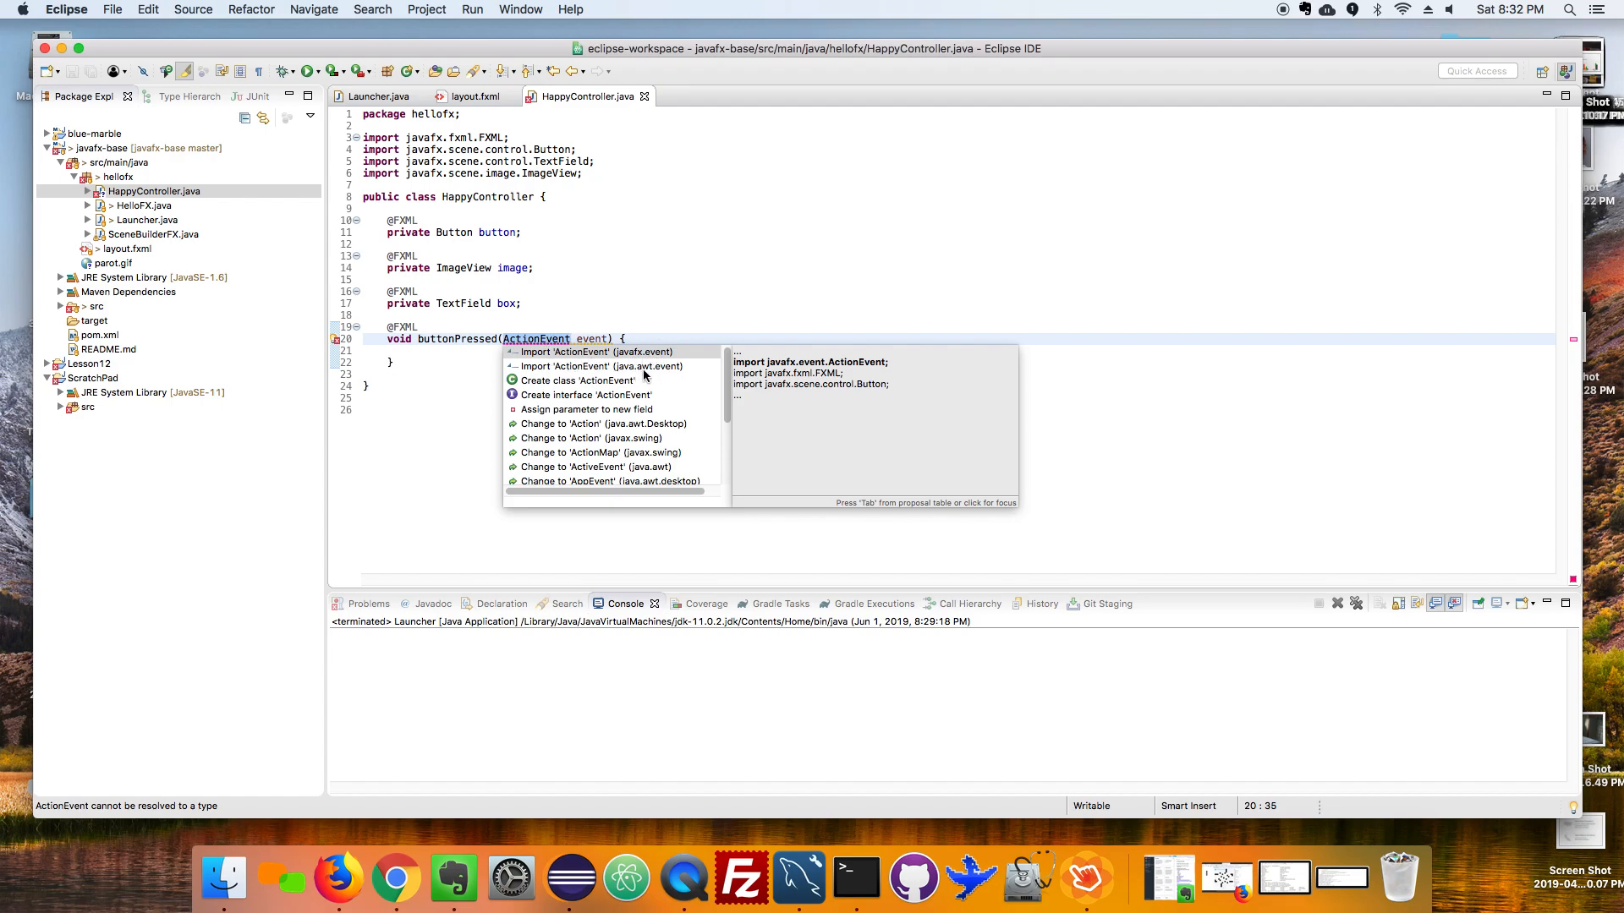
mouse_move(653, 372)
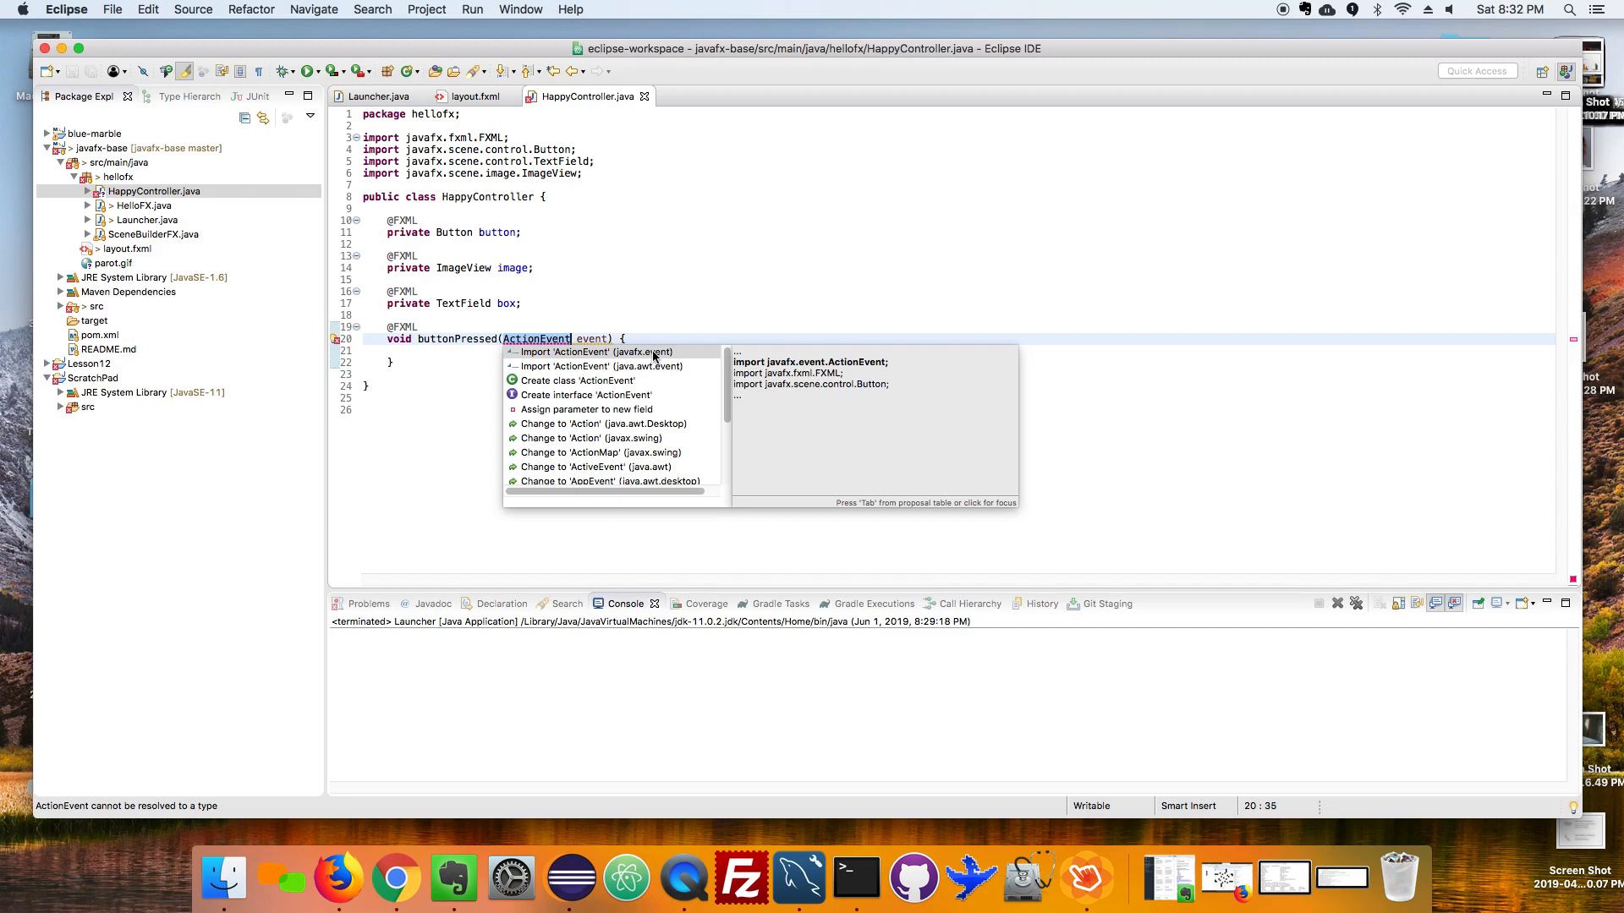
mouse_move(650, 359)
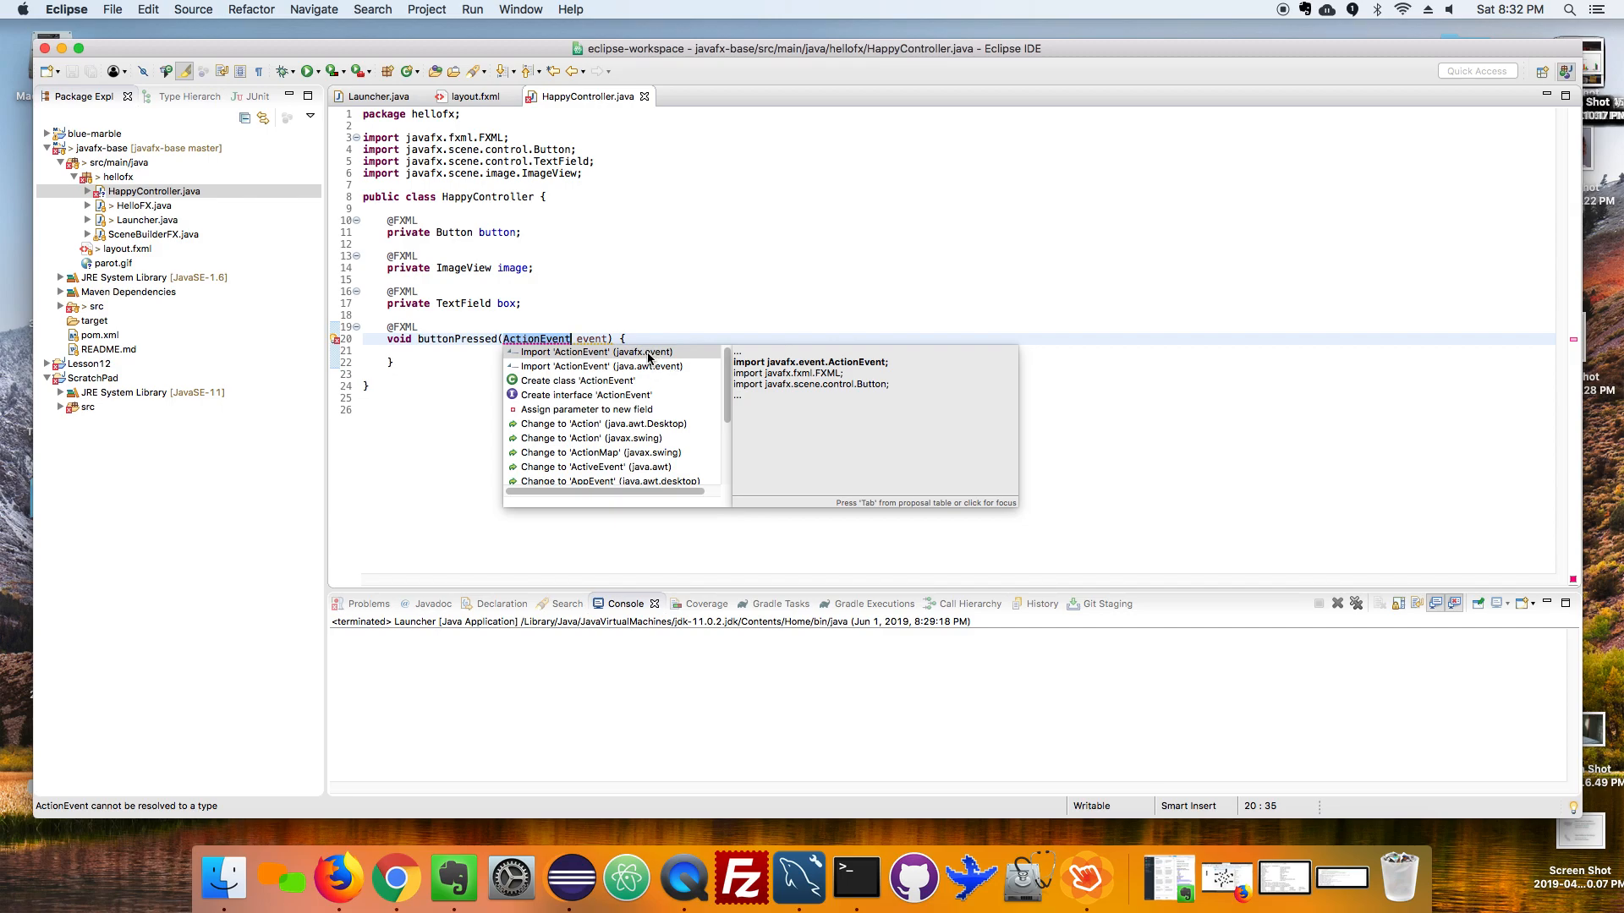
left_click(594, 351)
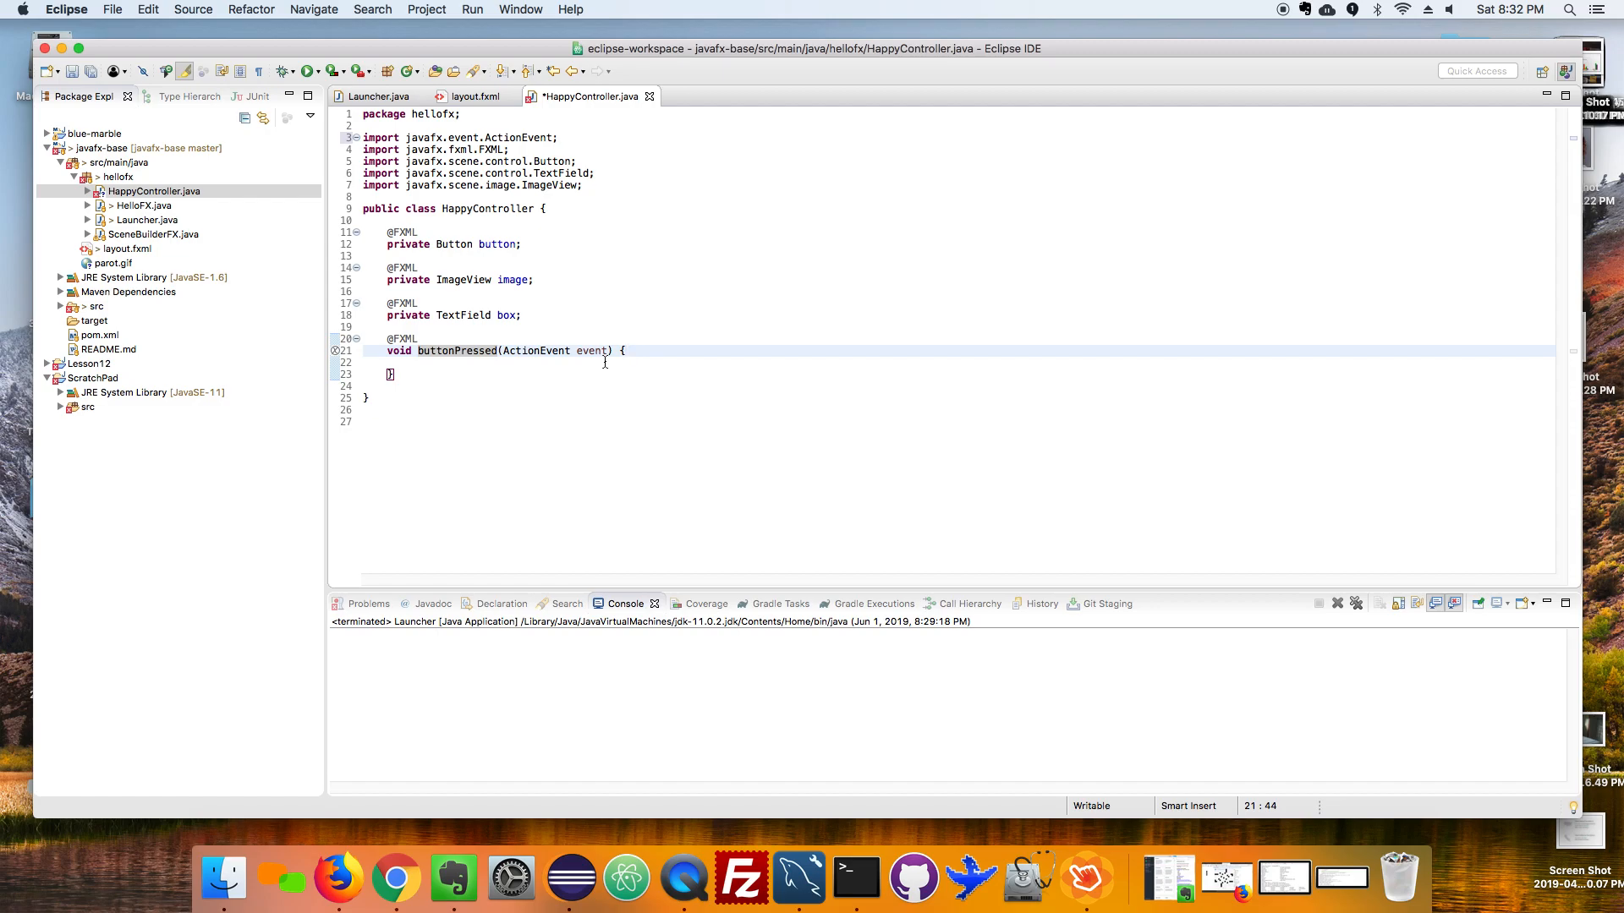
mouse_move(603, 320)
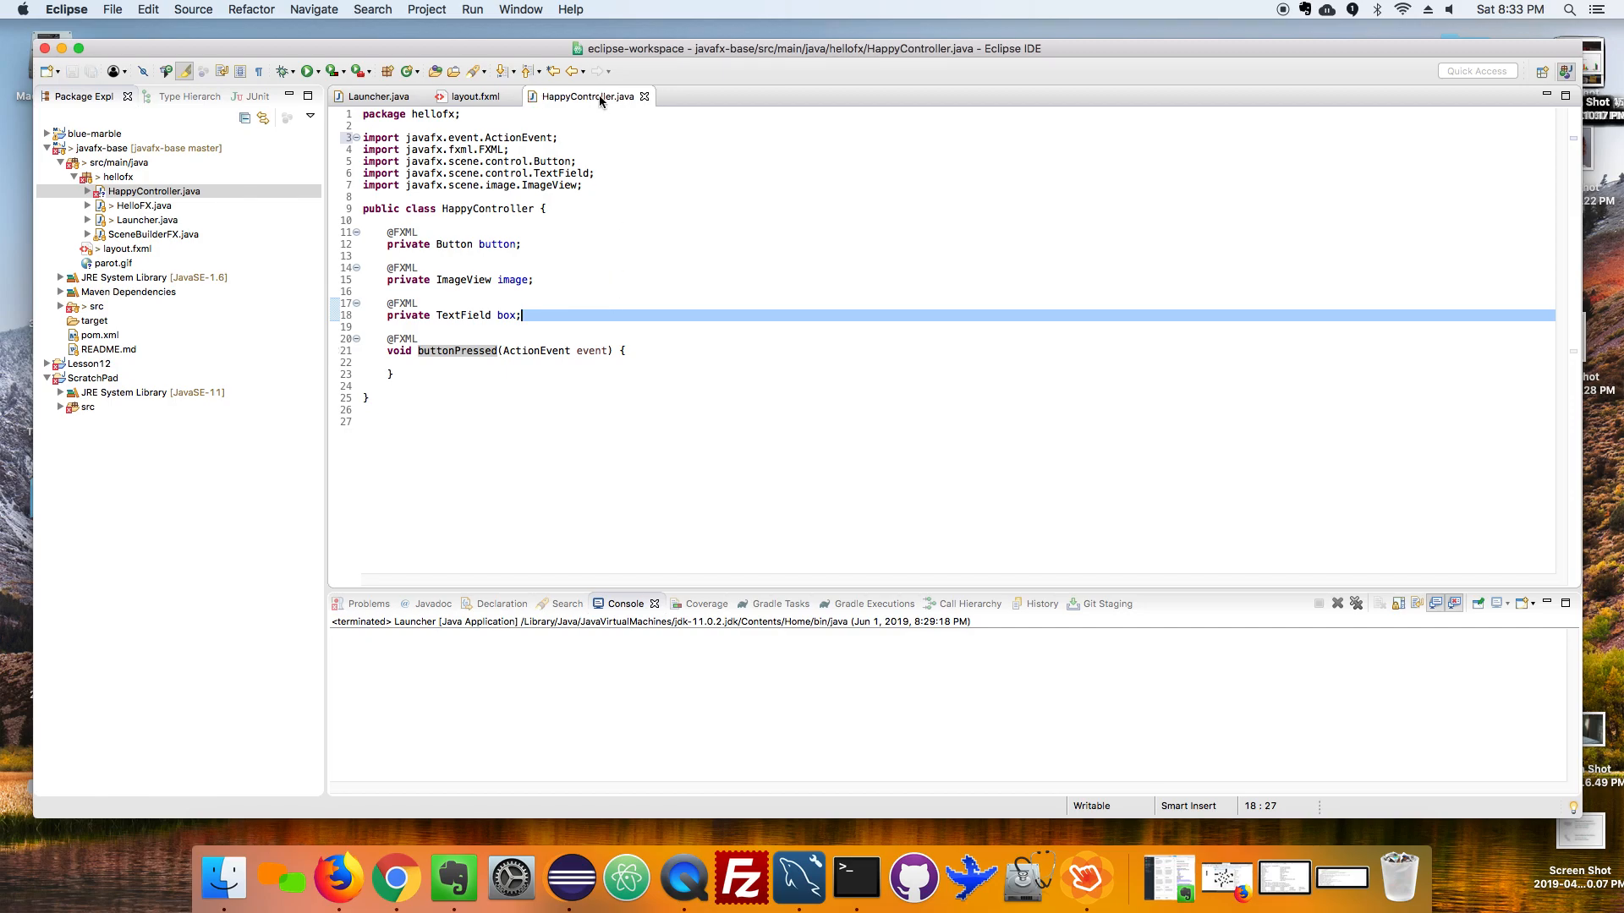
Run Launcher to view the parrot window with button and text field, then close it.
left_click(377, 96)
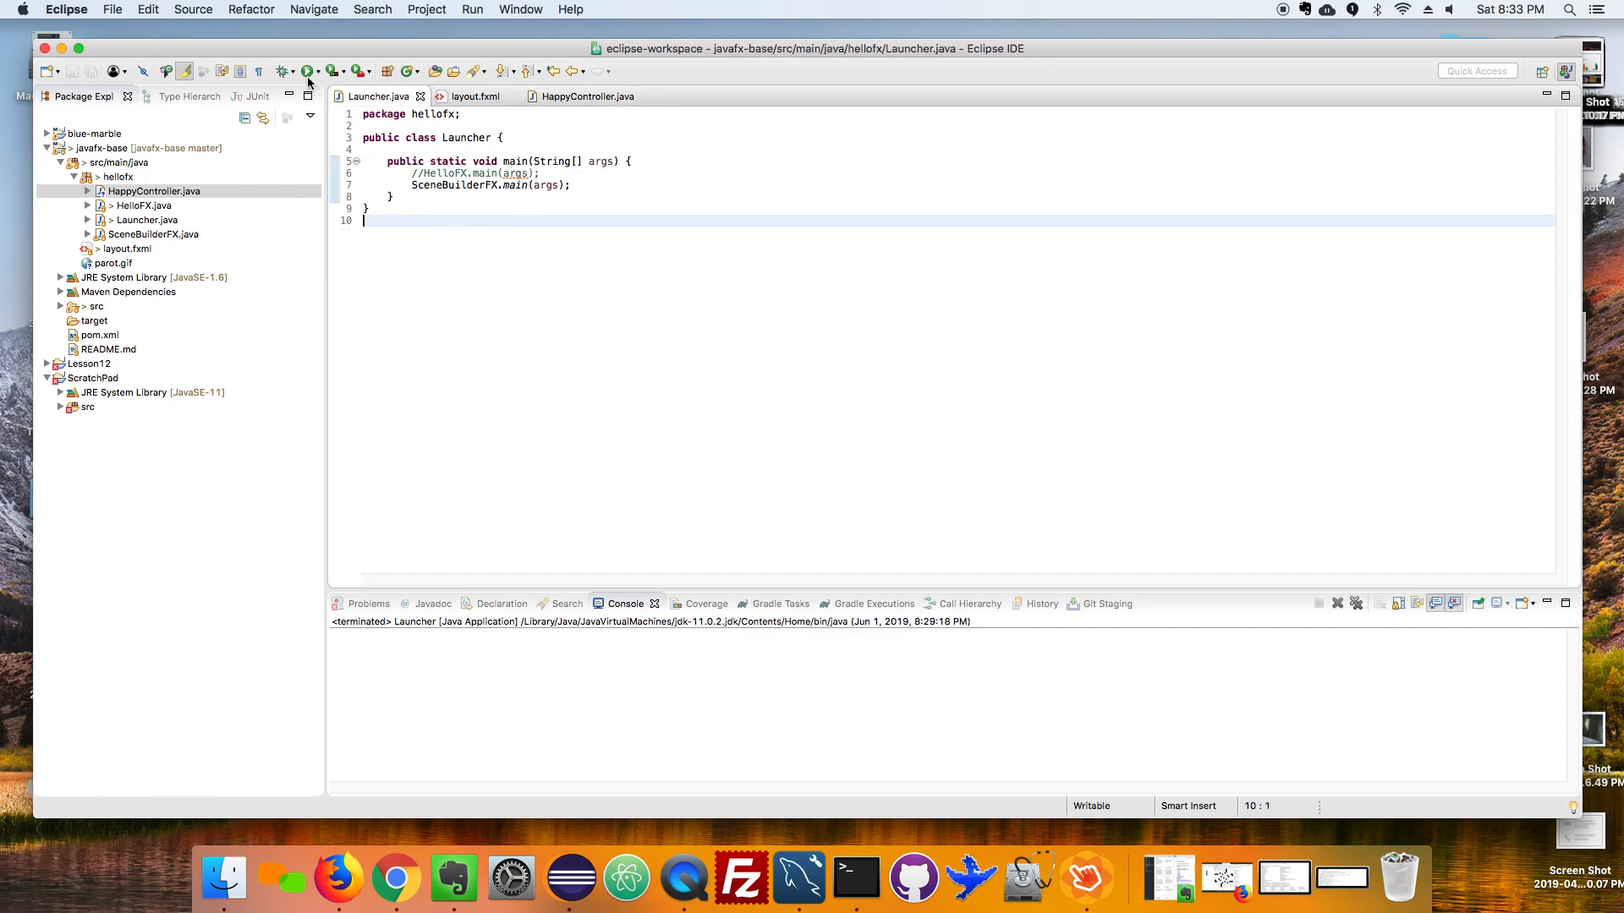
left_click(306, 71)
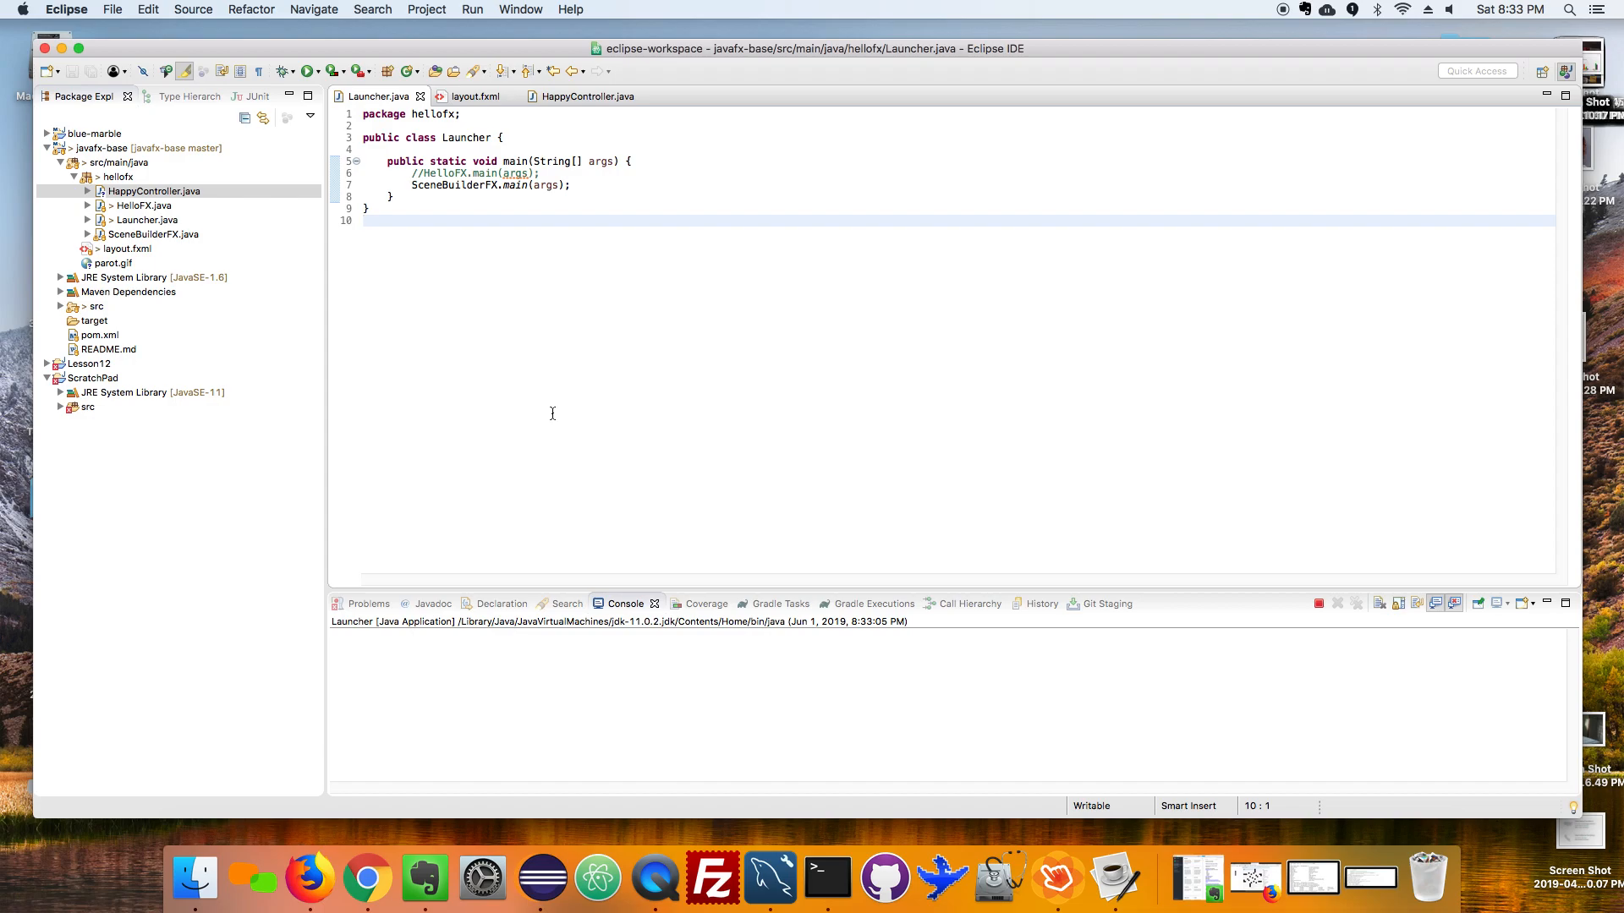
mouse_move(1116, 880)
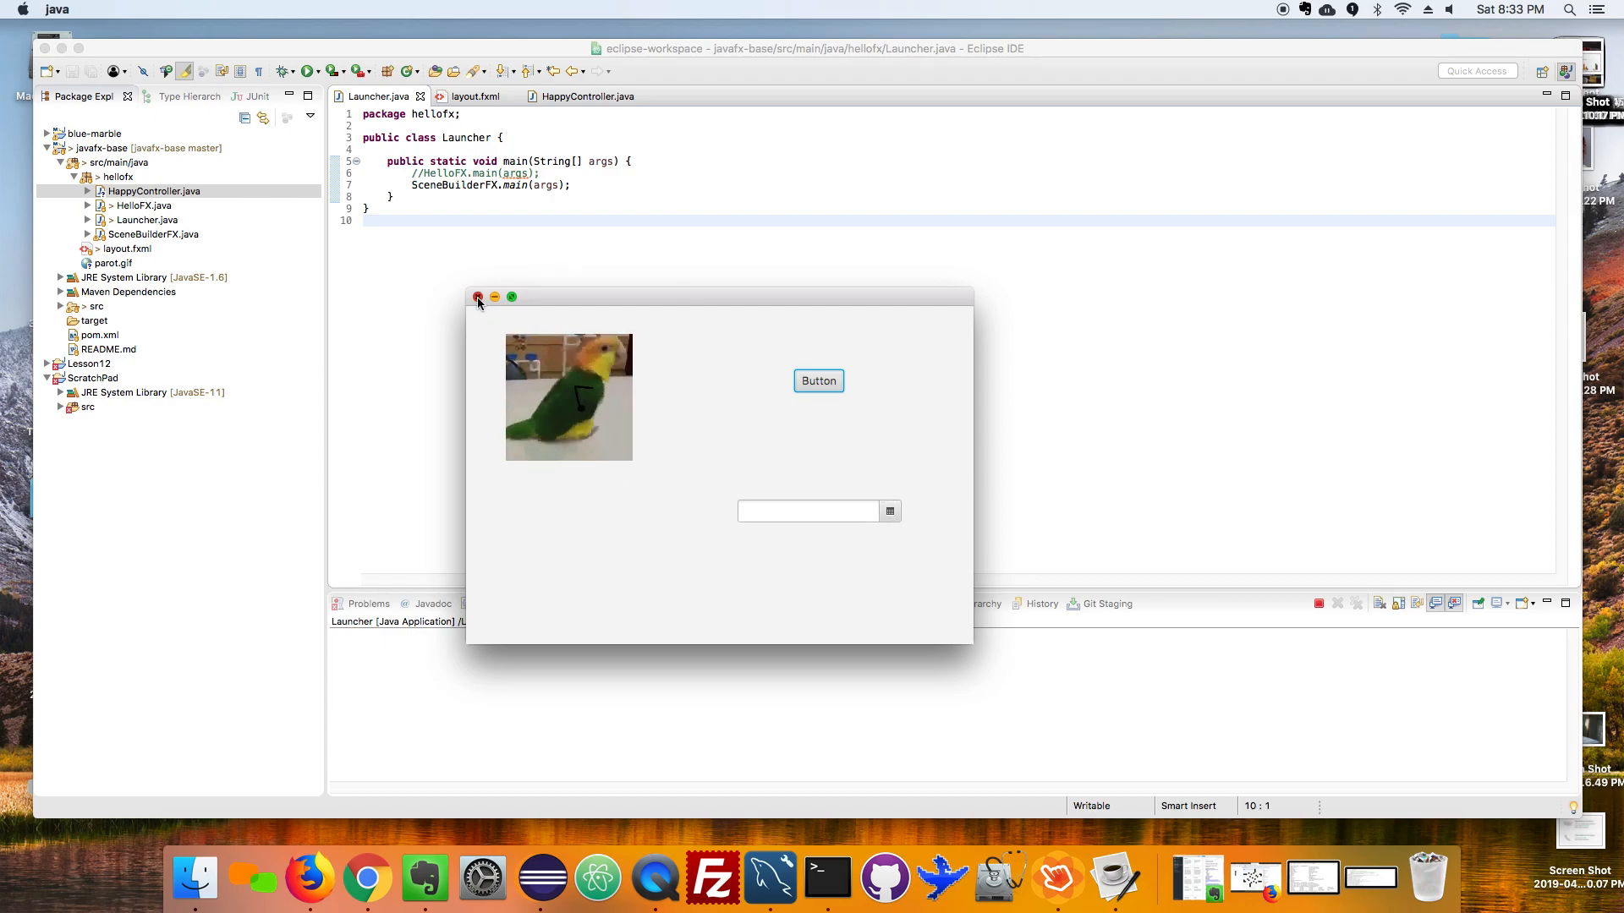
left_click(477, 298)
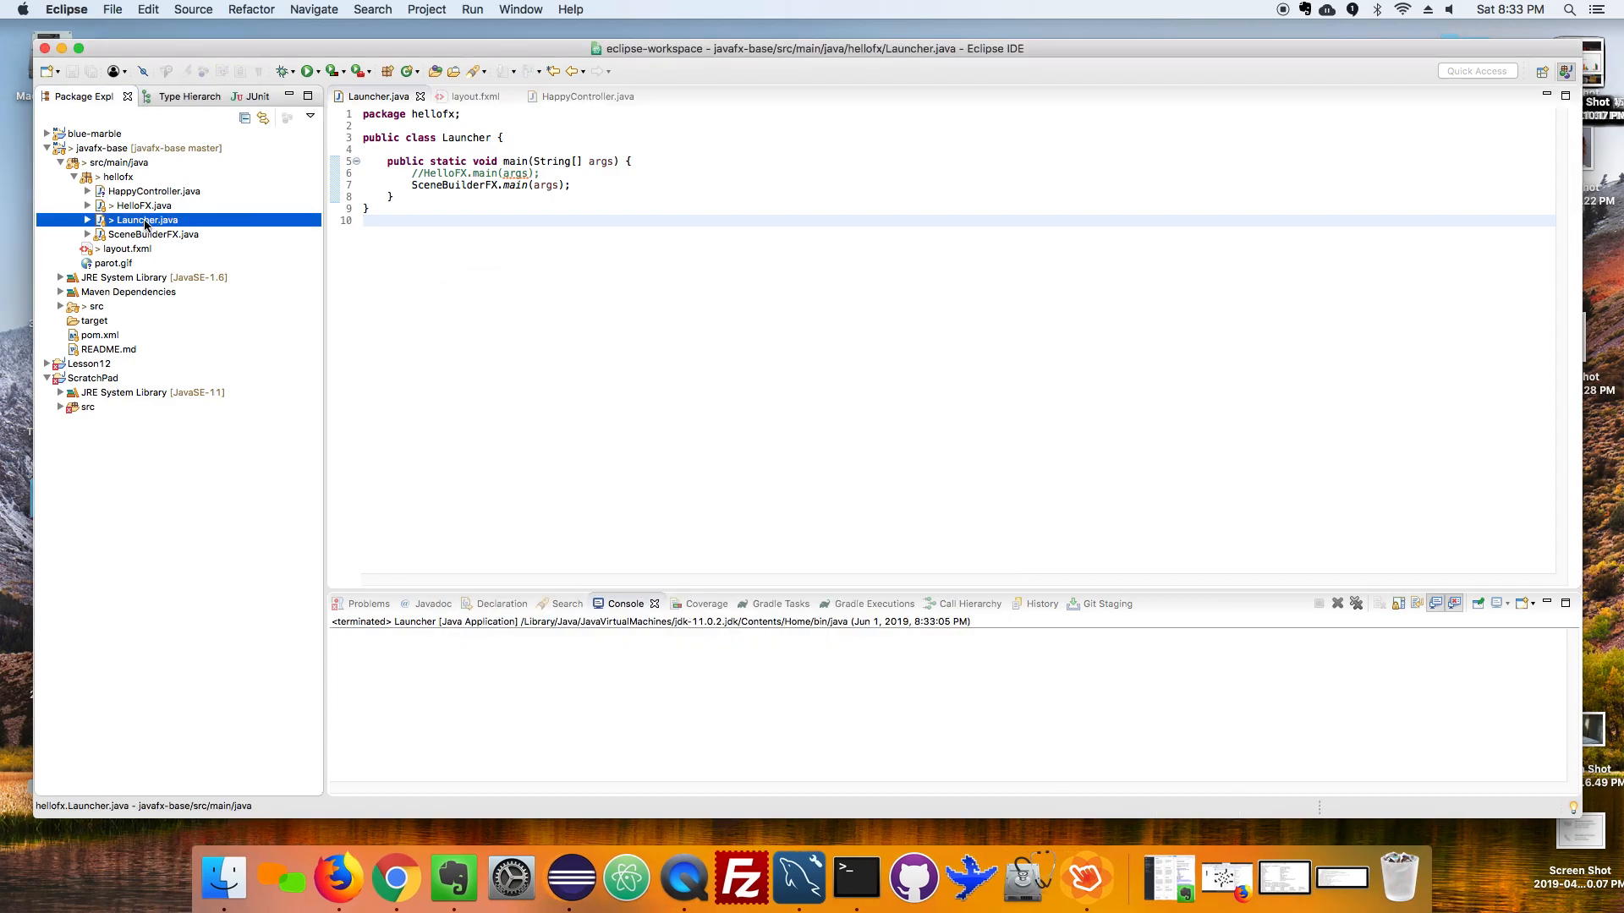
Run Launcher.java via Run As > Java Application and close the parrot window.
right_click(146, 219)
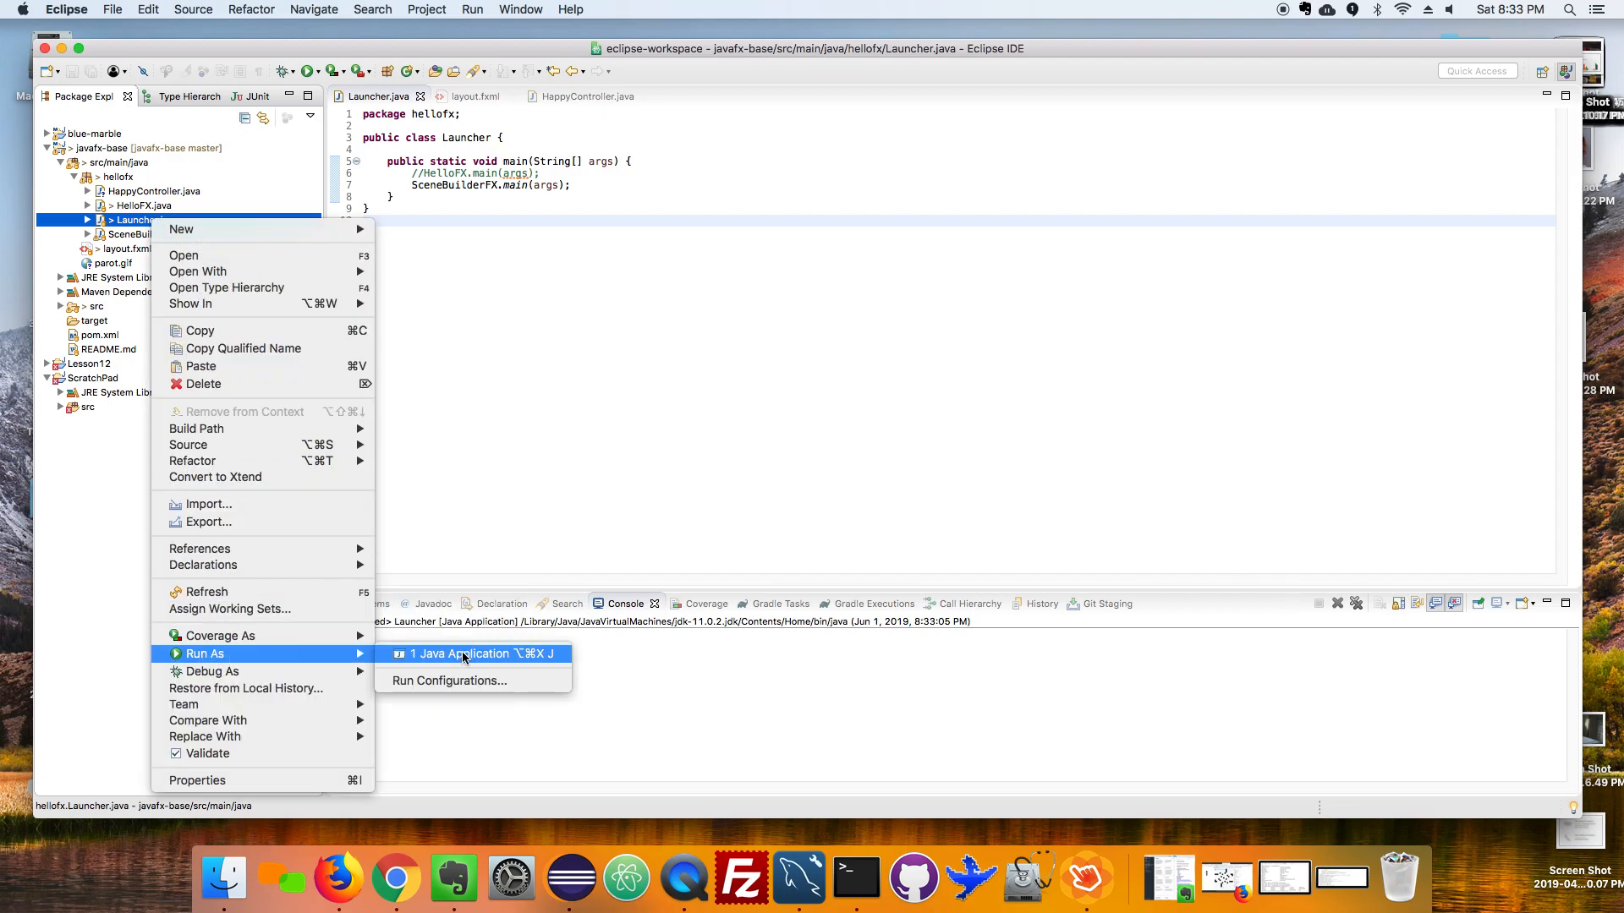
left_click(475, 653)
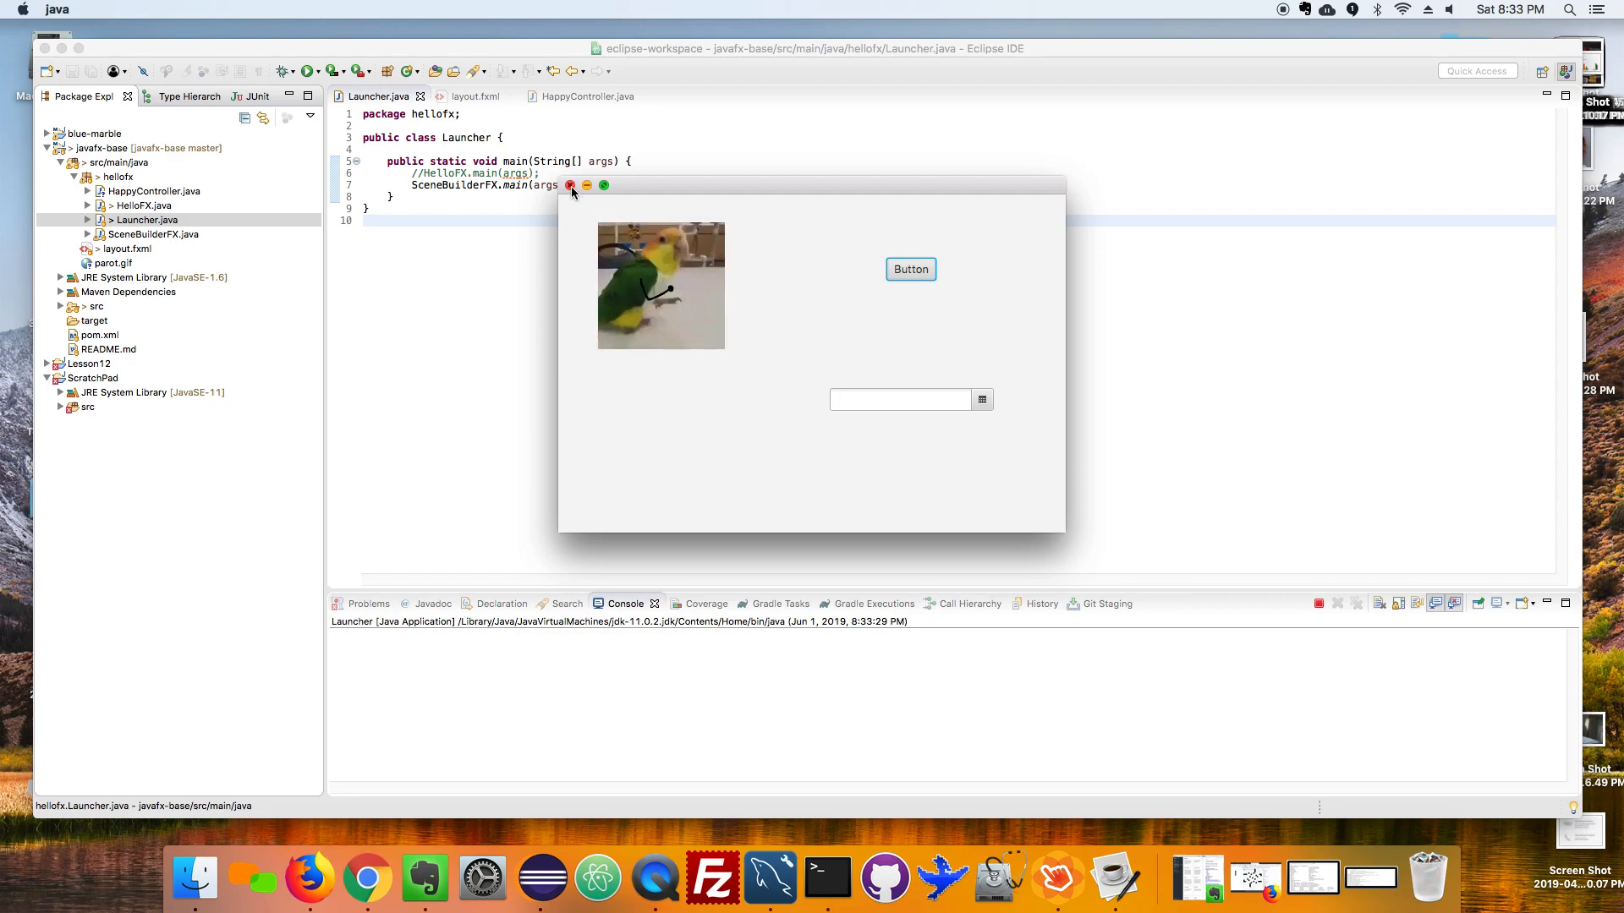
left_click(570, 186)
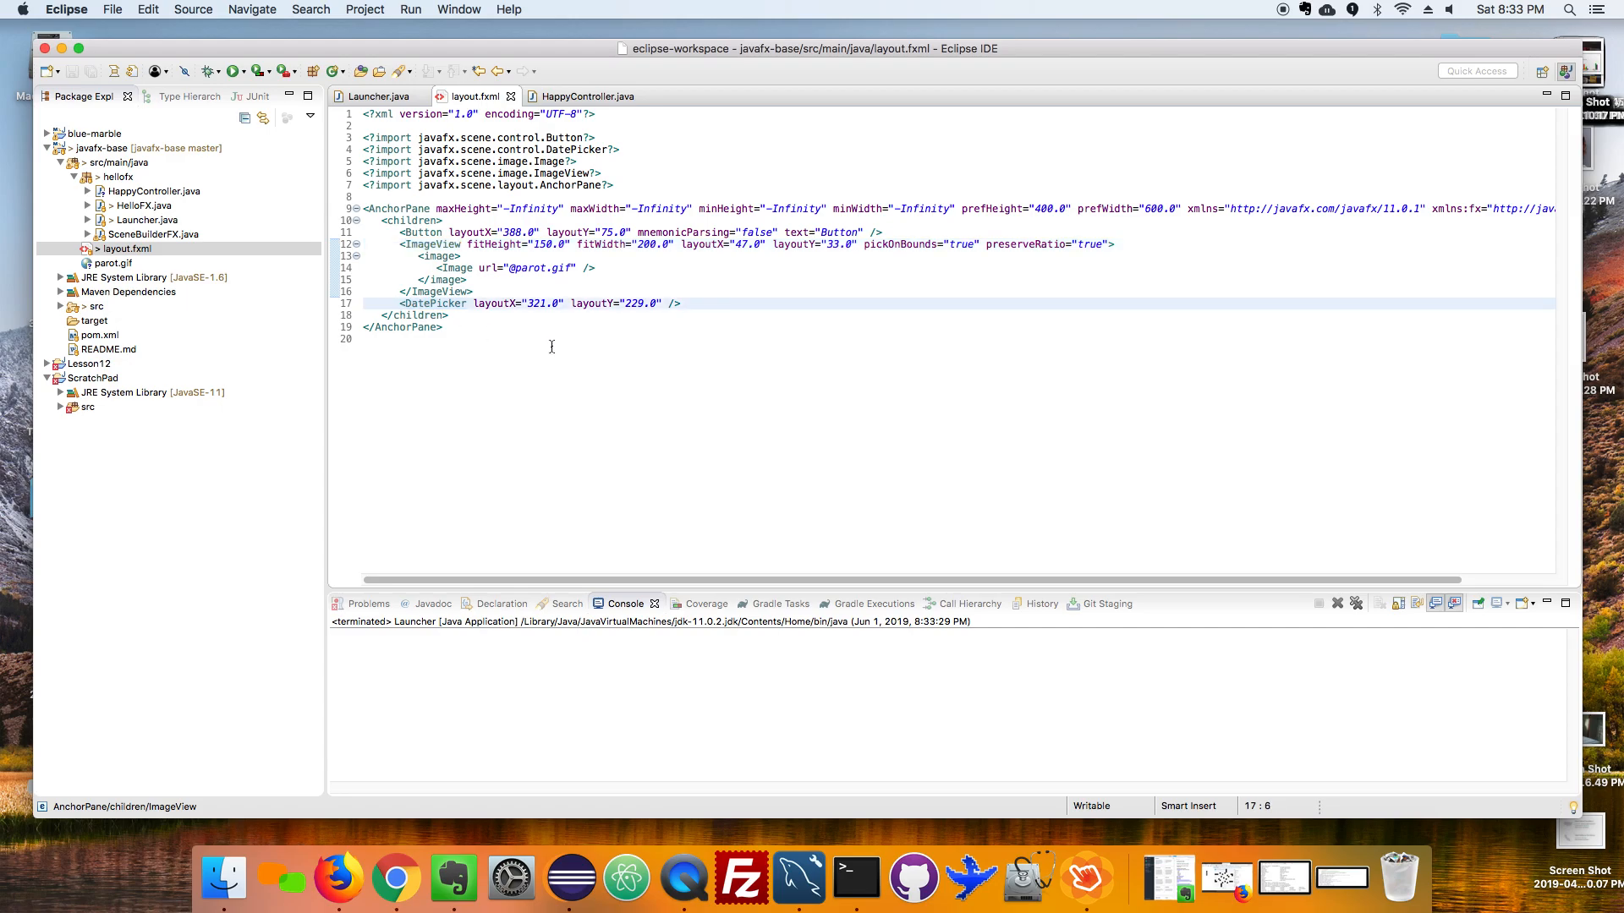
mouse_move(1084, 879)
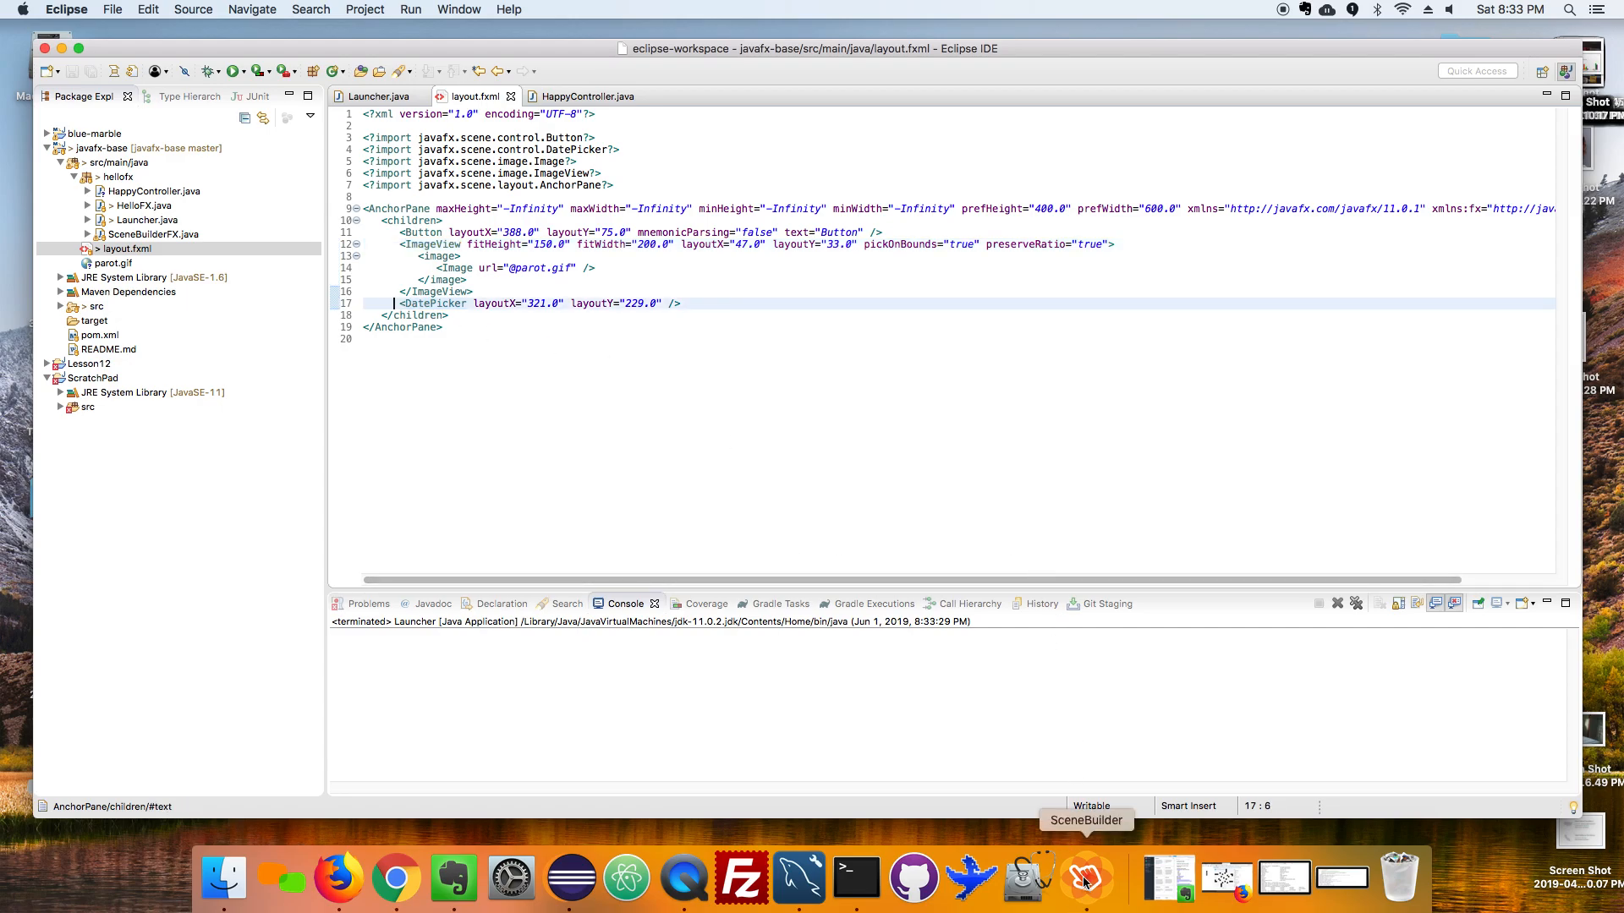
Close the Sample Skeleton window and save layout.fxml with its TextField ids and onAction handler.
left_click(1086, 880)
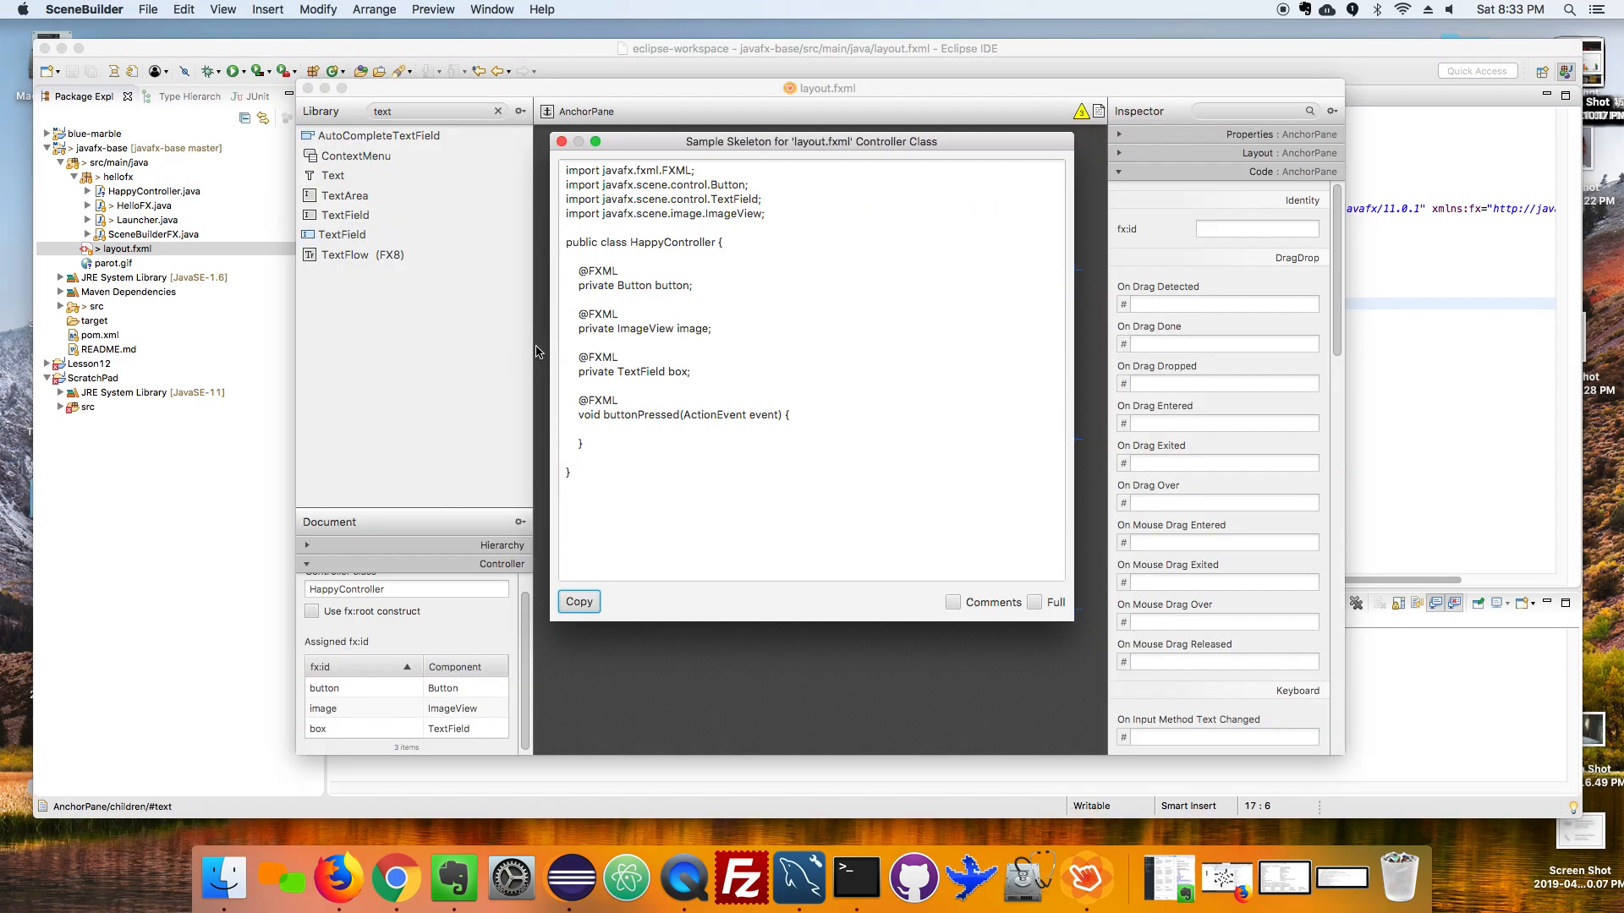
left_click(562, 142)
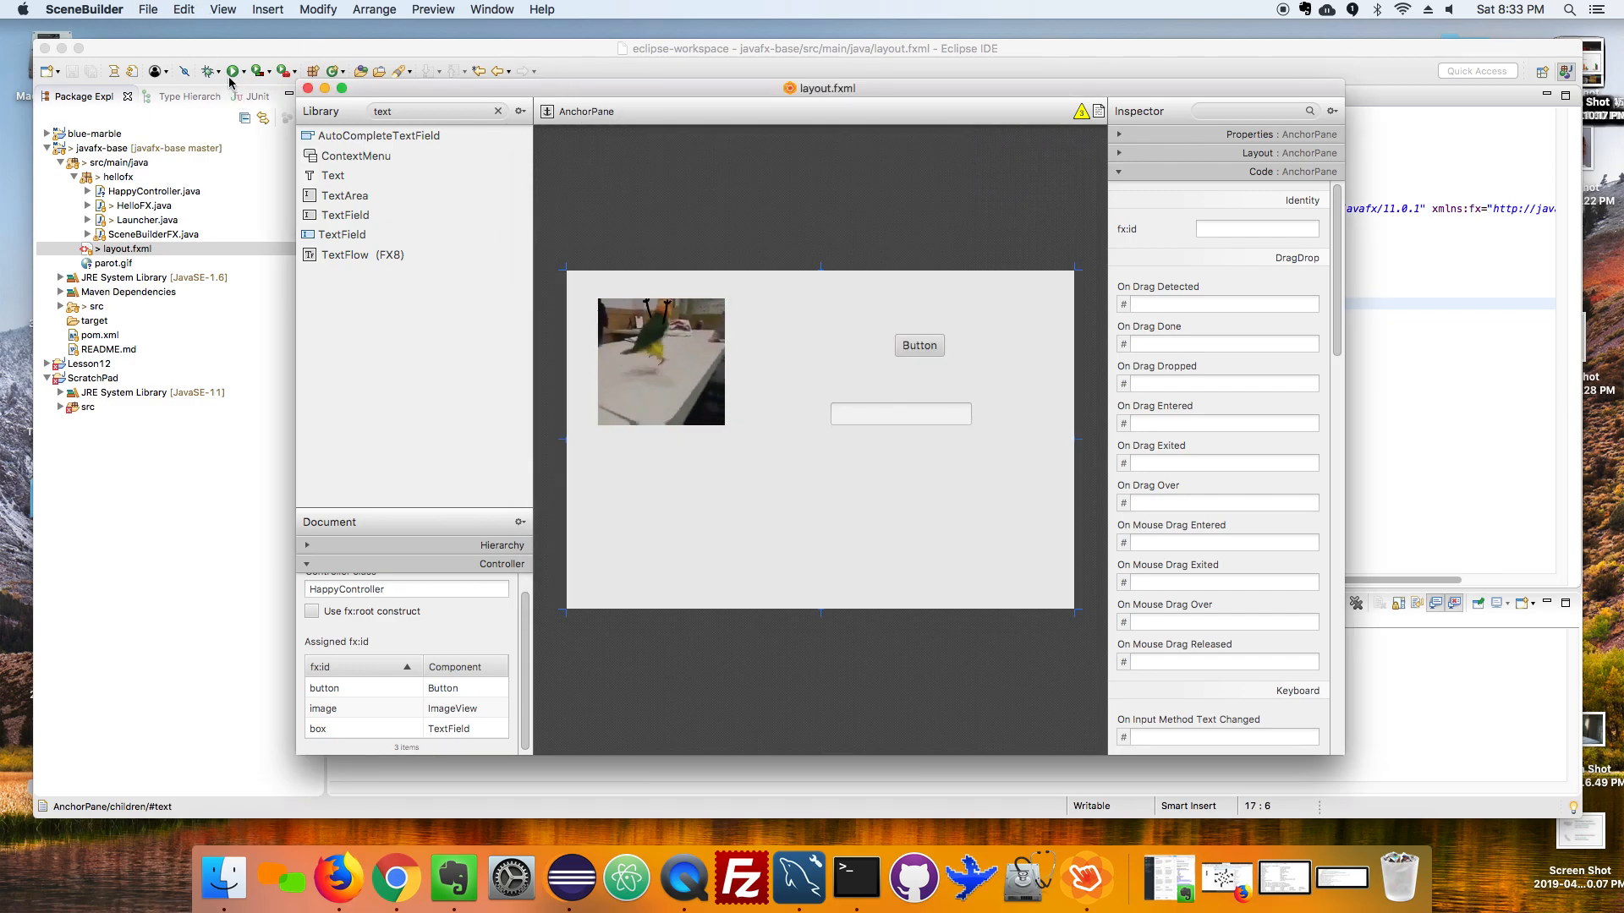
left_click(148, 10)
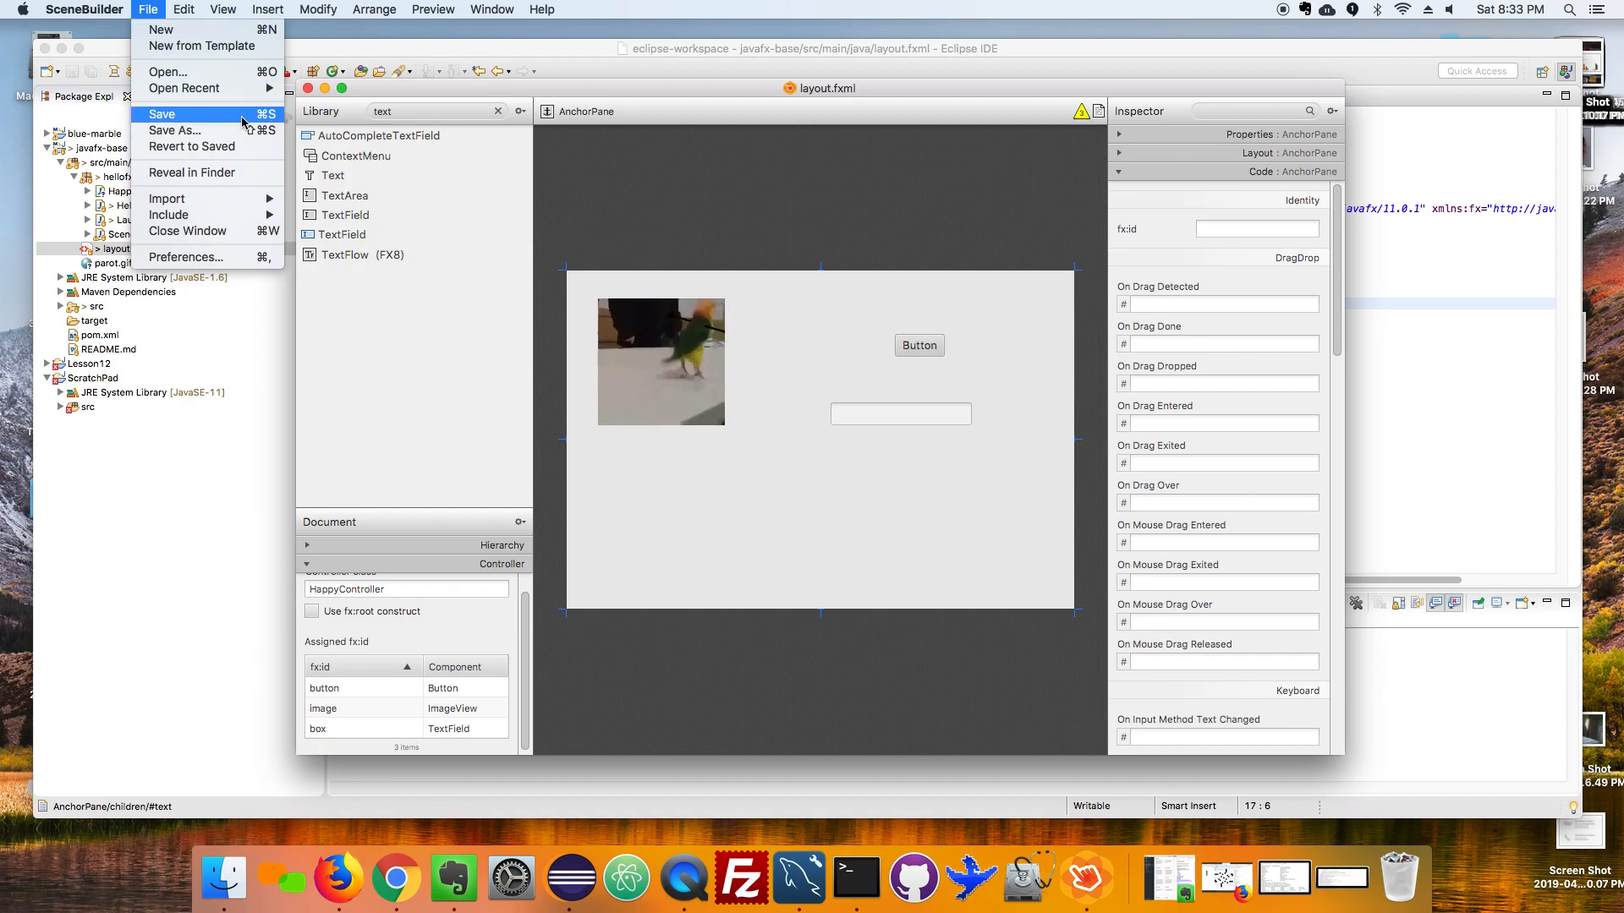
left_click(163, 113)
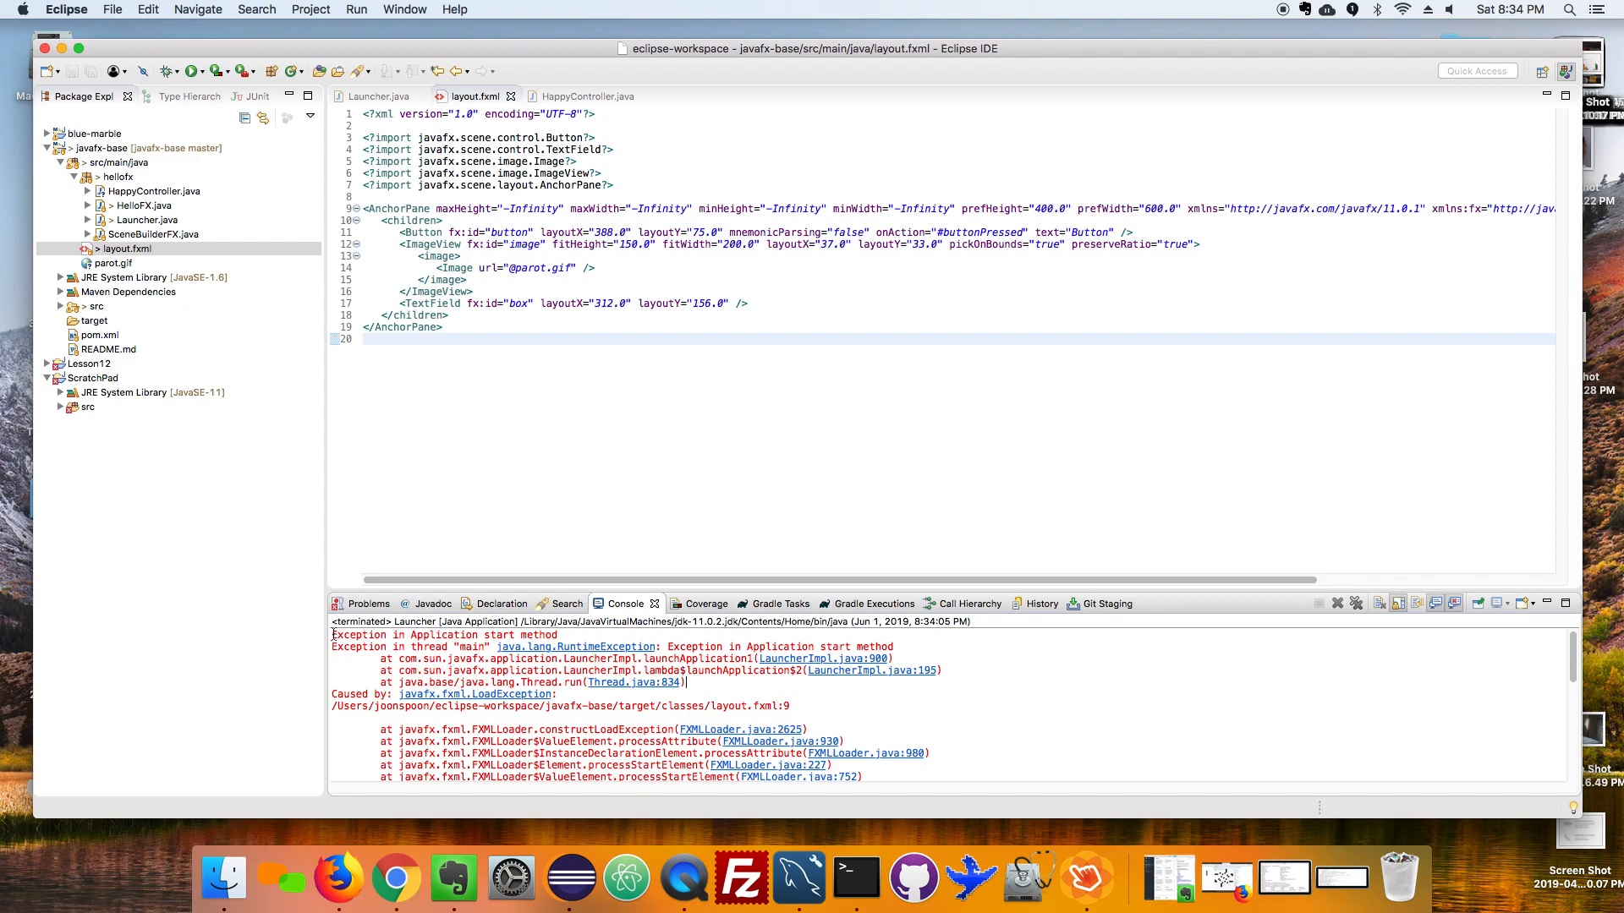
mouse_move(616, 722)
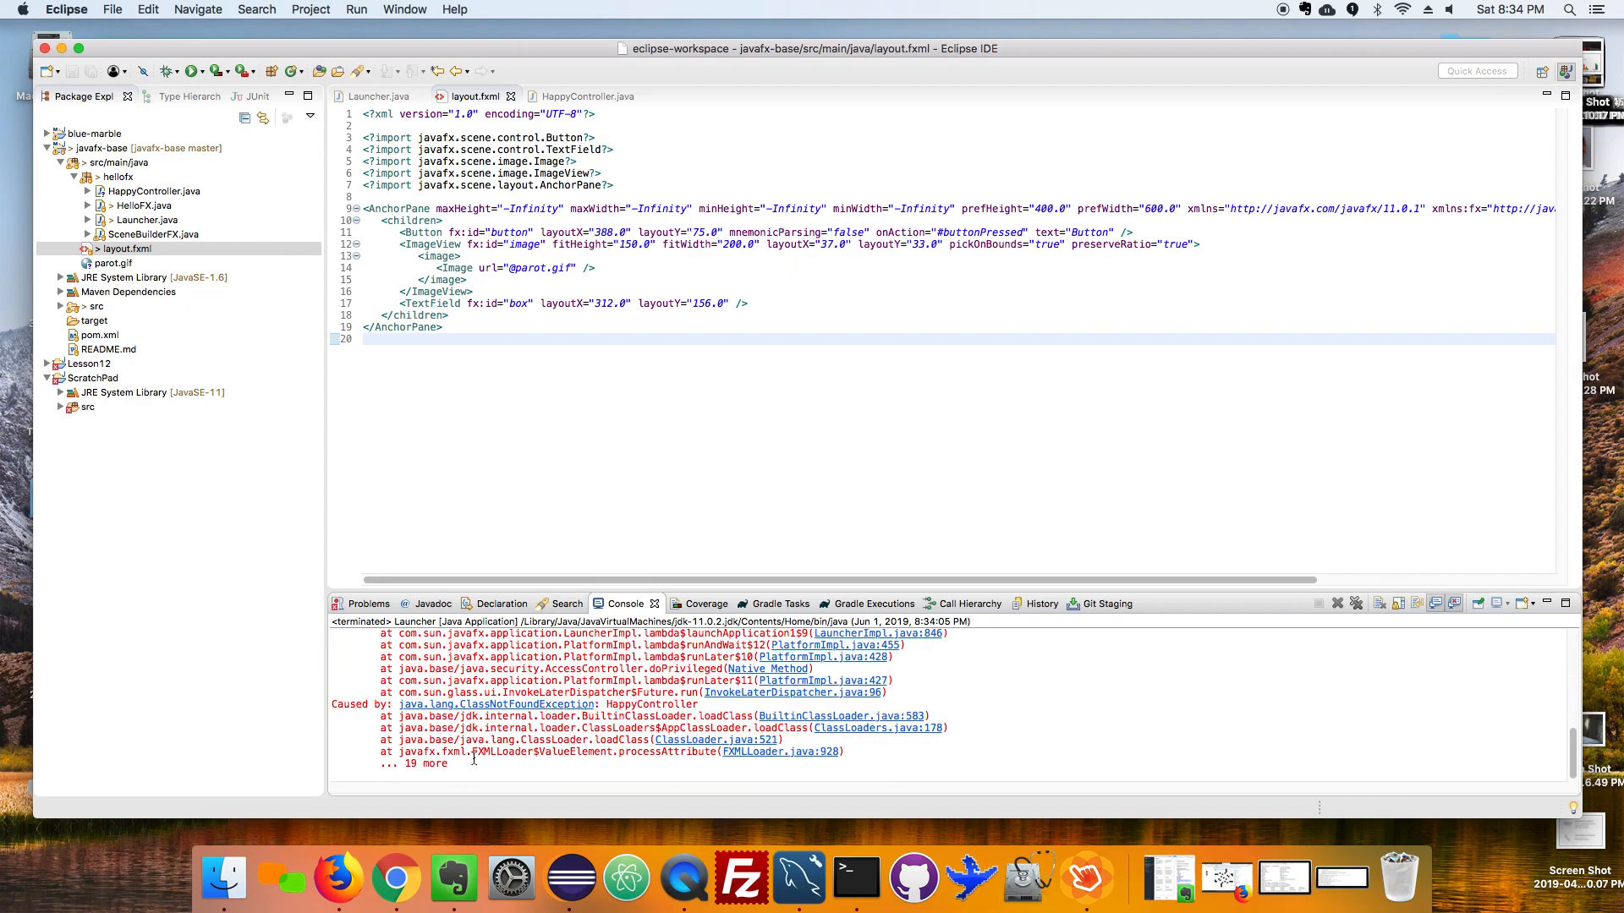
Inspect the console's ClassNotFoundException for HappyController, then return to layout.fxml.
double_click(466, 704)
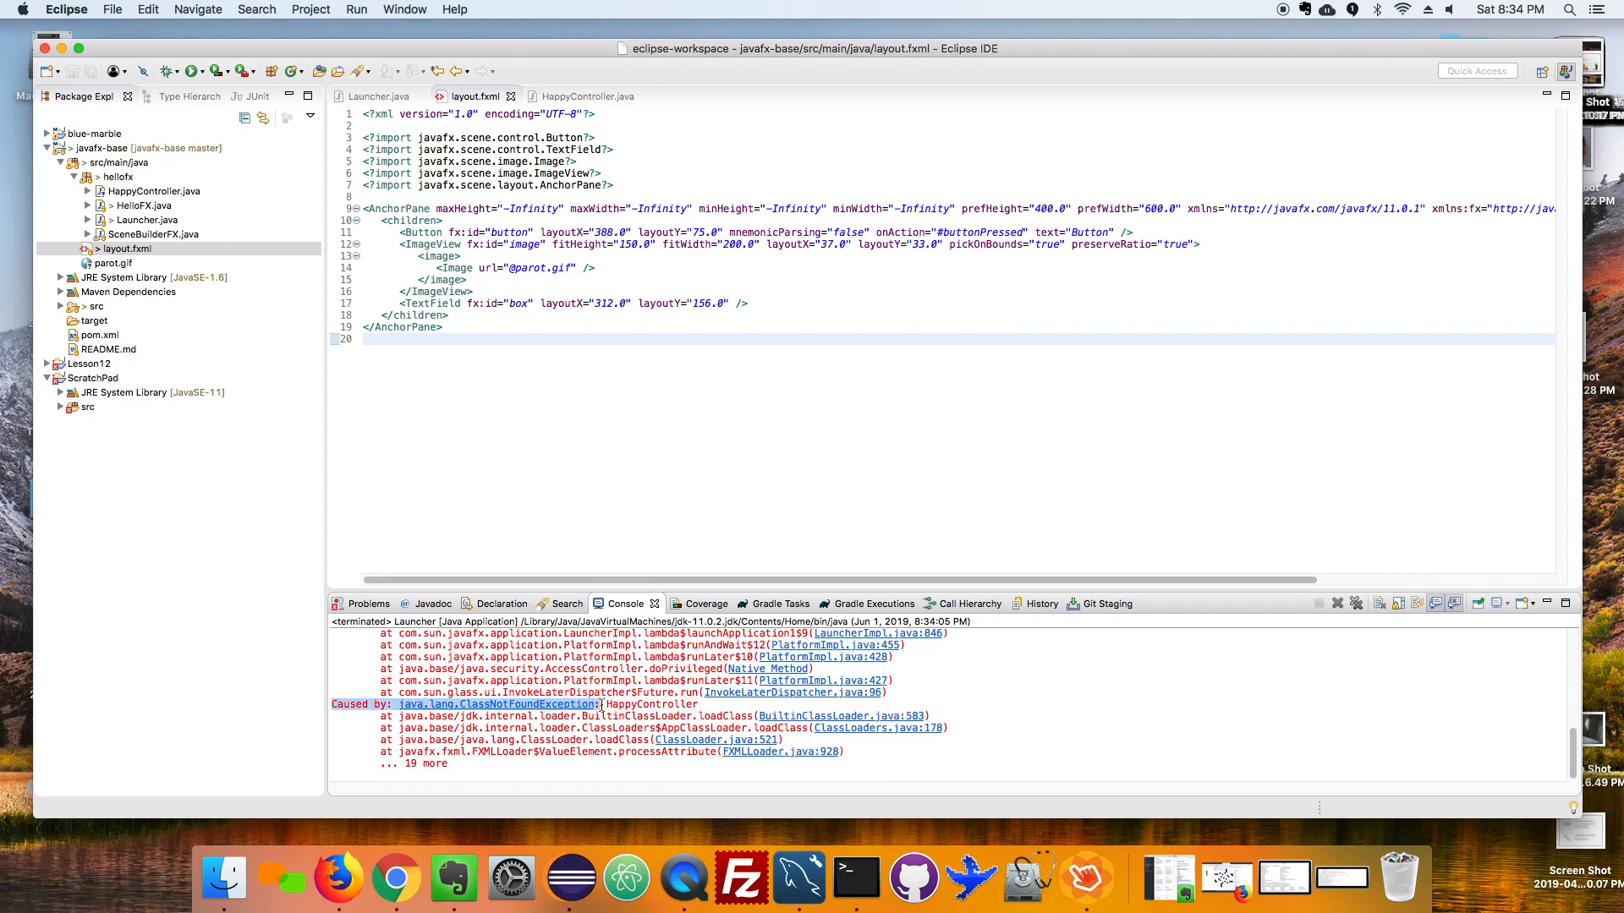
double_click(649, 704)
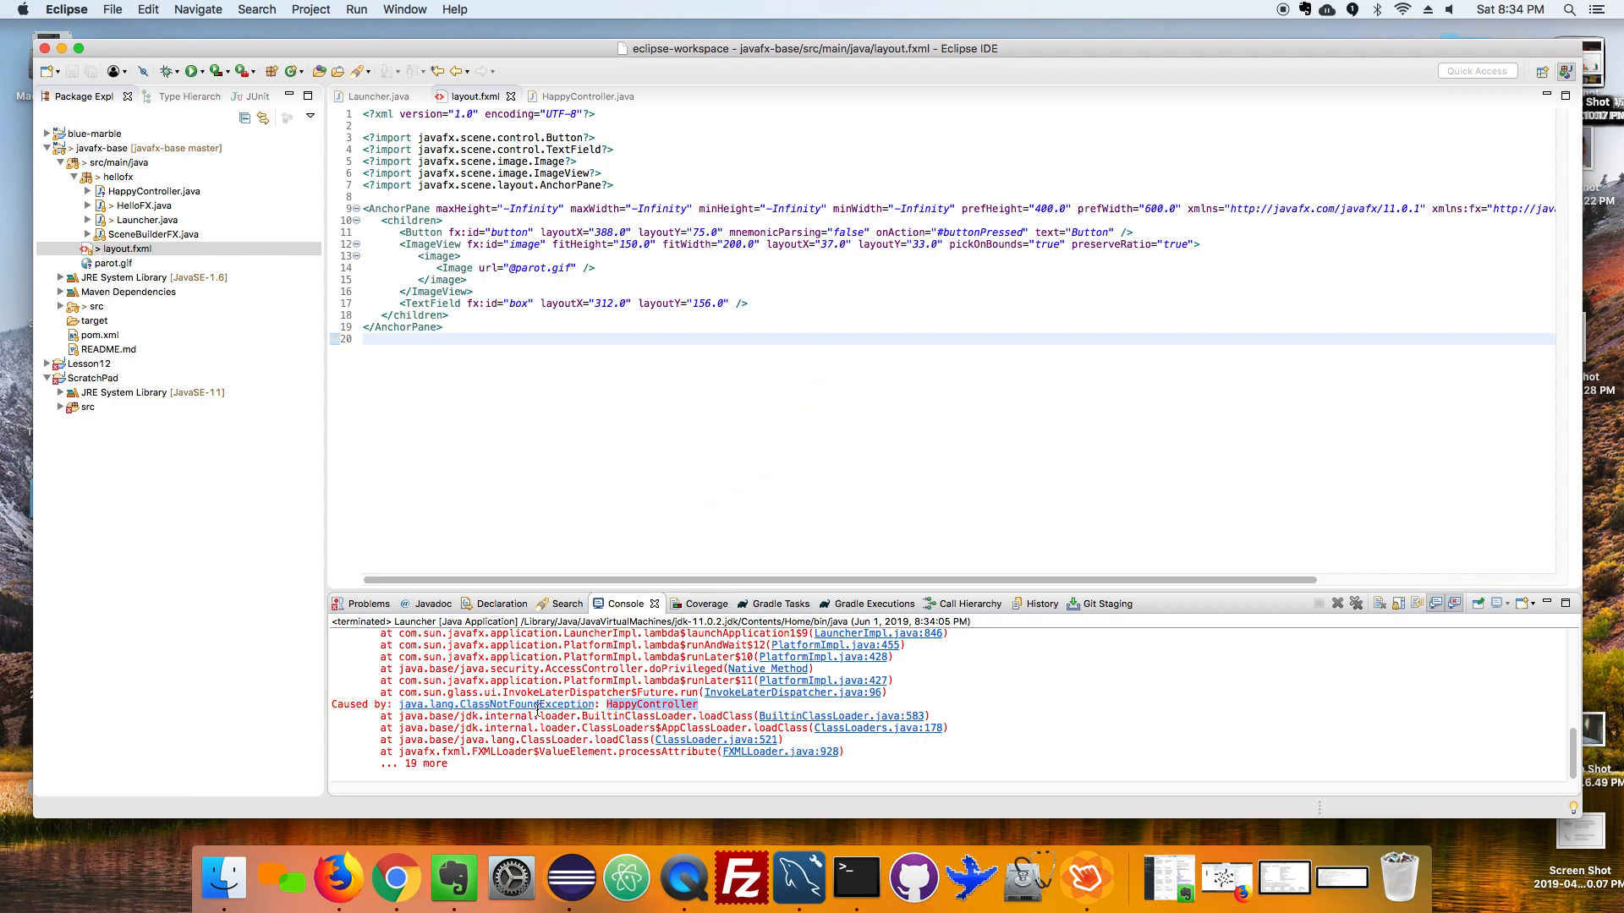
left_click(127, 249)
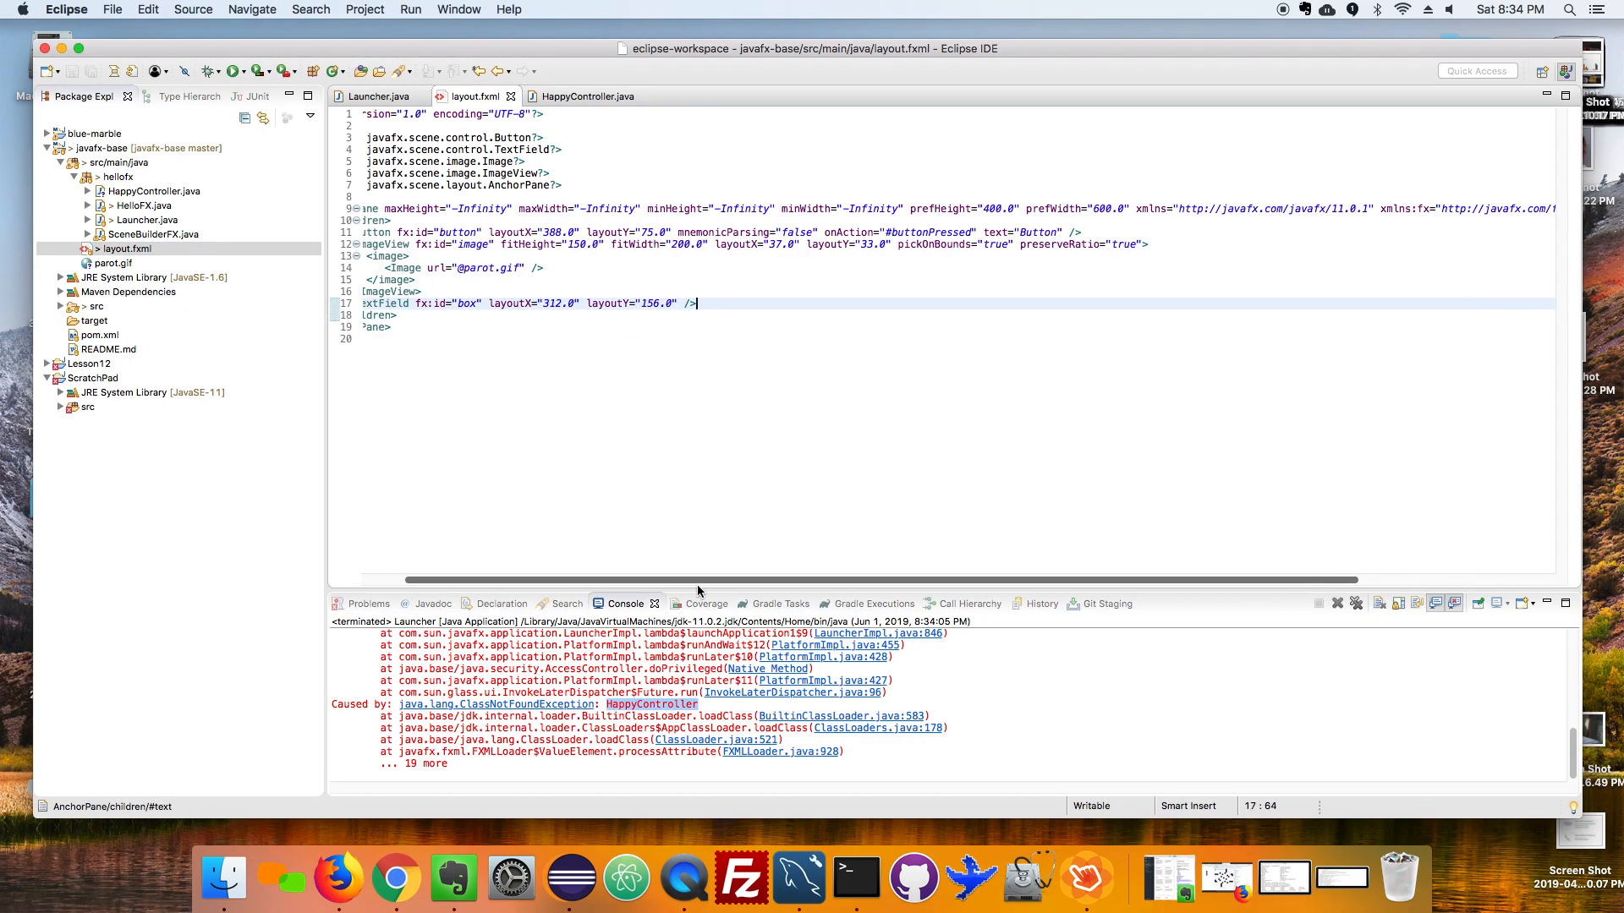
Prefix fx:controller with hellofx. so it reads hellofx.HappyController.
scroll("right", 3)
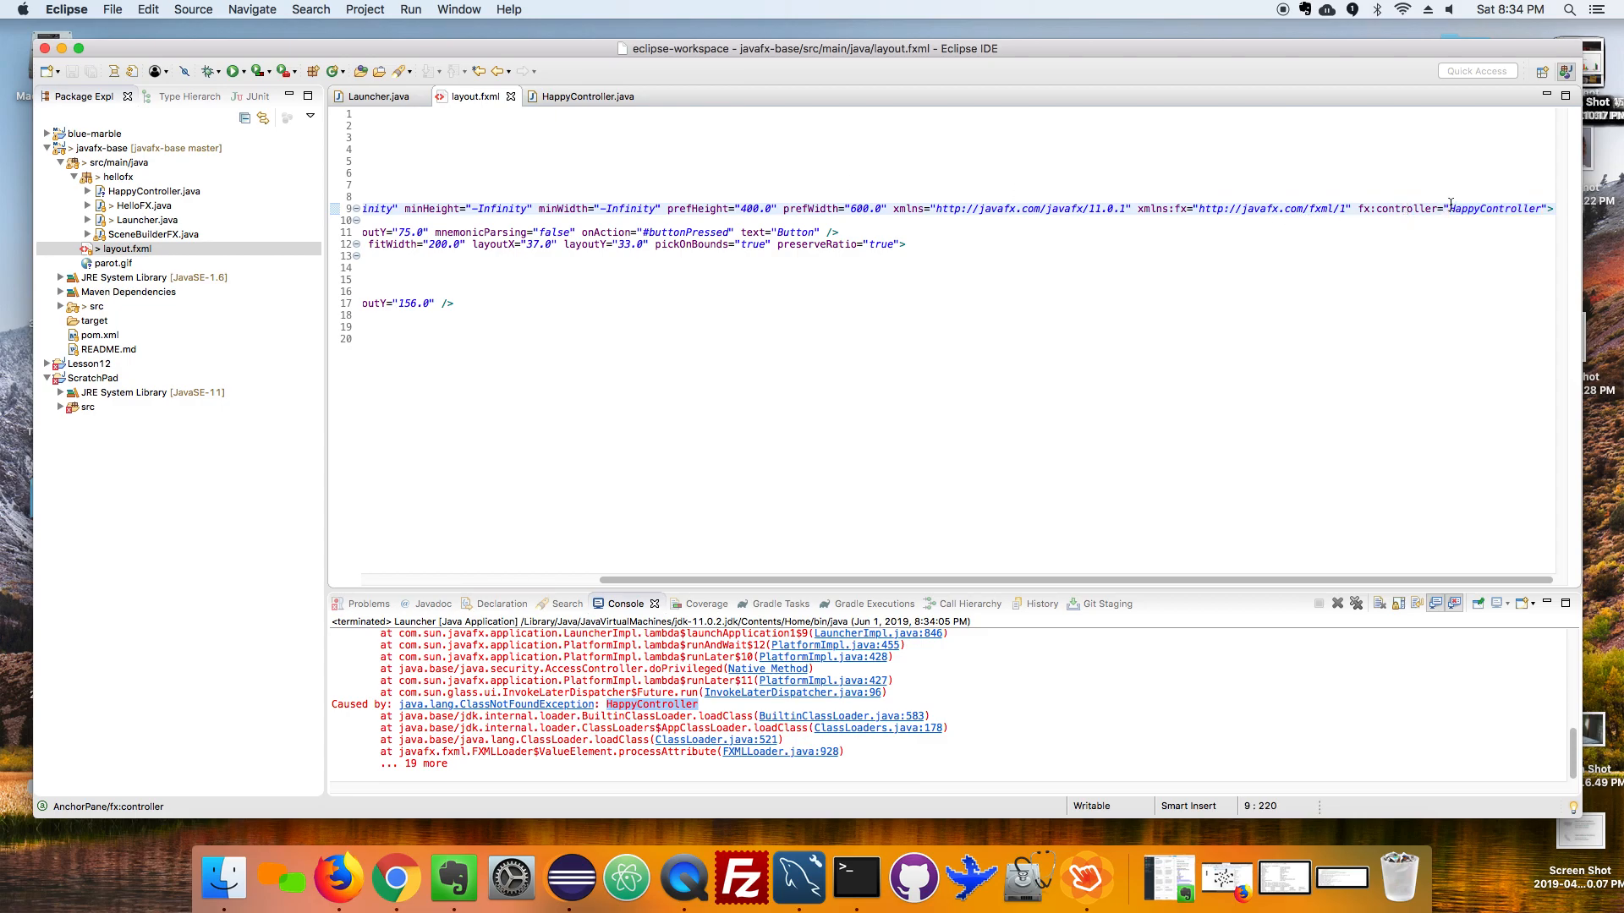
type("happ")
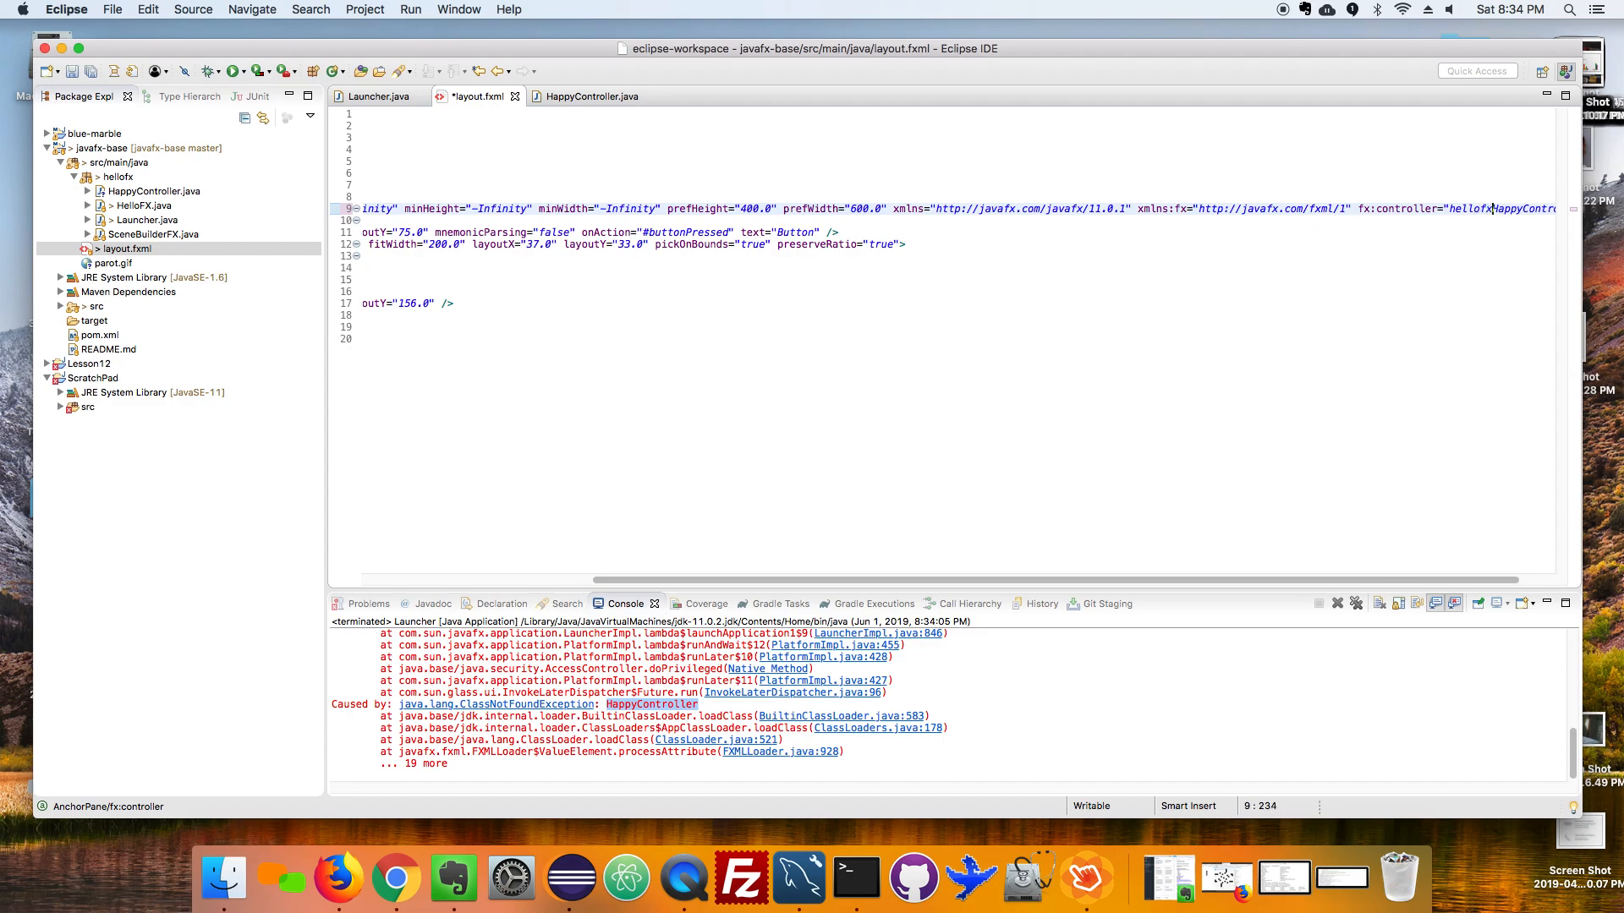
type(".")
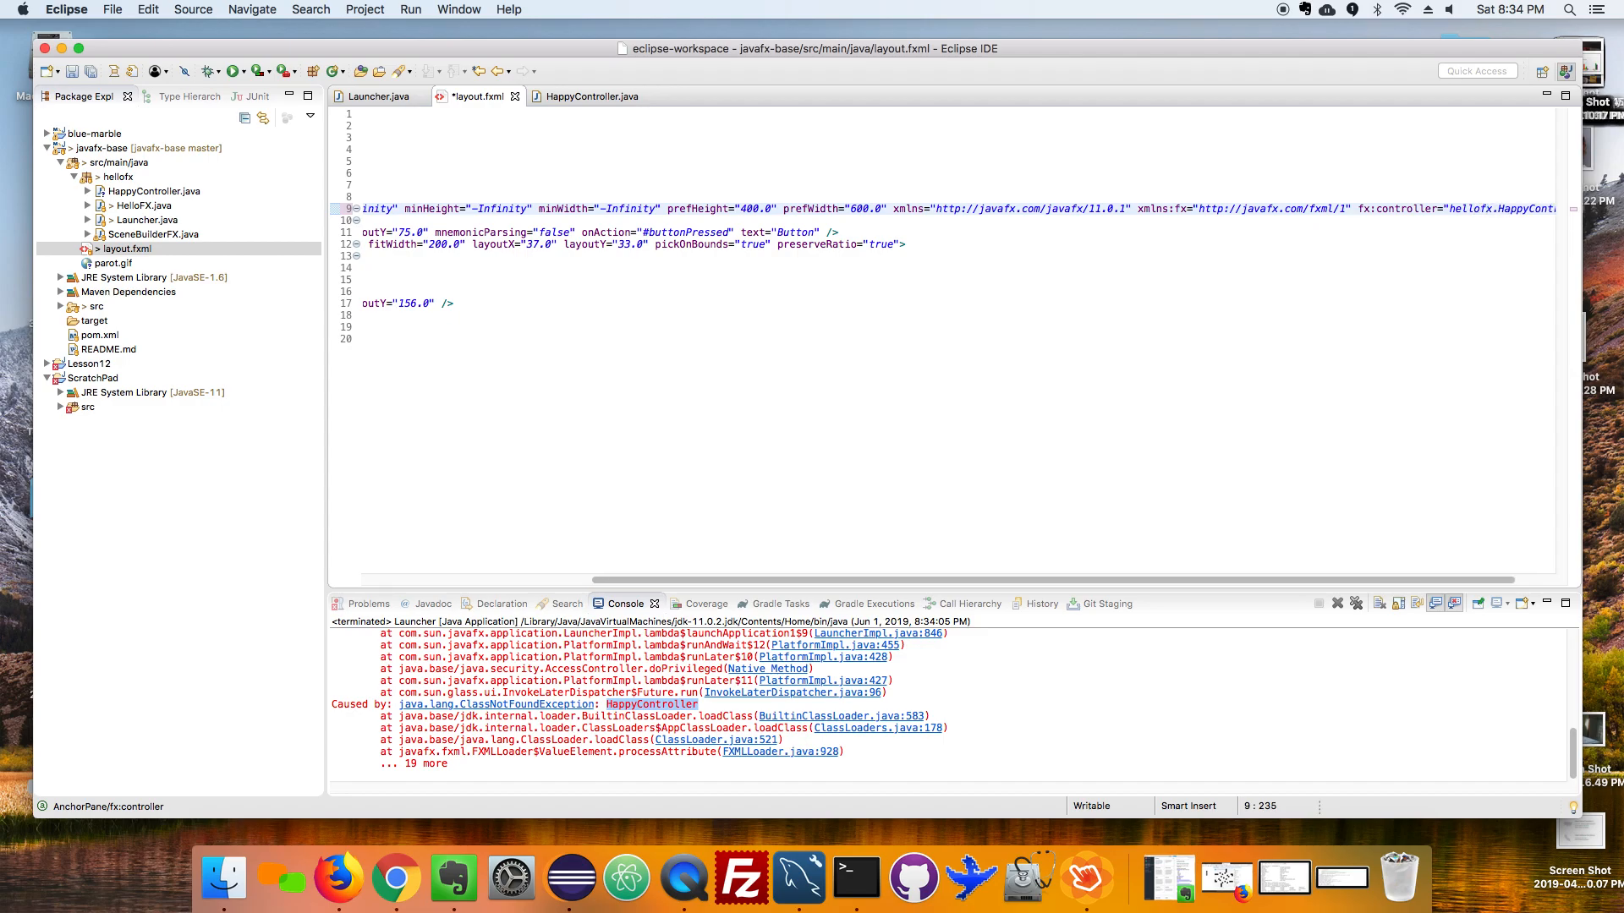
left_click(586, 97)
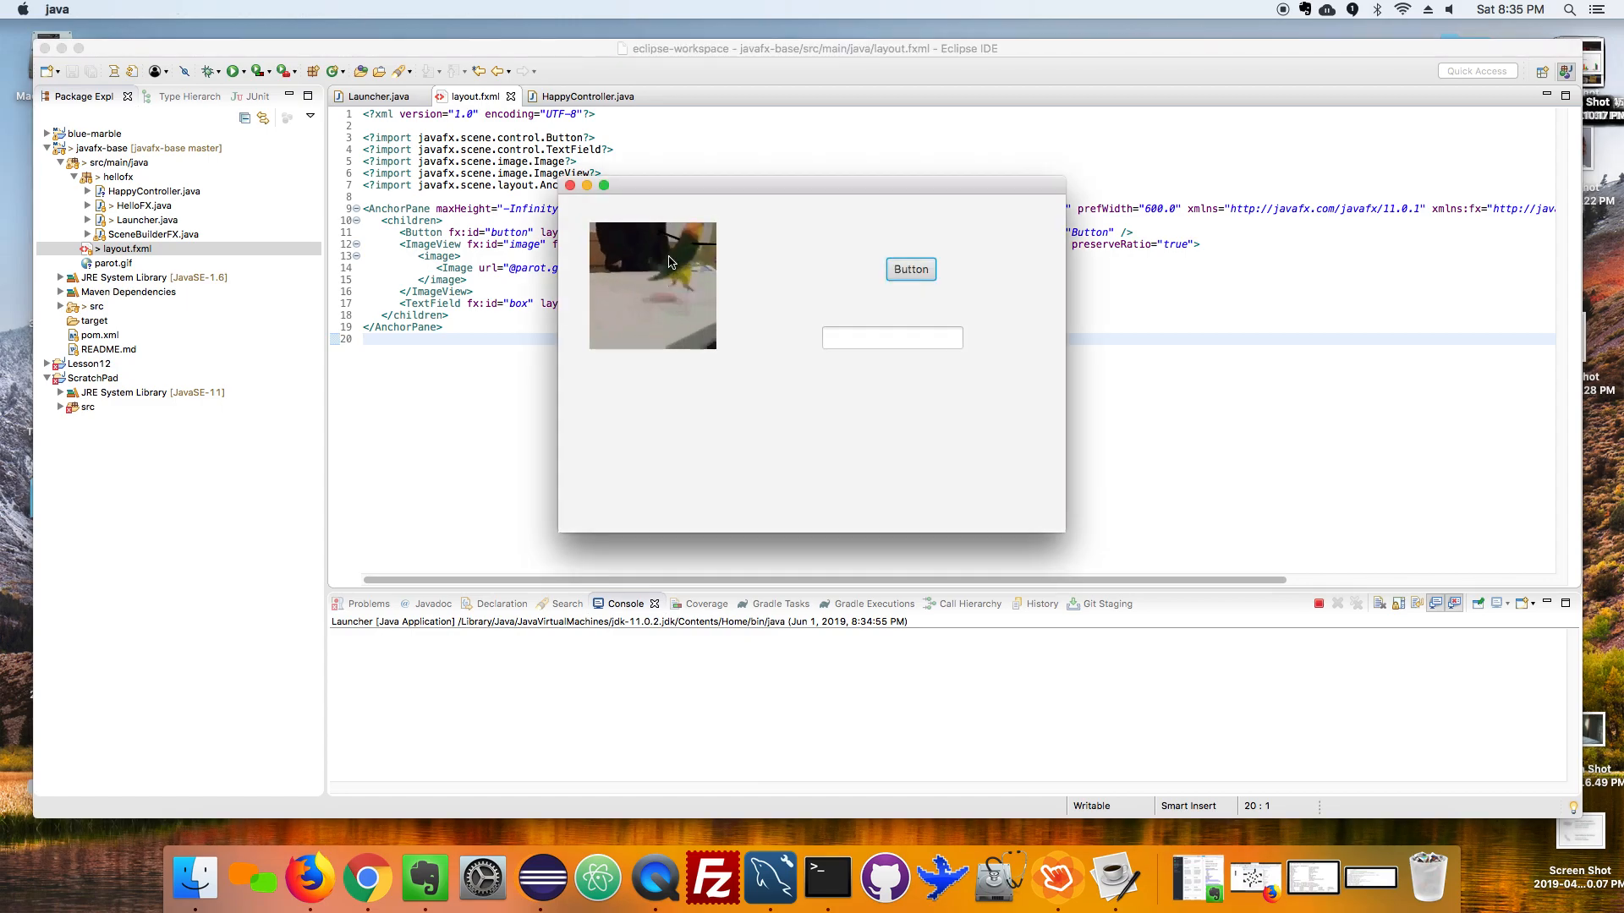
left_click(891, 338)
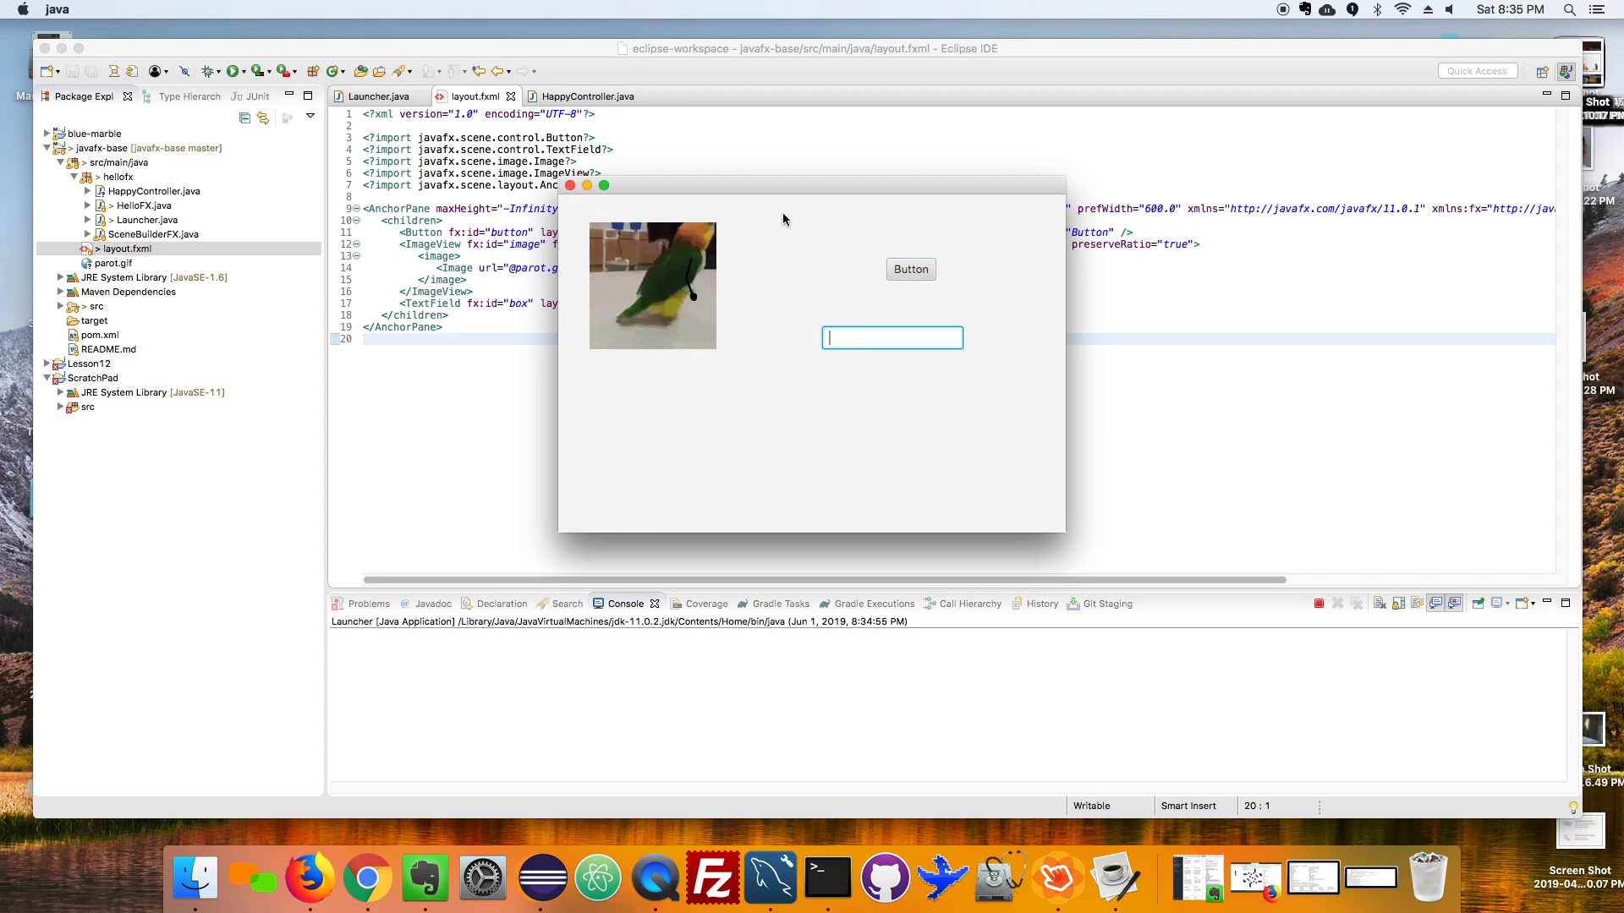
type("xd")
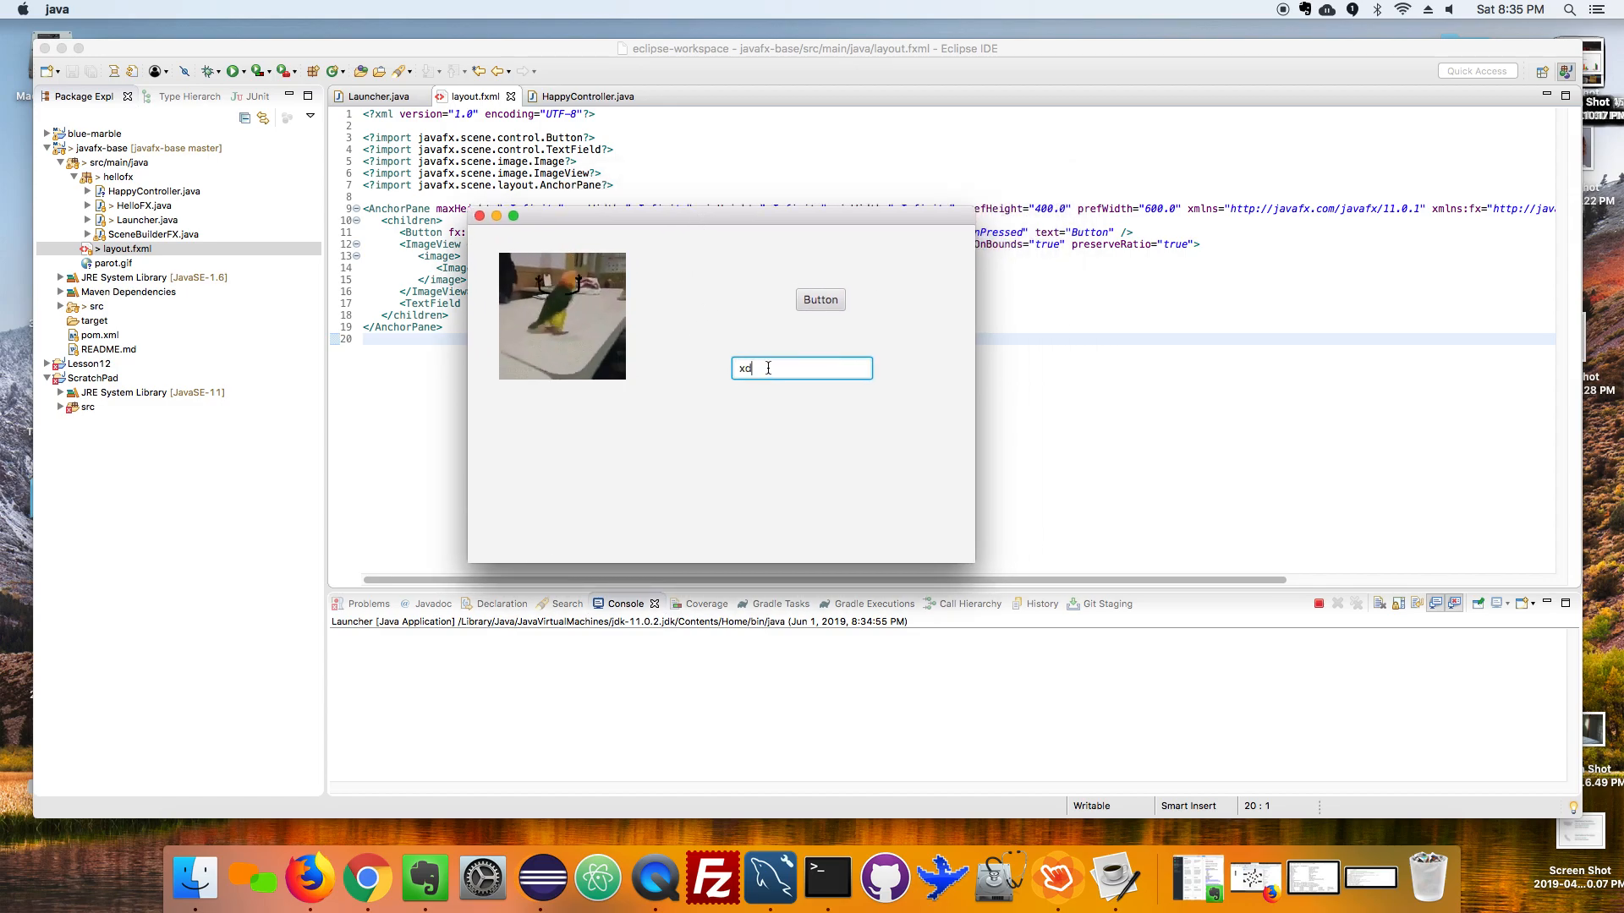
type("fdfdfd")
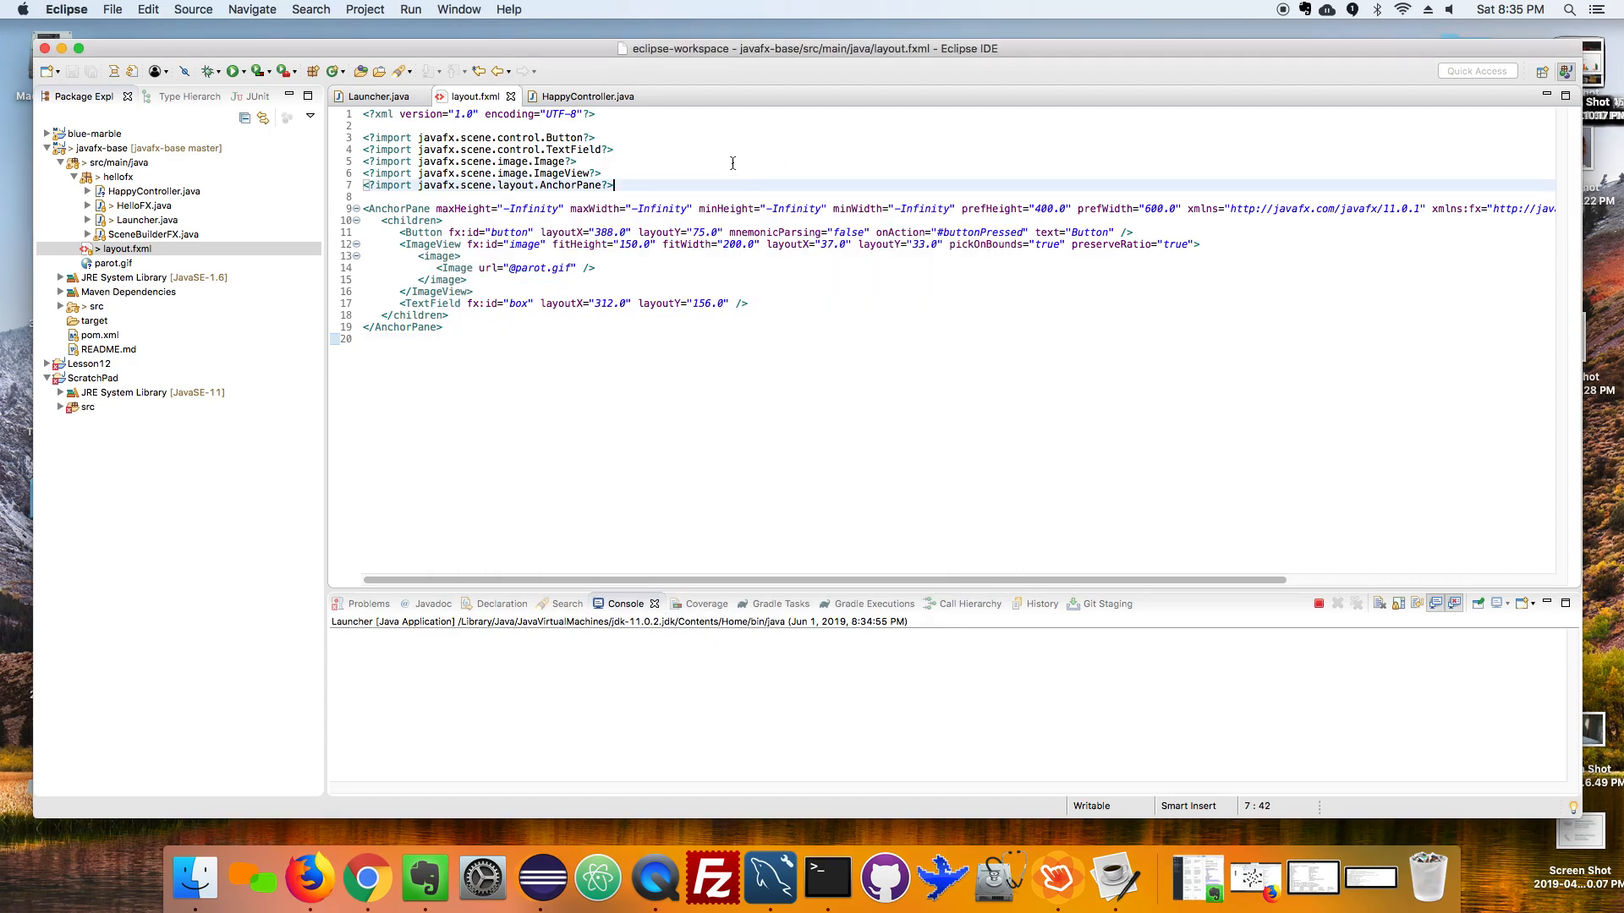
Add System.out.println("Woohoo!!!") inside buttonPressed in HappyController.java.
left_click(587, 96)
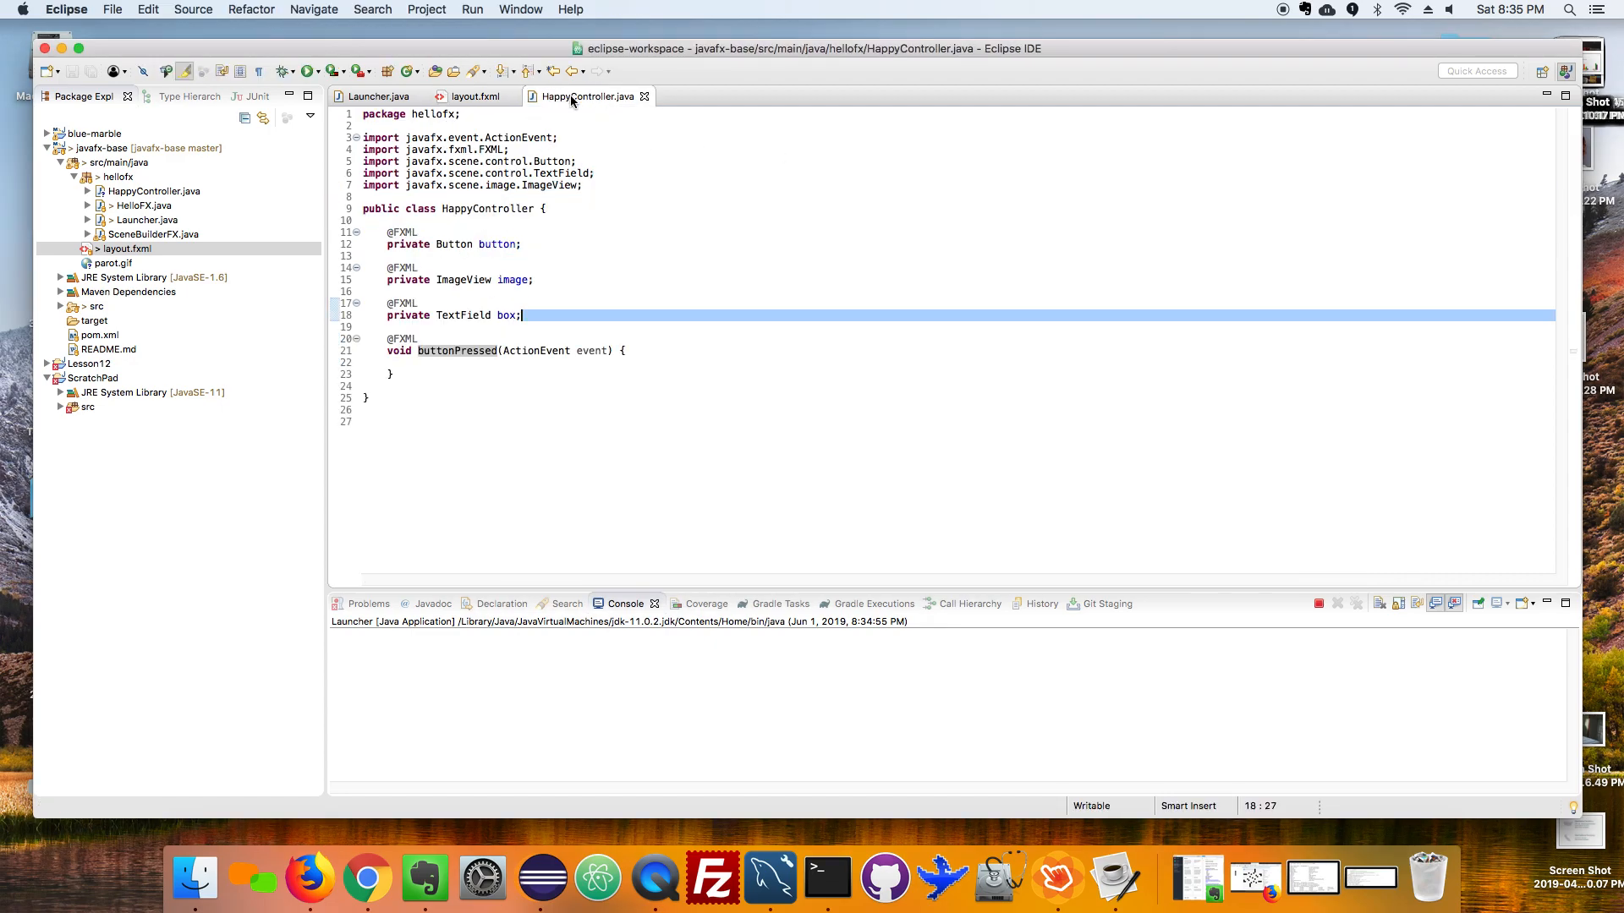
mouse_move(590, 95)
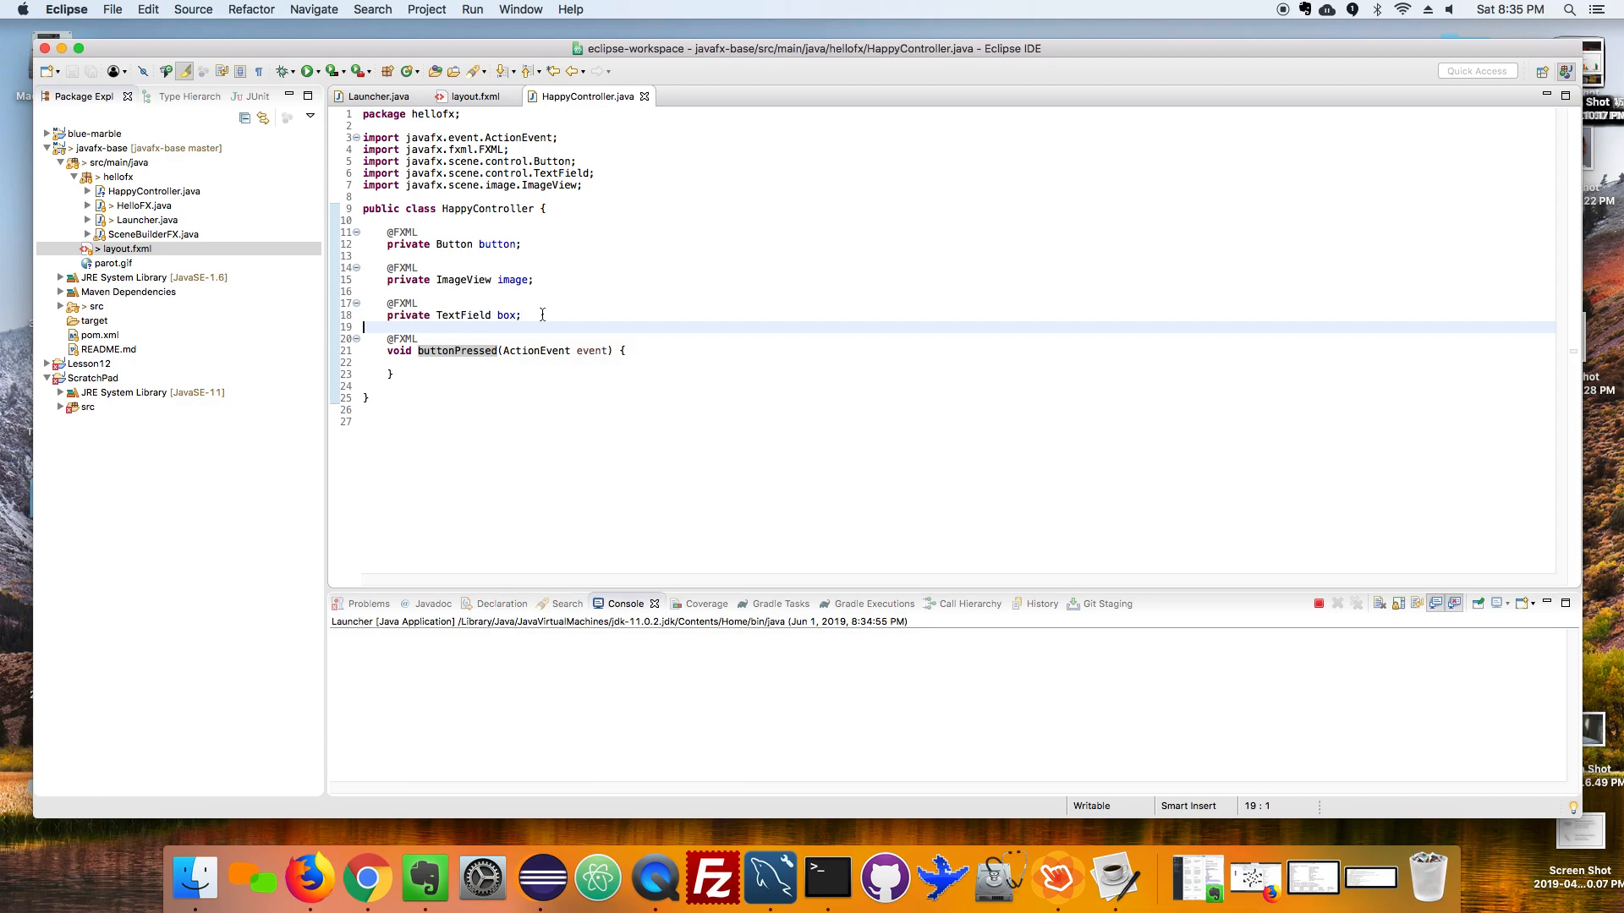
mouse_move(1057, 880)
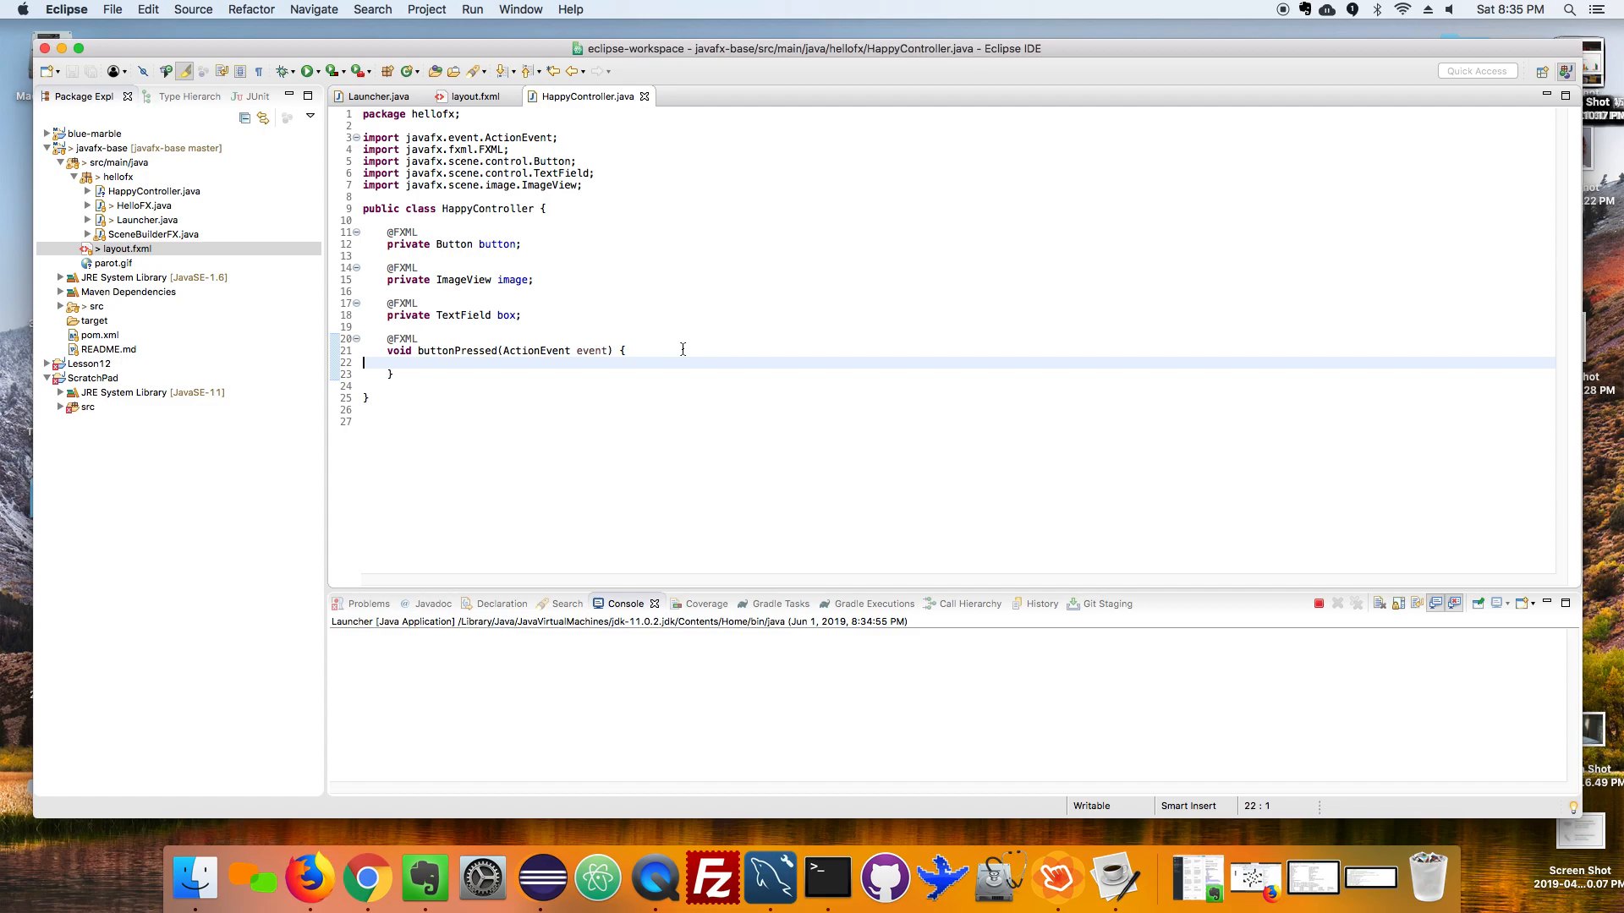
mouse_move(477, 365)
type("System.out.println();")
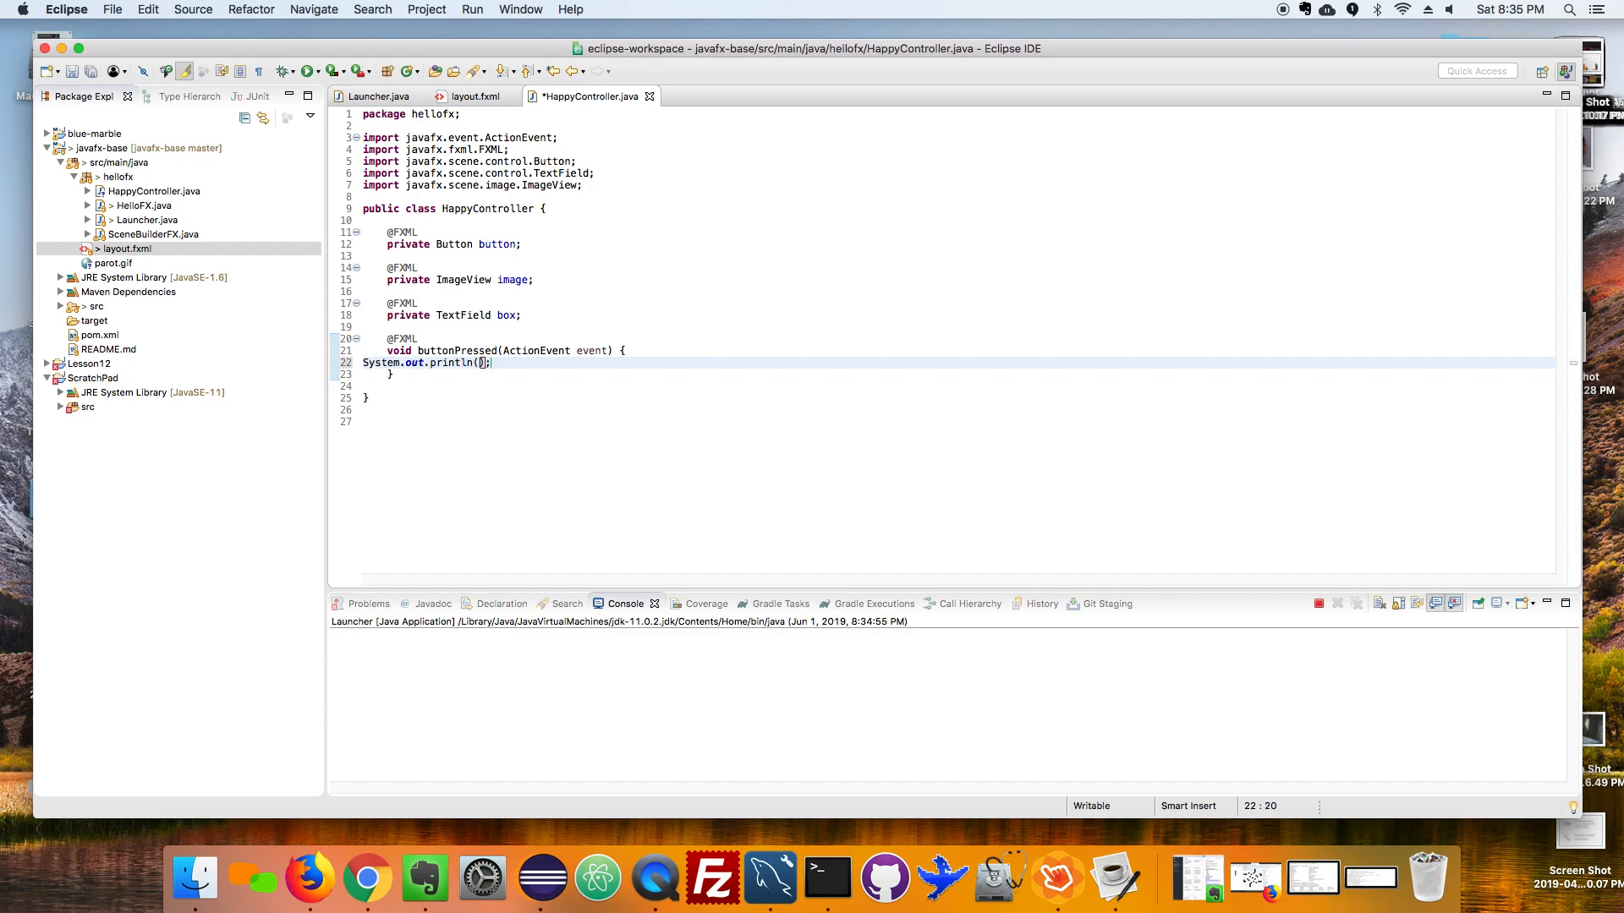
type("\"Wooh")
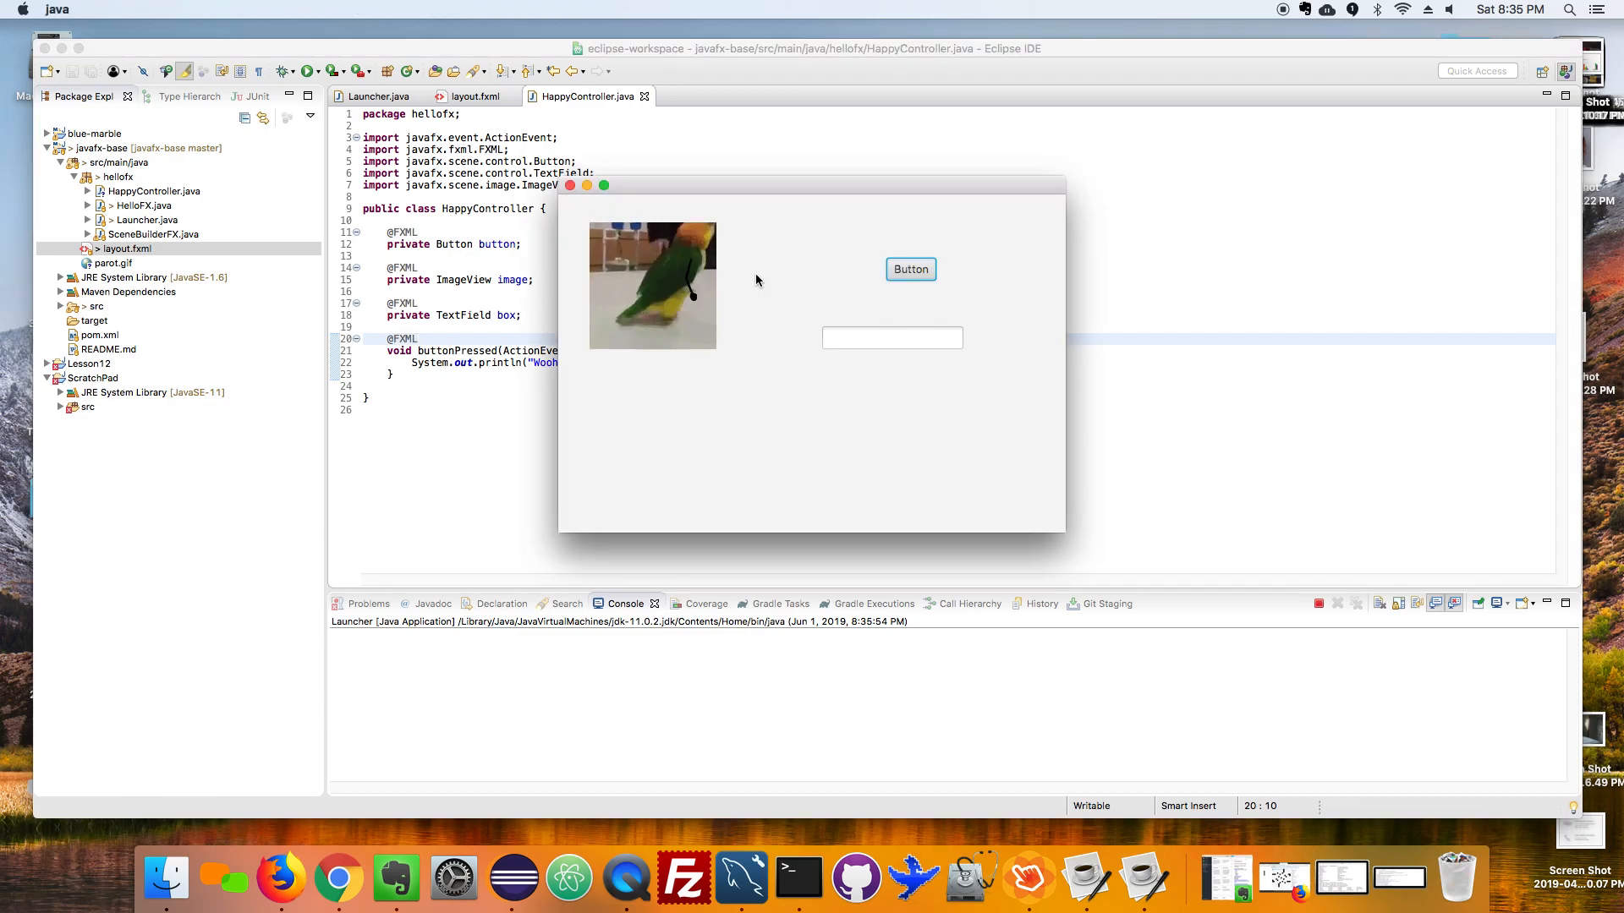
Press the app's Button to print Woohoo!!! to the console, then close the app.
left_click(910, 269)
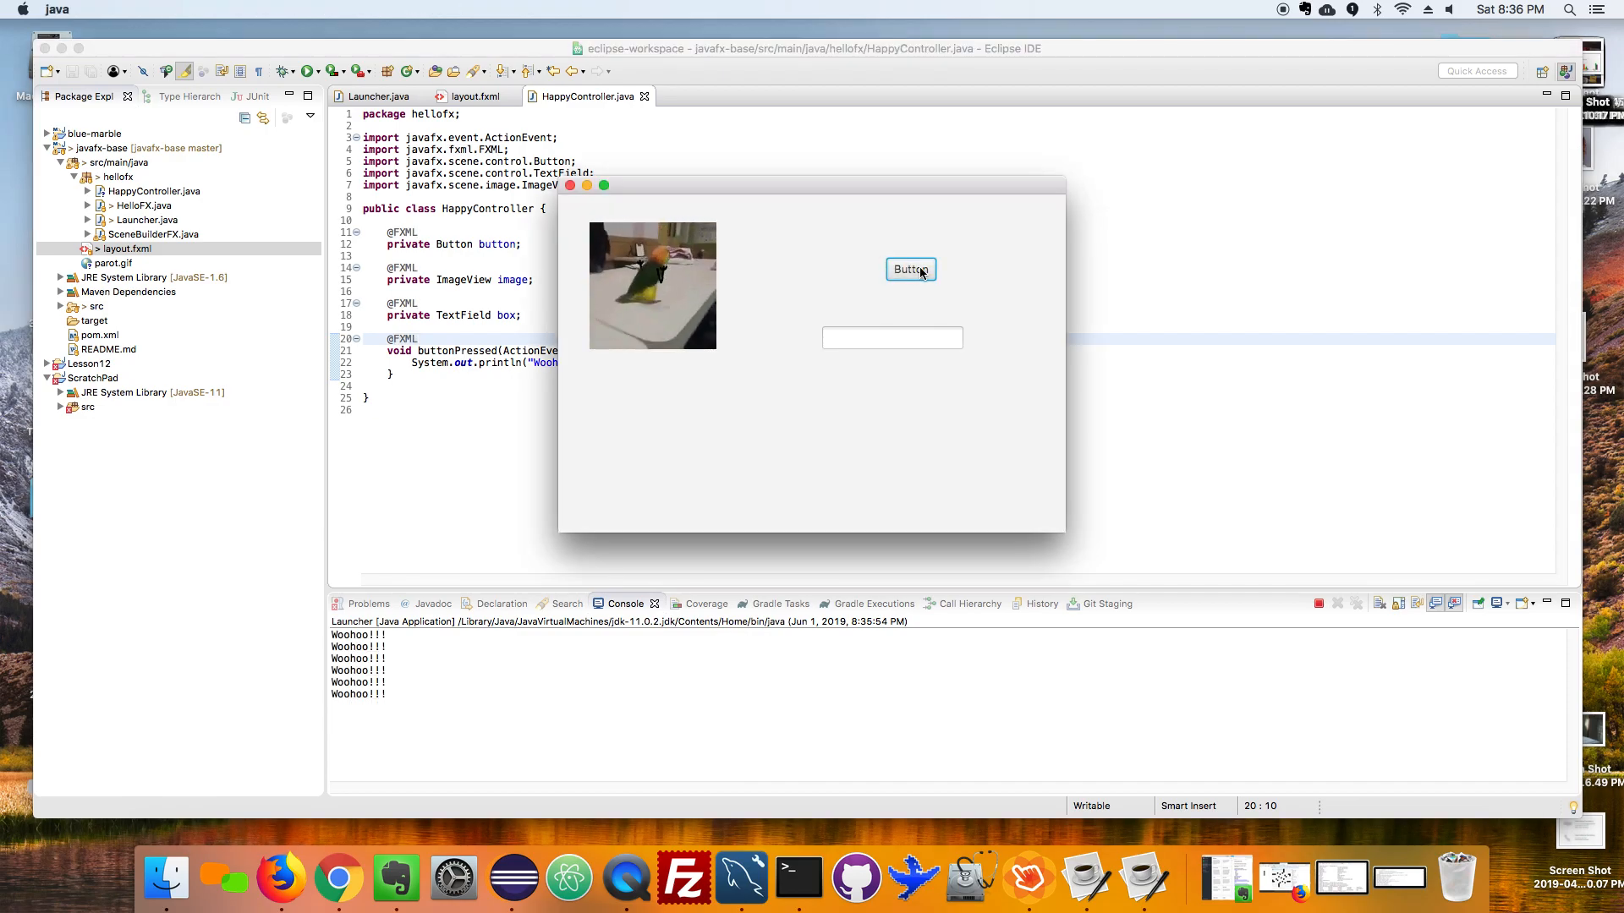
left_click(910, 269)
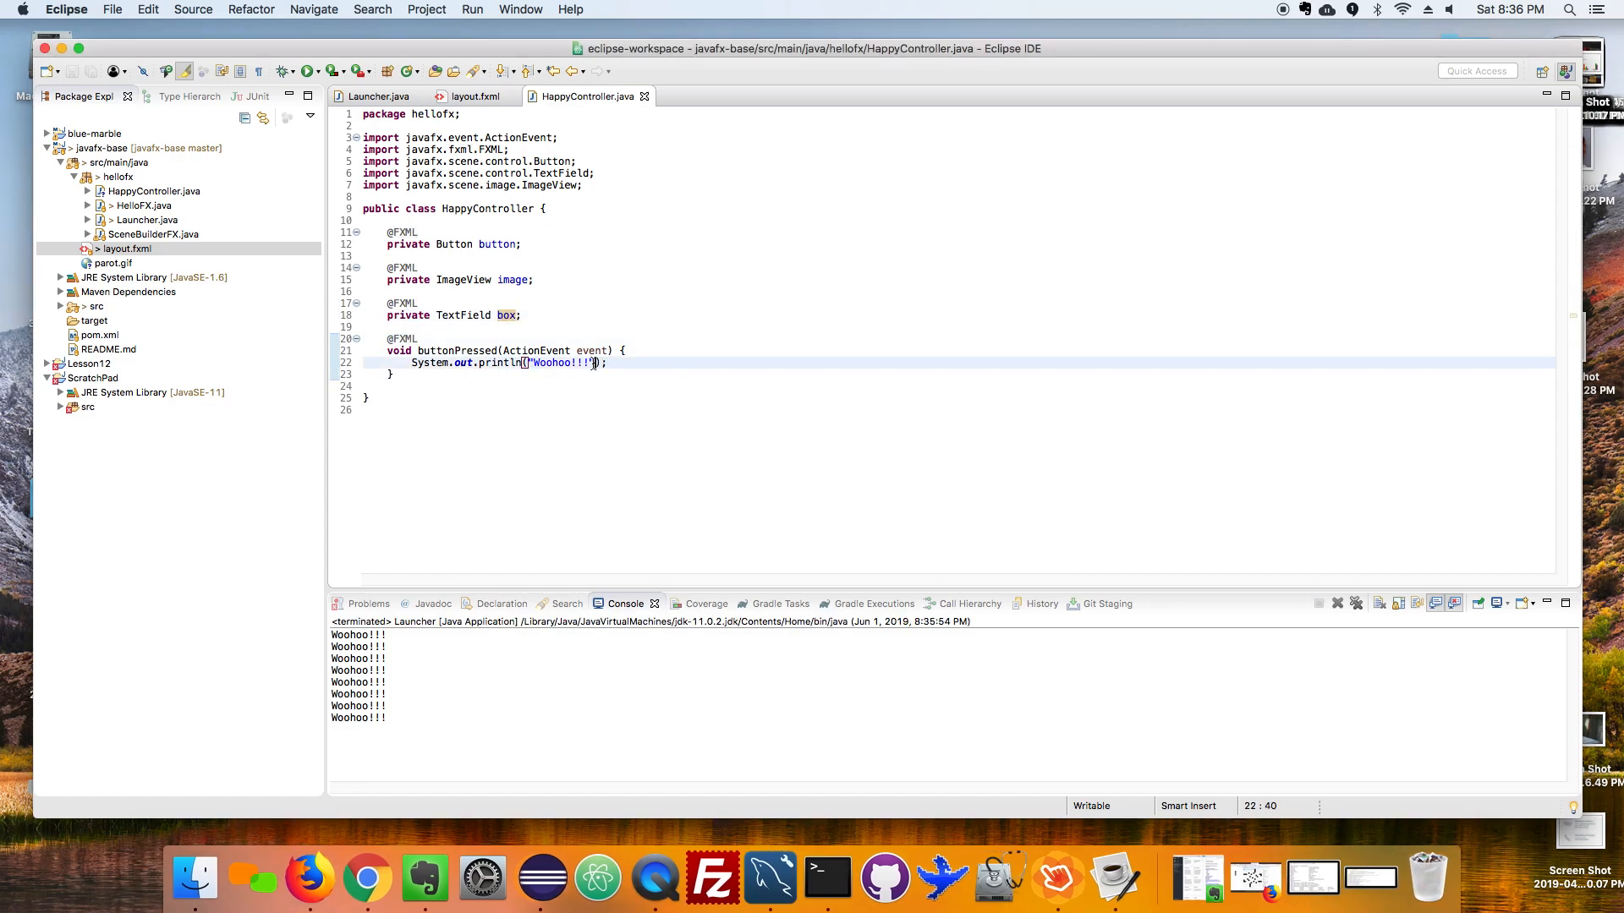
Append + box.getText() to the Woohoo!!! println, save and relaunch the app.
type("+ box")
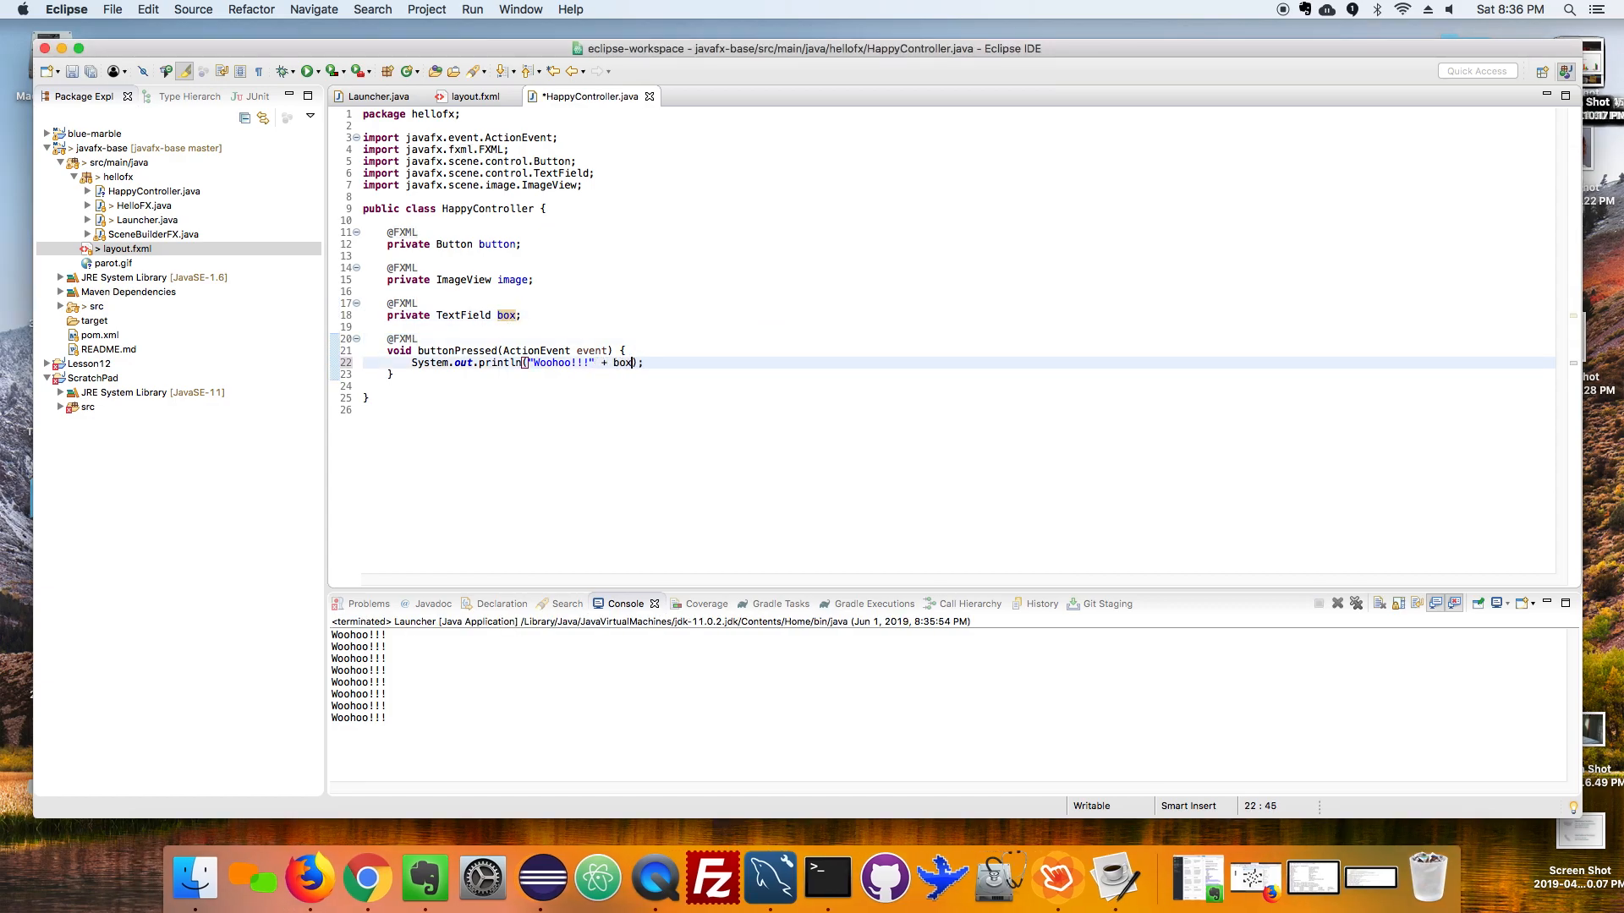
type(".ge")
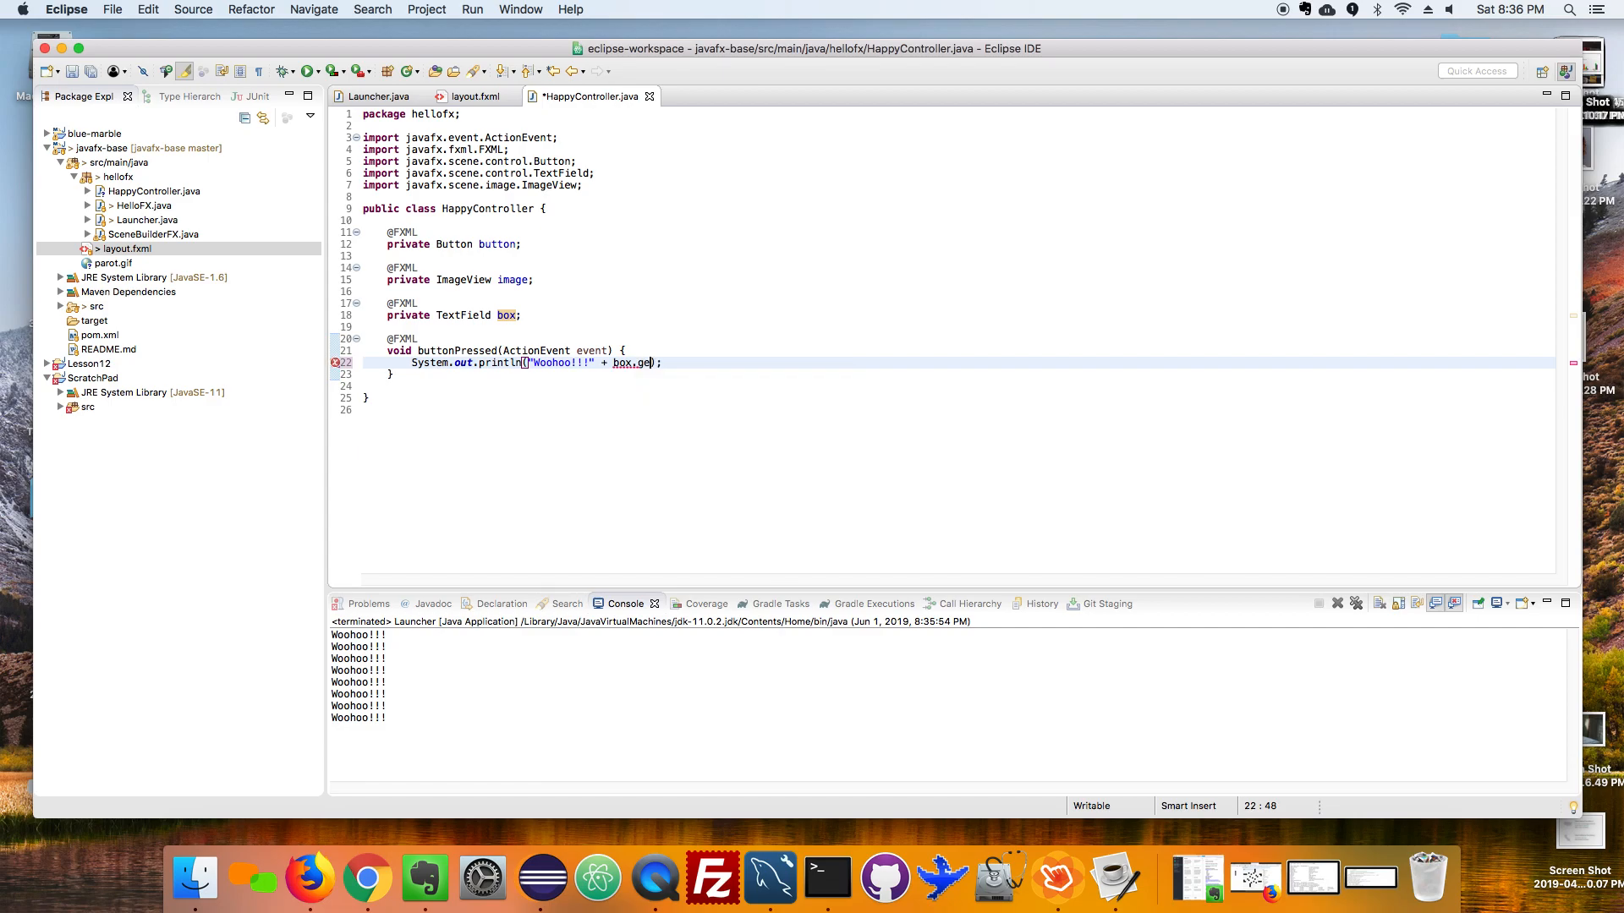
type("tText(")
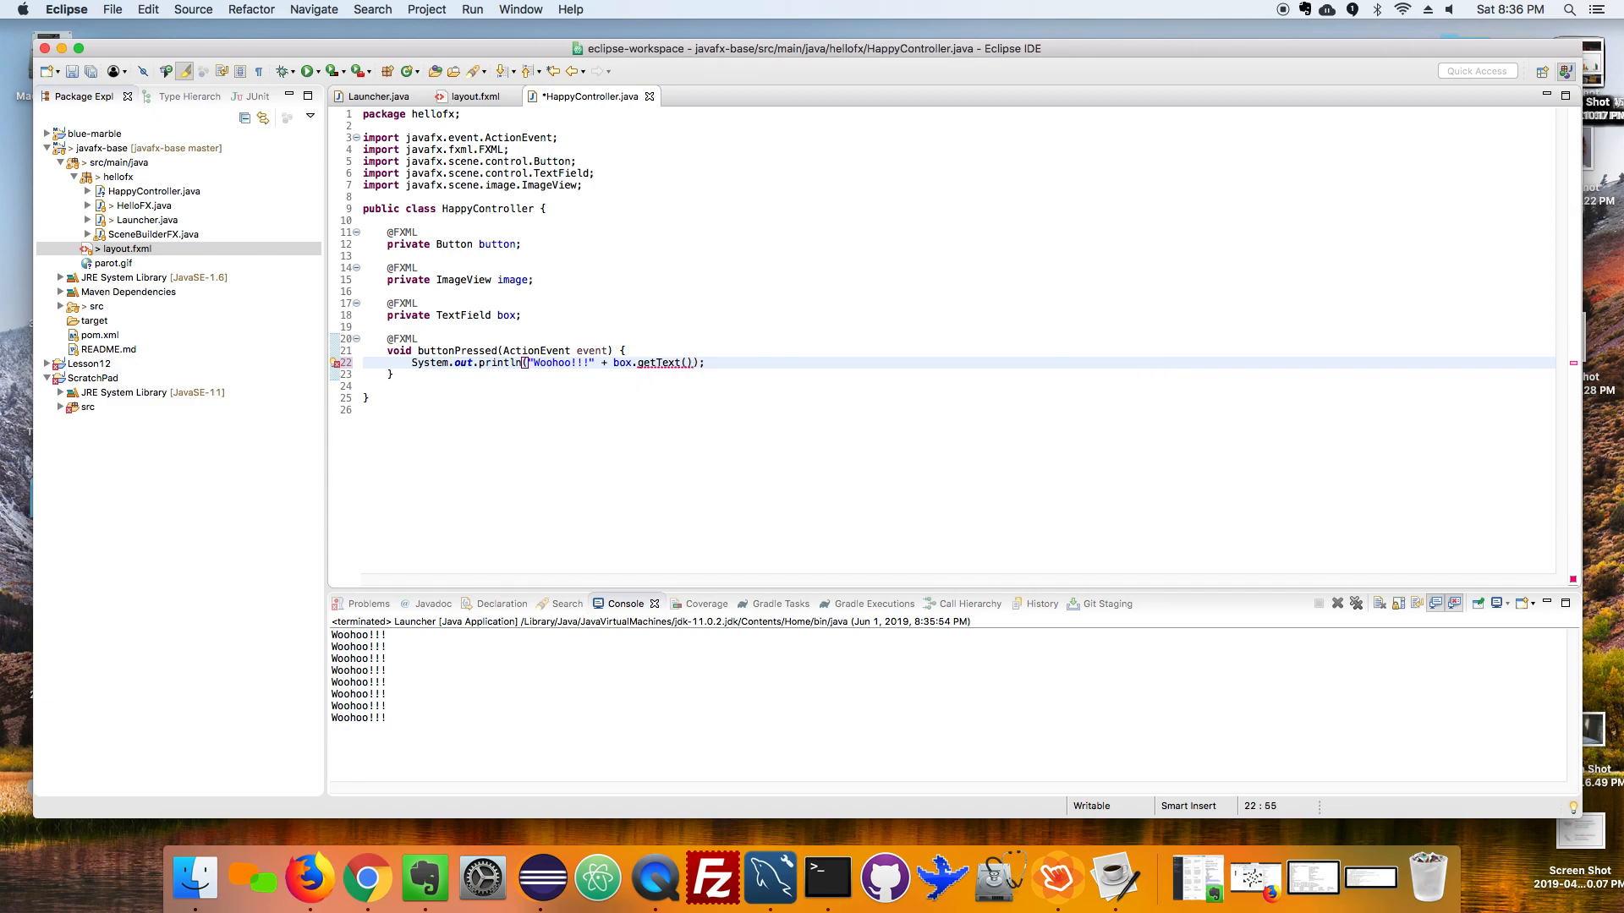
key("cmd+s")
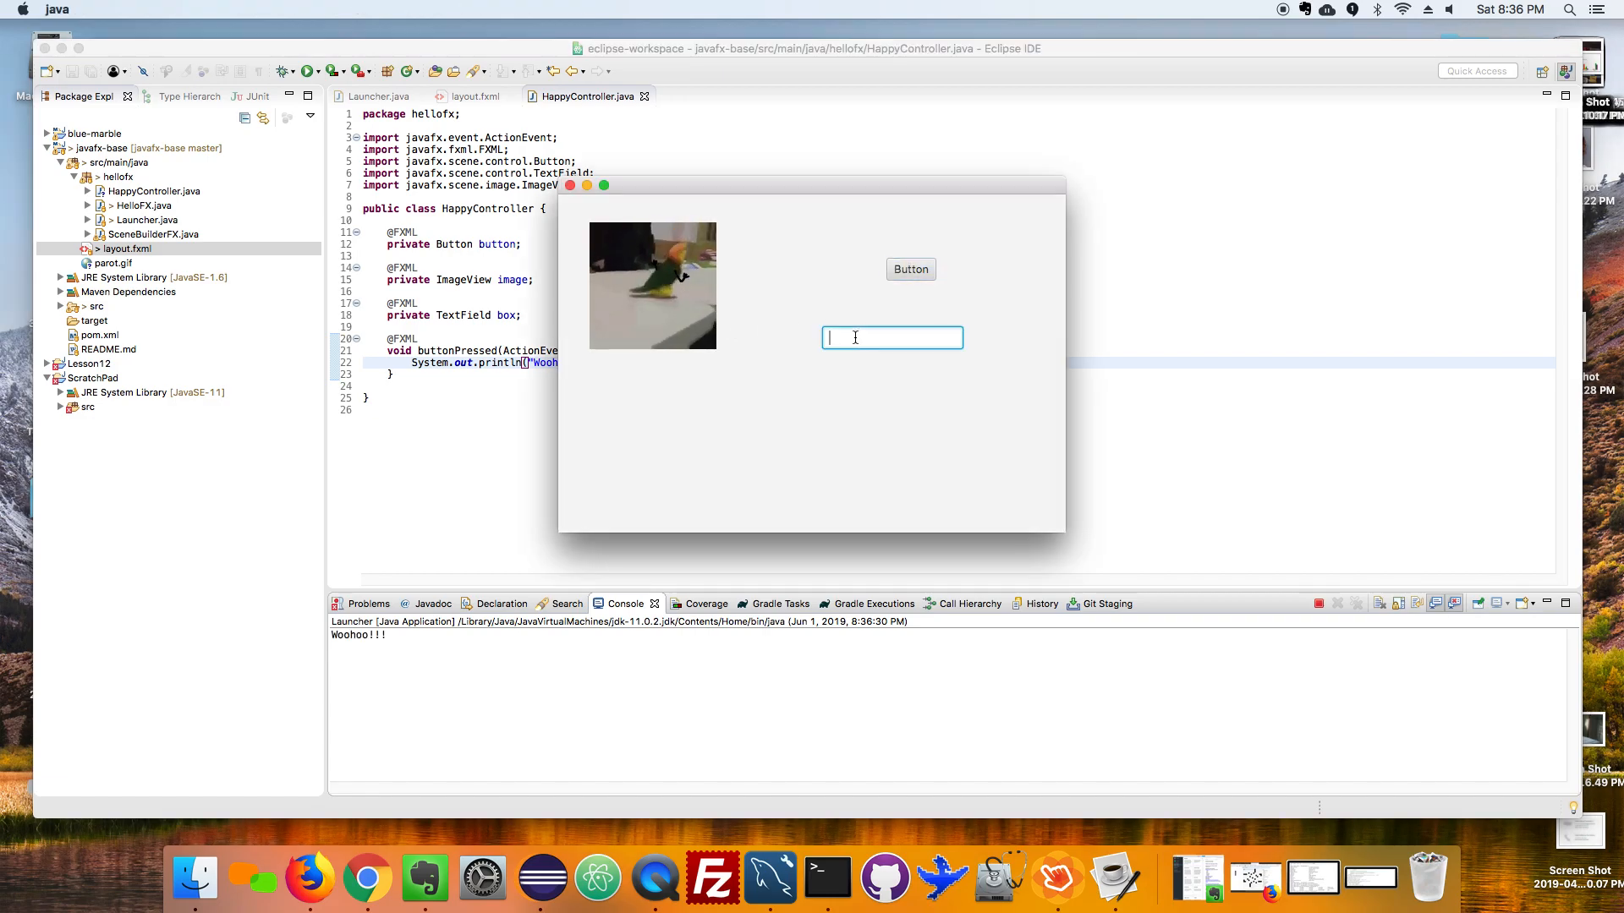
Type asdfsdfds into the app's TextField so each button press prints Woohoo!!!asdfsdfds.
left_click(910, 269)
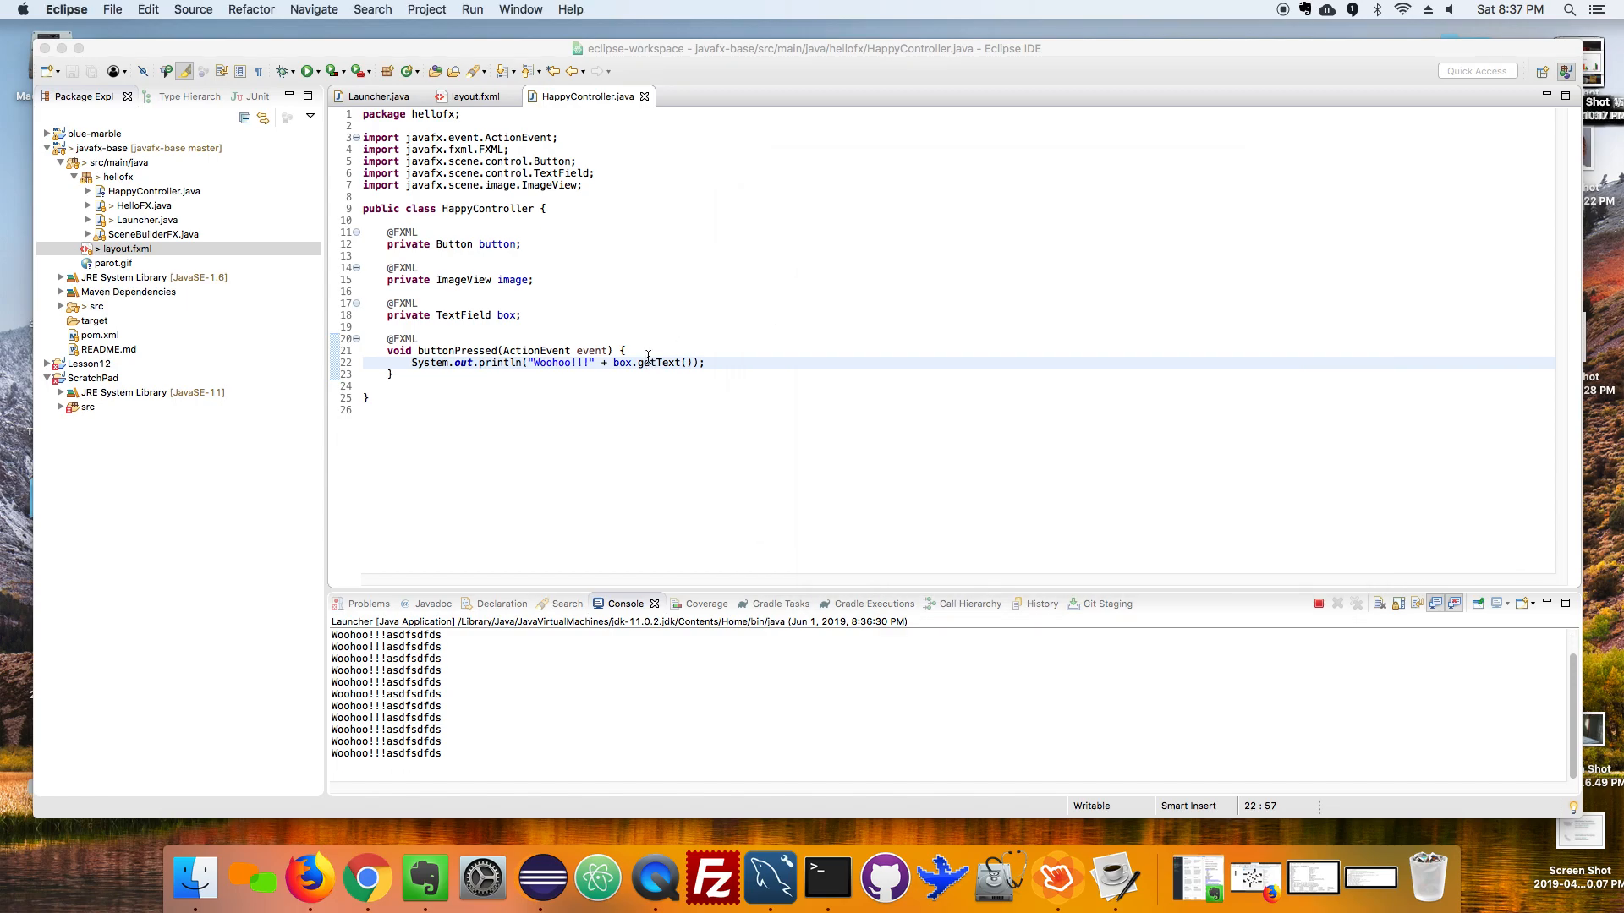
Begin a new handler line image.setI, bringing up the setImage completion.
key("enter")
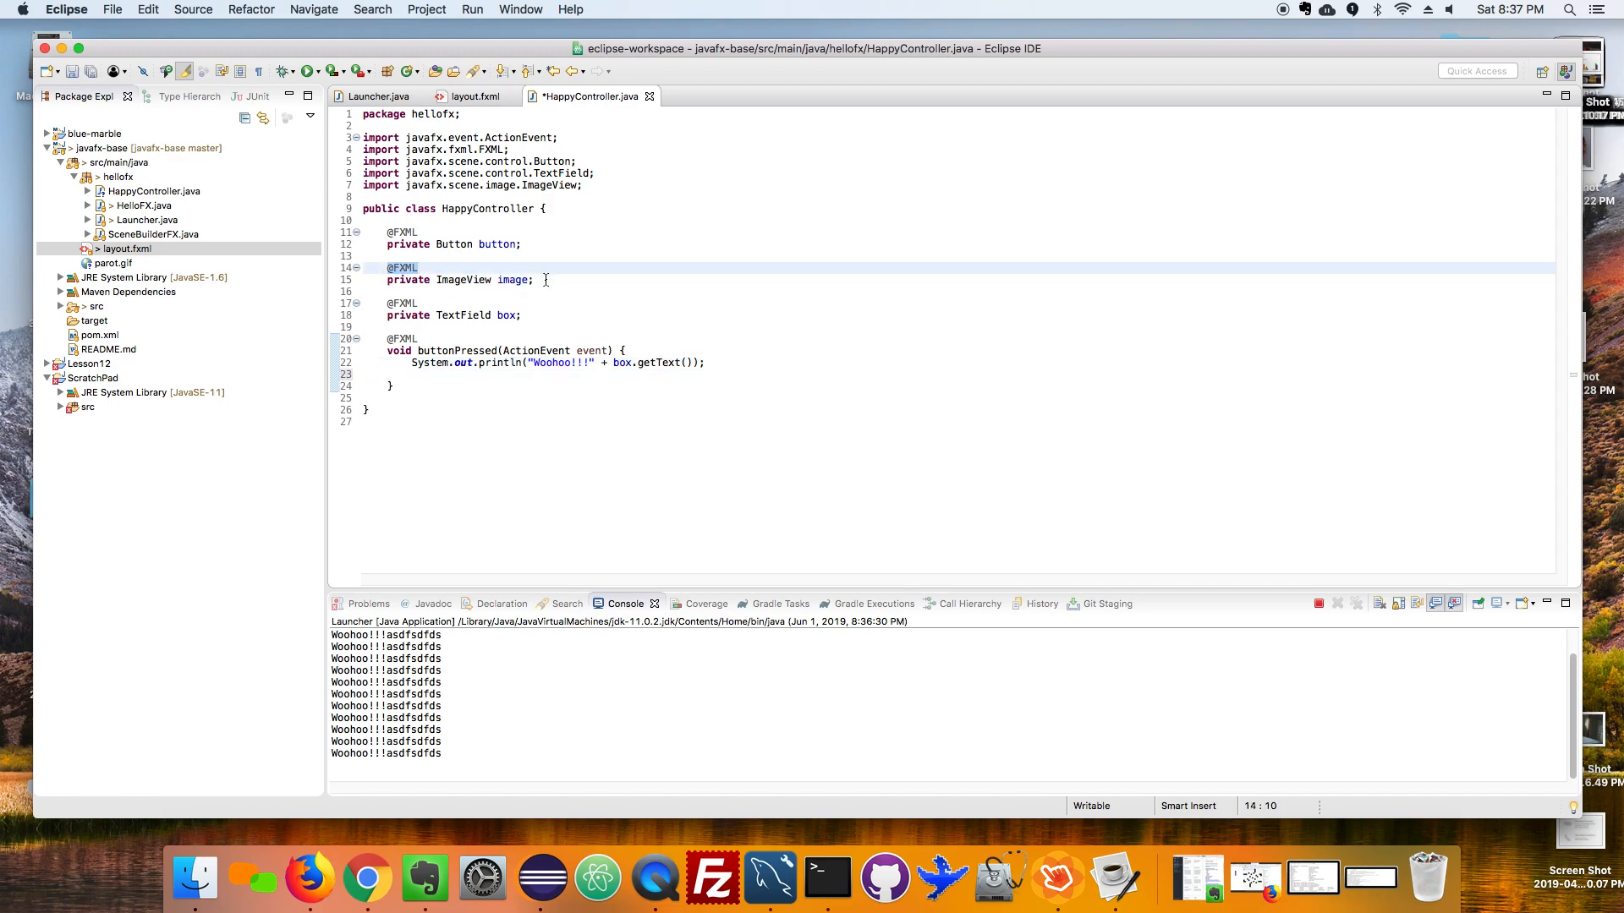
type("image")
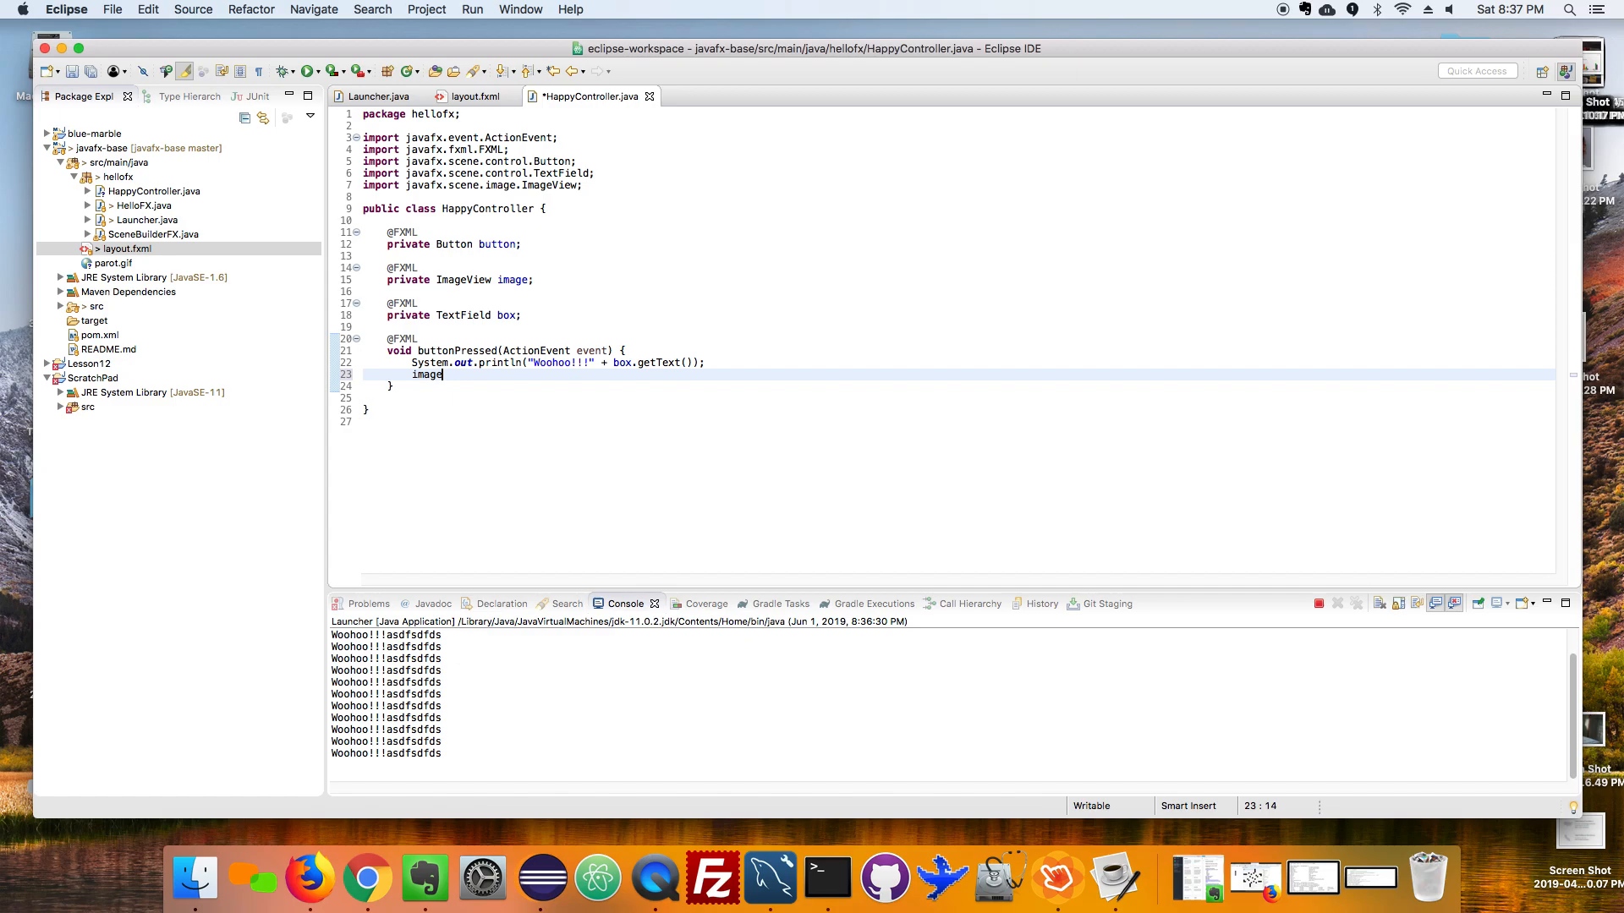
type(".set")
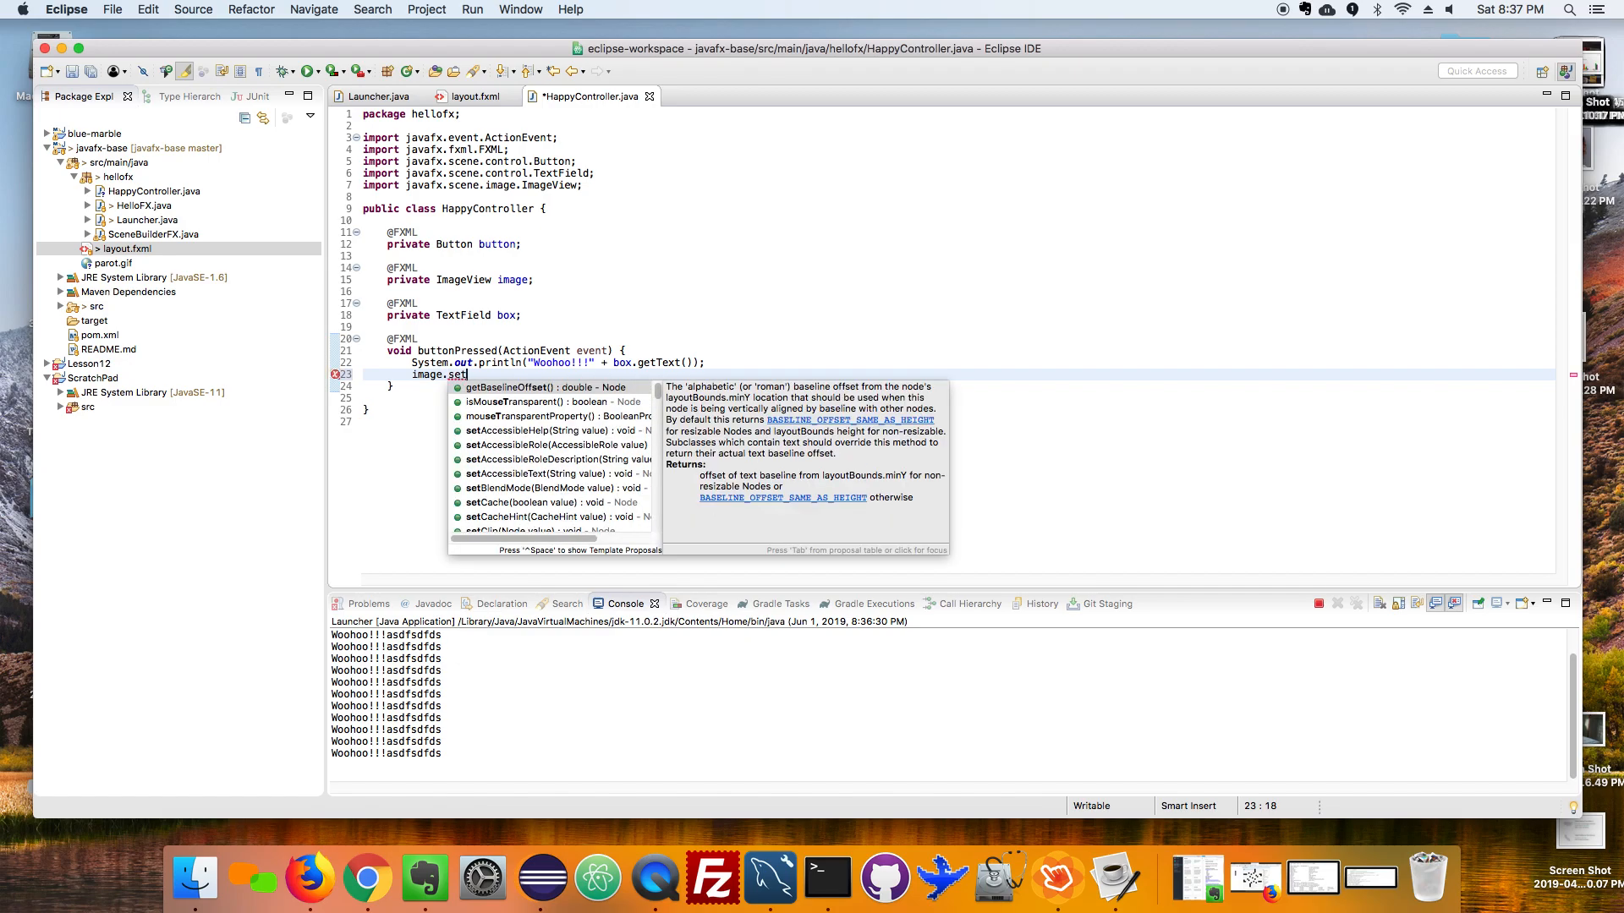
type("I")
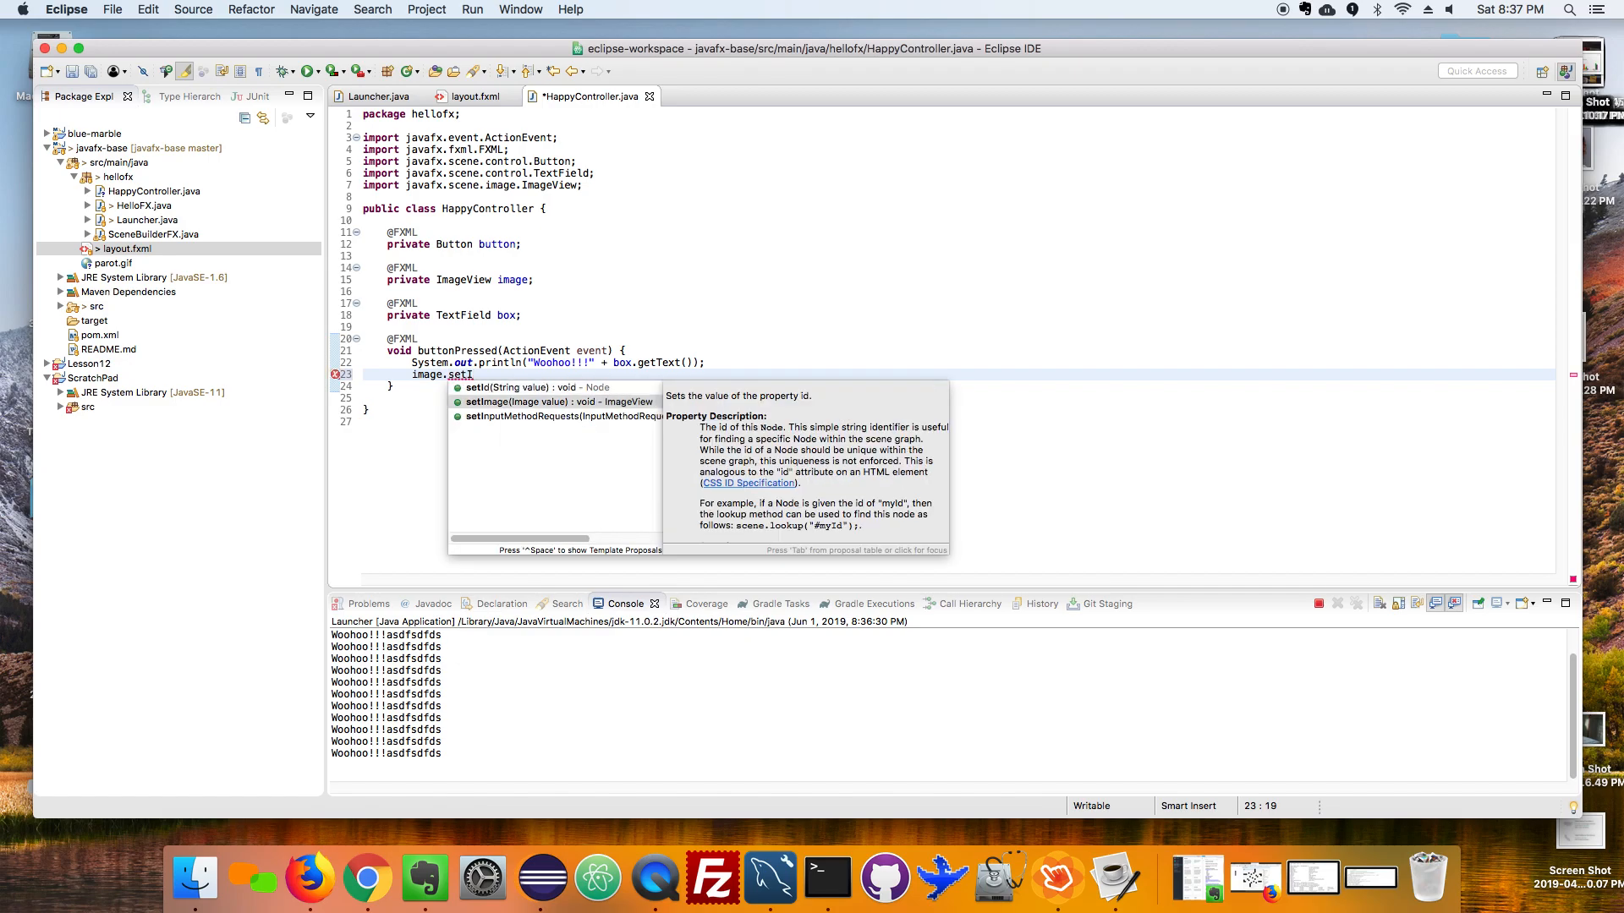
mouse_move(553, 403)
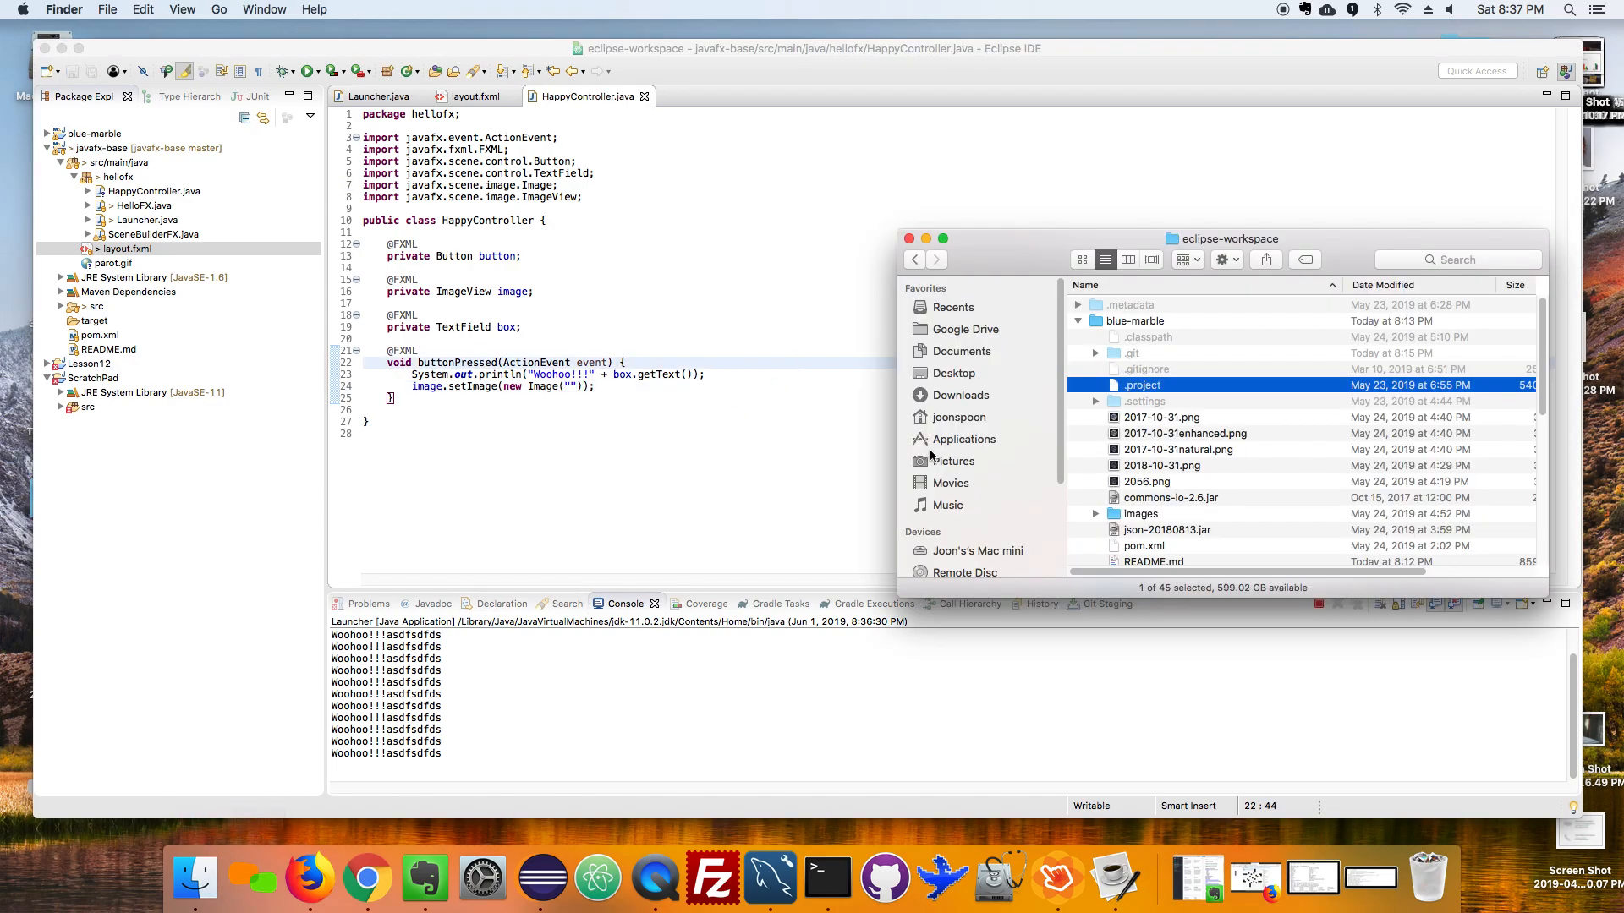
Copy gnome.gif into the hellofx package and make the handler call new Image("gnome.gif").
left_click(952, 372)
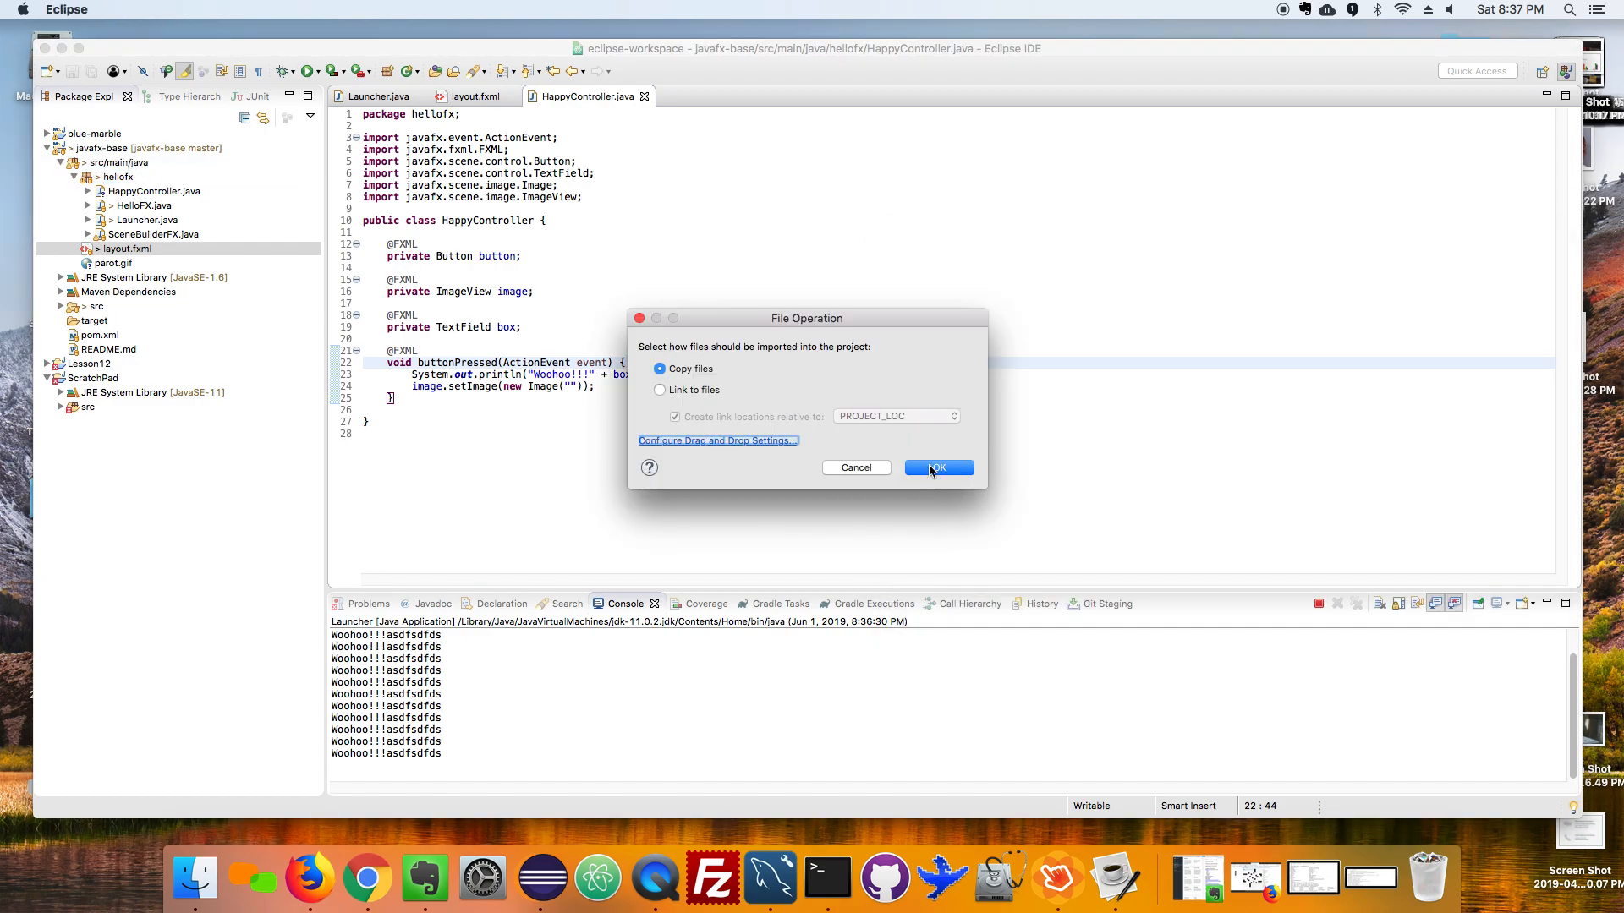
left_click(935, 467)
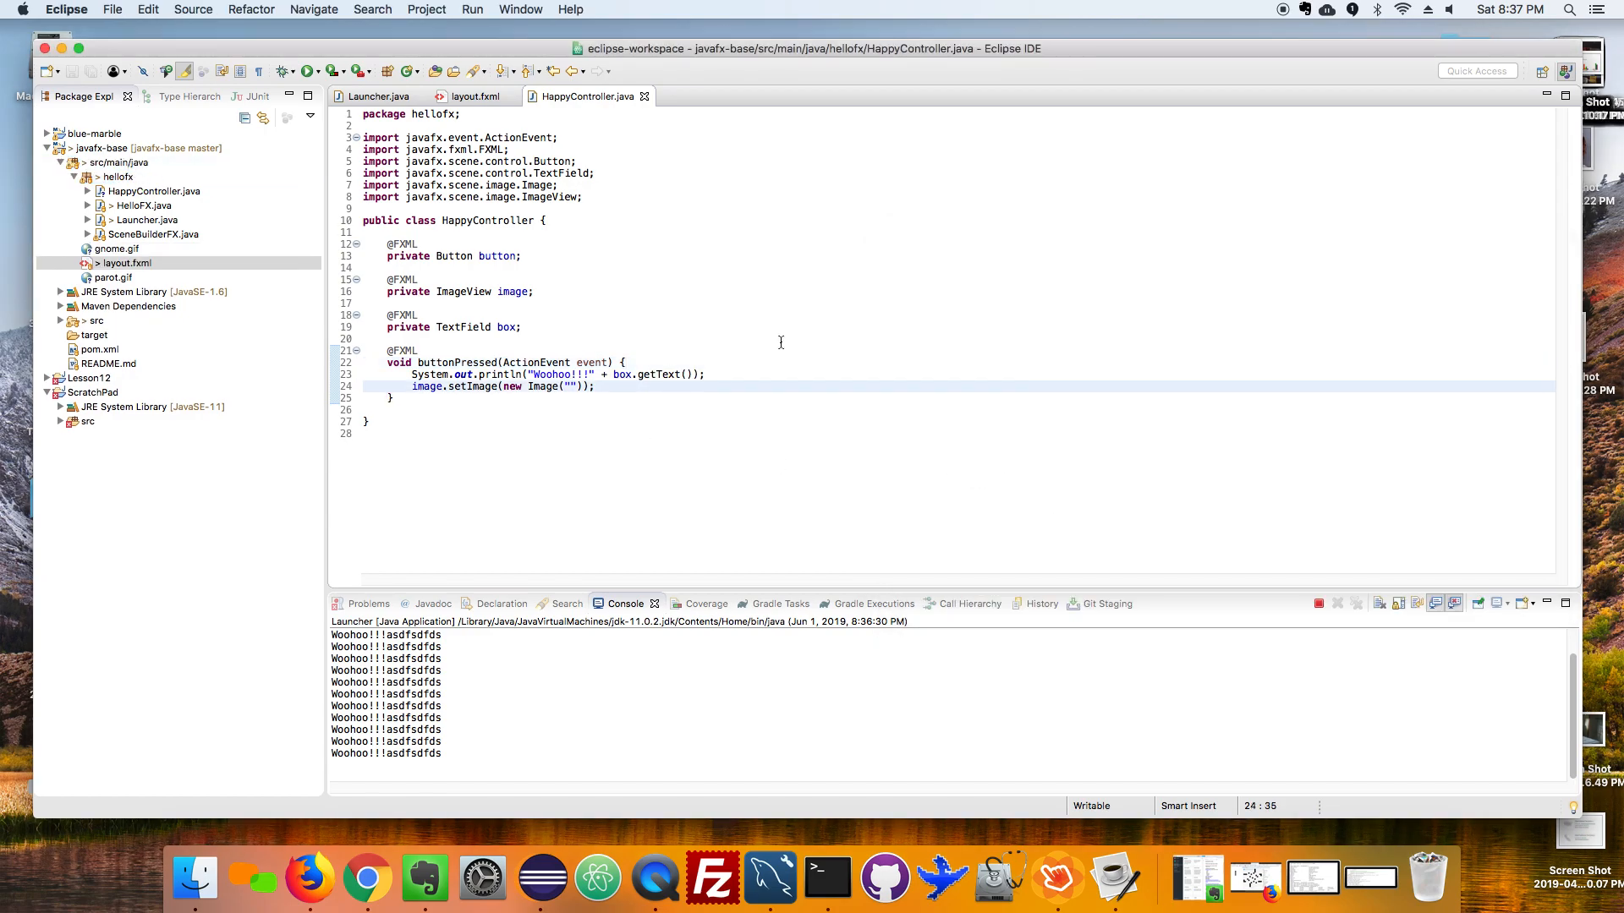
type("gnome")
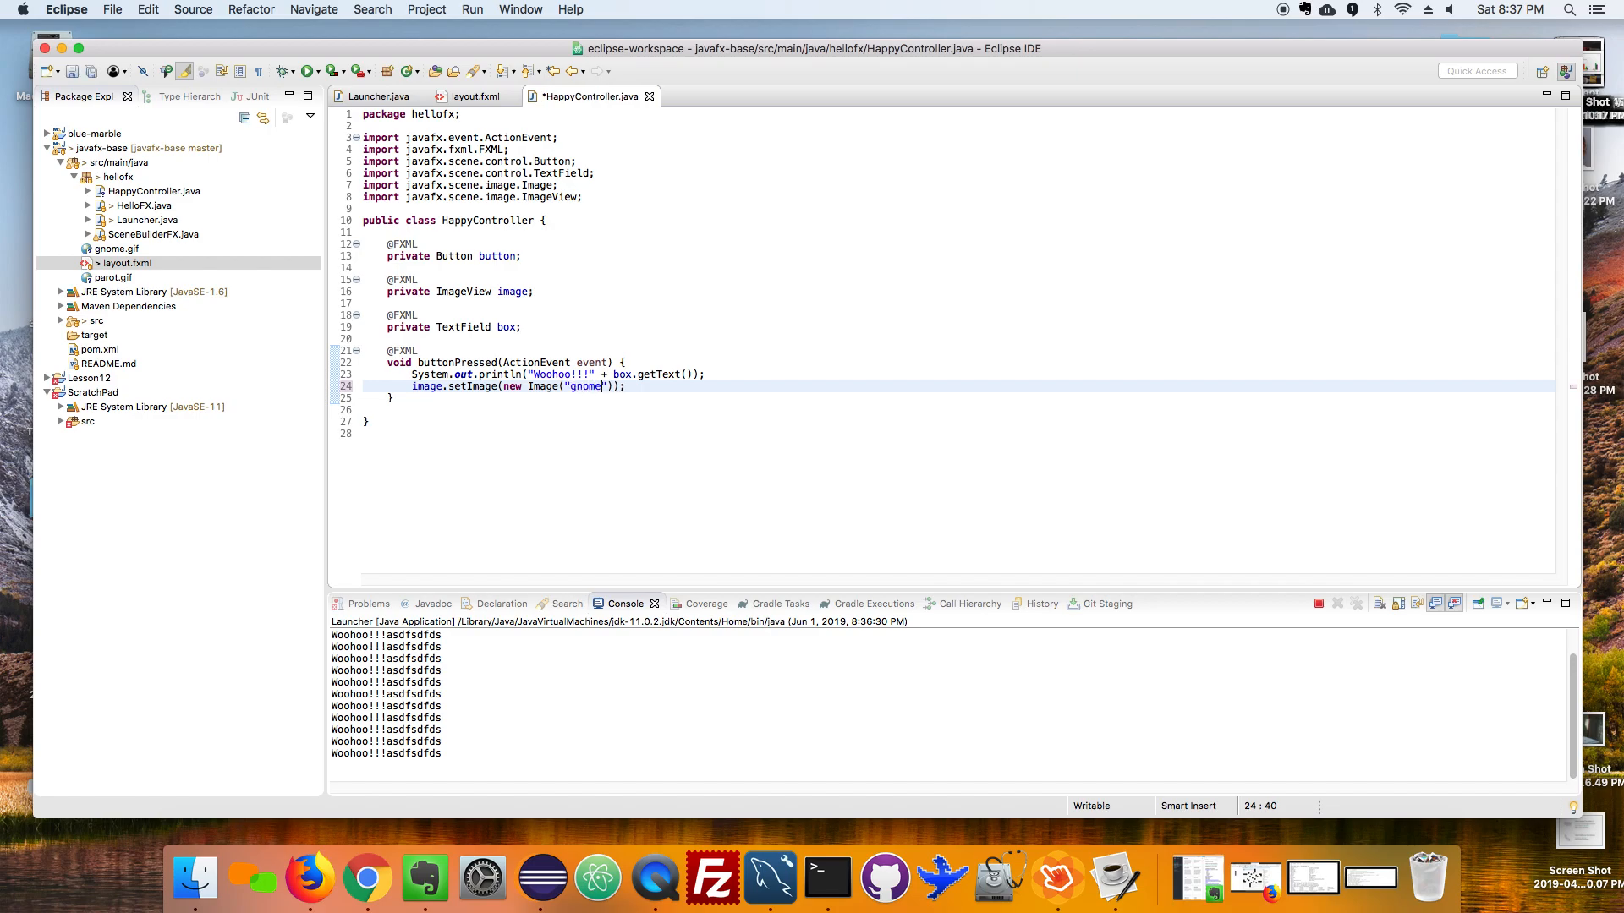
type(".g")
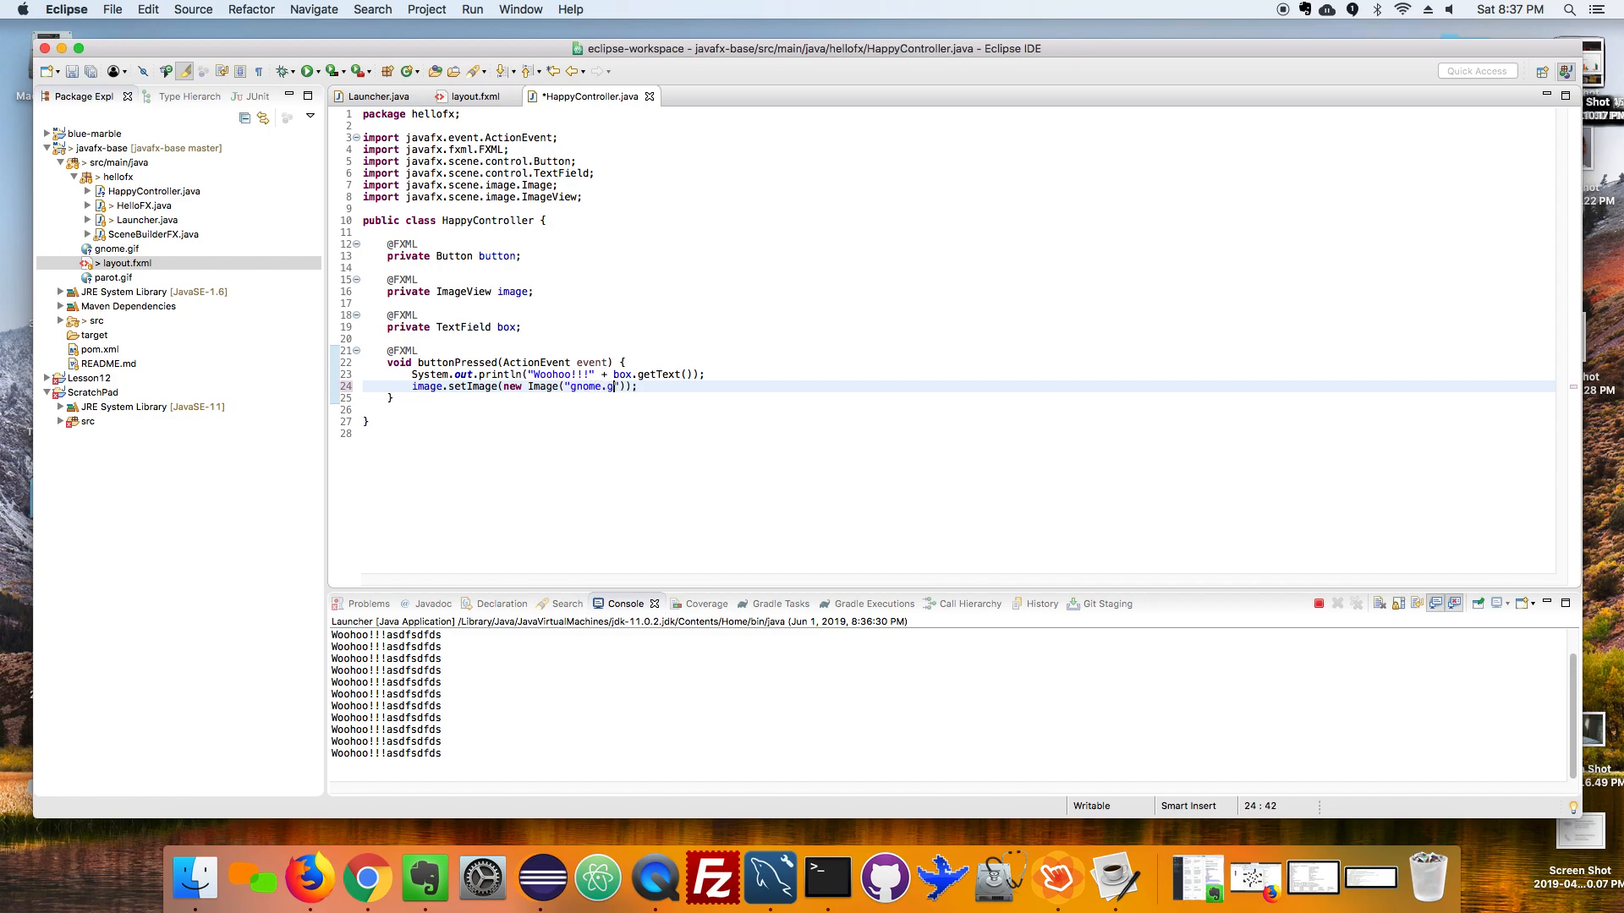
type("if")
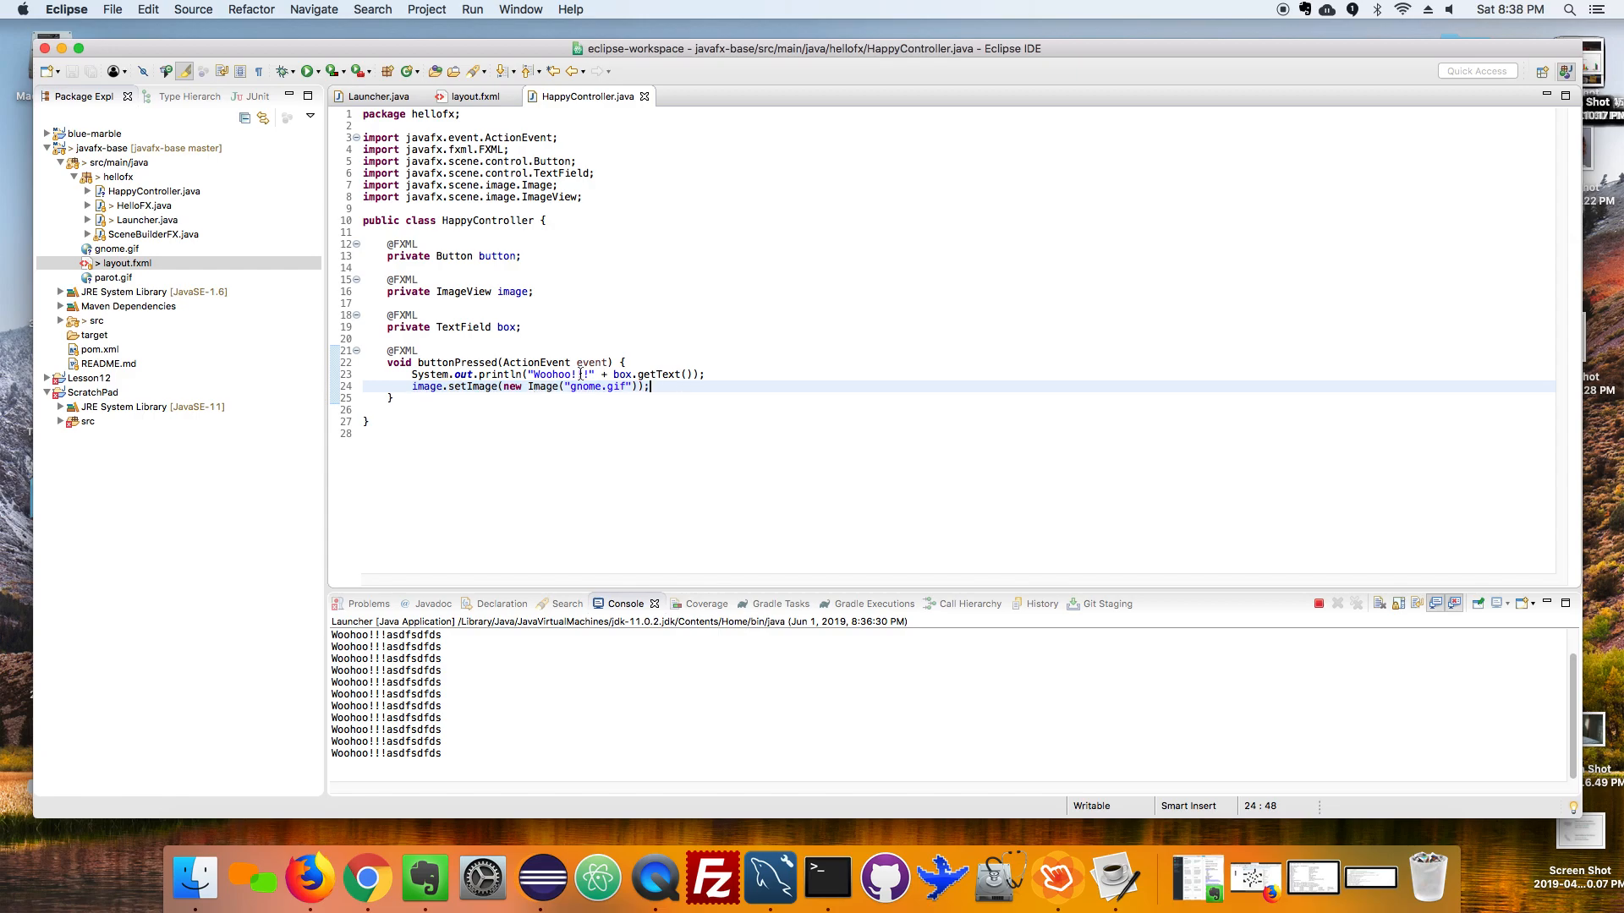
Run as Java Application, press Button to swap the parrot for the gnome GIF, then close the app.
right_click(1114, 879)
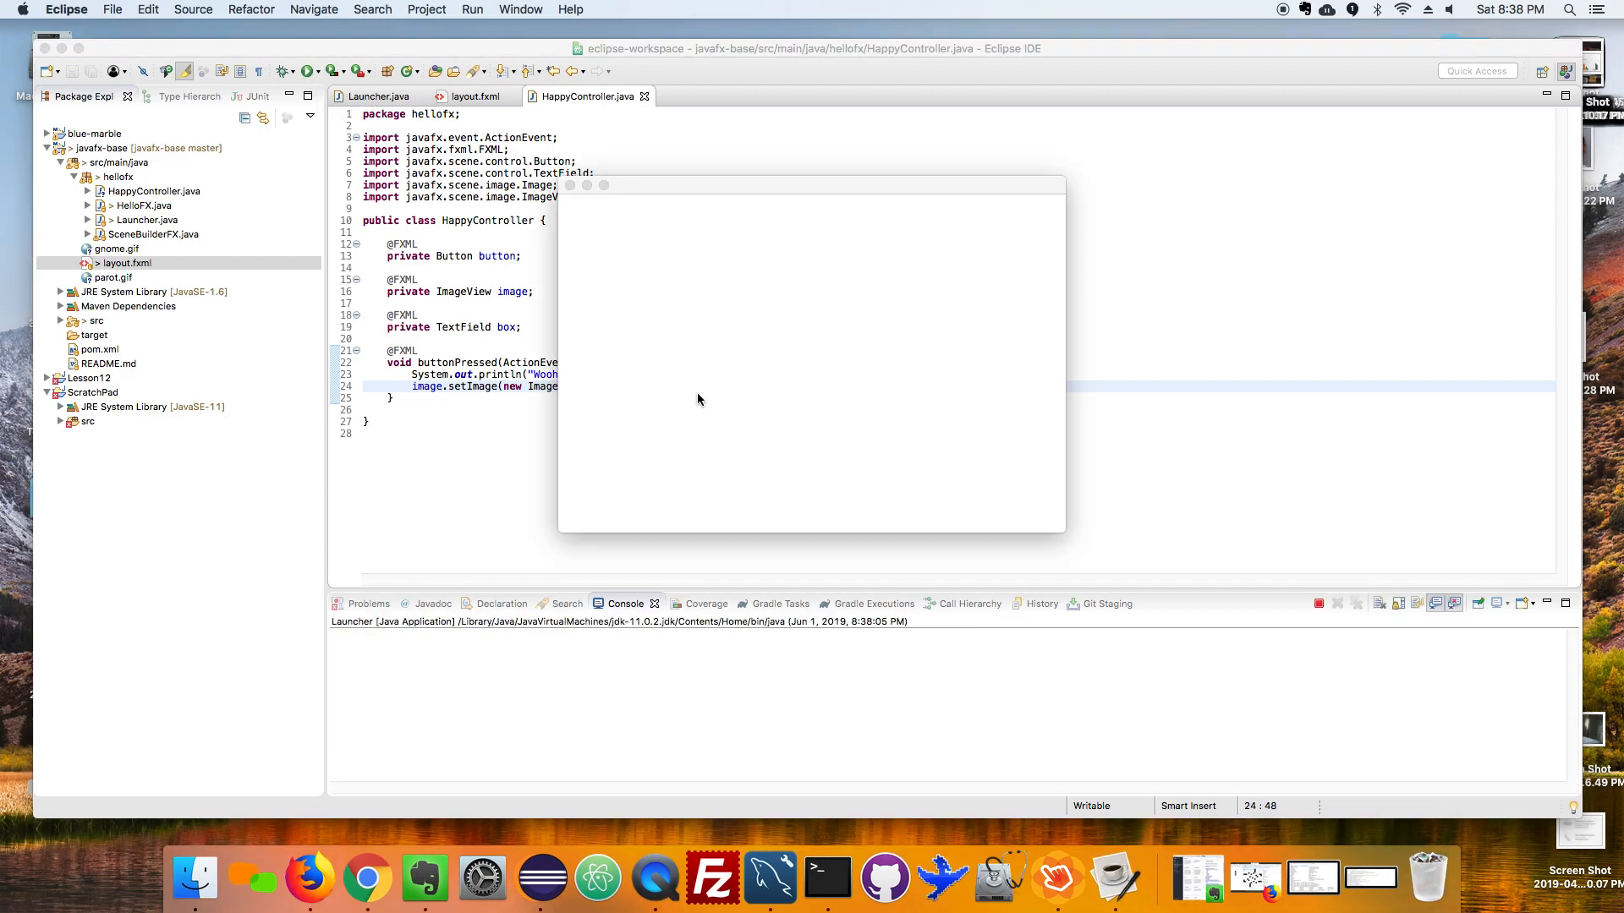
left_click(910, 269)
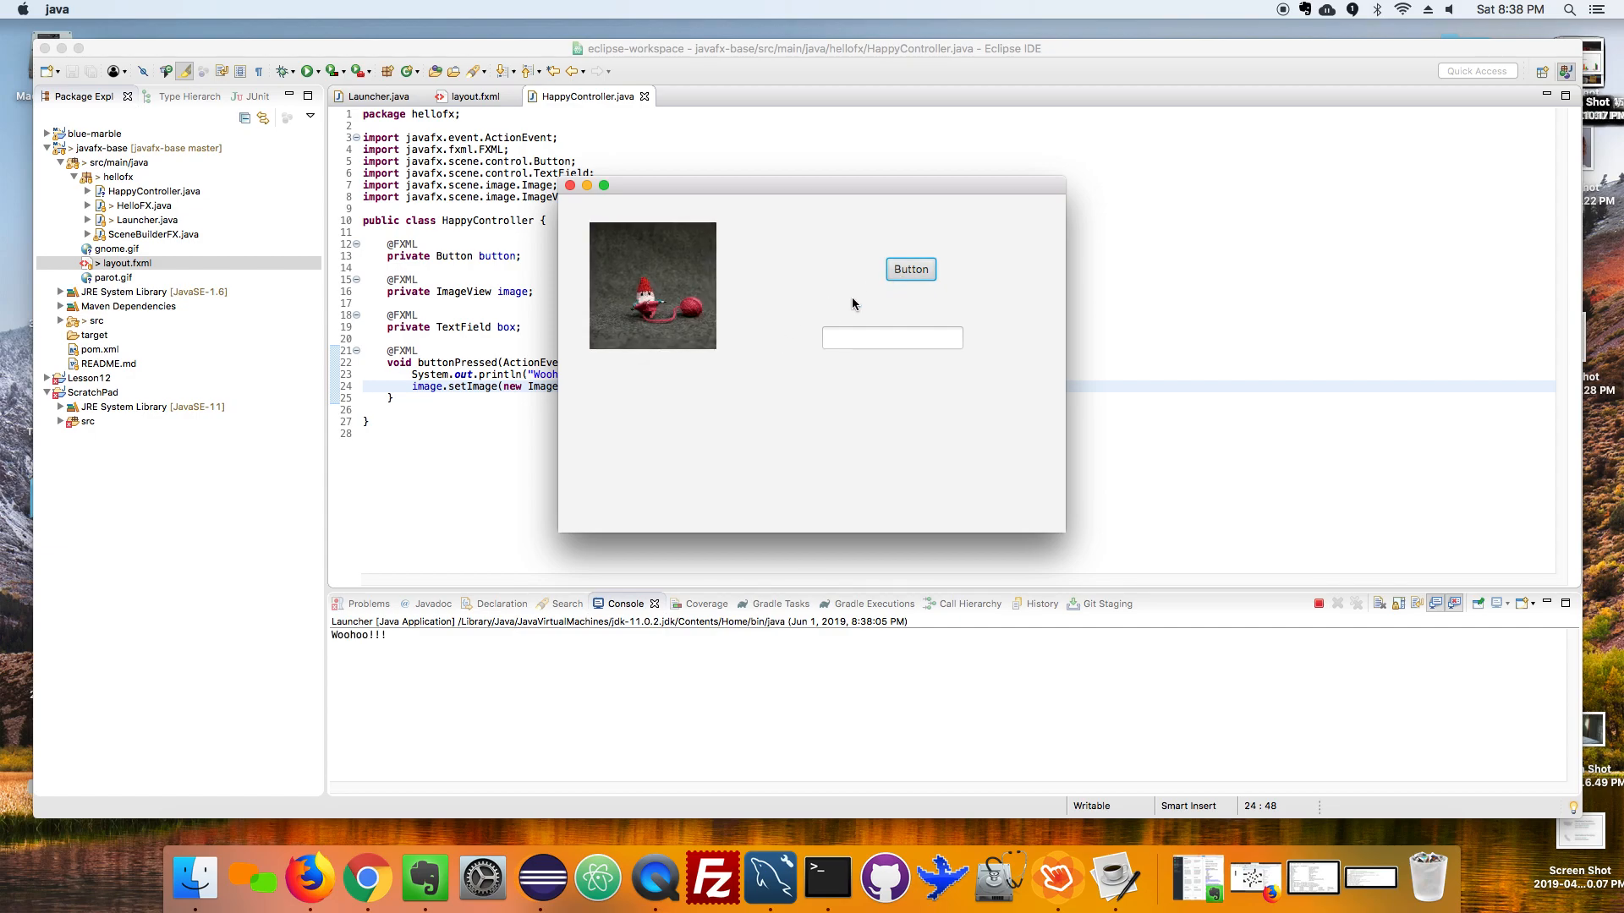
left_click(910, 269)
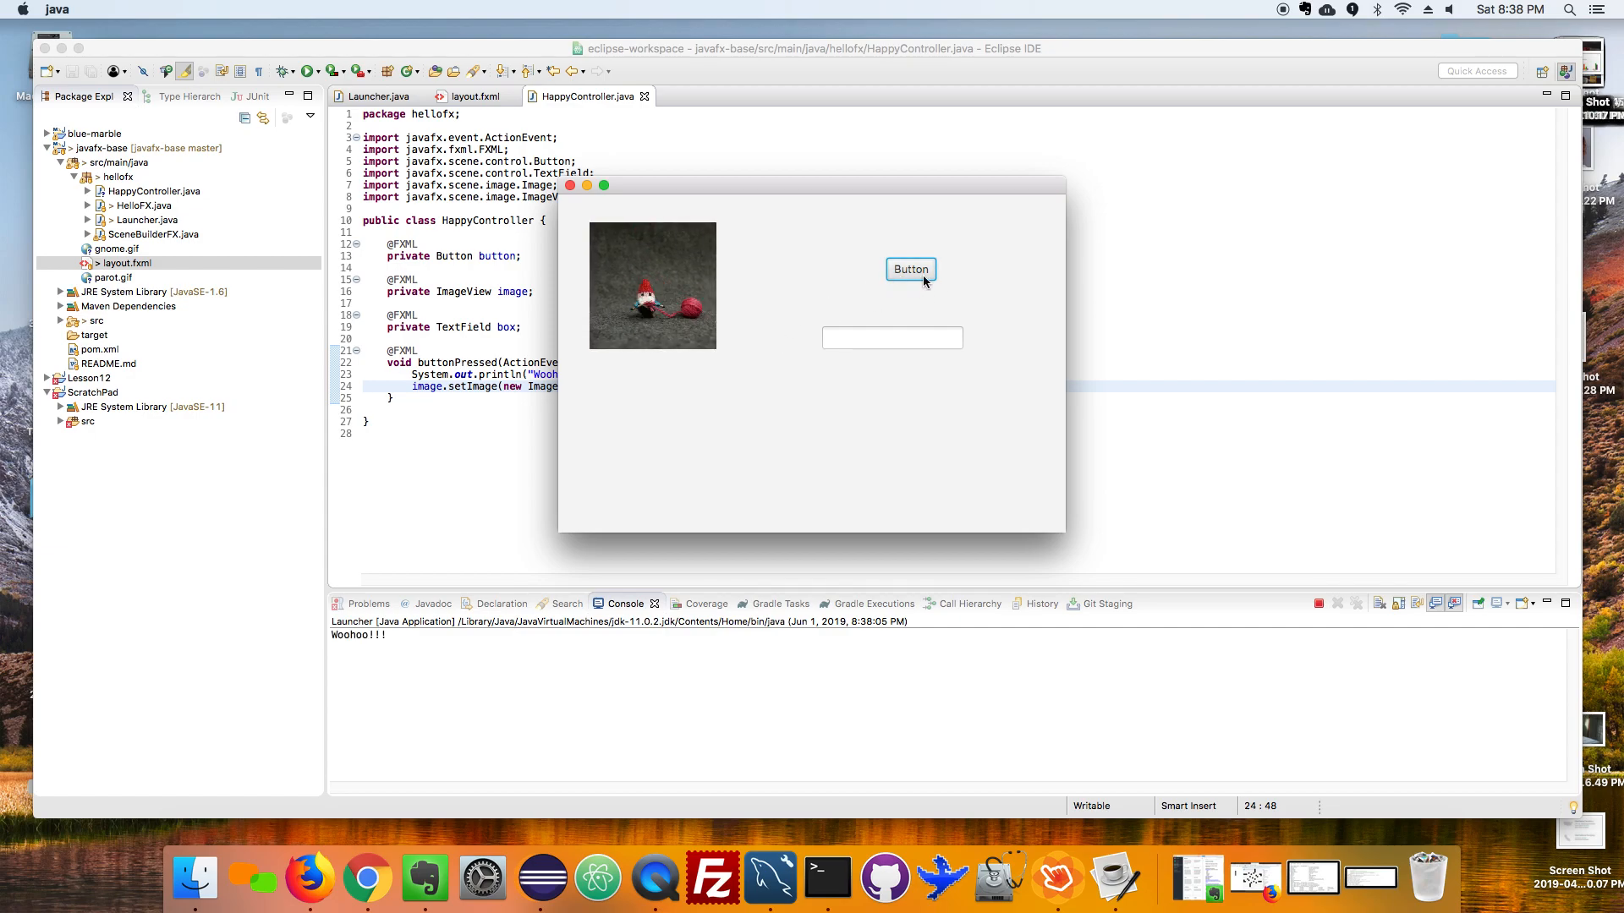
left_click(910, 269)
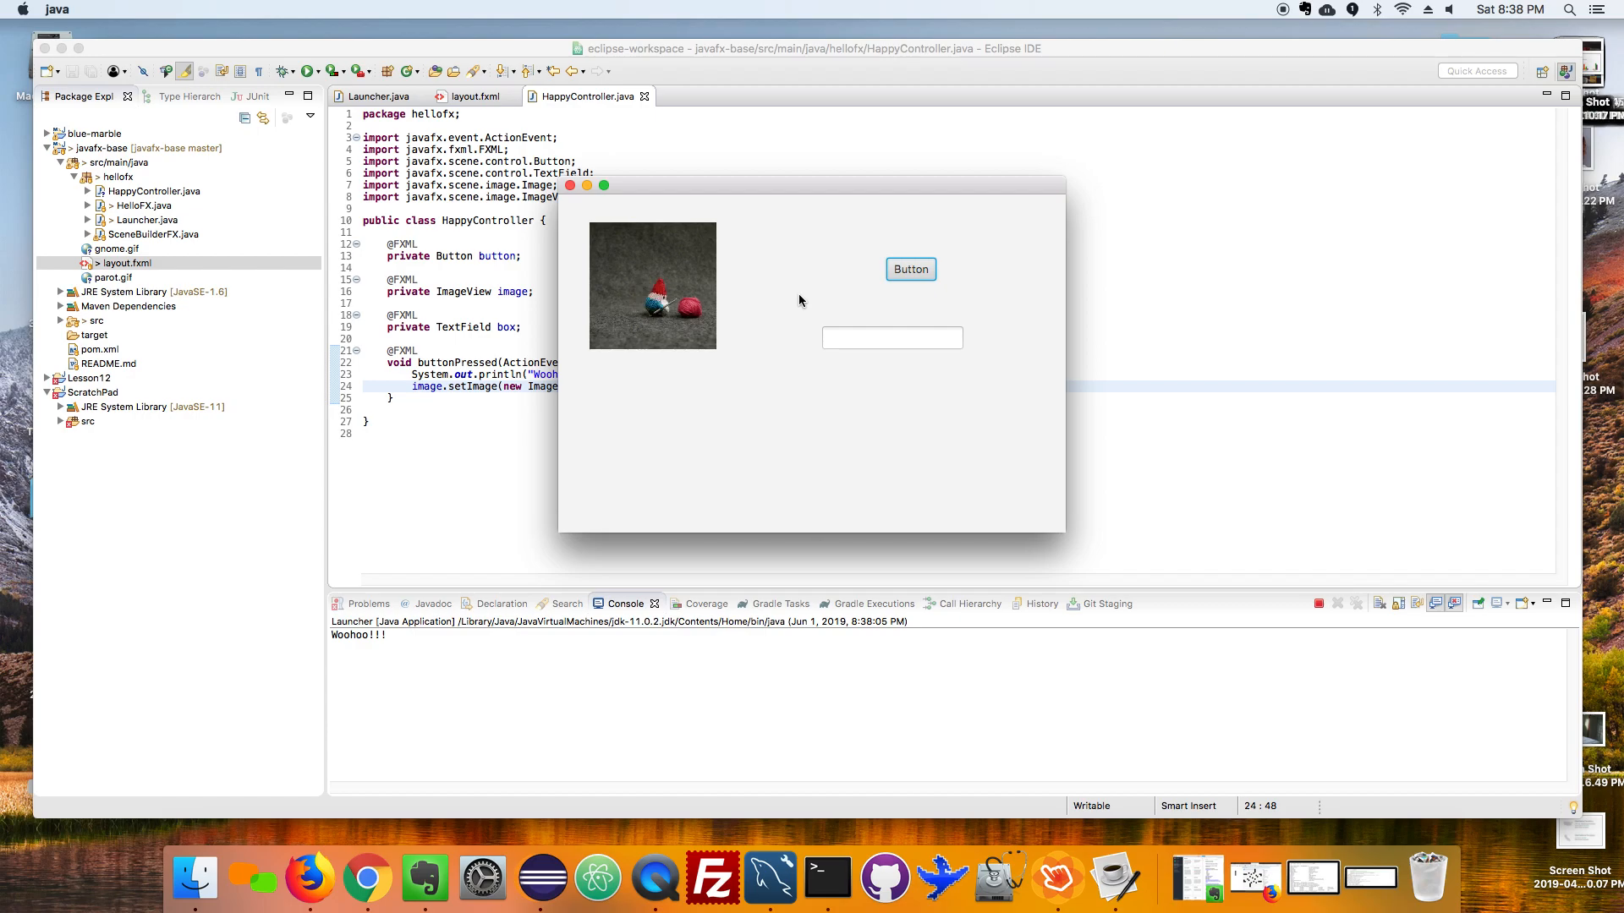
left_click(910, 269)
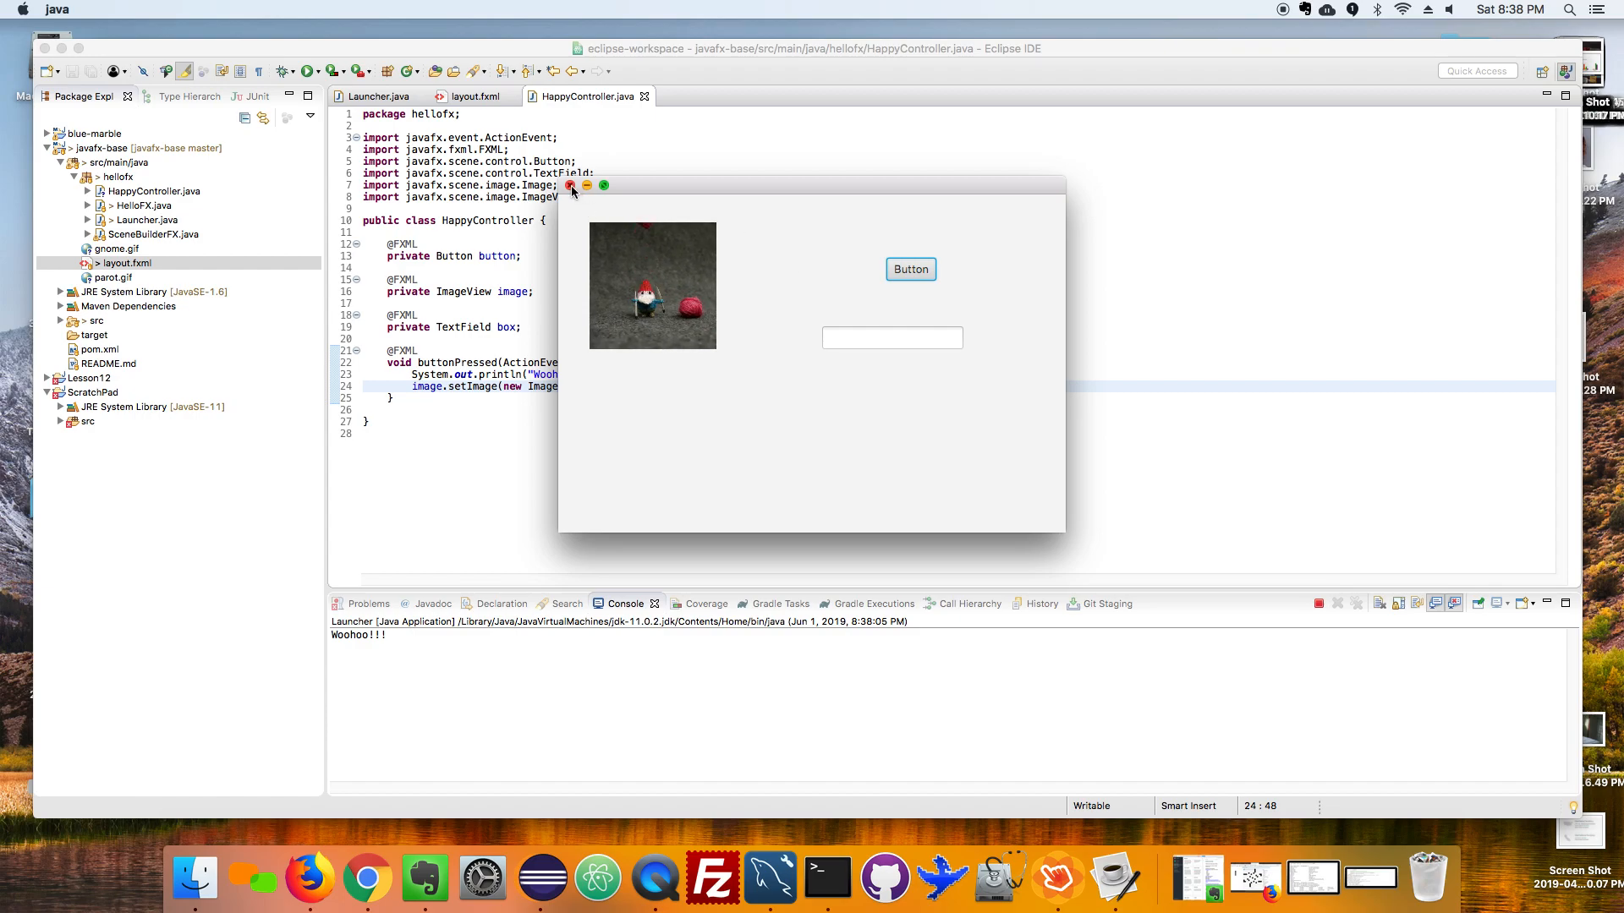
left_click(570, 186)
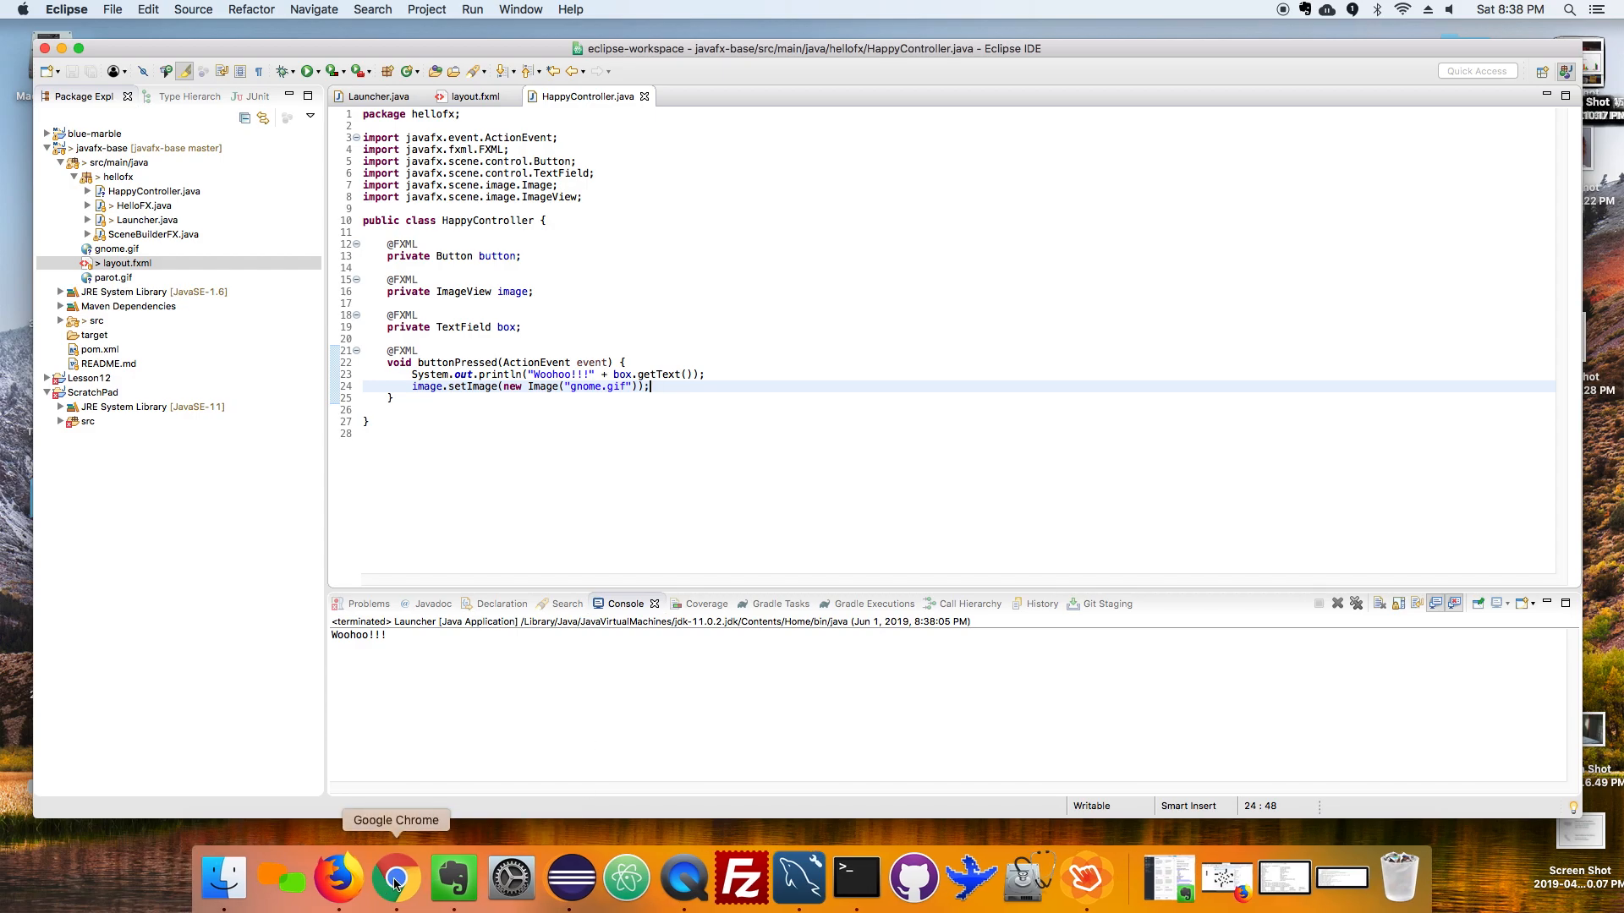
Open github.com in a new browser tab.
left_click(396, 879)
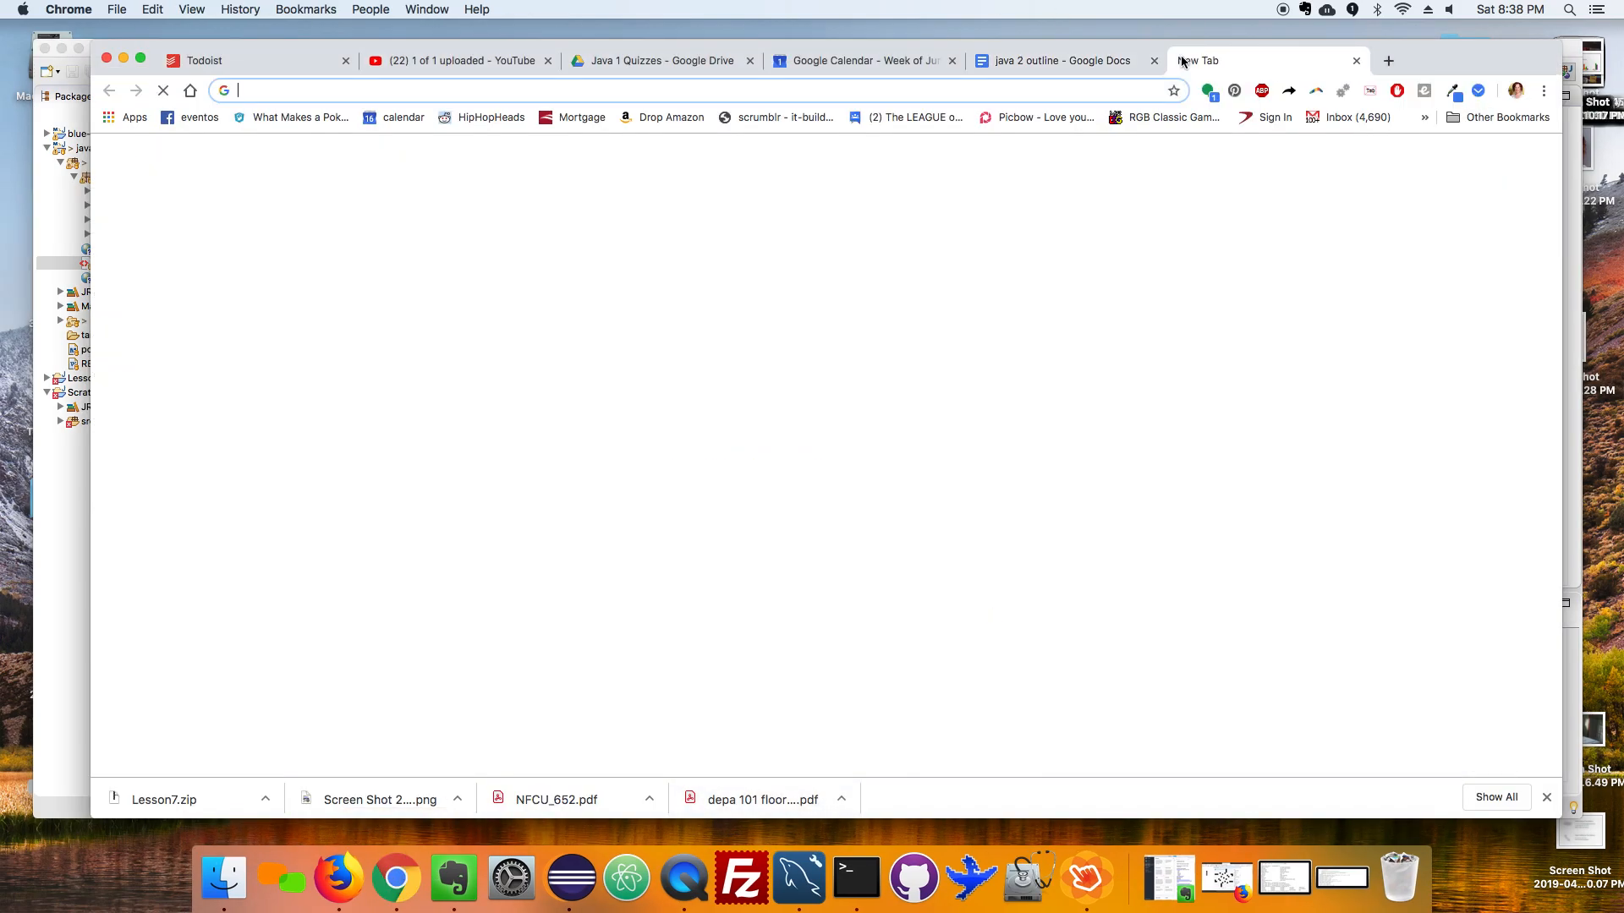
type("github.com")
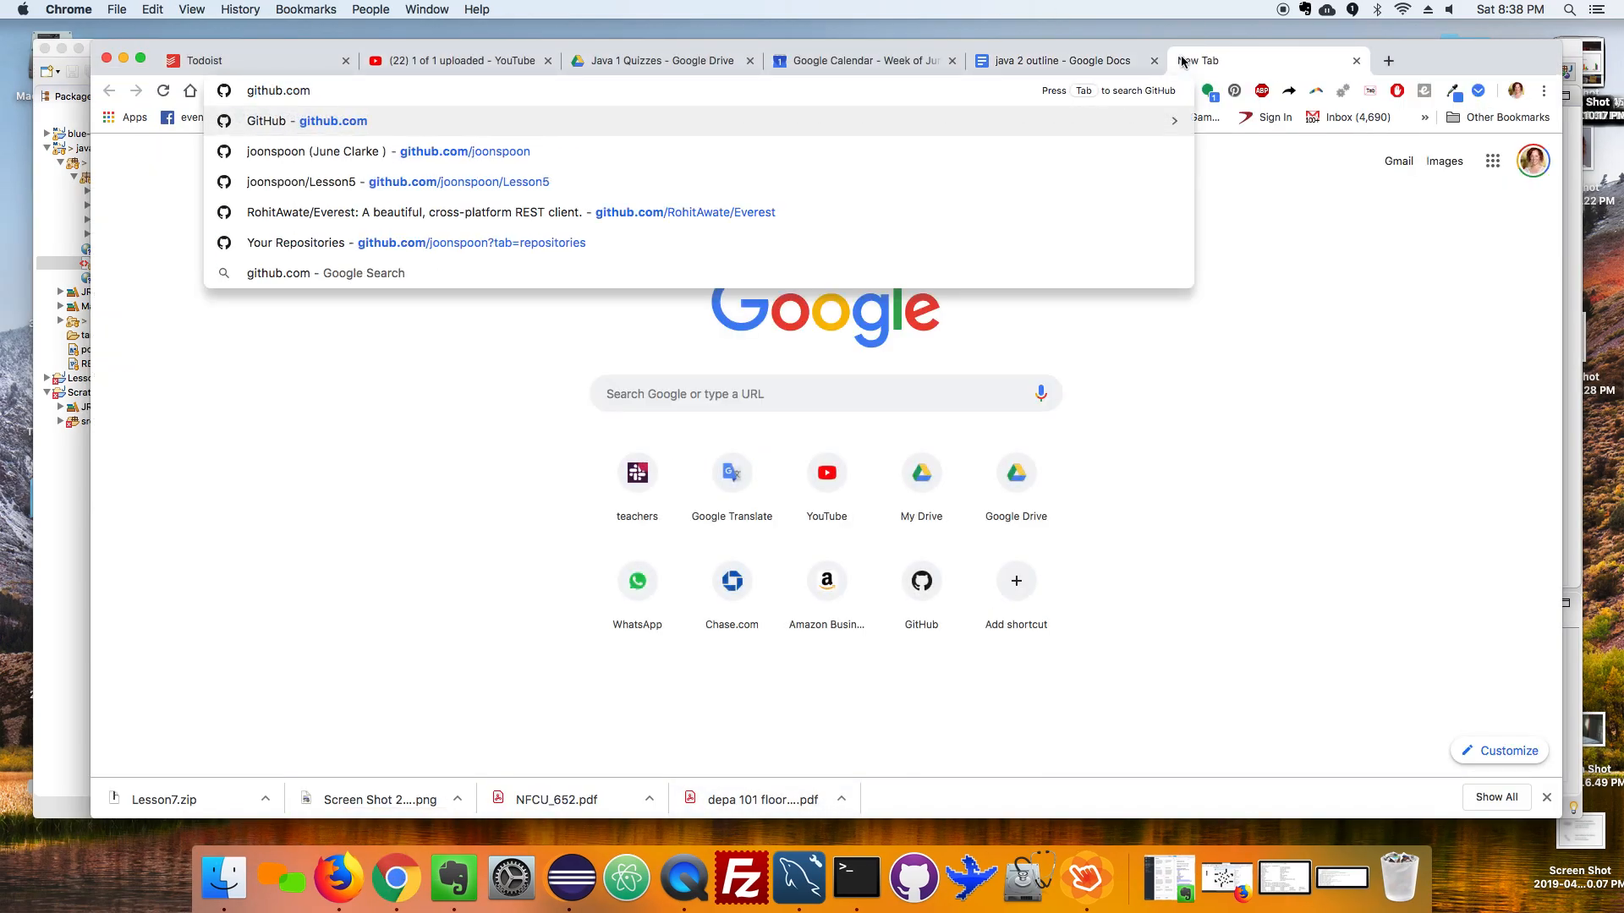
left_click(362, 151)
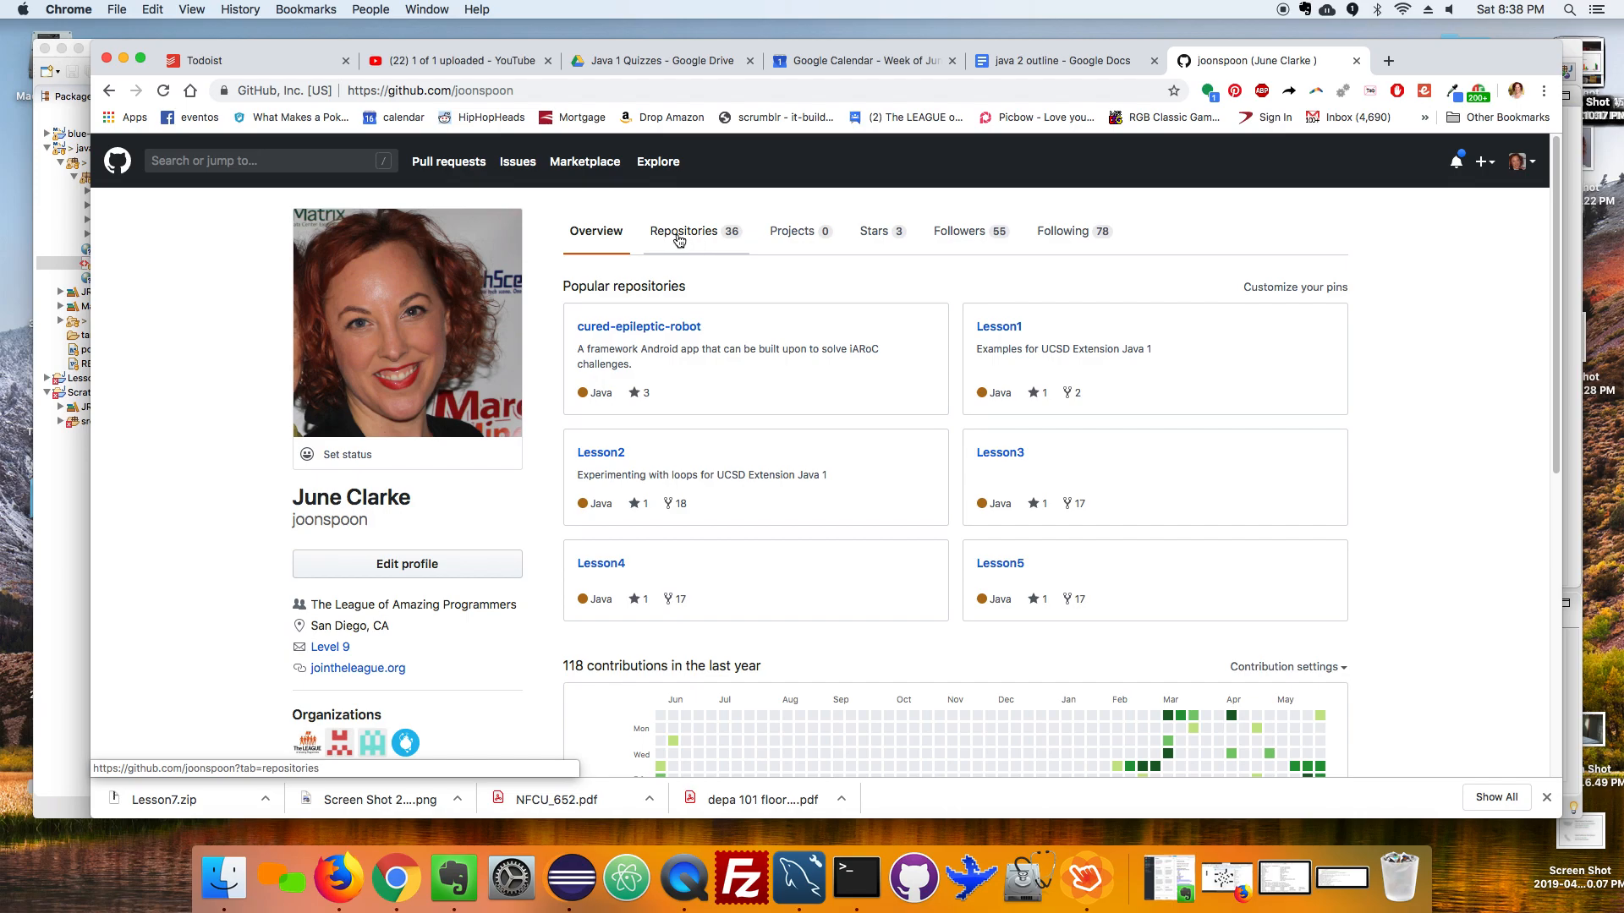
Open the blue-marble repository from the Repositories list and scroll to its README exercise list.
left_click(683, 231)
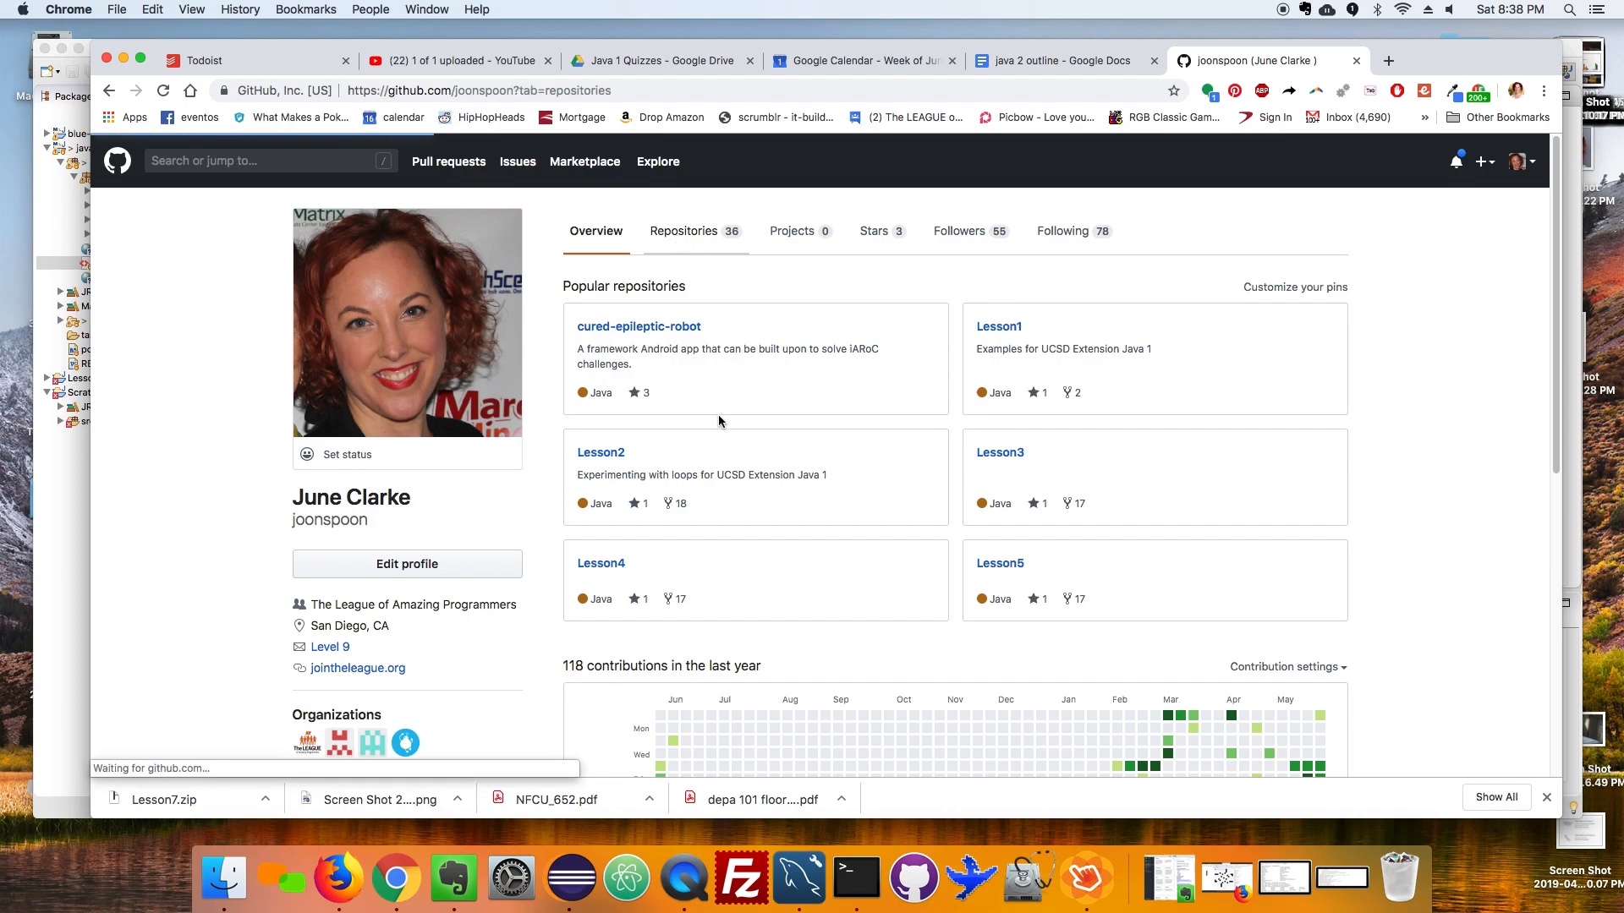
left_click(681, 232)
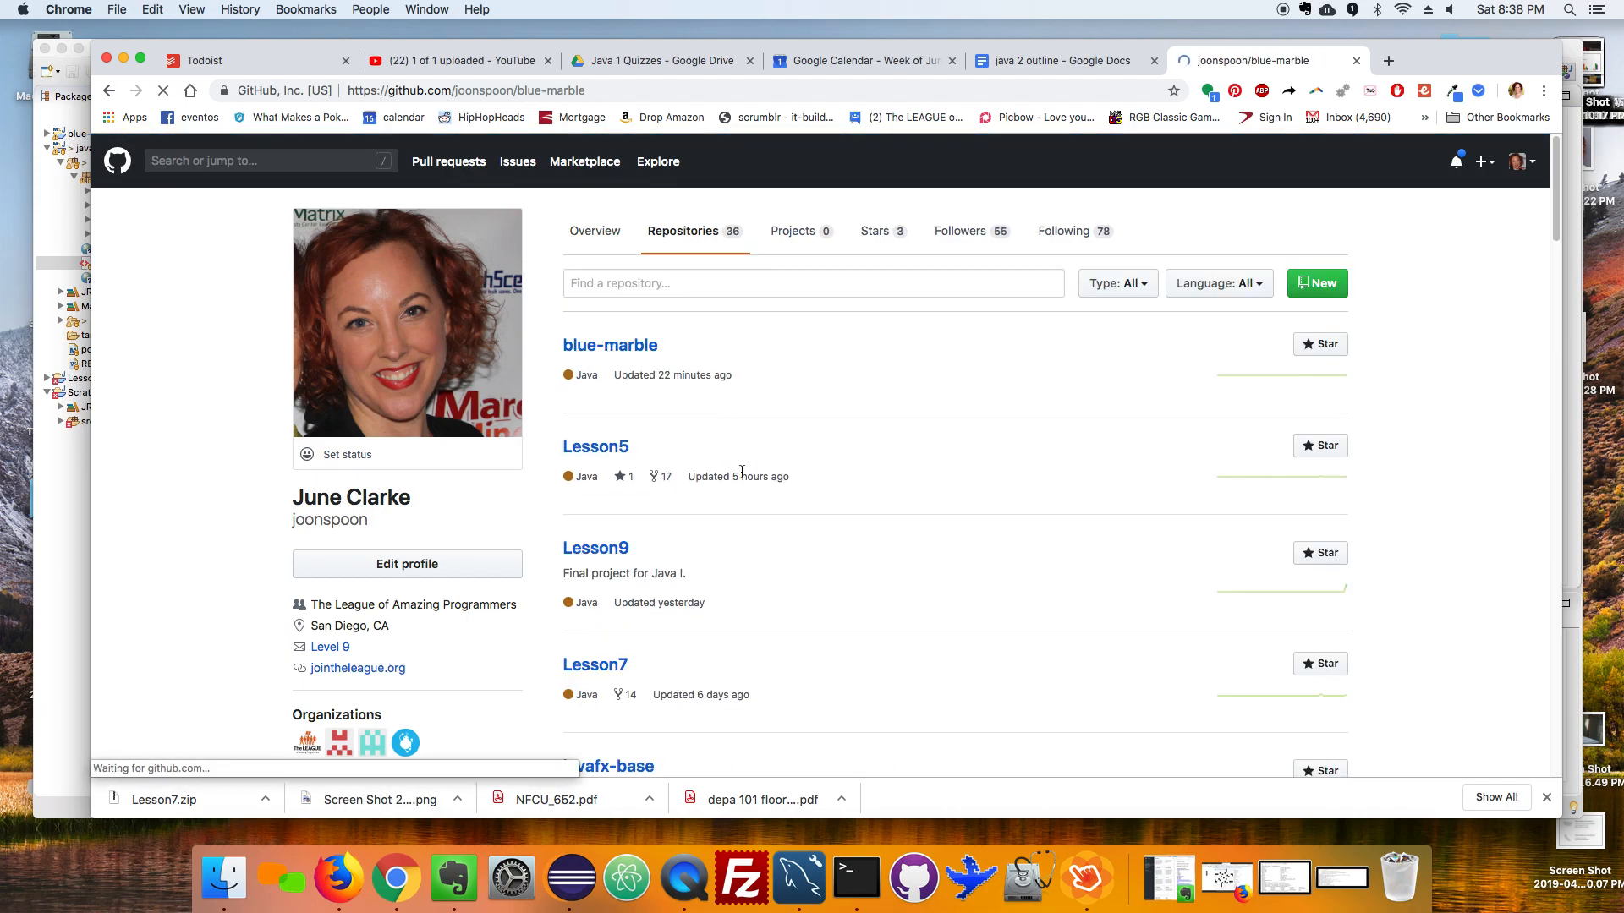
left_click(610, 345)
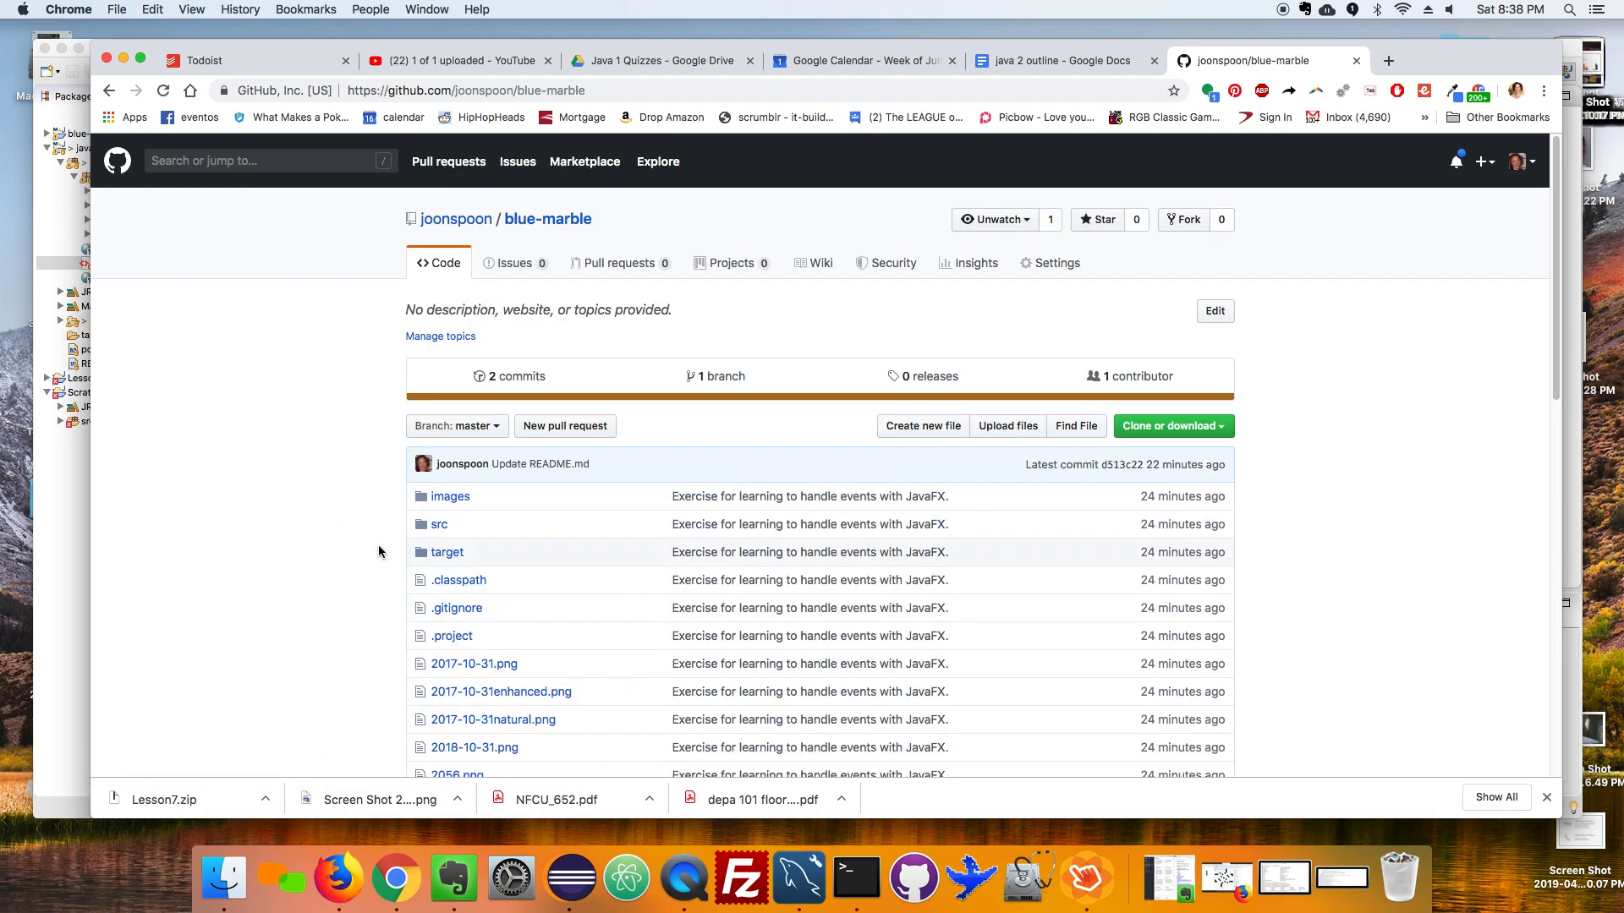
scroll("down", 3)
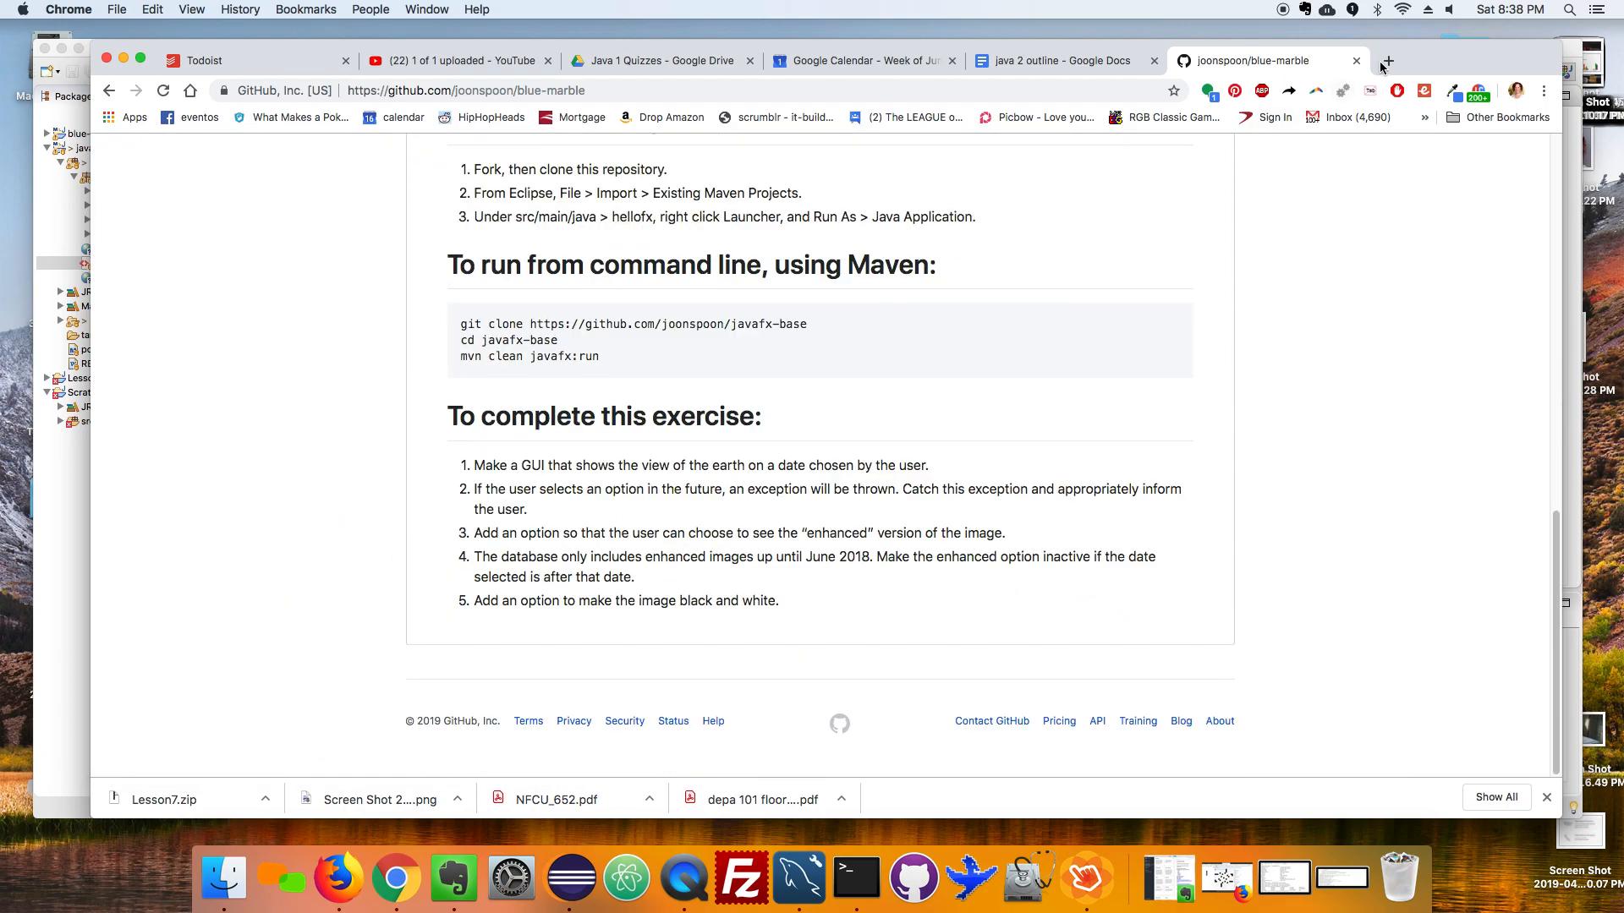
Open api.nasa.gov in a new tab and view the EPIC API section's example Earth image.
left_click(1387, 61)
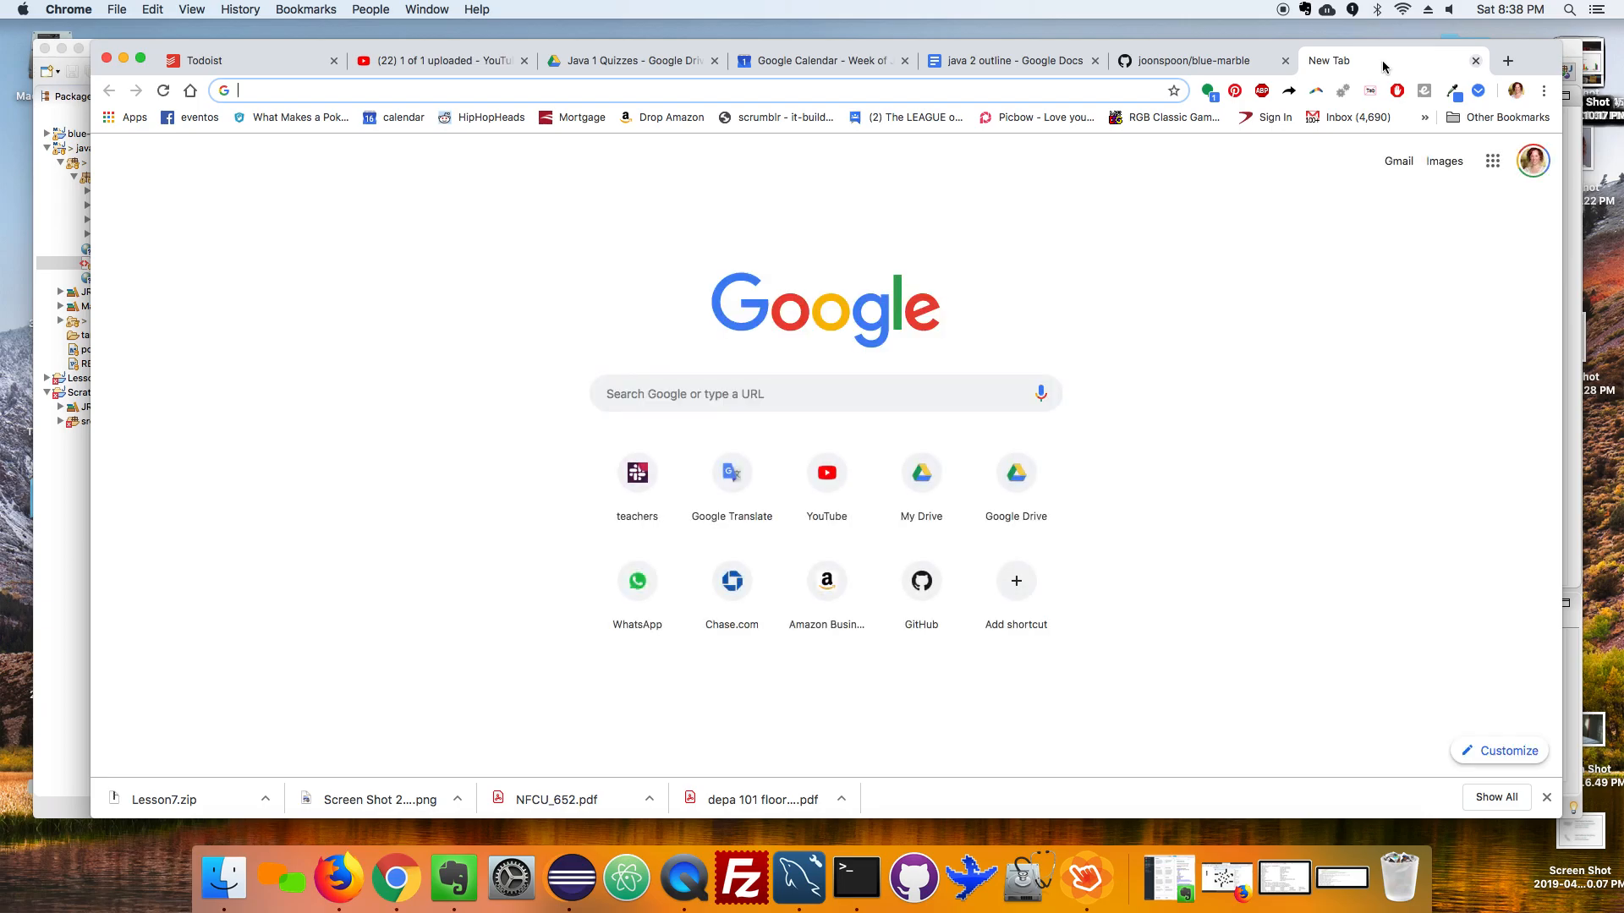
type("blue madl")
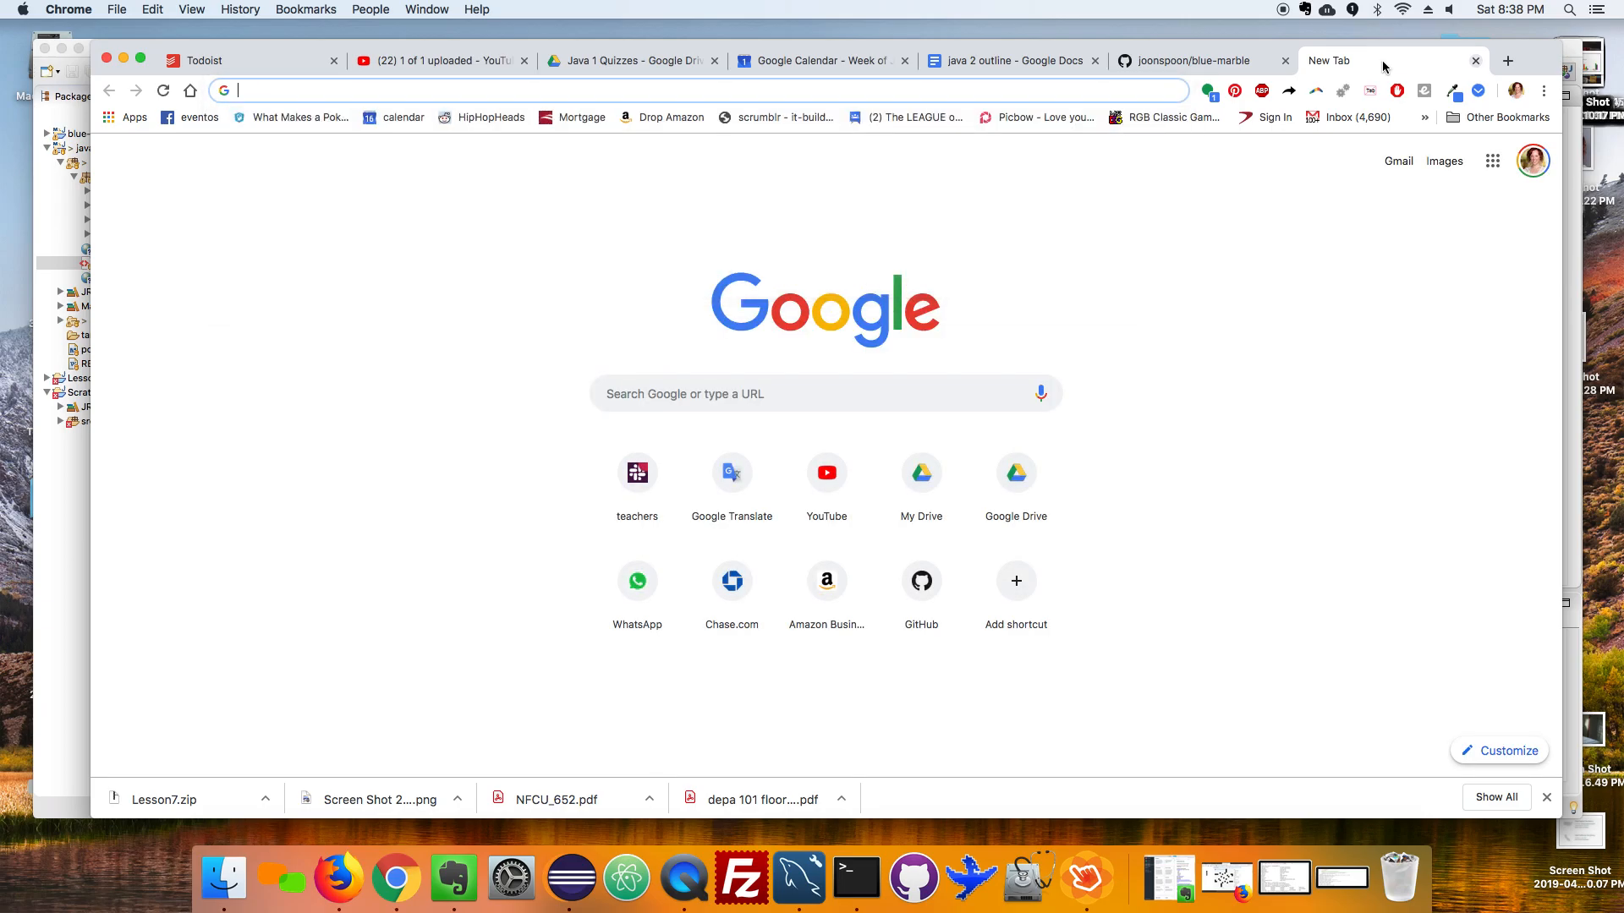
type("nasa.gov/api.html#EPIC")
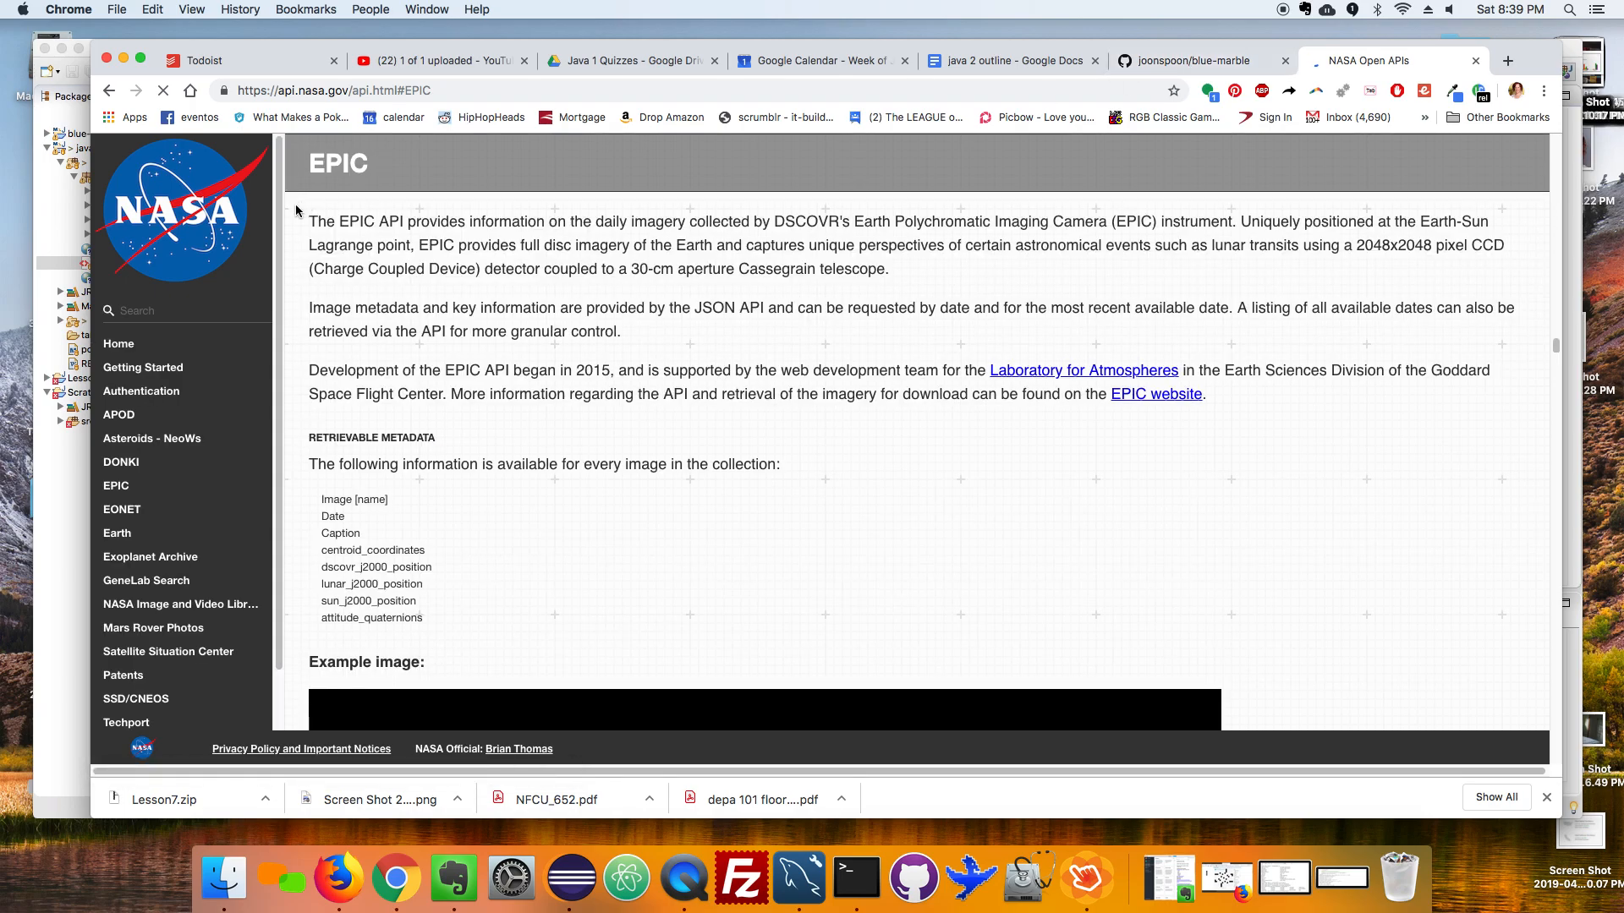
left_click(115, 485)
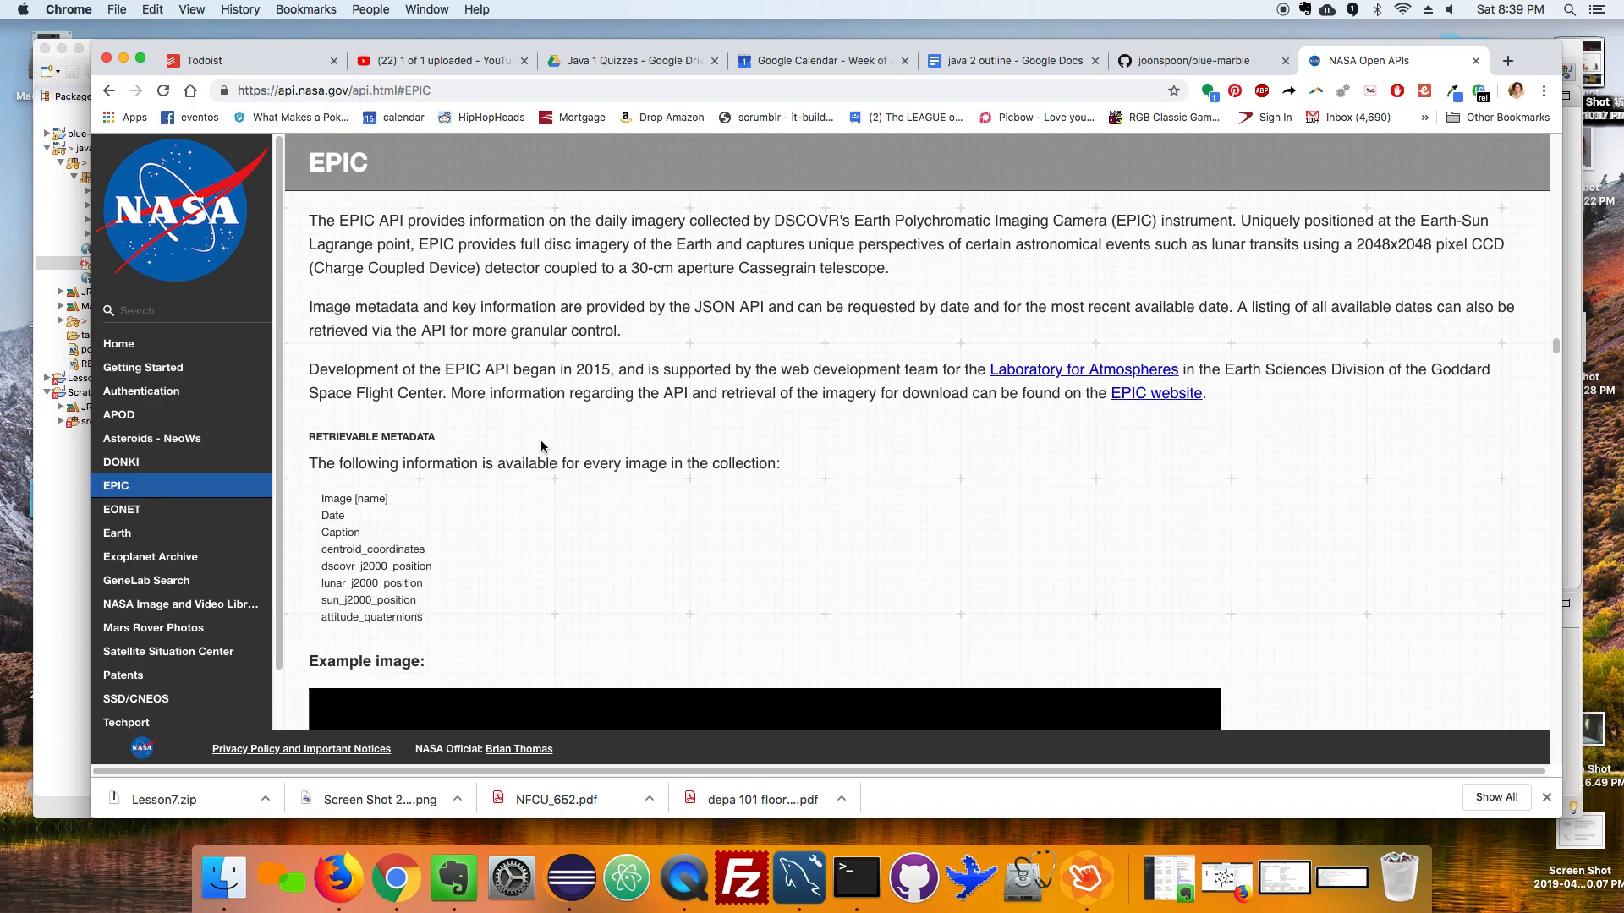
mouse_move(584, 441)
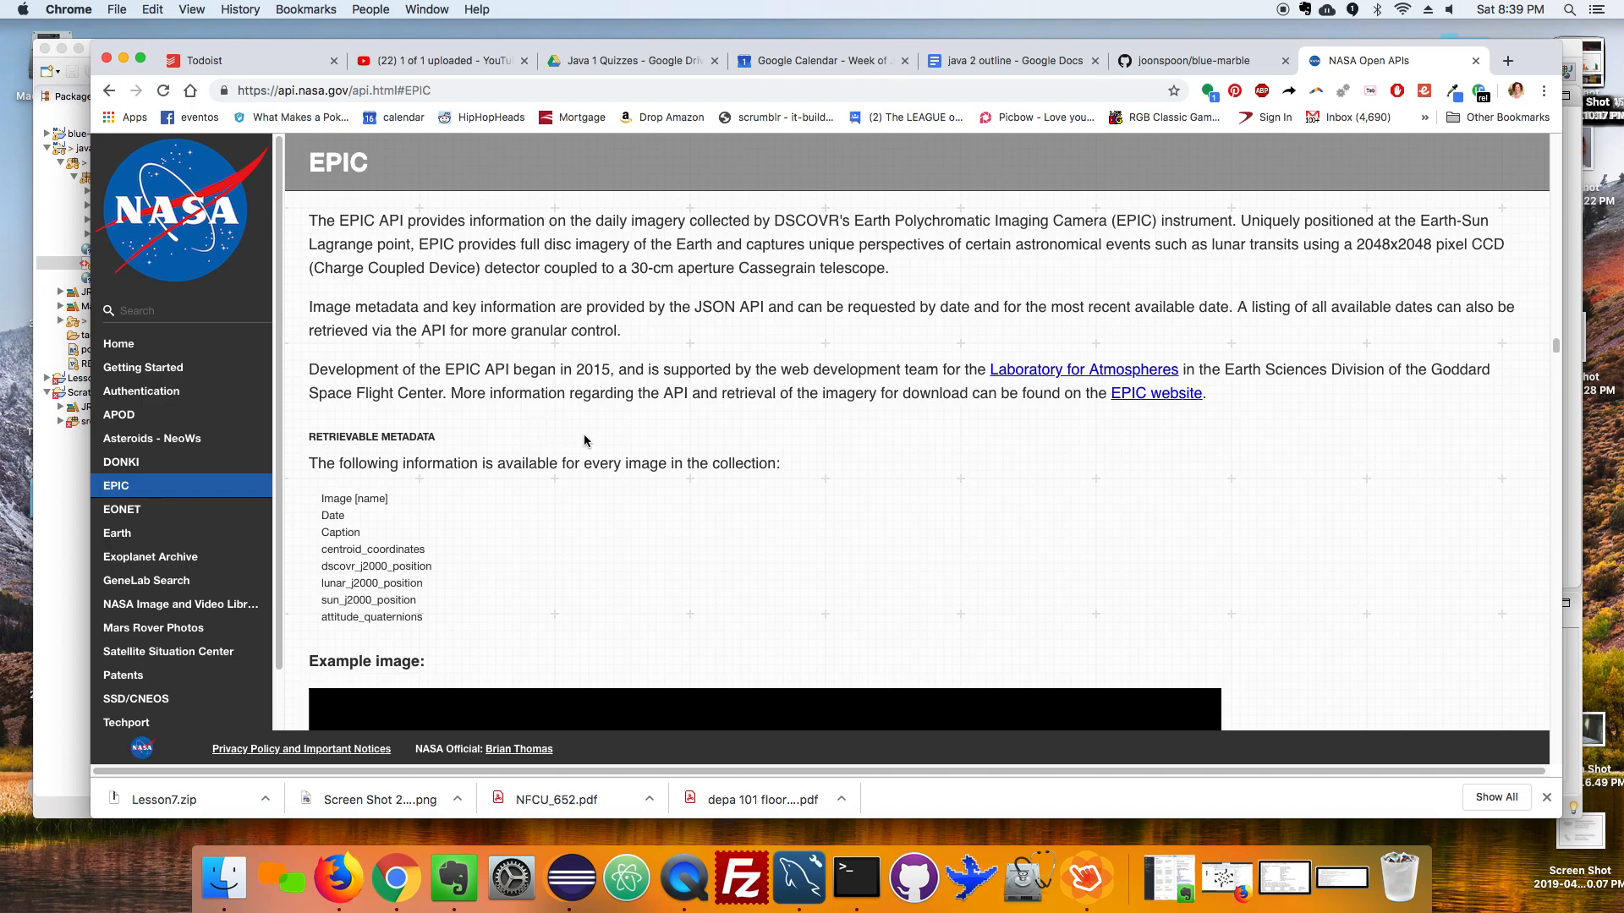
scroll("down", 3)
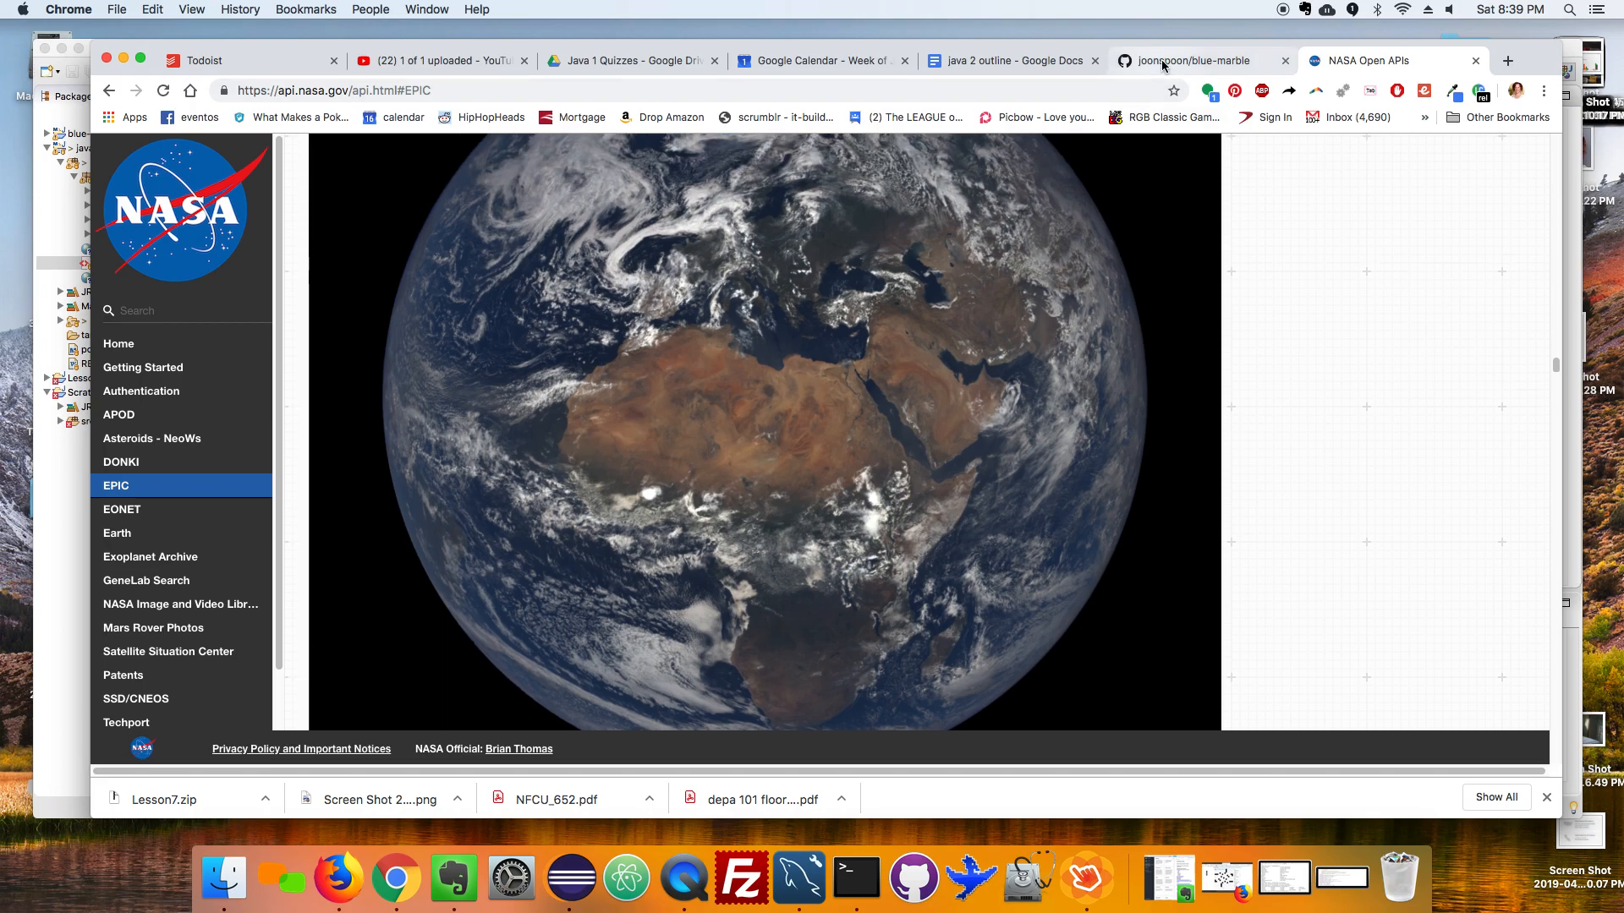
mouse_move(1189, 61)
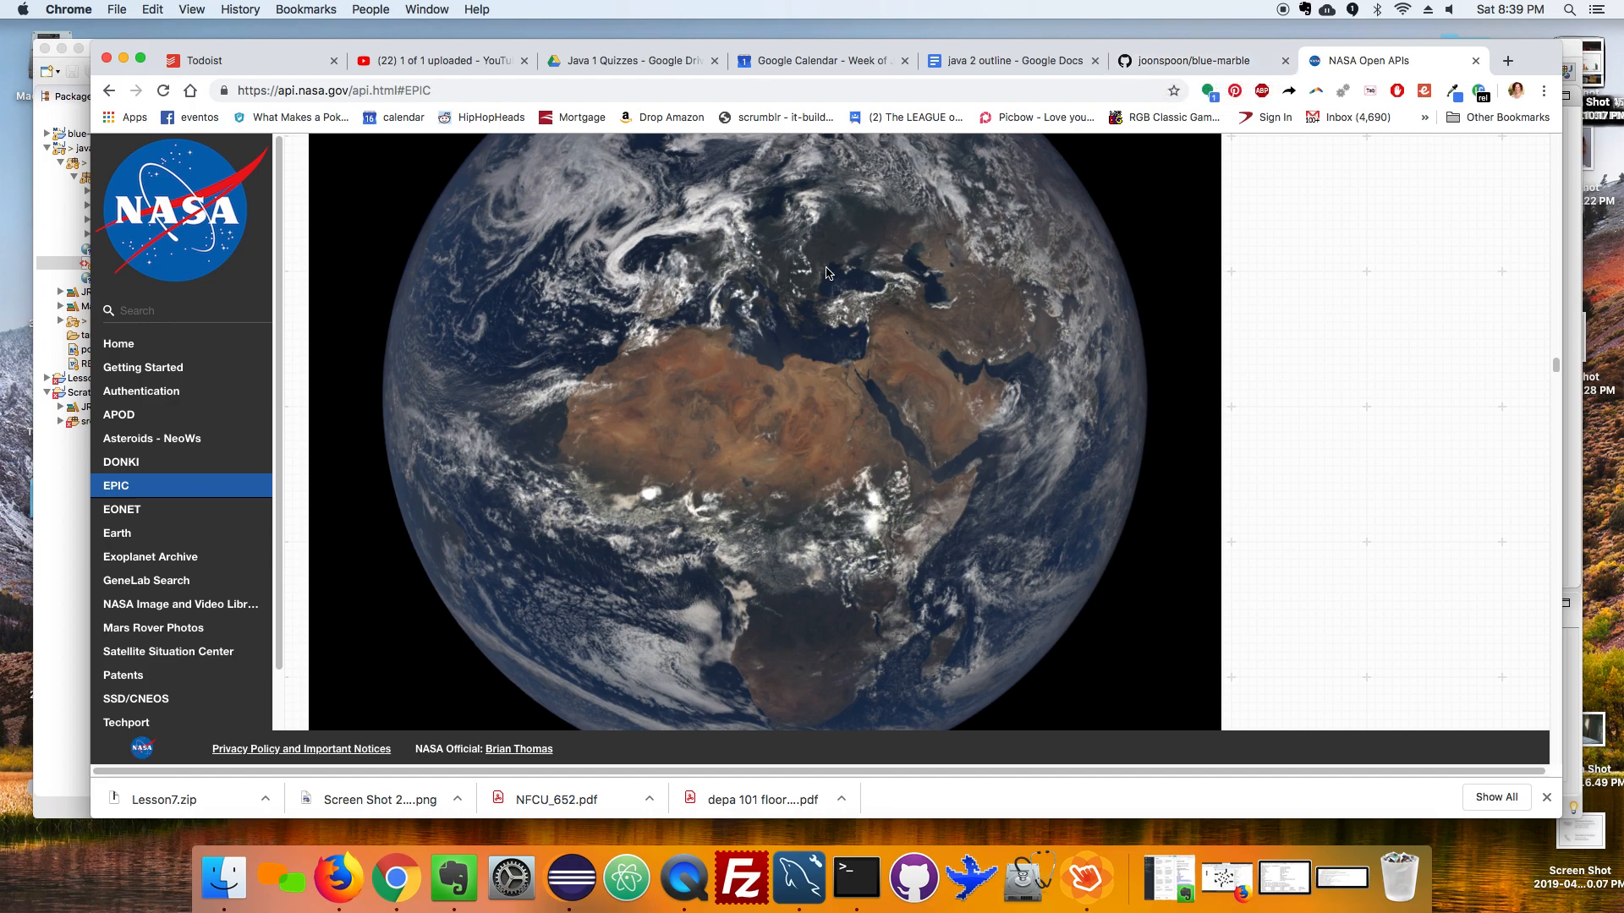
mouse_move(460, 375)
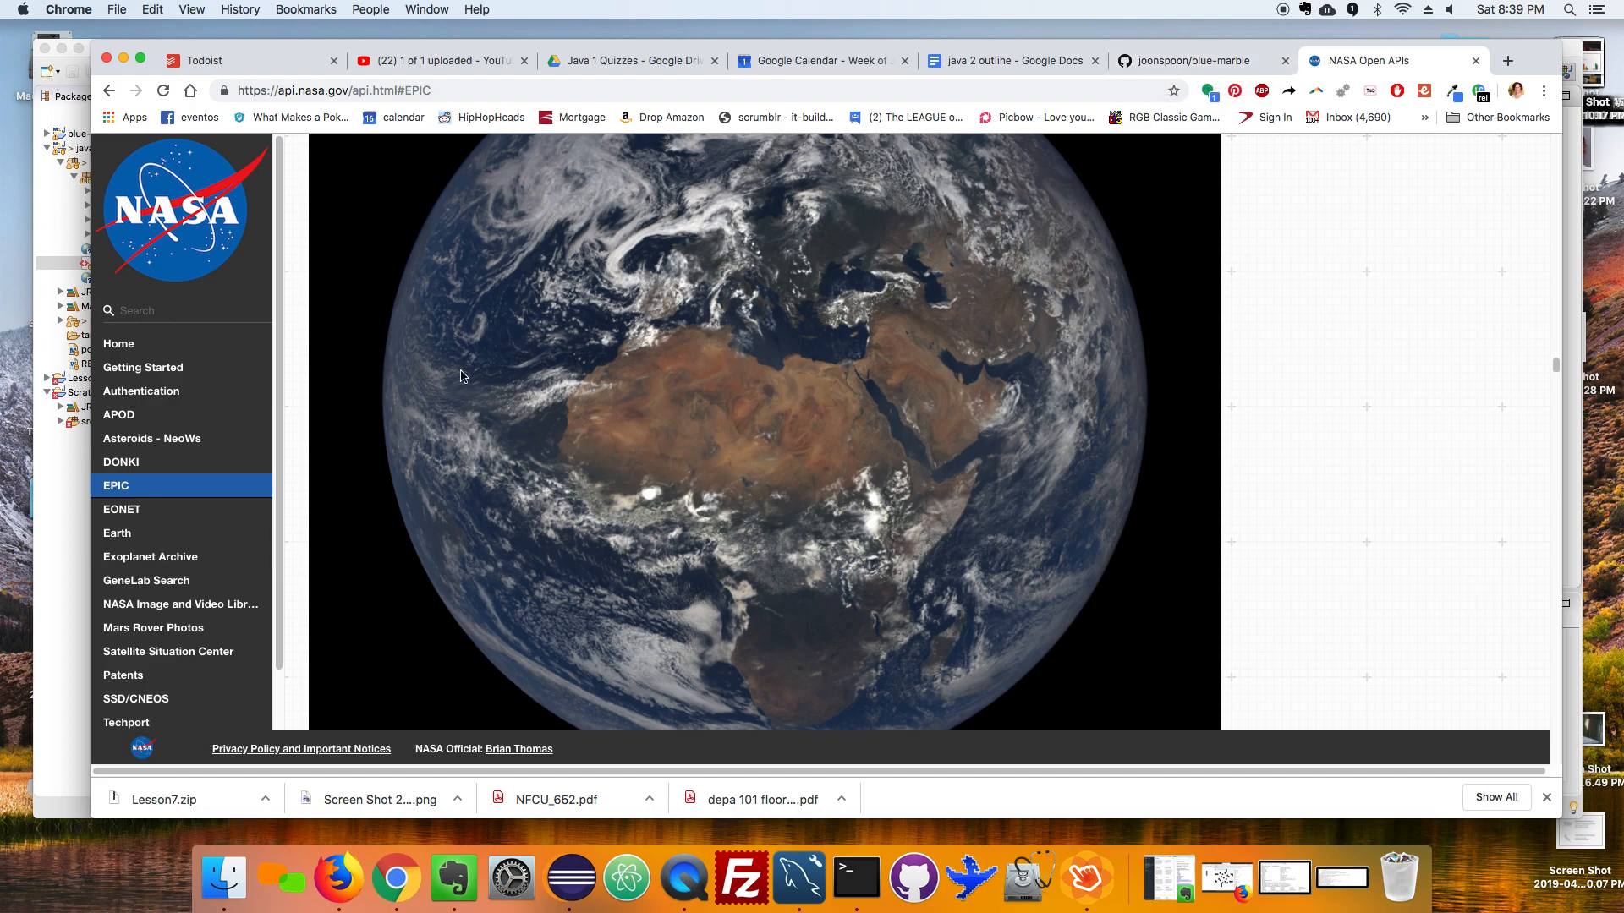
mouse_move(758, 426)
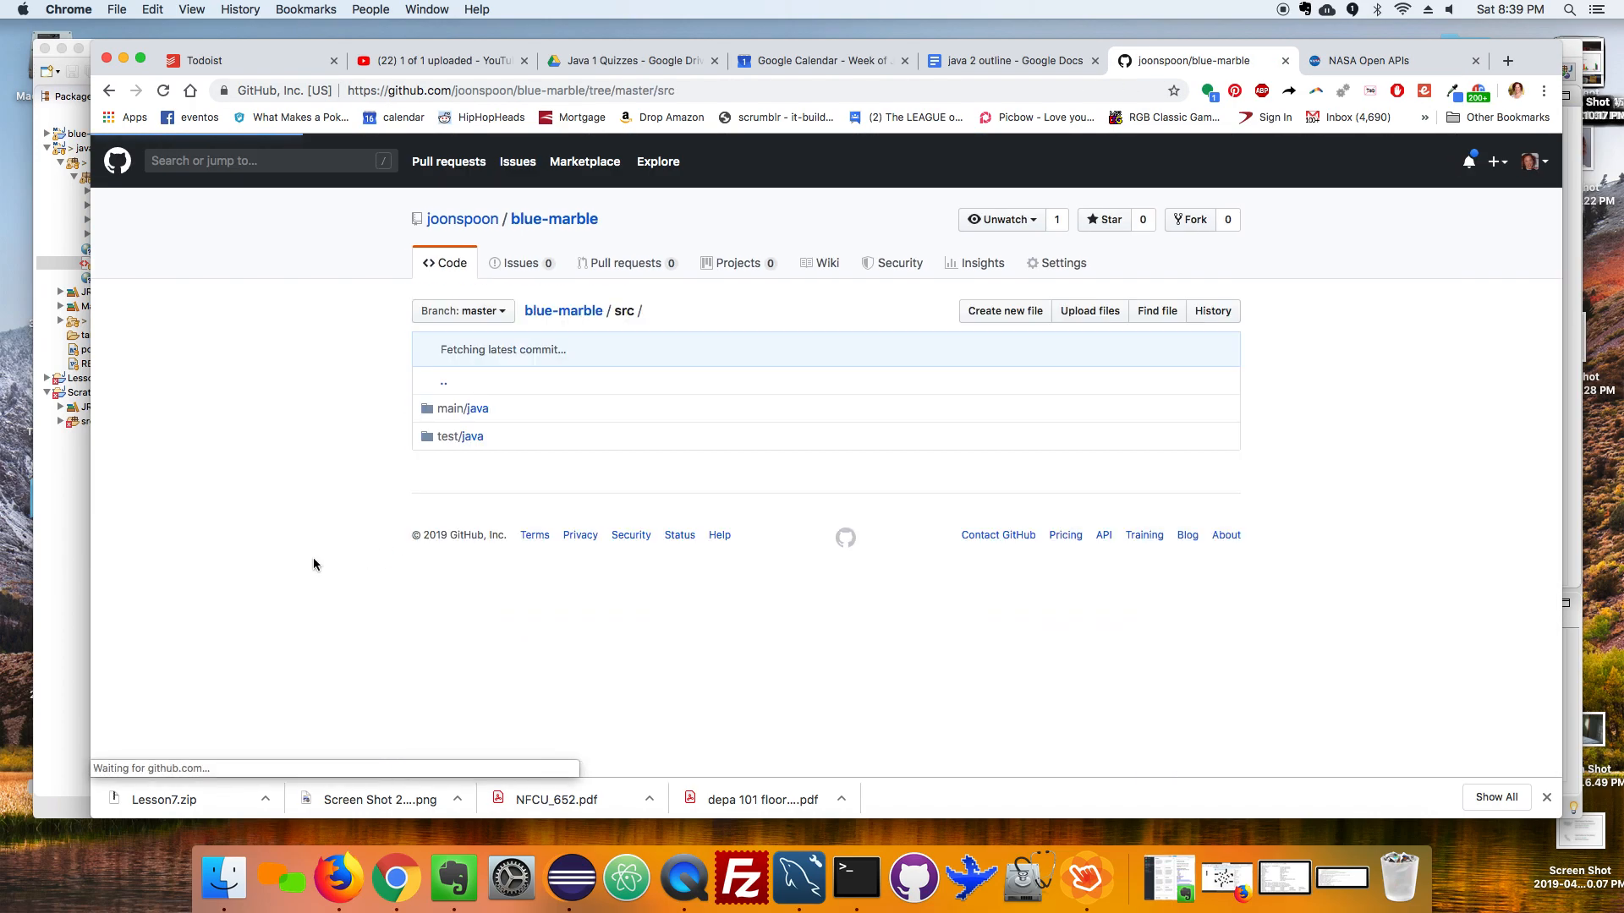
Review BlueMarble.java under src/main/java, then return to the repository's main page.
left_click(467, 408)
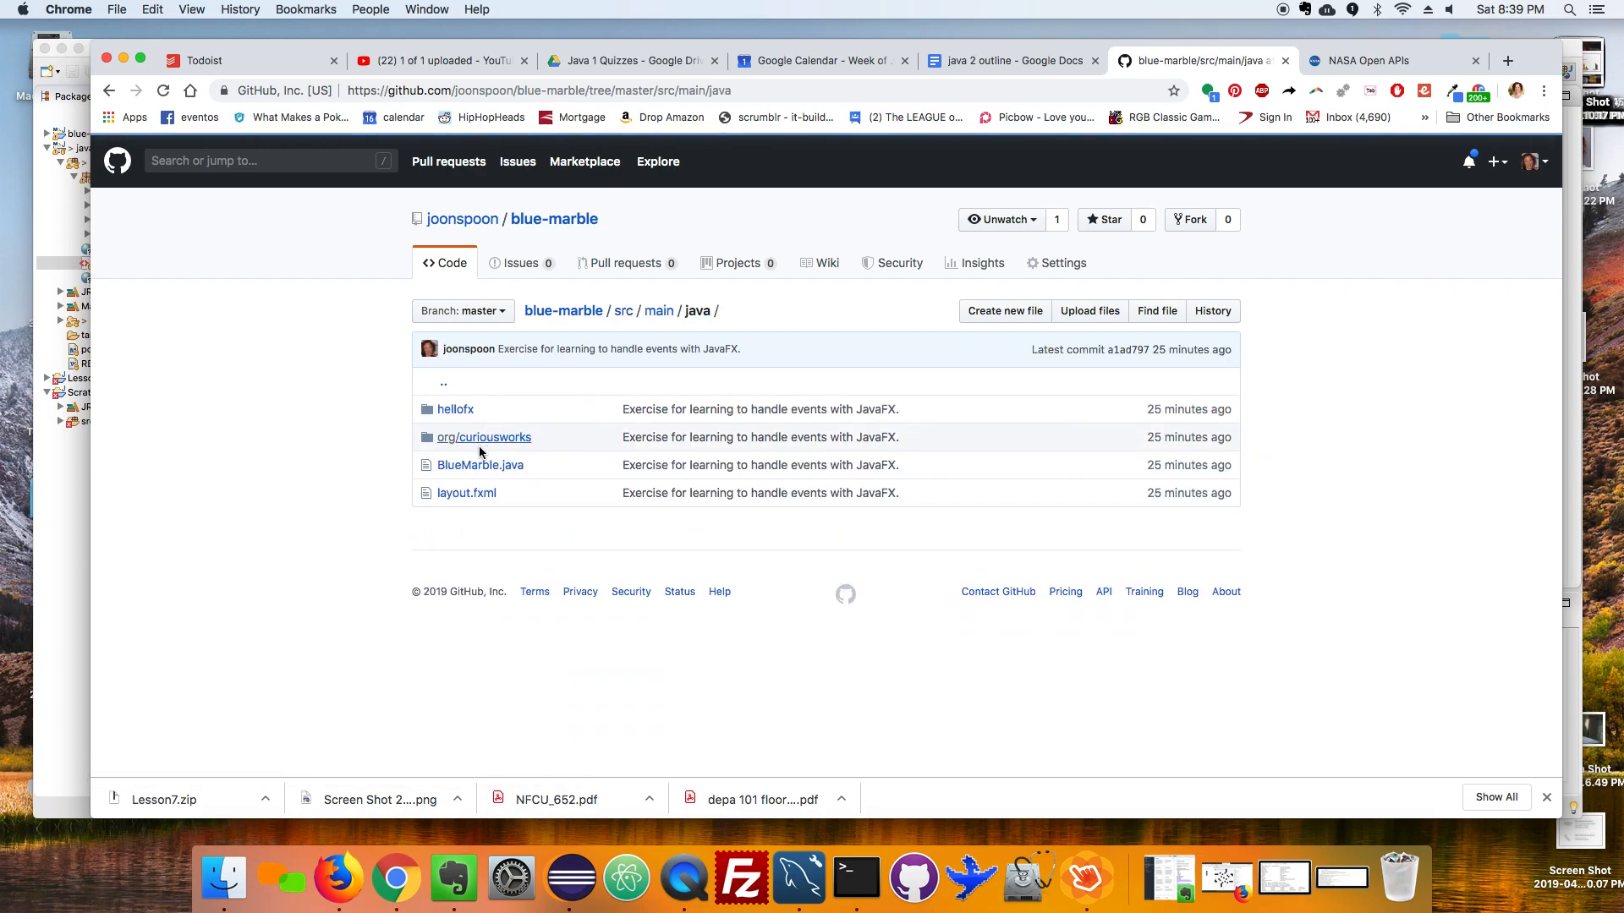
left_click(479, 464)
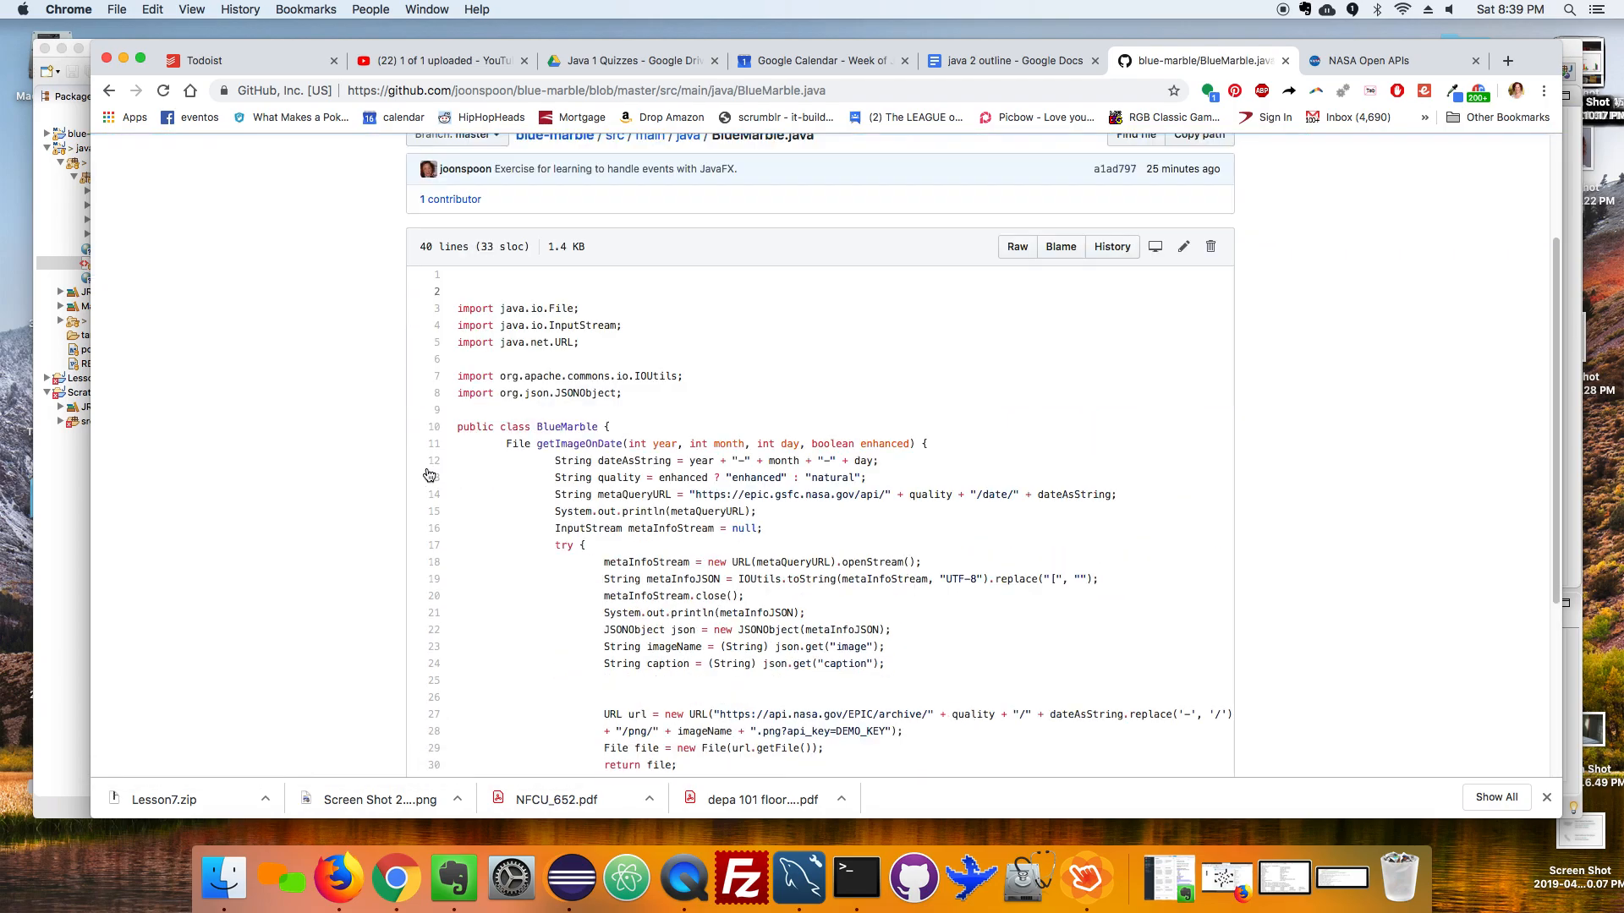
scroll("down", 3)
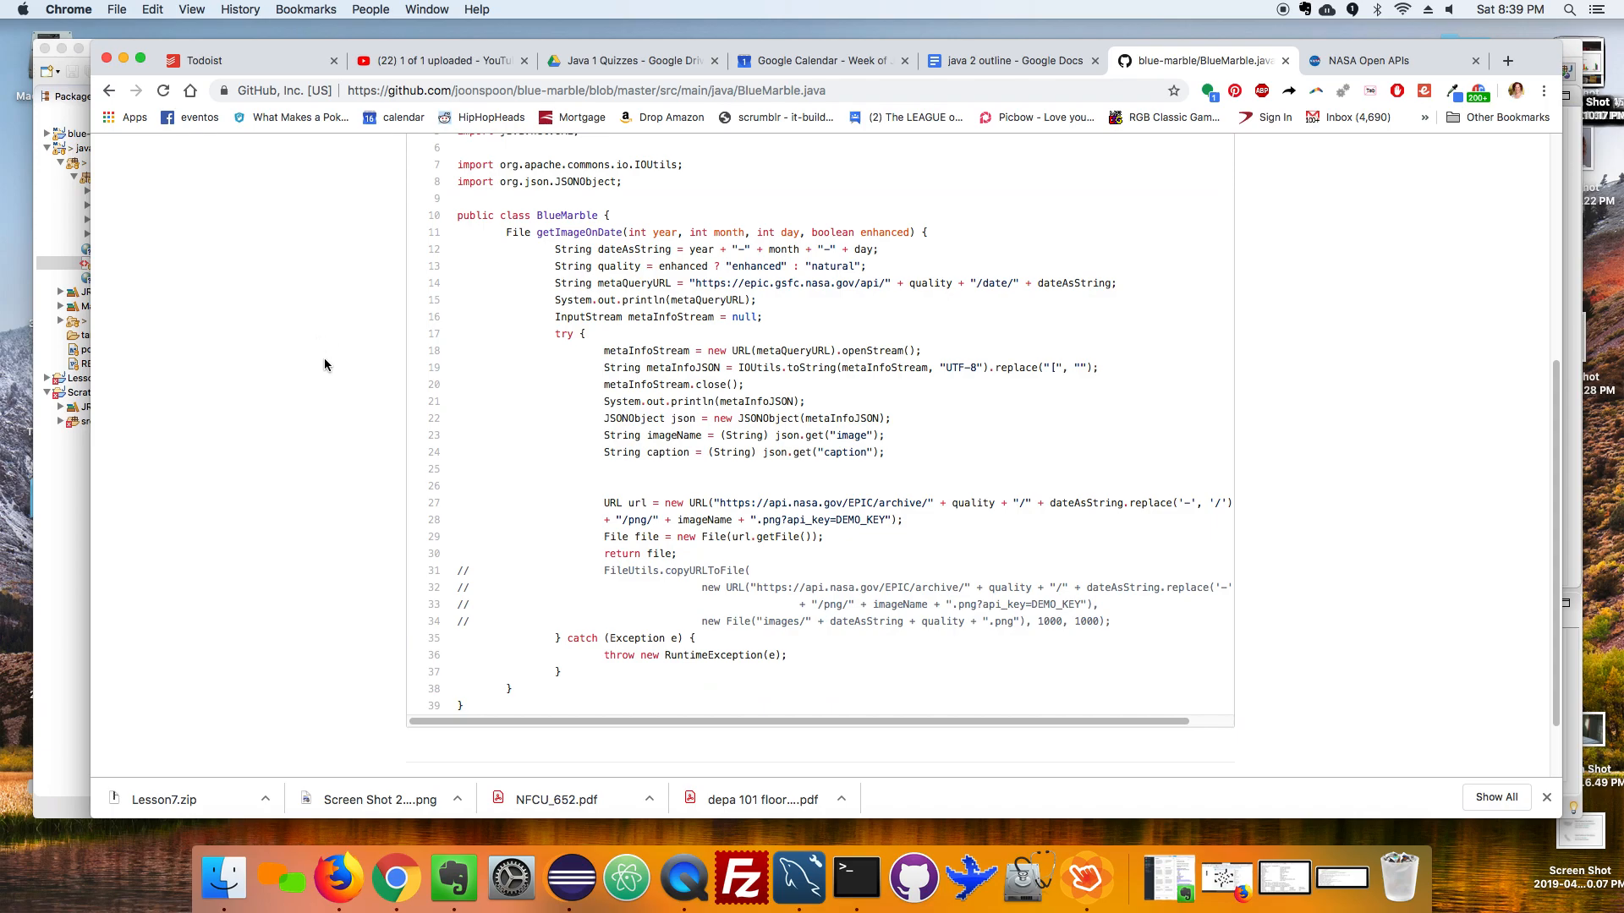
left_click(110, 92)
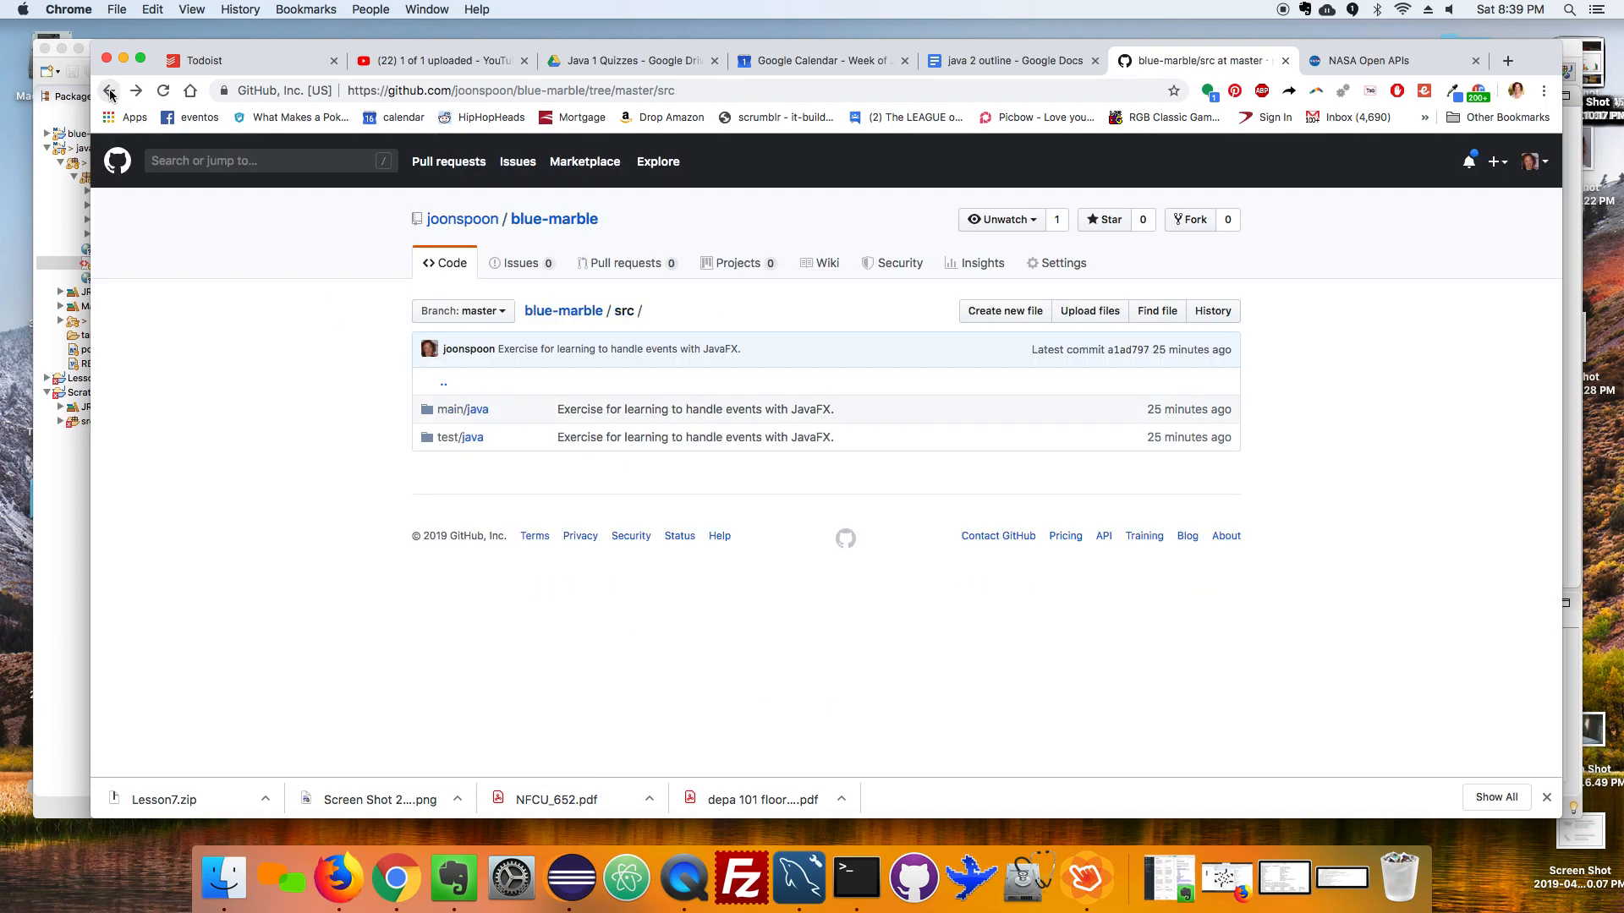
left_click(109, 89)
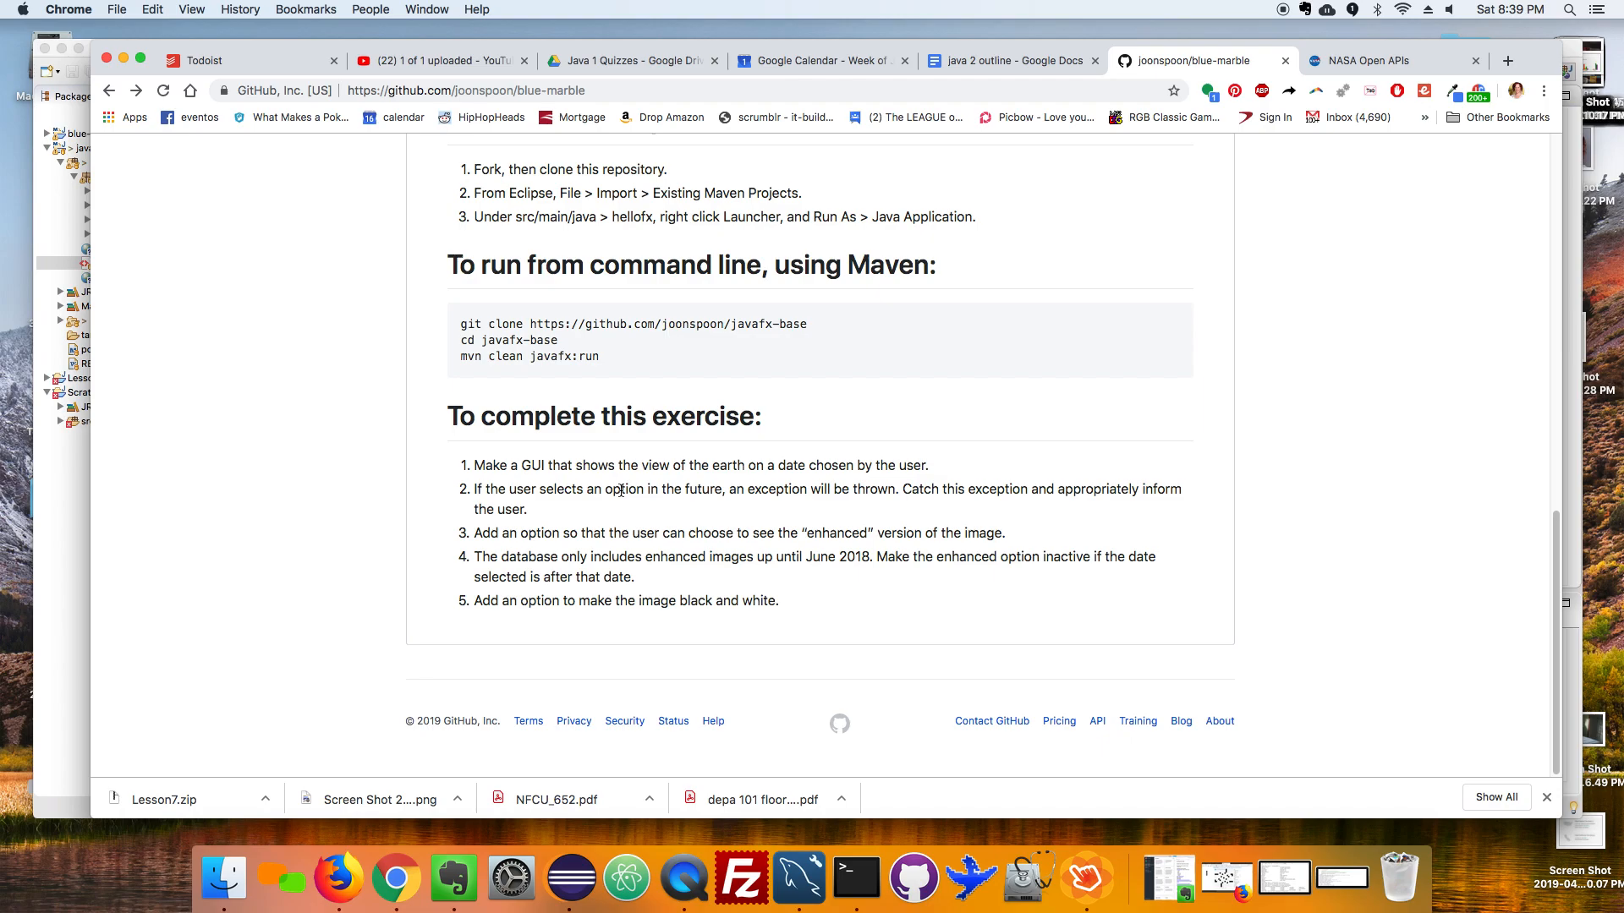
Highlight the README sentence about future dates throwing exceptions and settle on the exercise steps.
left_click_drag(607, 489, 894, 489)
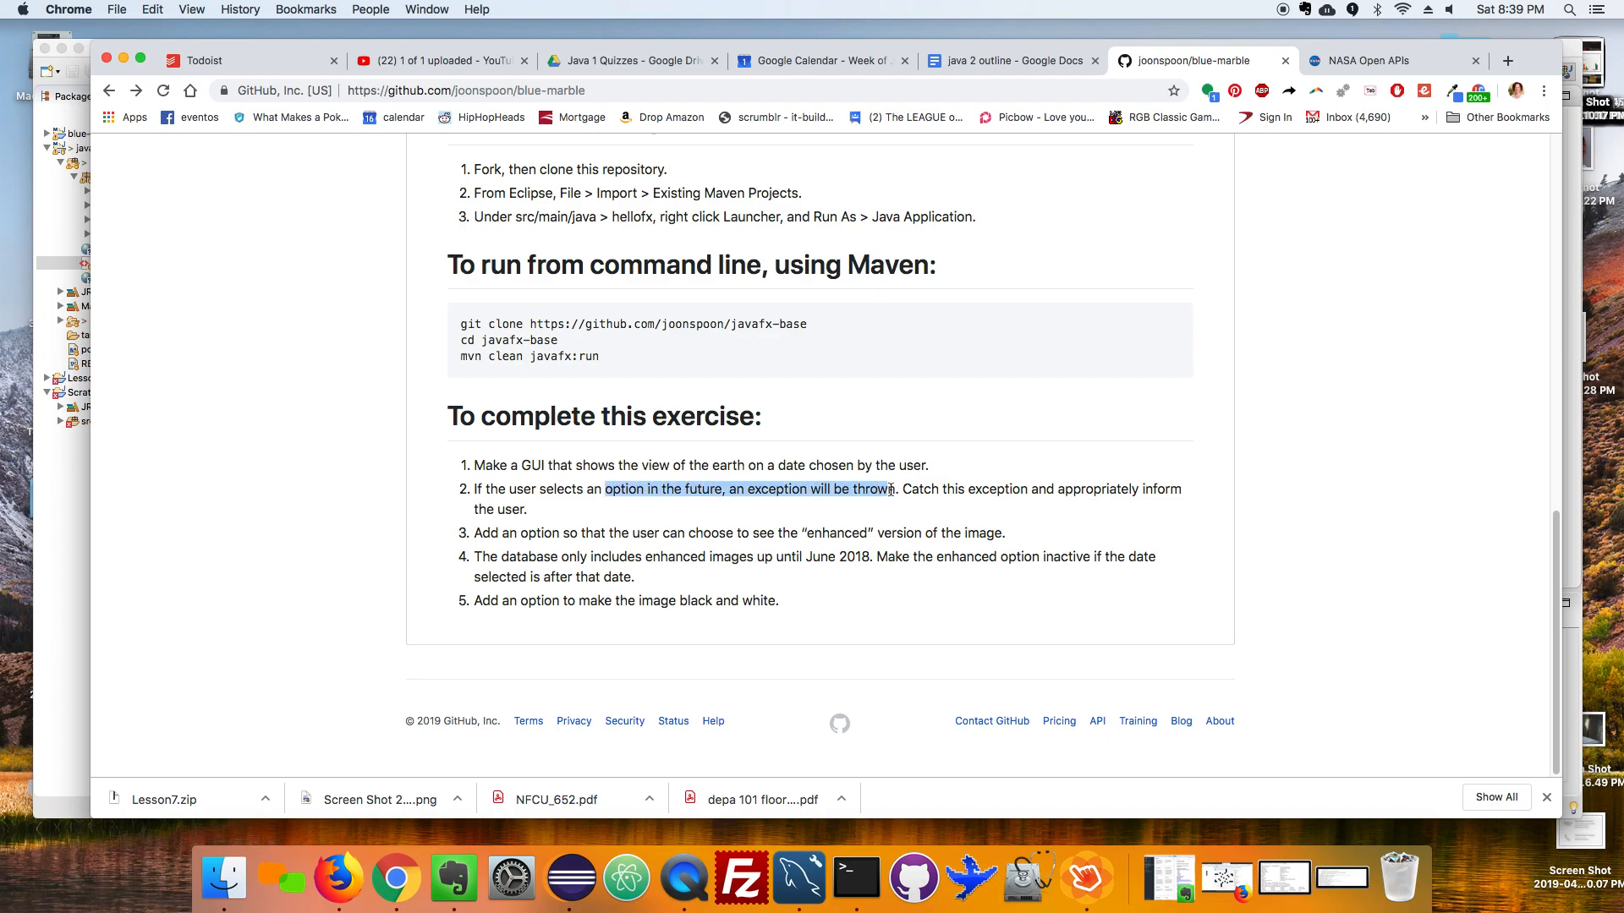
left_click(908, 489)
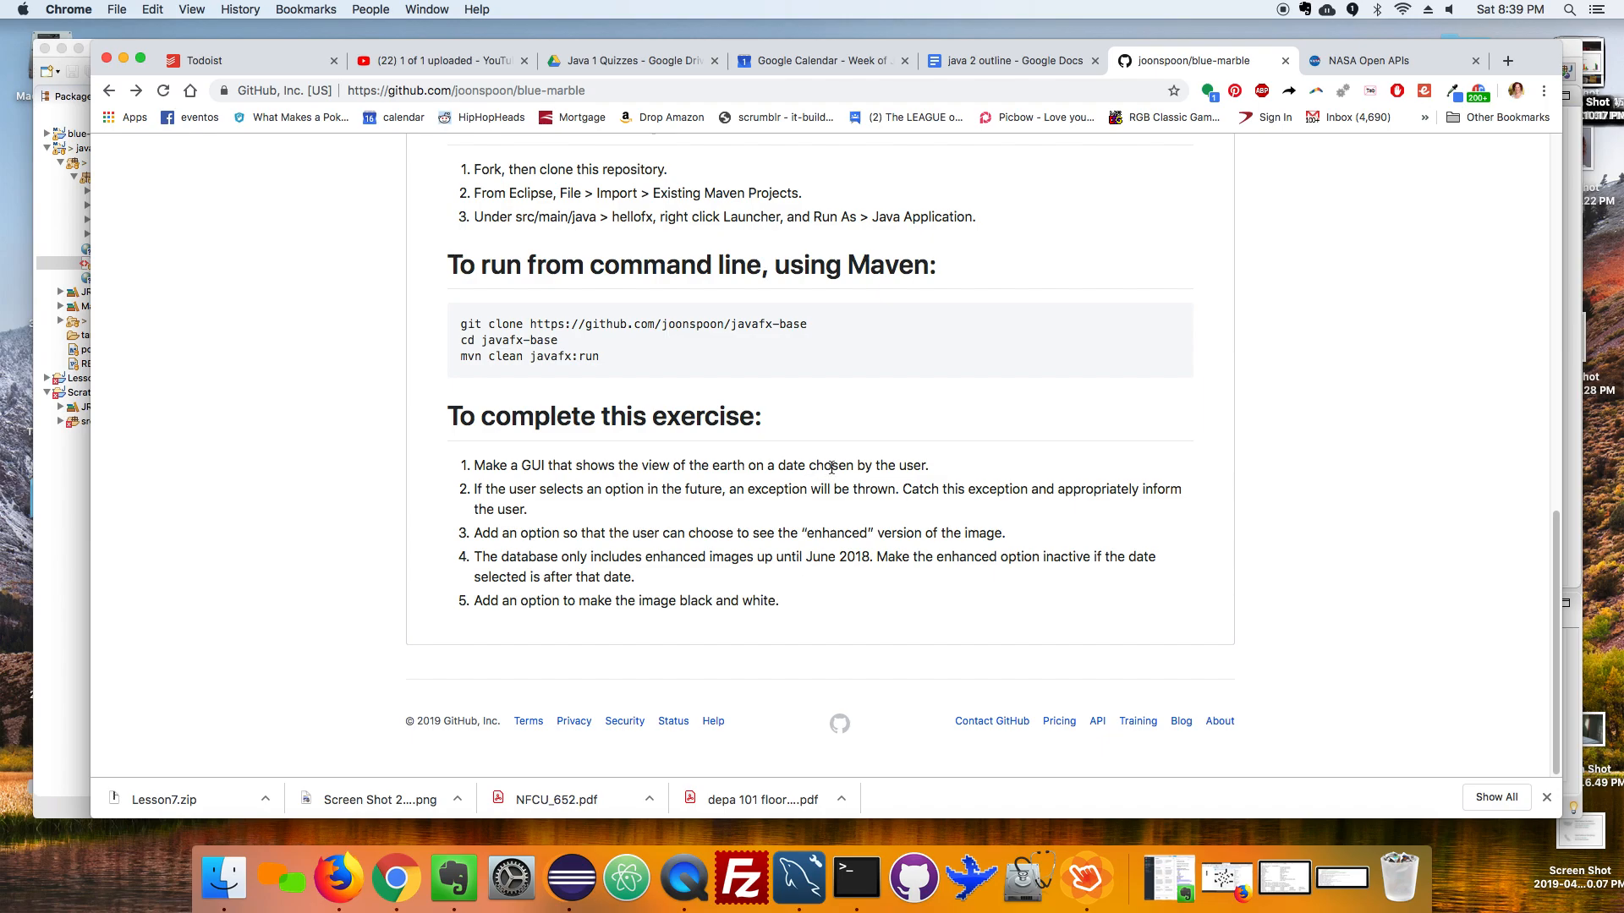
scroll("up", 3)
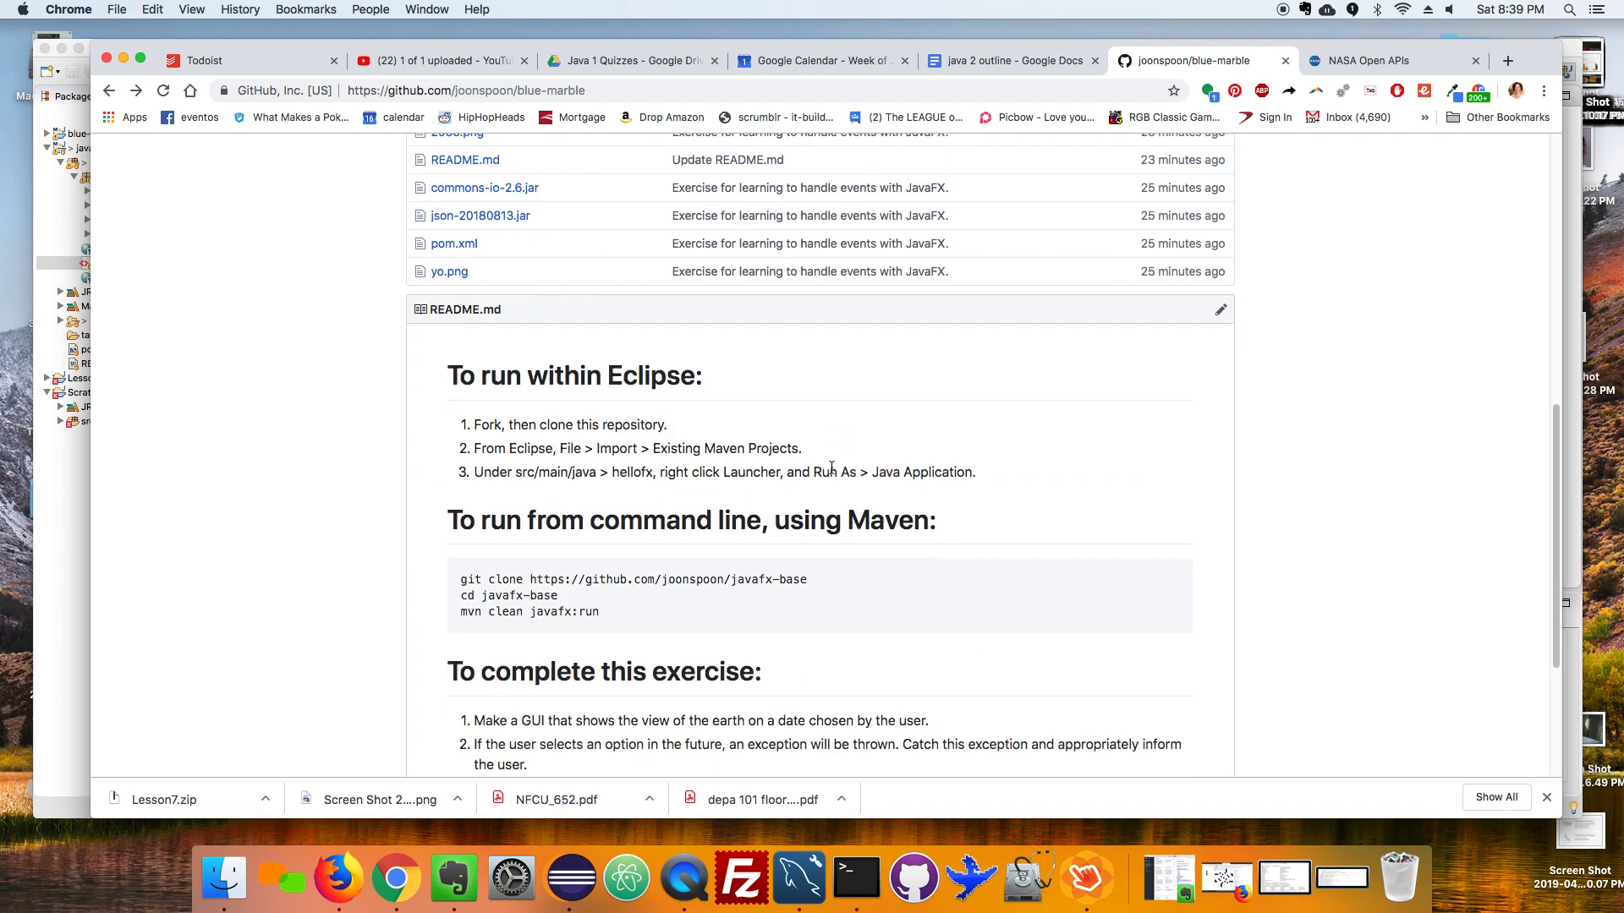
scroll("down", 3)
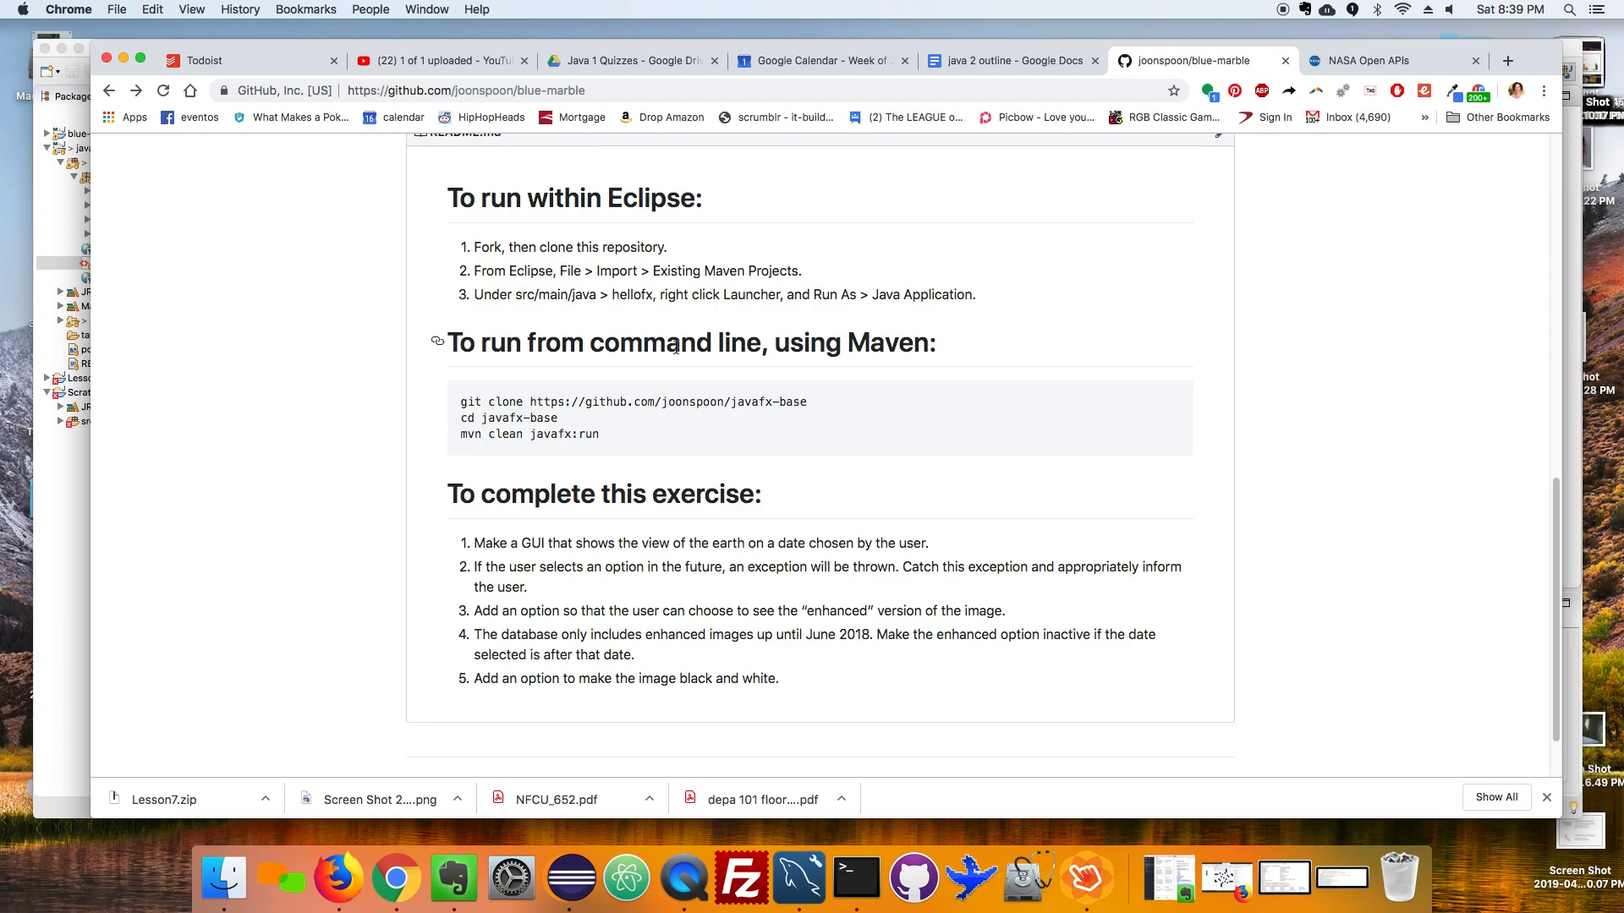
mouse_move(712, 203)
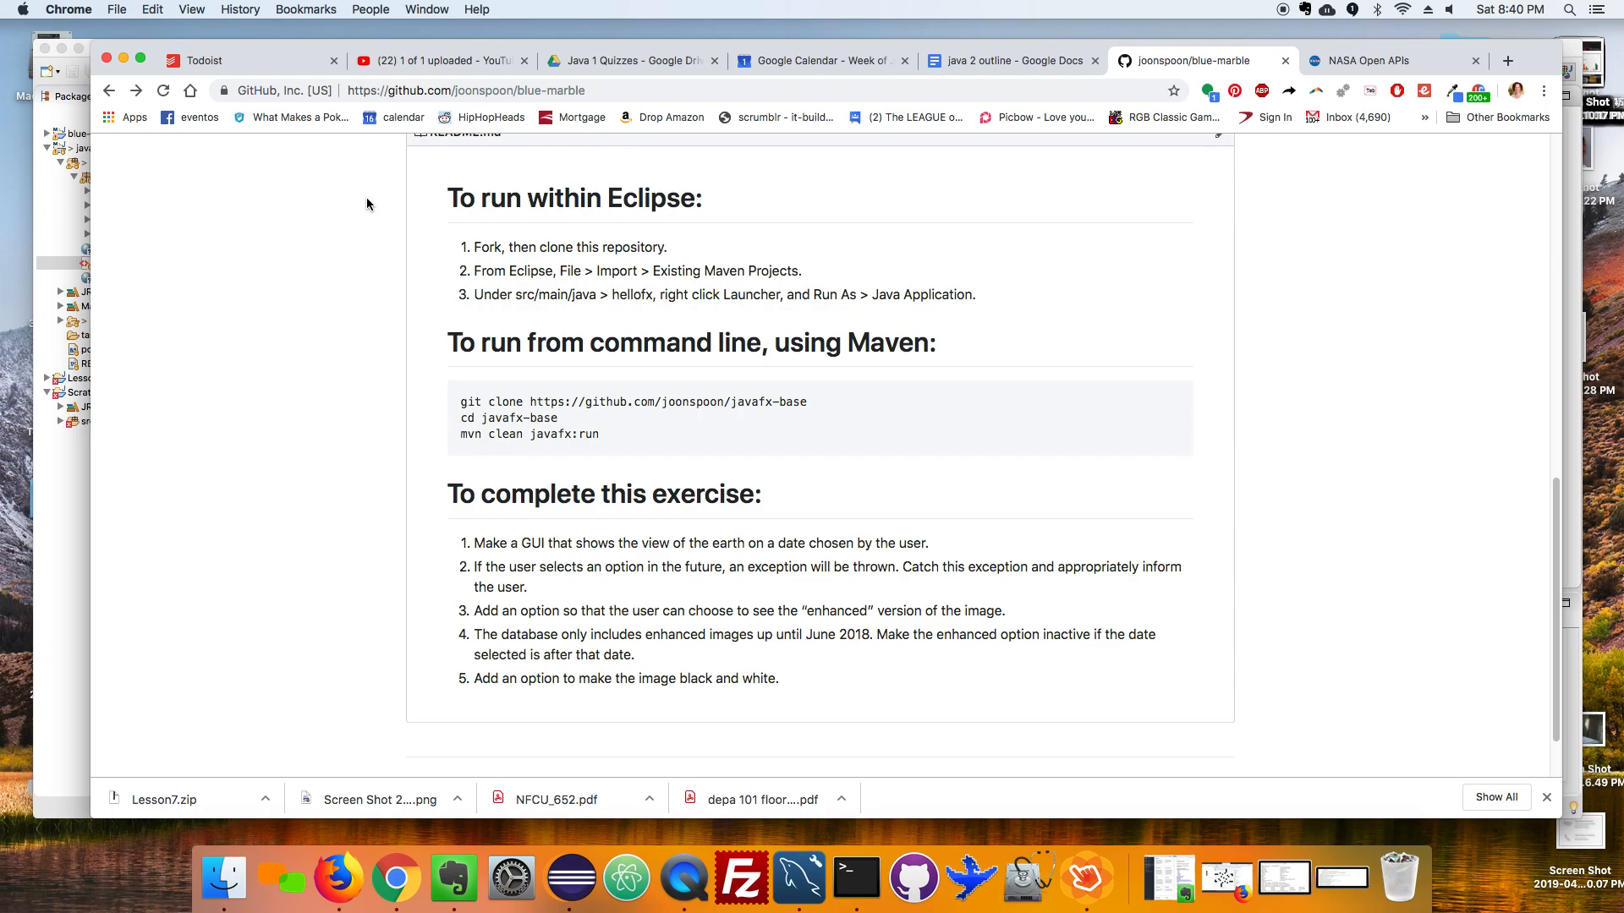
mouse_move(1193, 219)
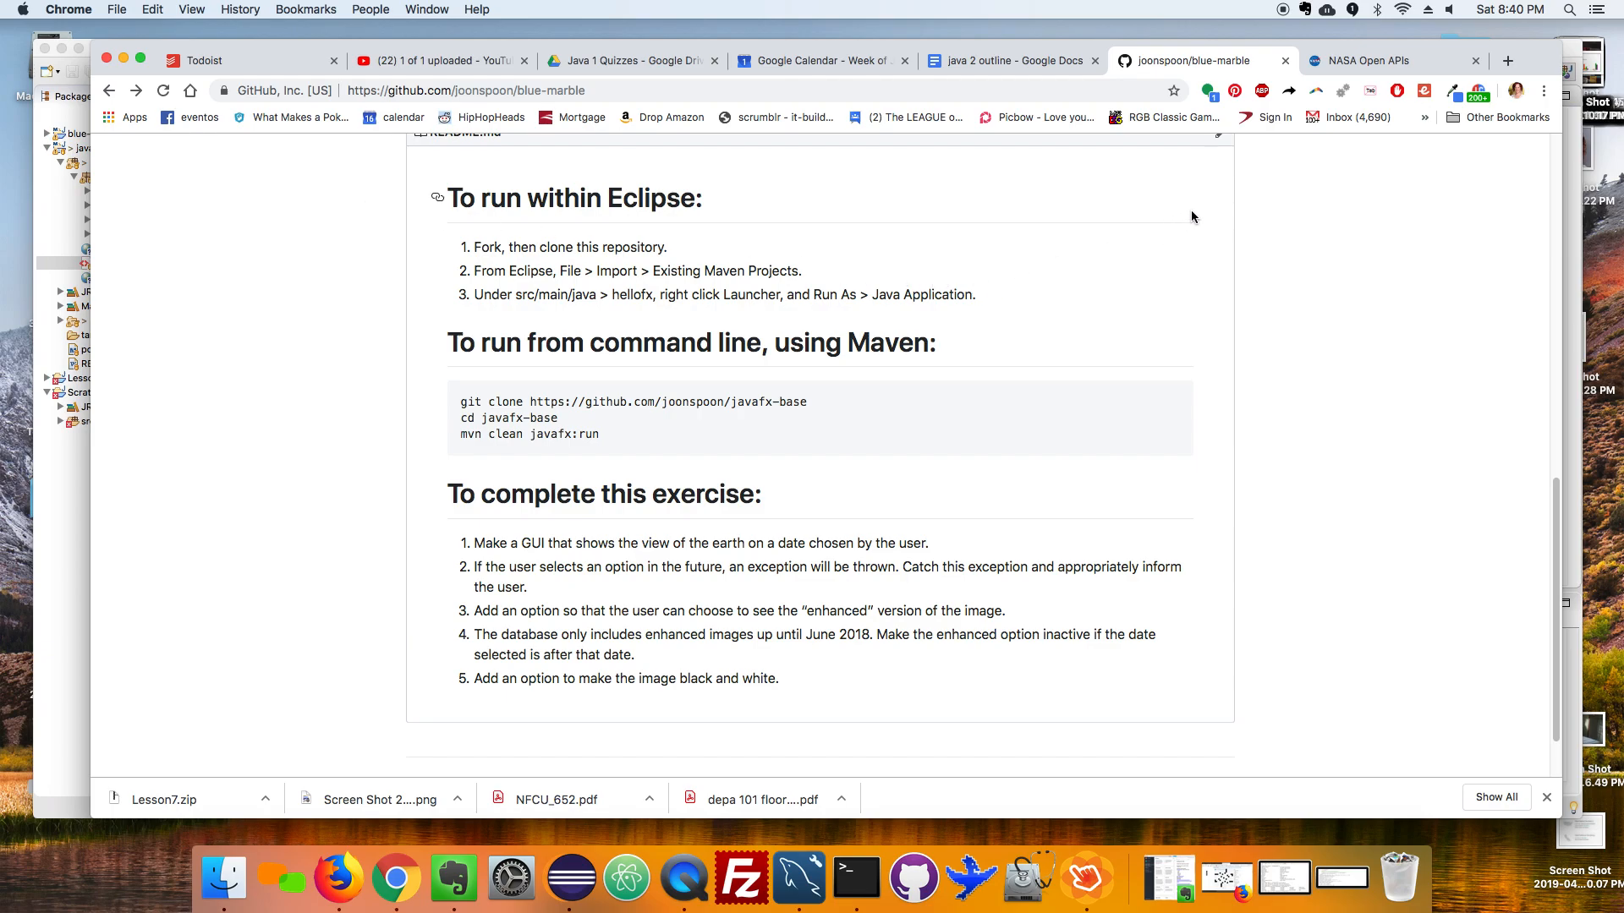
mouse_move(1287, 26)
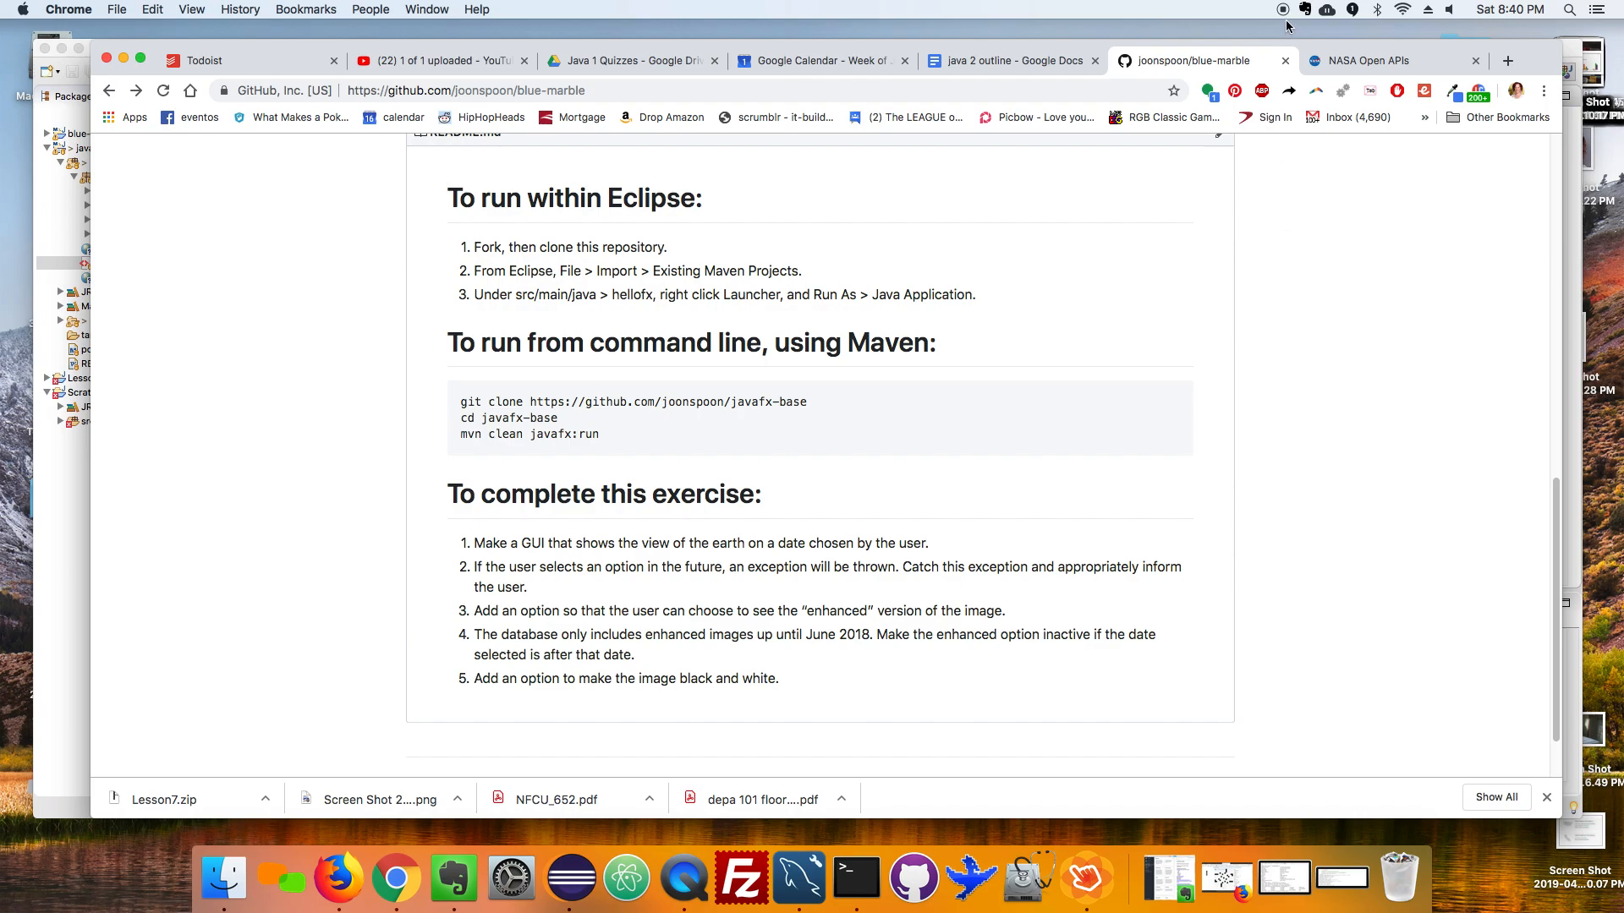